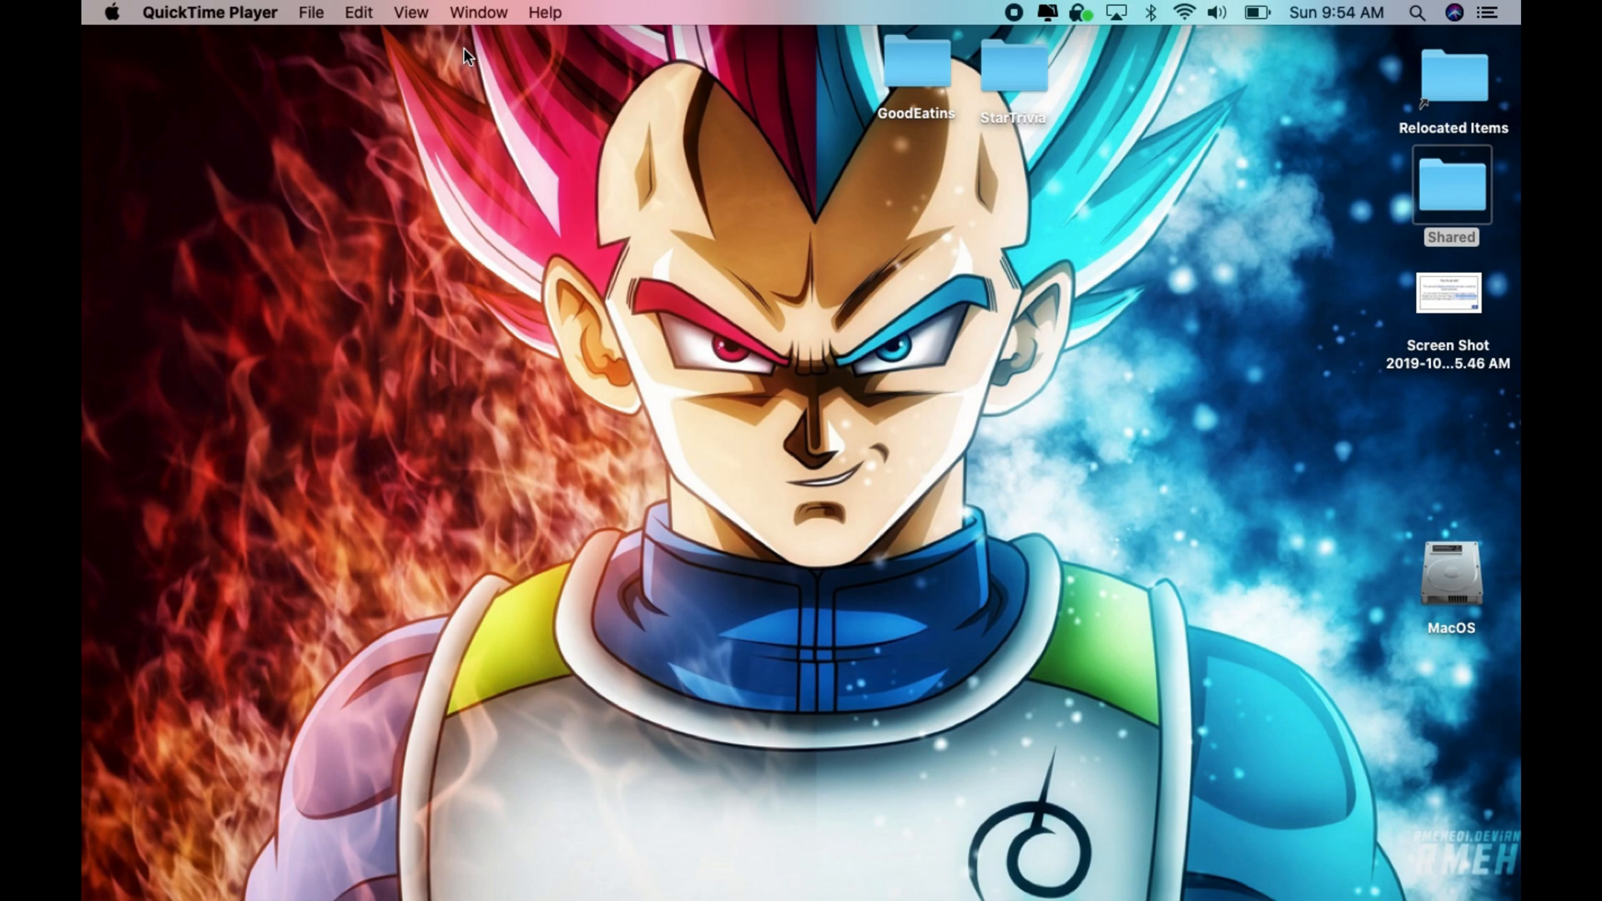
mouse_move(587, 10)
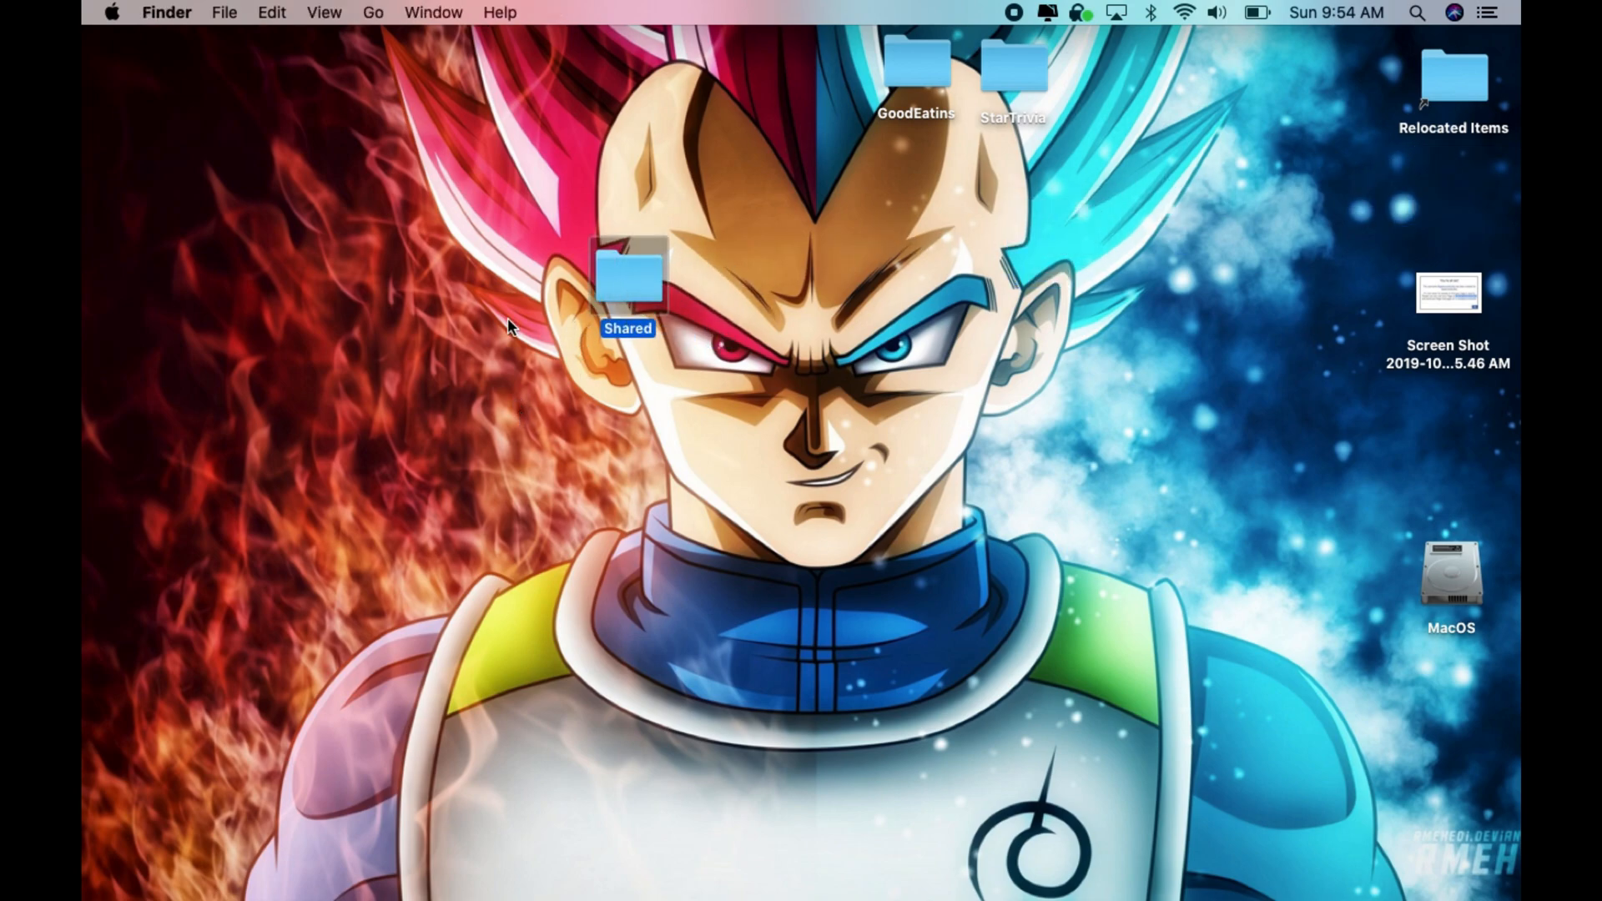
Step: View the desktop context menu, dismiss it, and head to the Apple menu
right_click(508, 325)
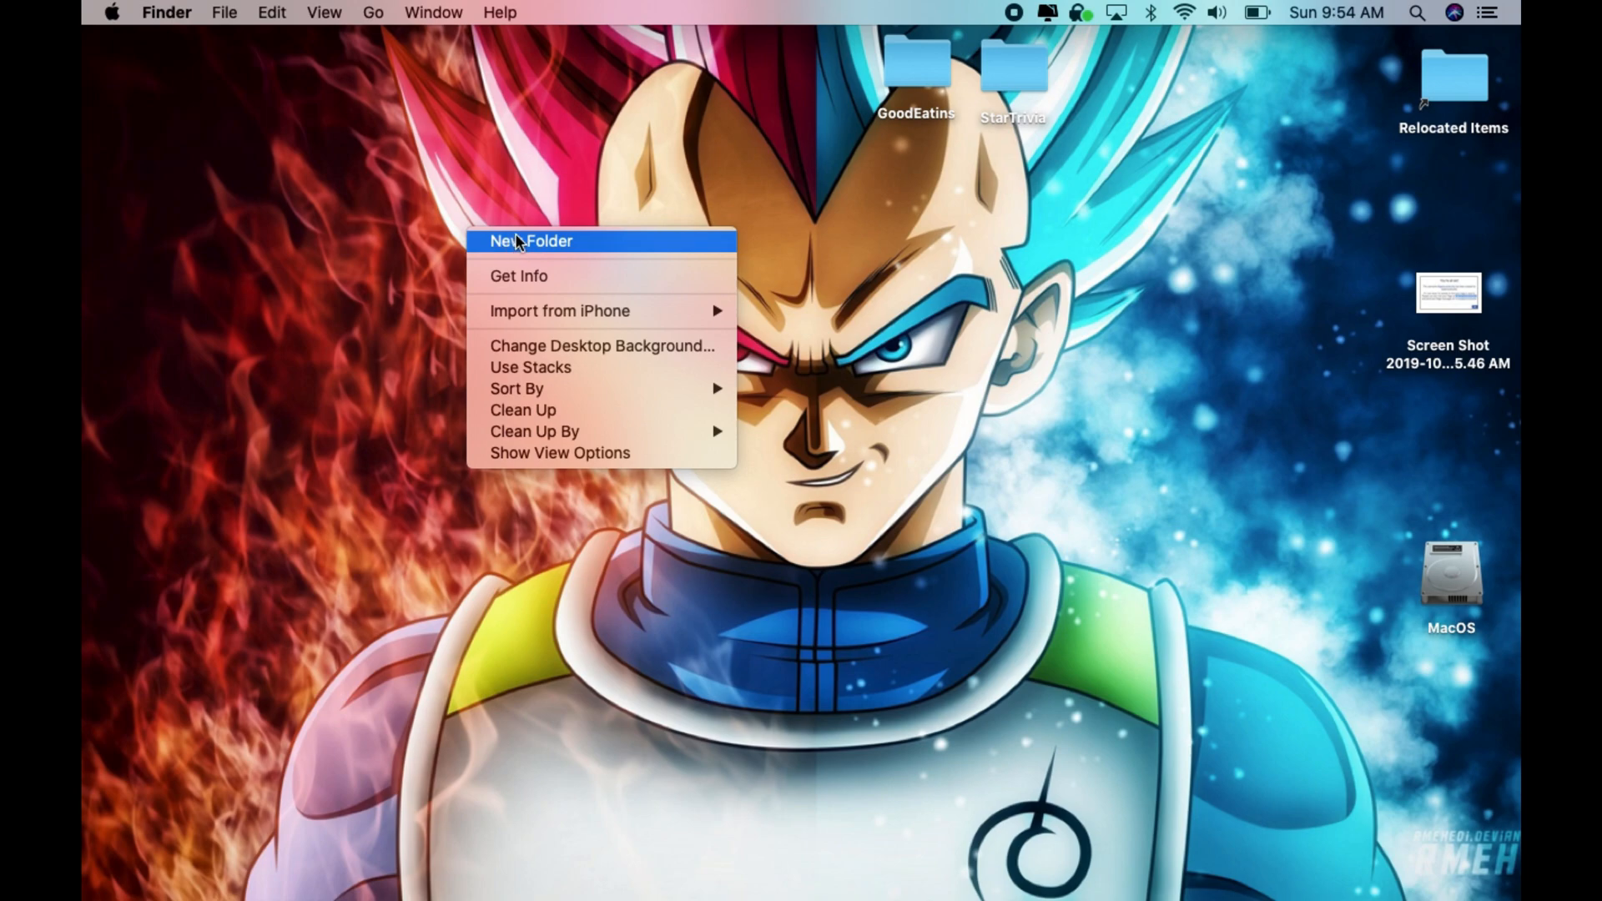
mouse_move(537, 164)
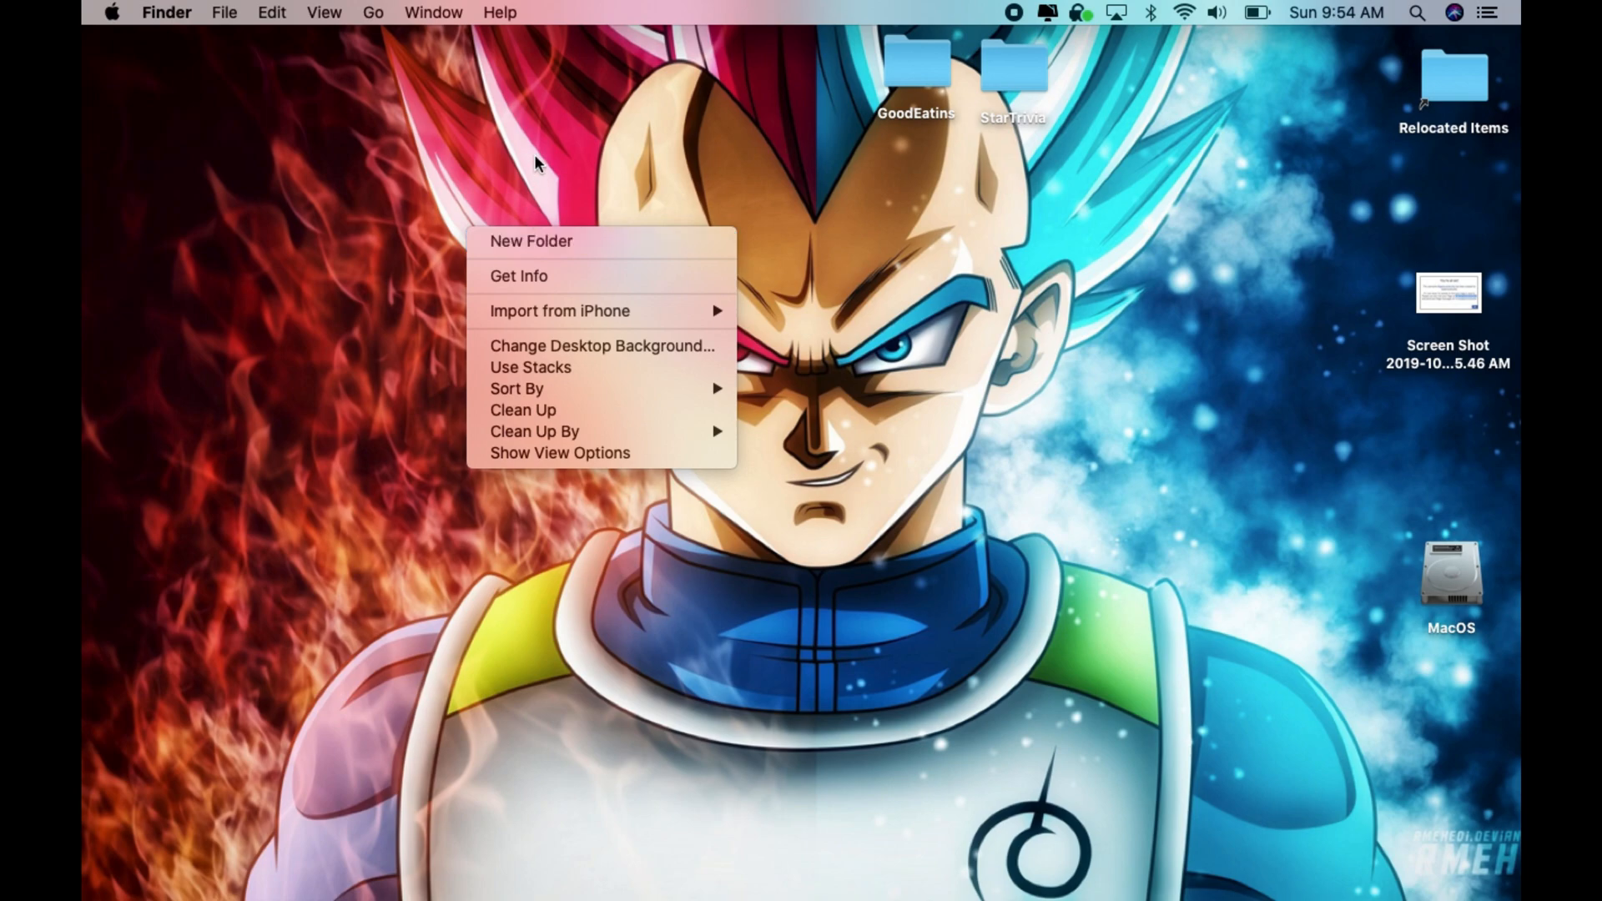
click(531, 241)
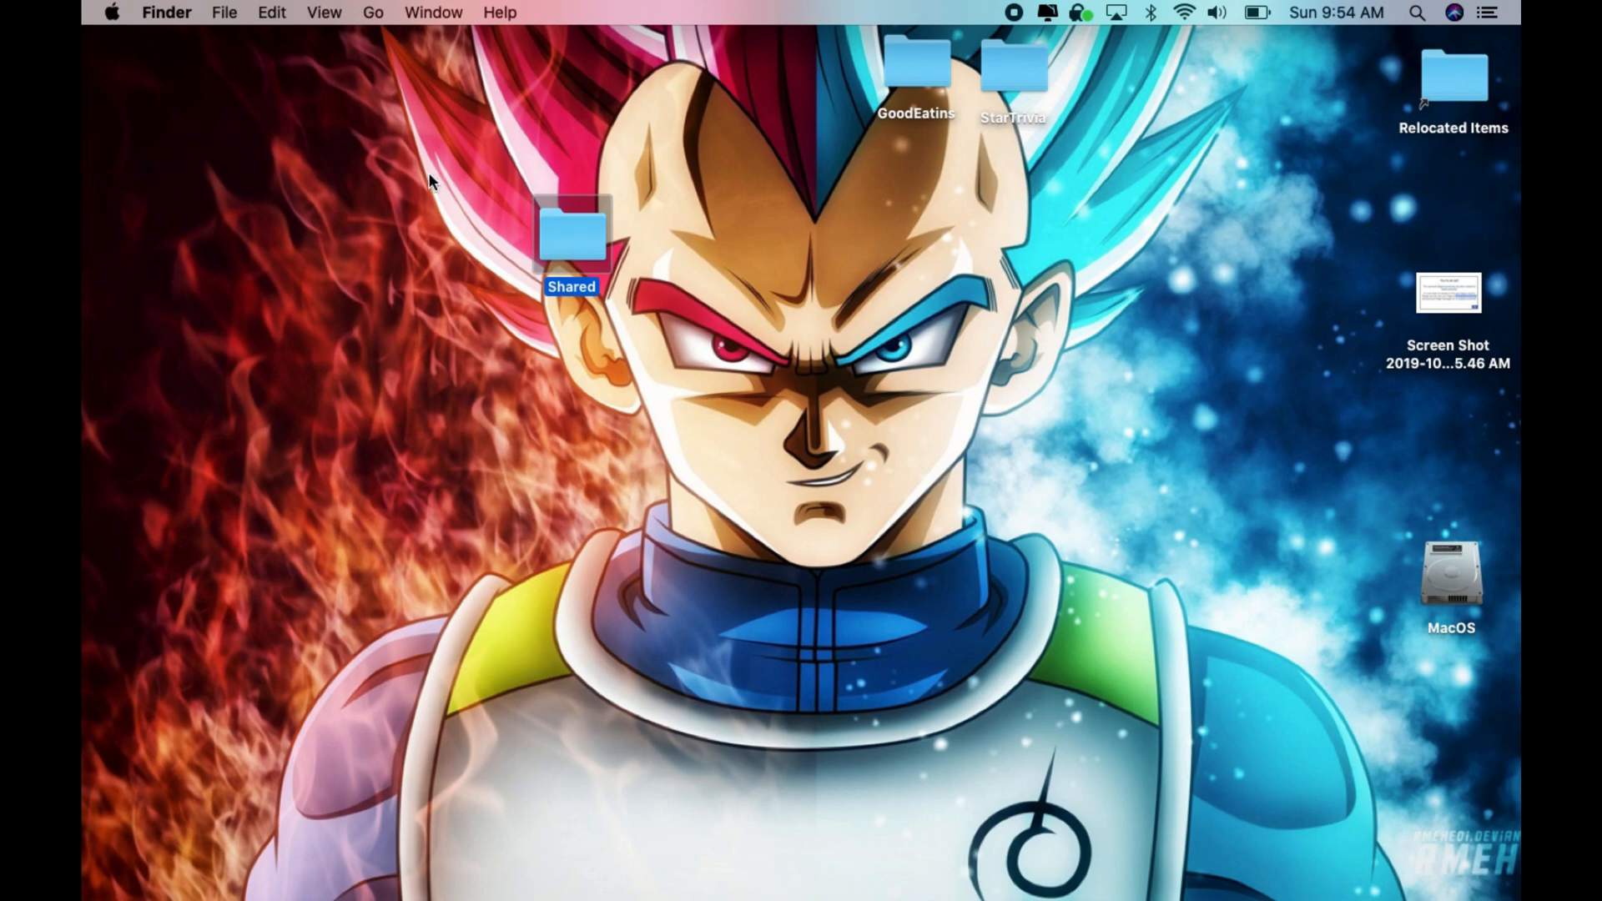
click(110, 12)
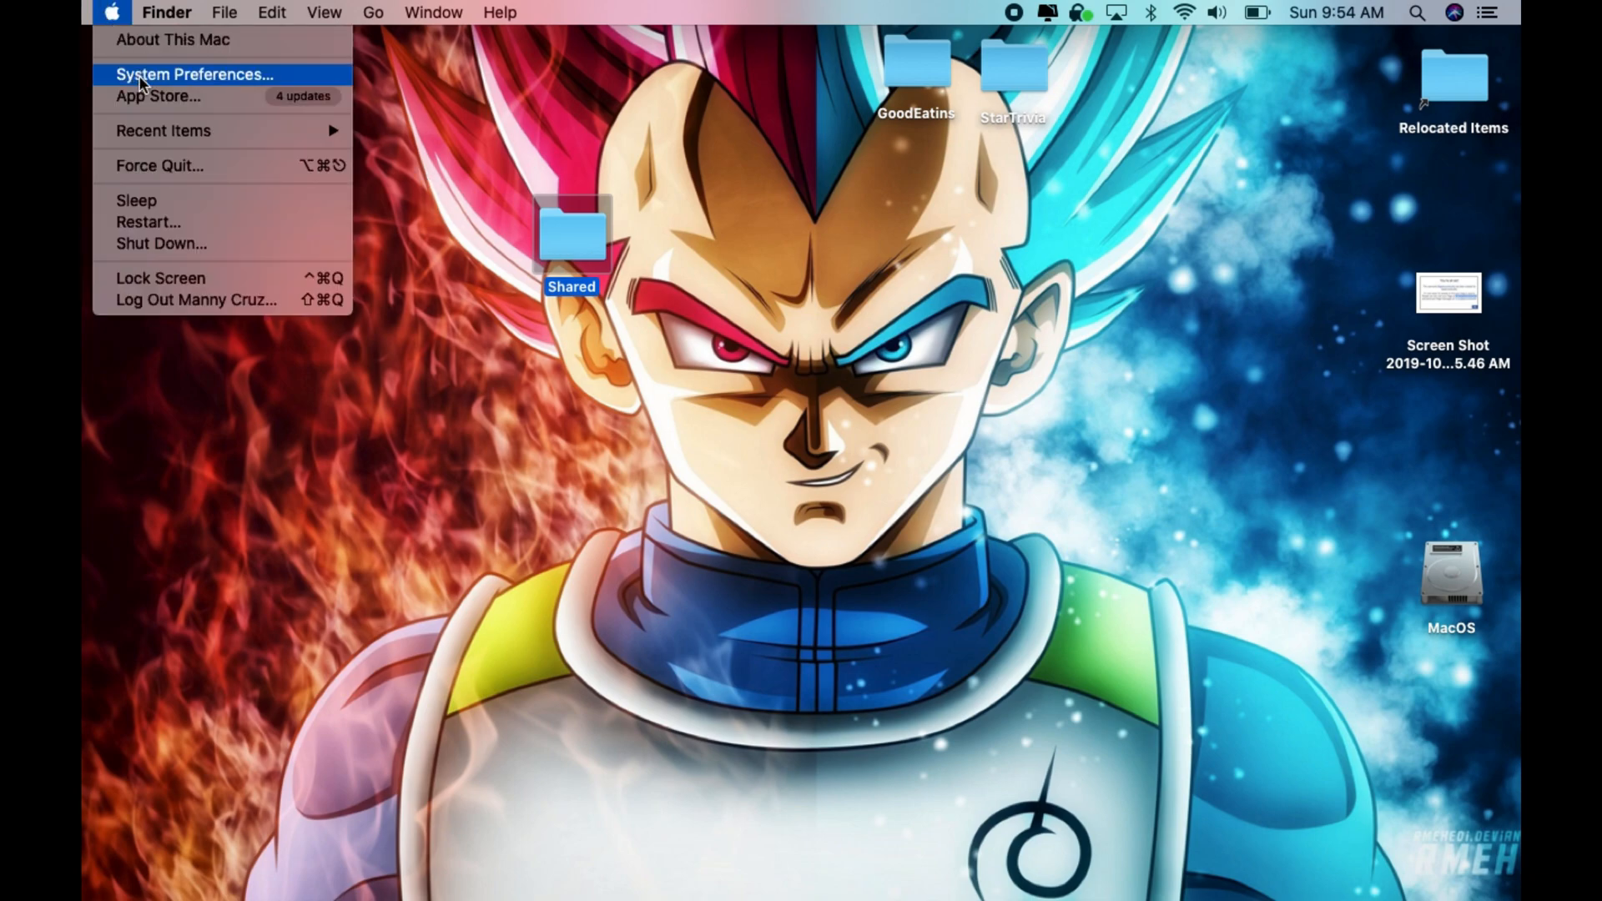
Step: Reach the Sharing pane with File Sharing selected, showing the smb address and Shared folder
click(193, 73)
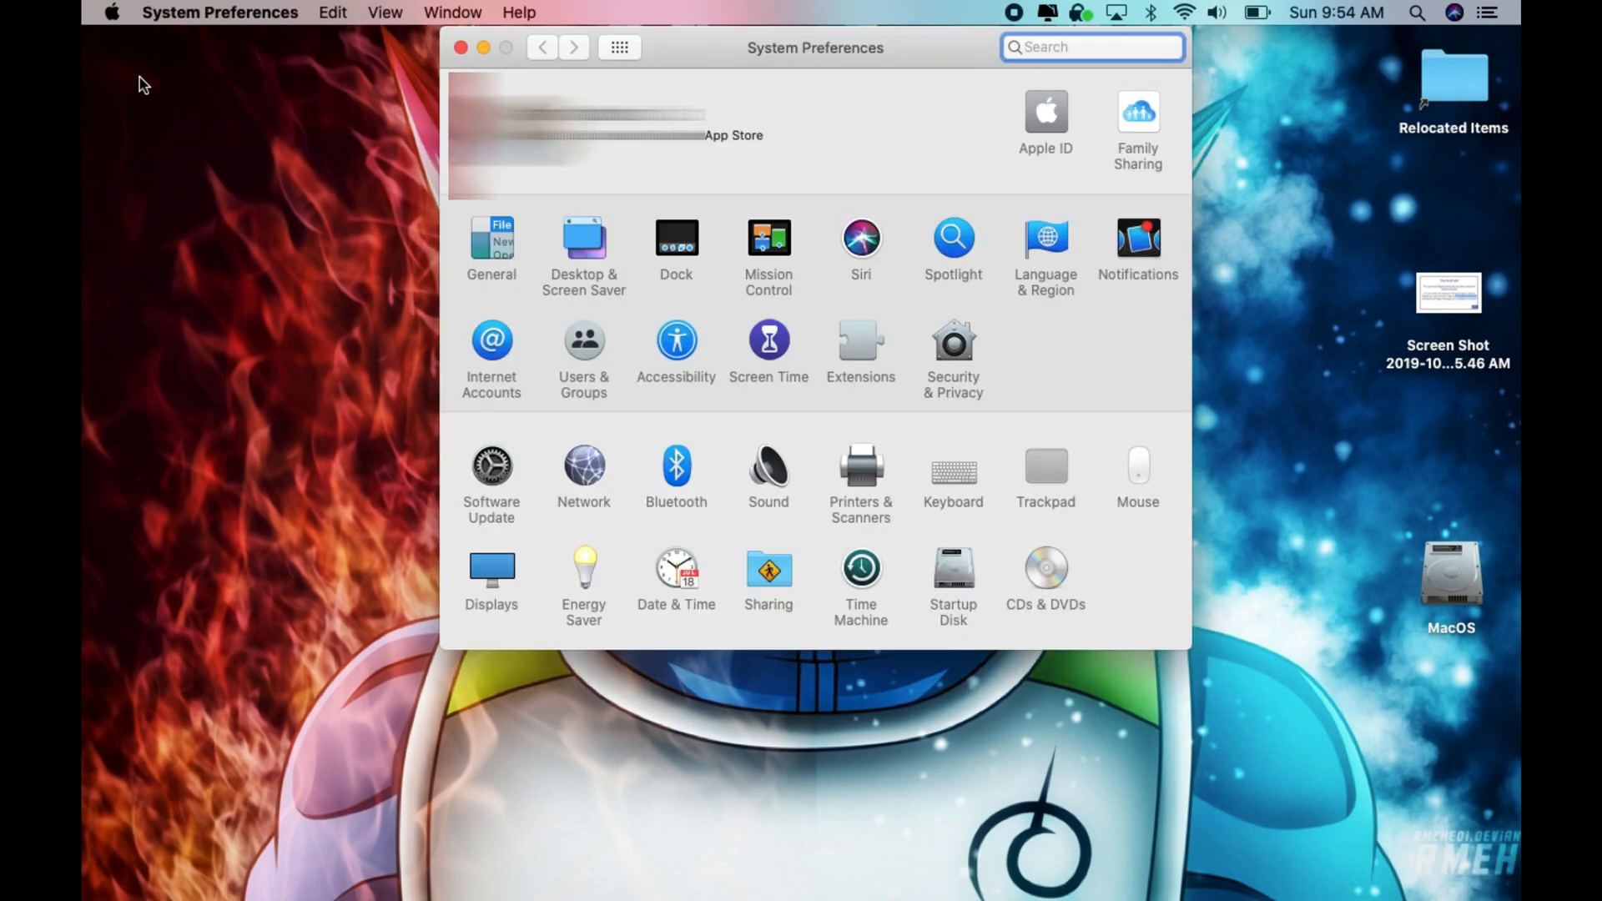
mouse_move(612, 509)
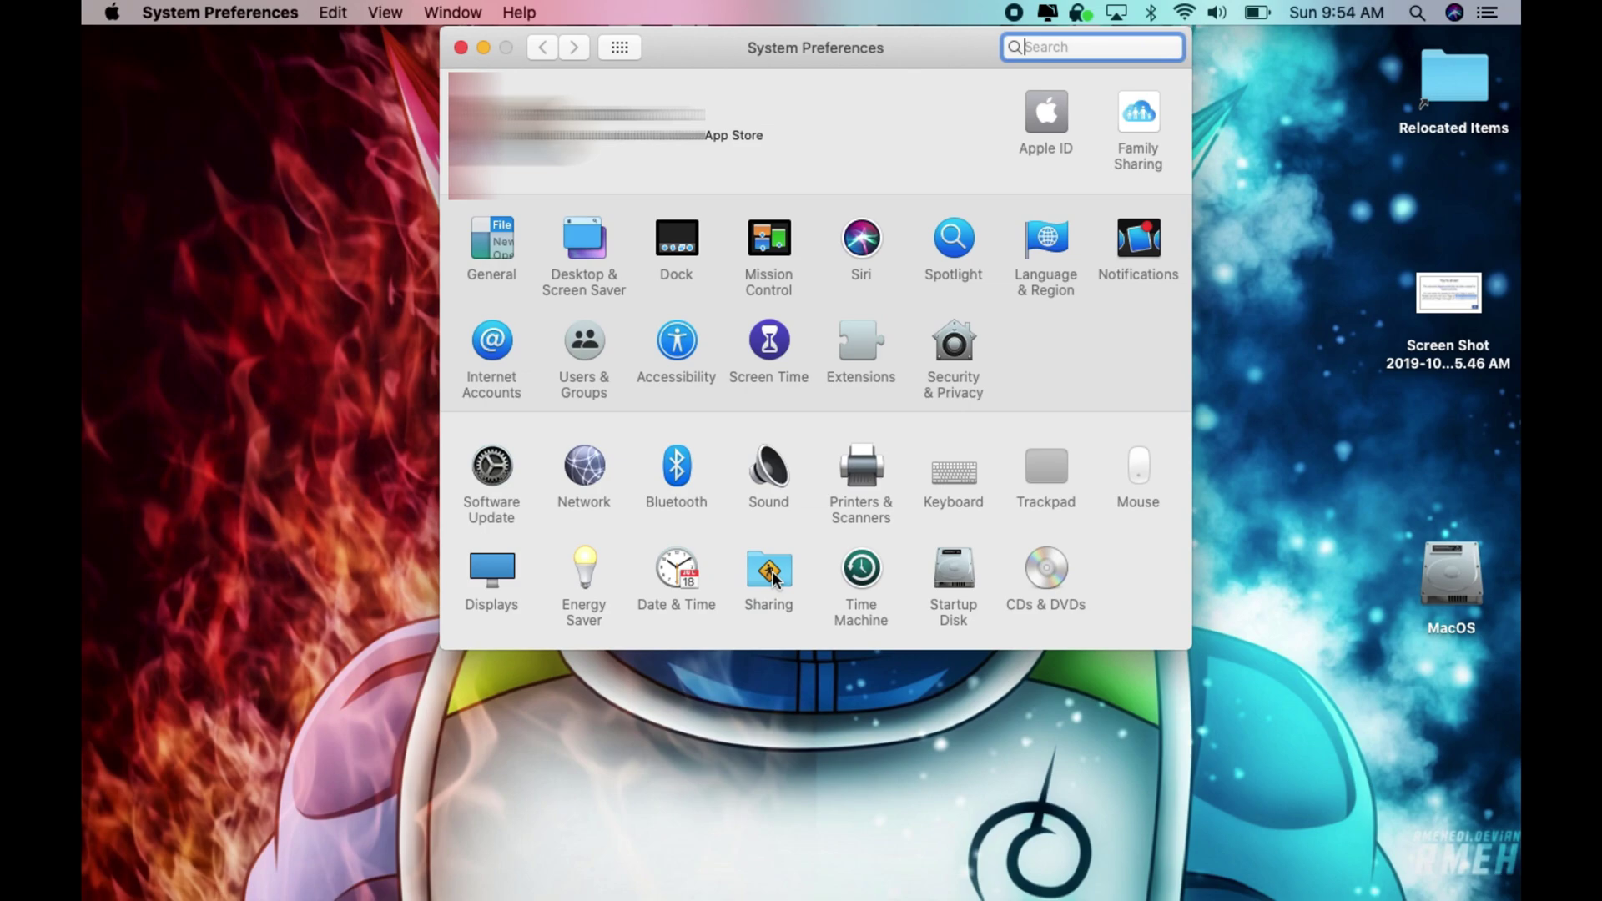
click(768, 574)
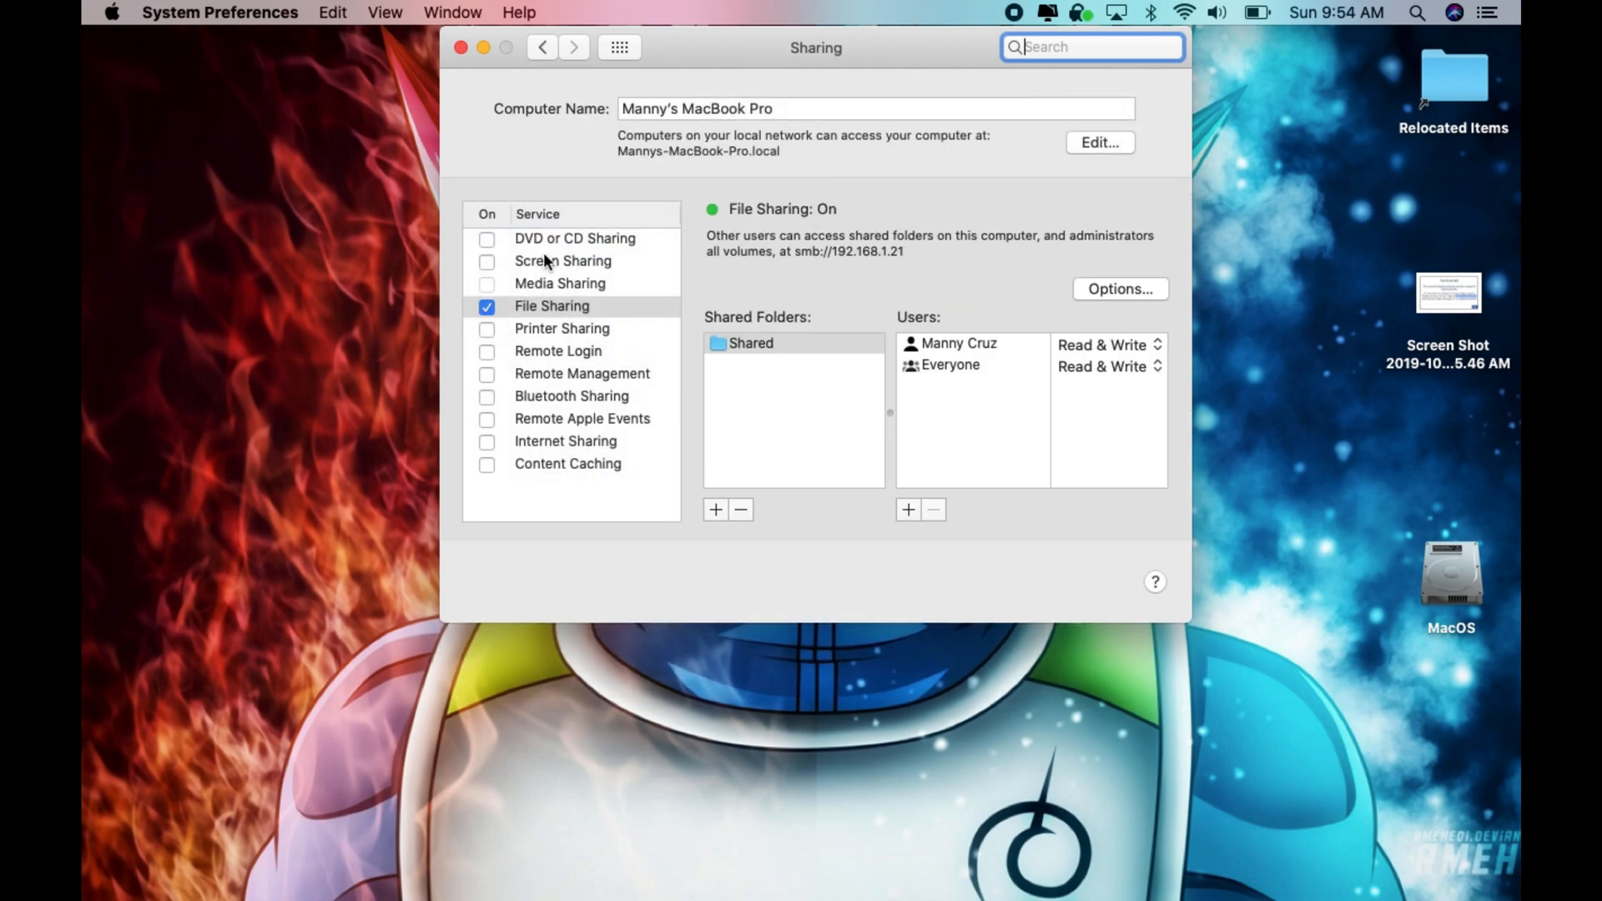
mouse_move(552, 310)
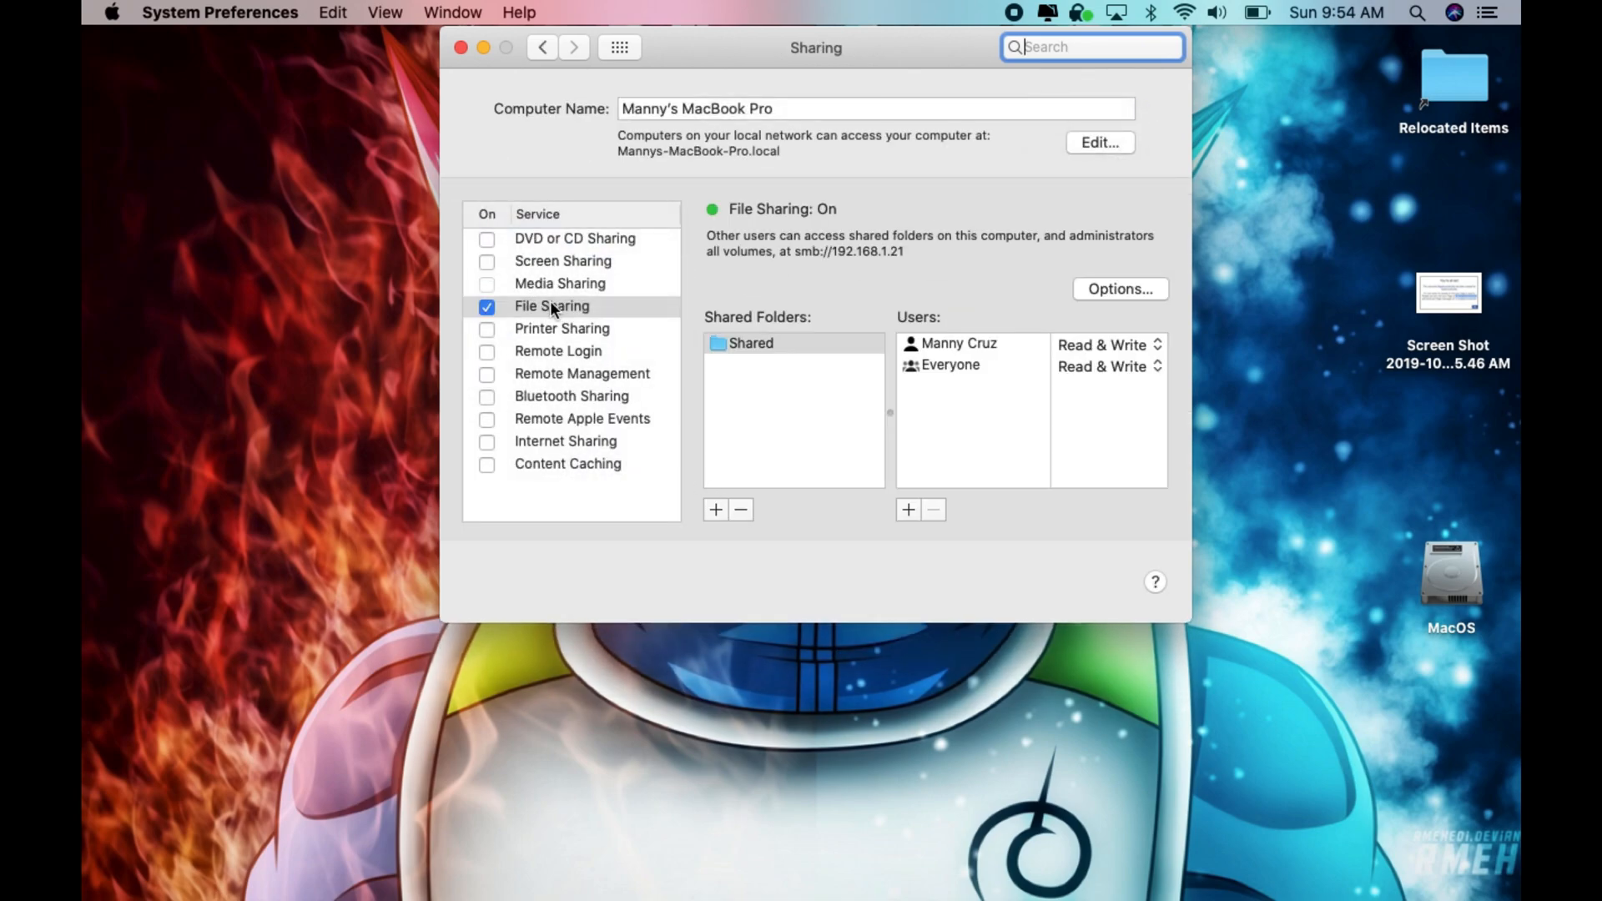
mouse_move(642, 257)
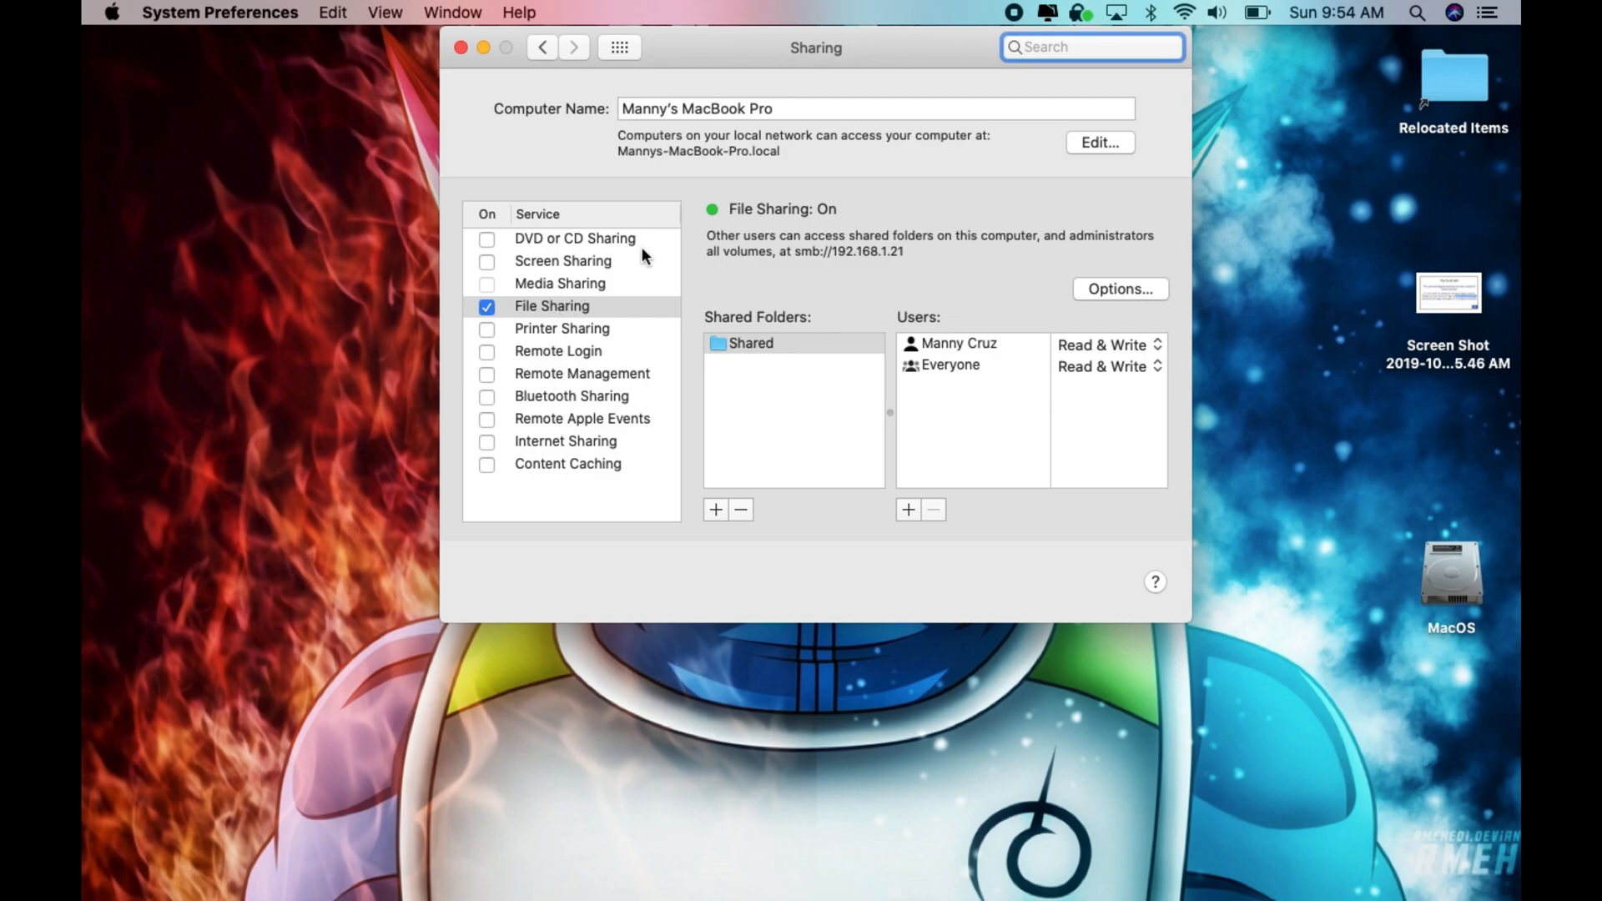
mouse_move(833, 225)
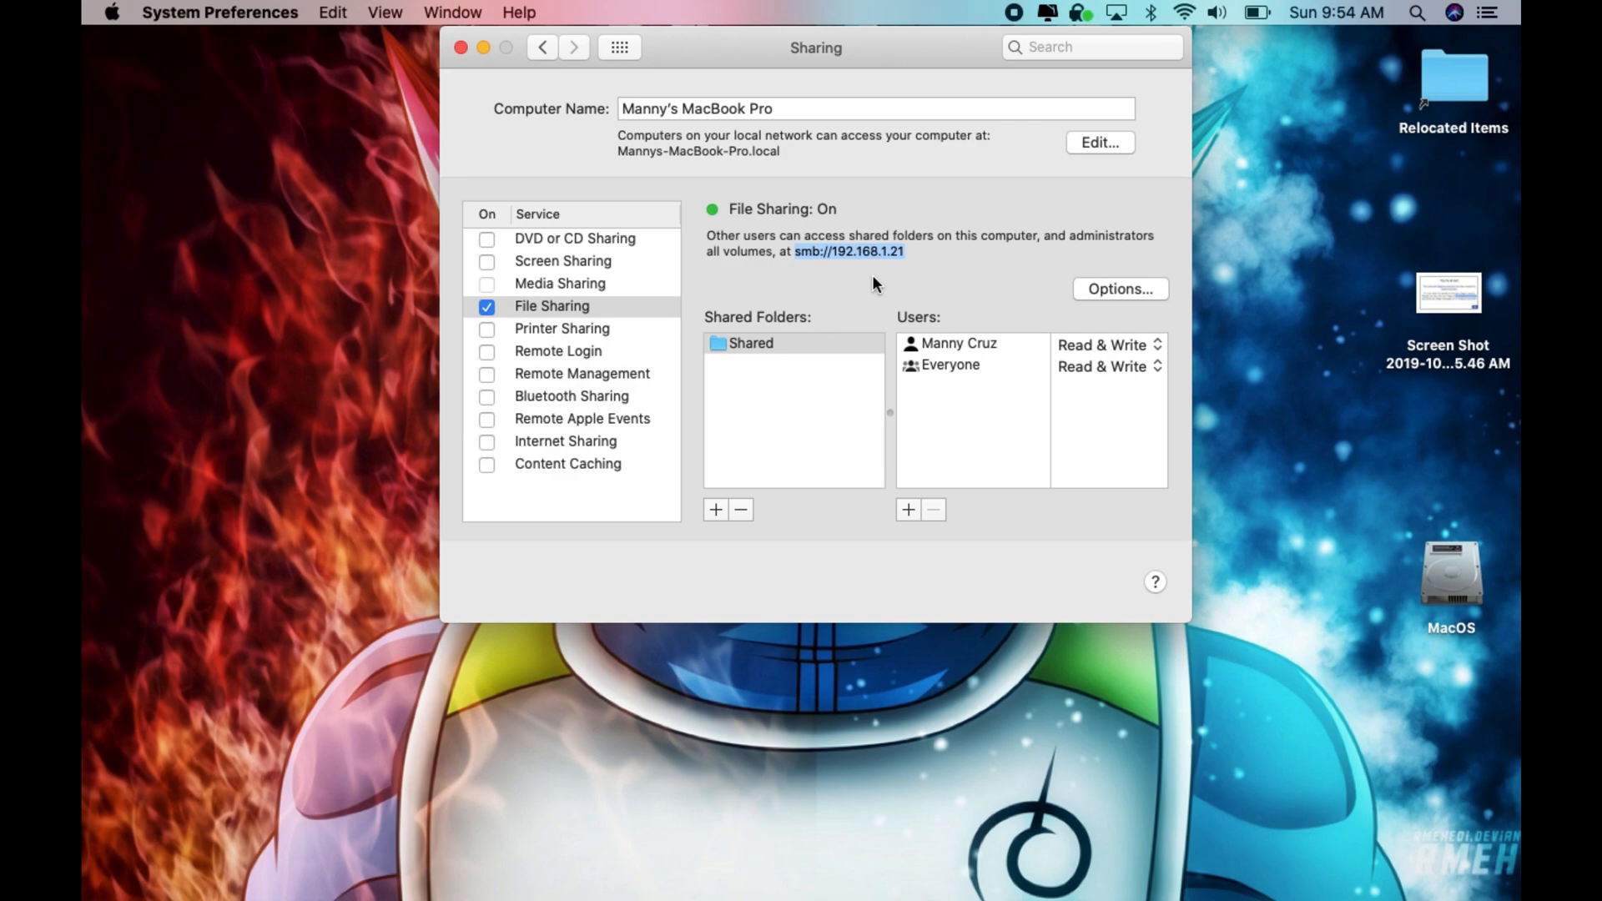
mouse_move(818, 303)
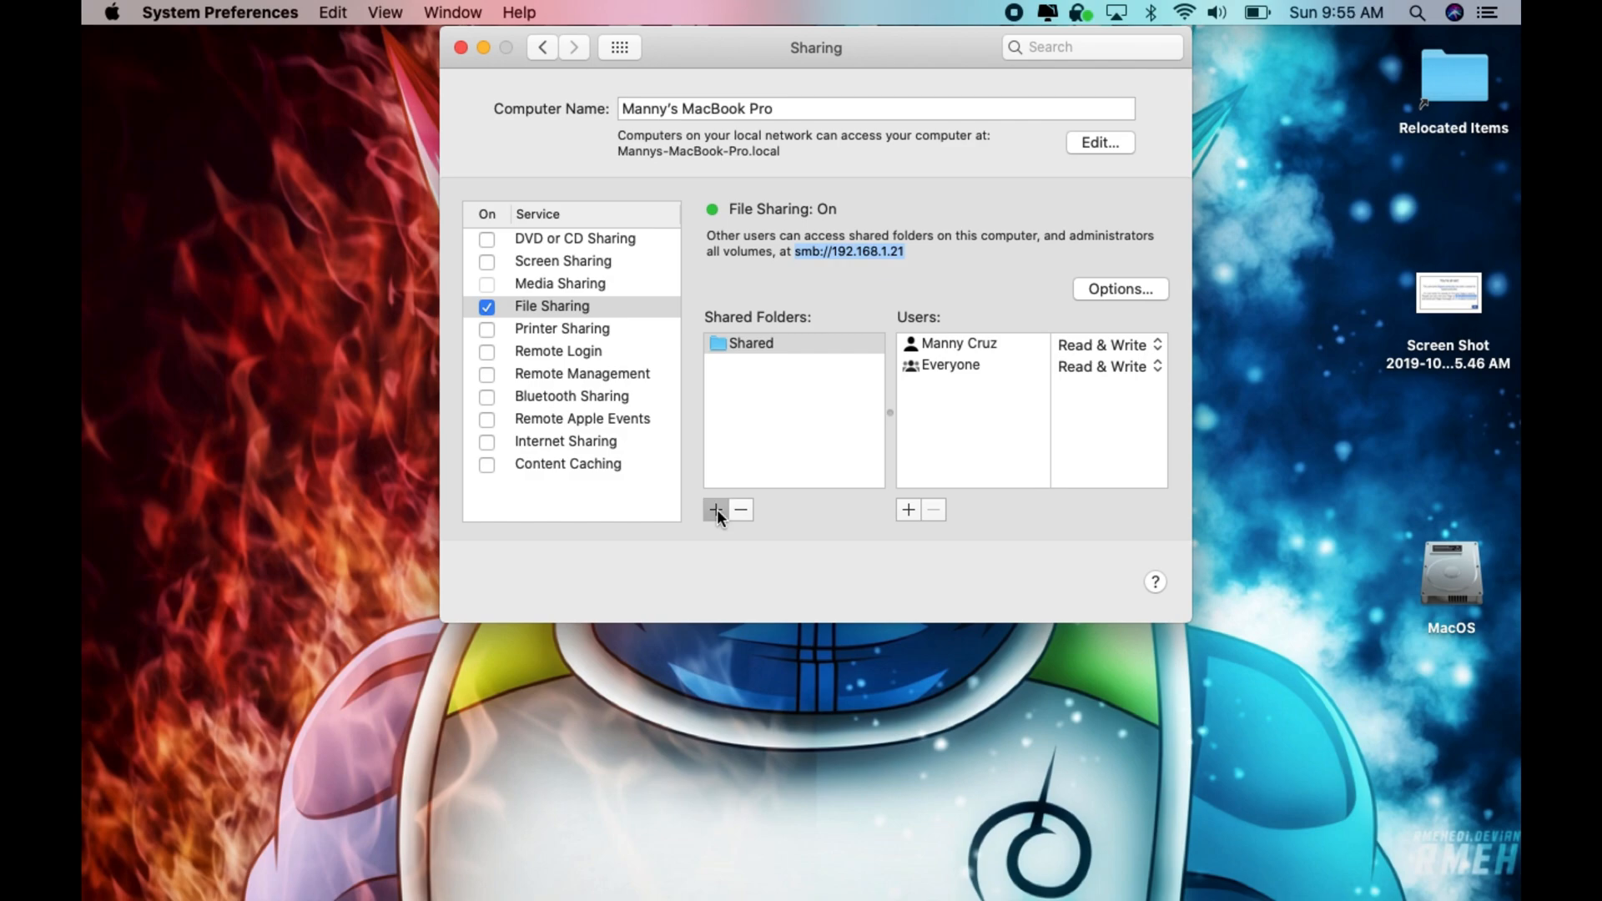
click(714, 511)
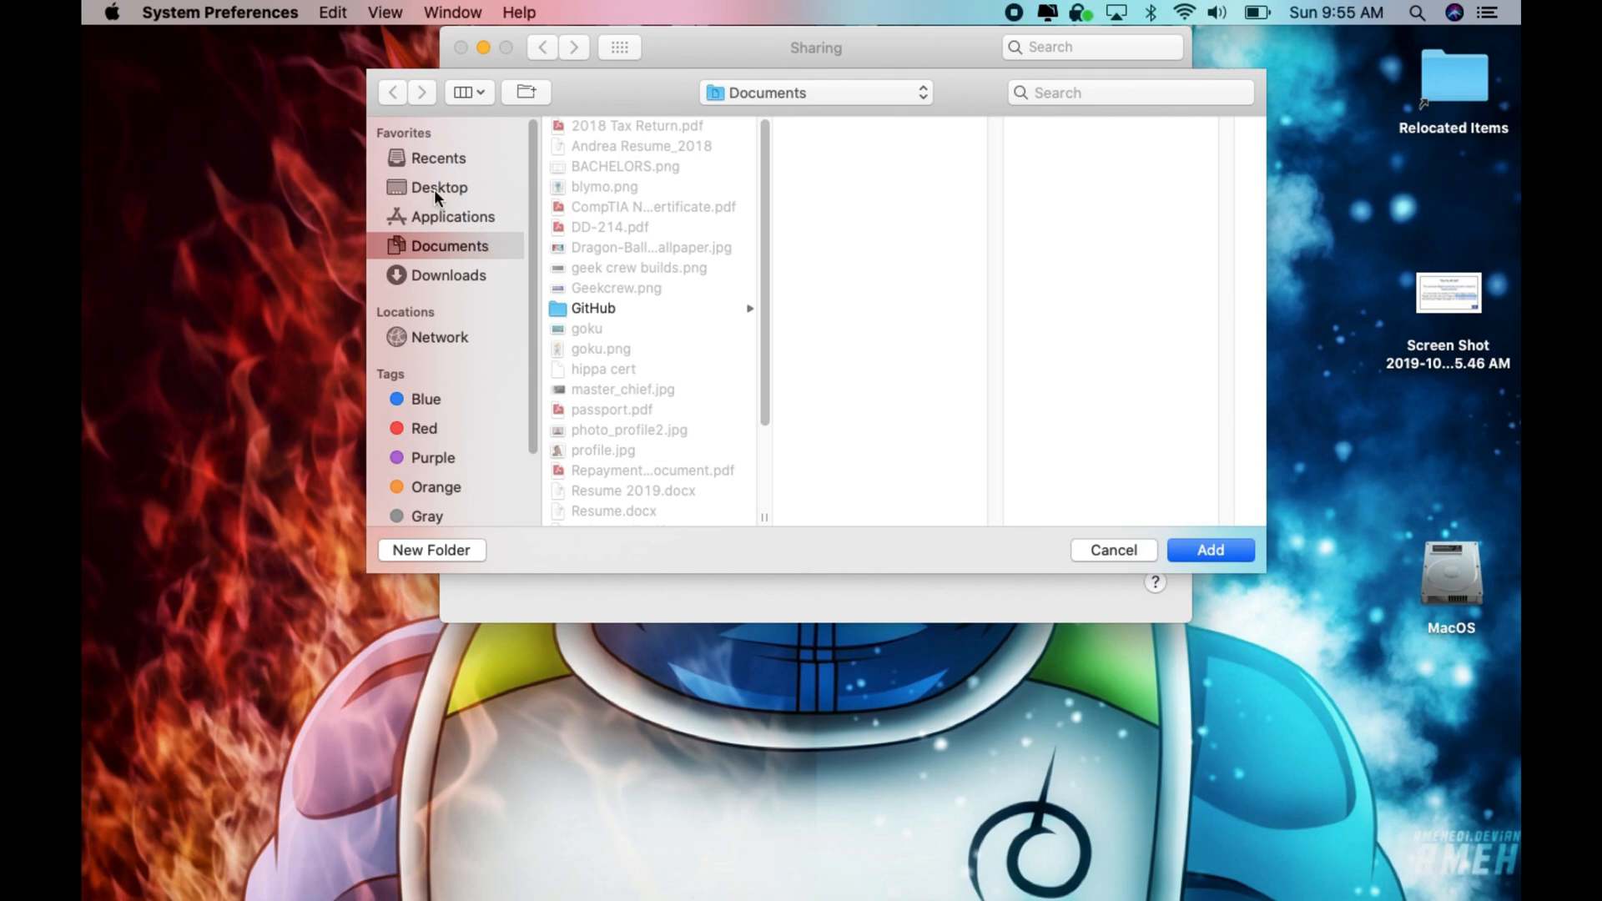
click(439, 187)
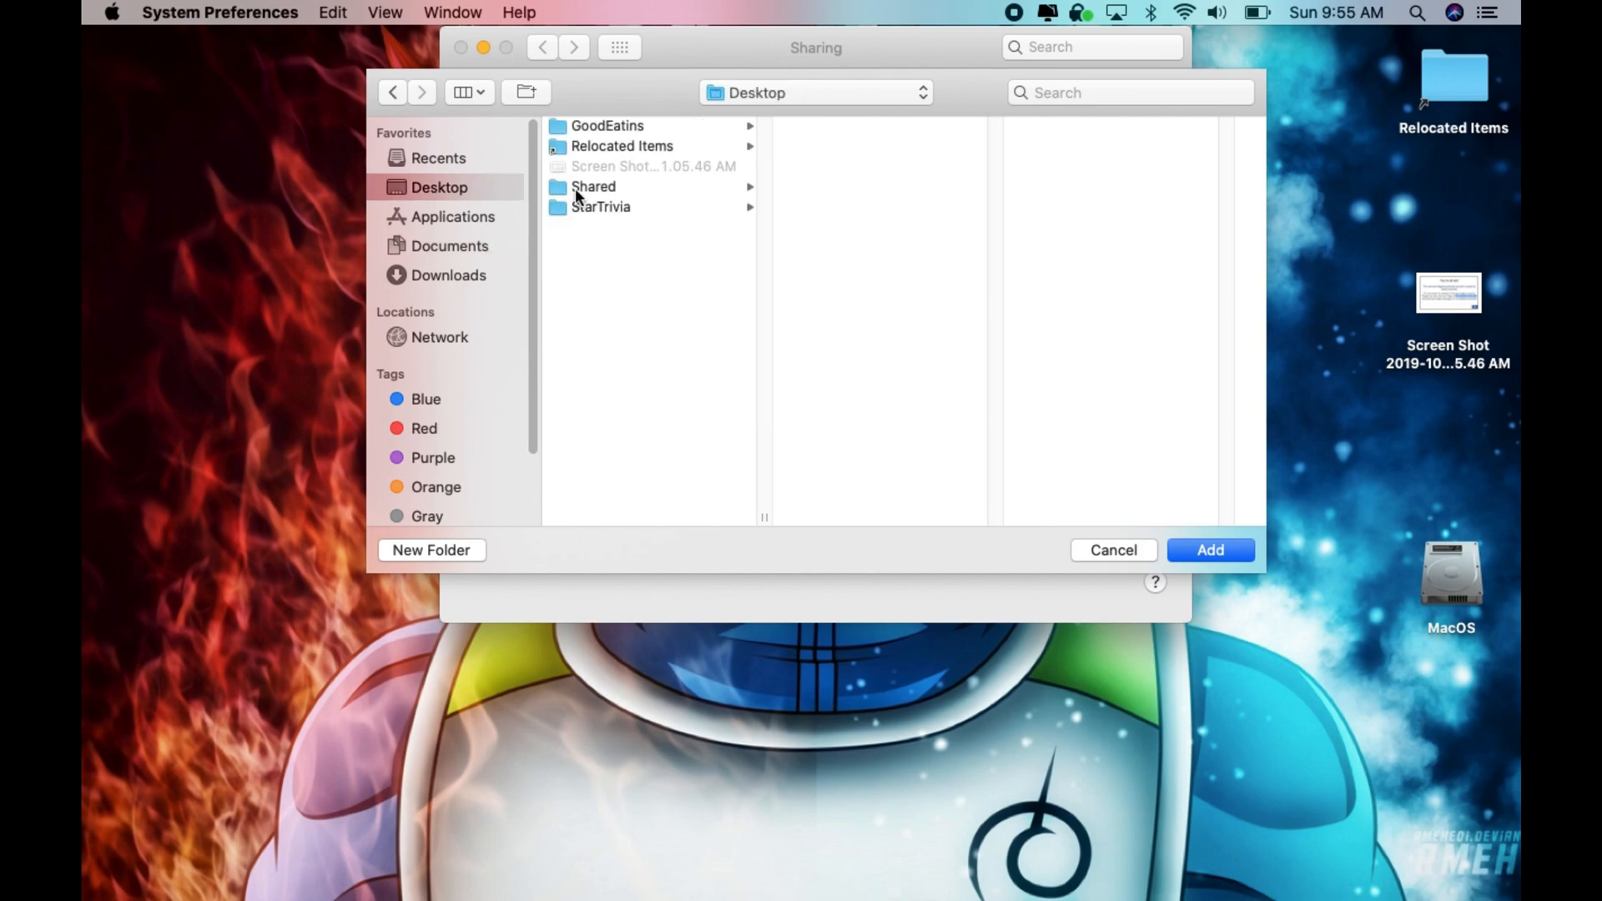
click(594, 185)
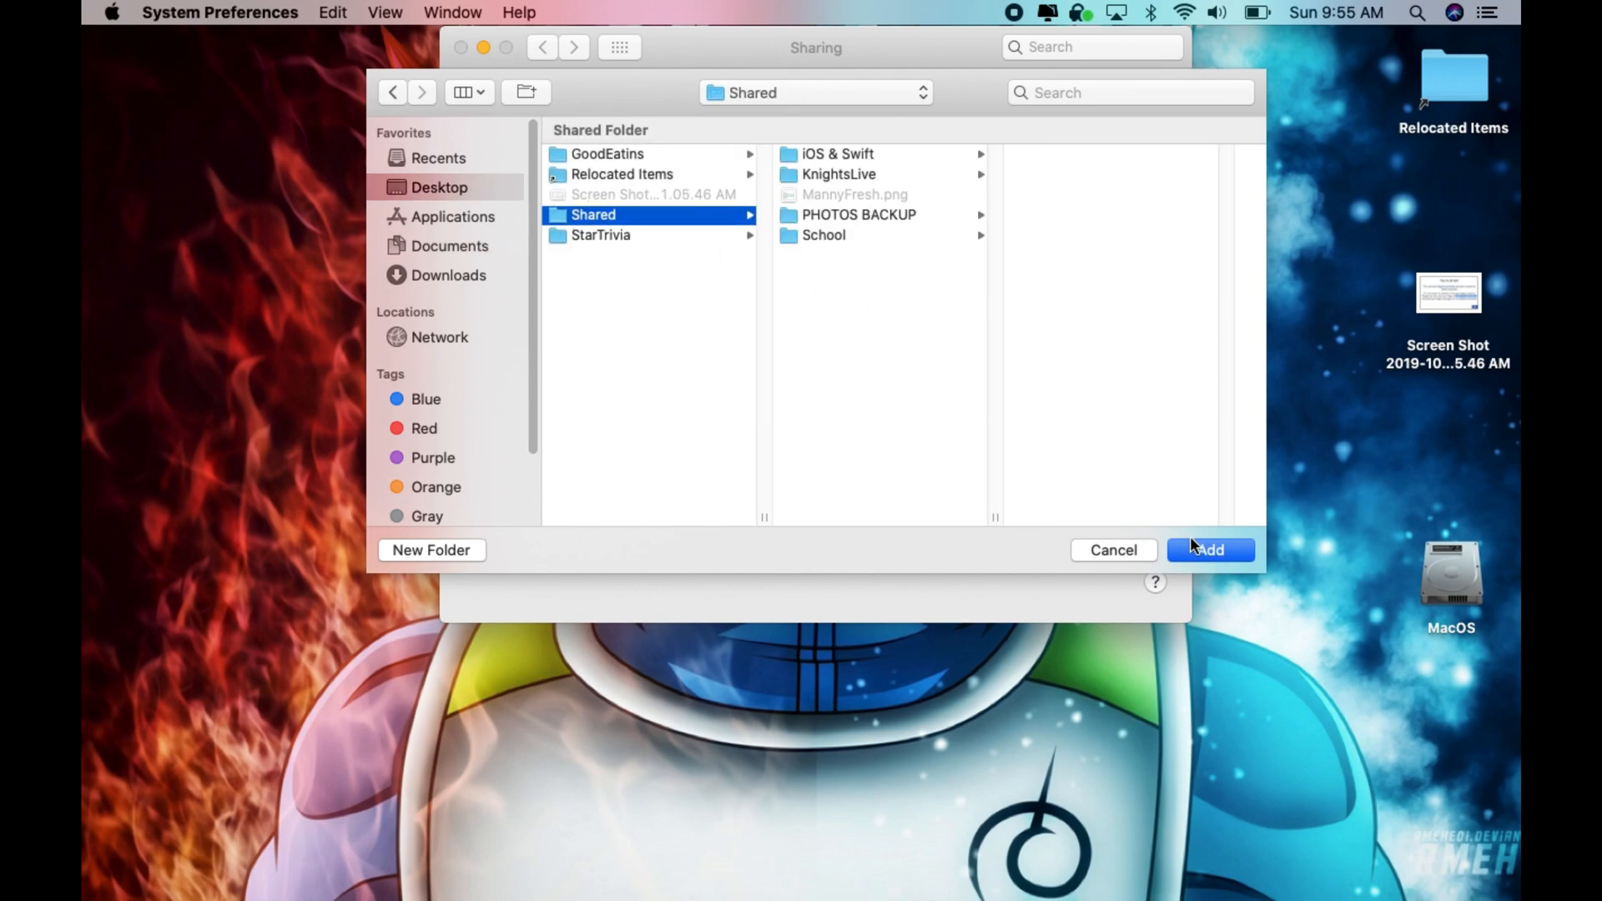
click(1208, 549)
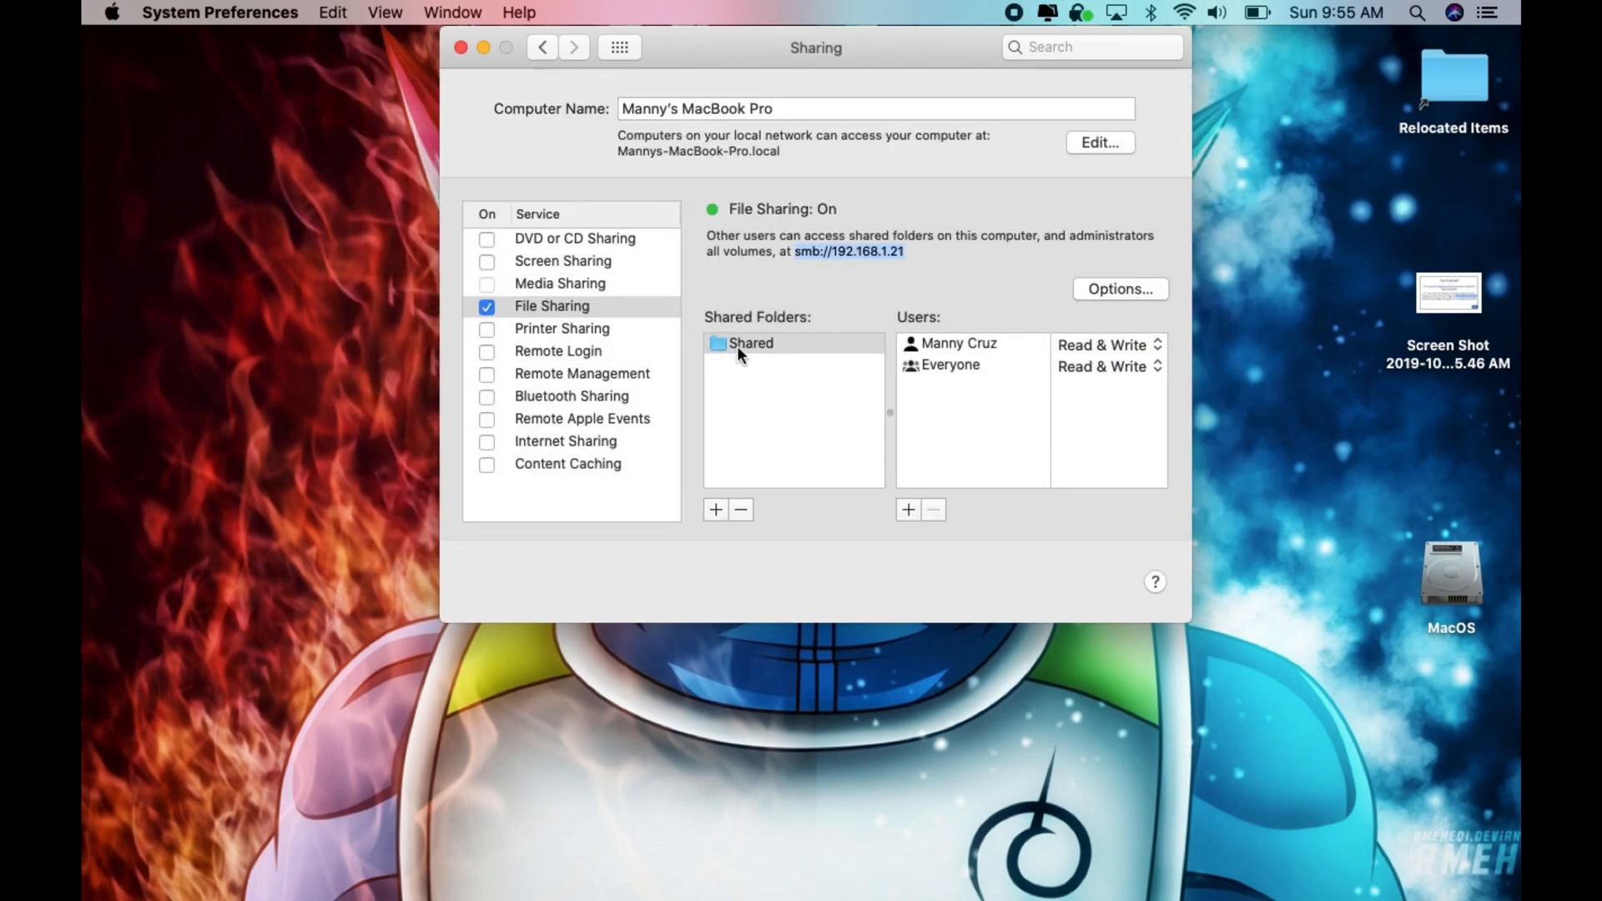
mouse_move(768, 350)
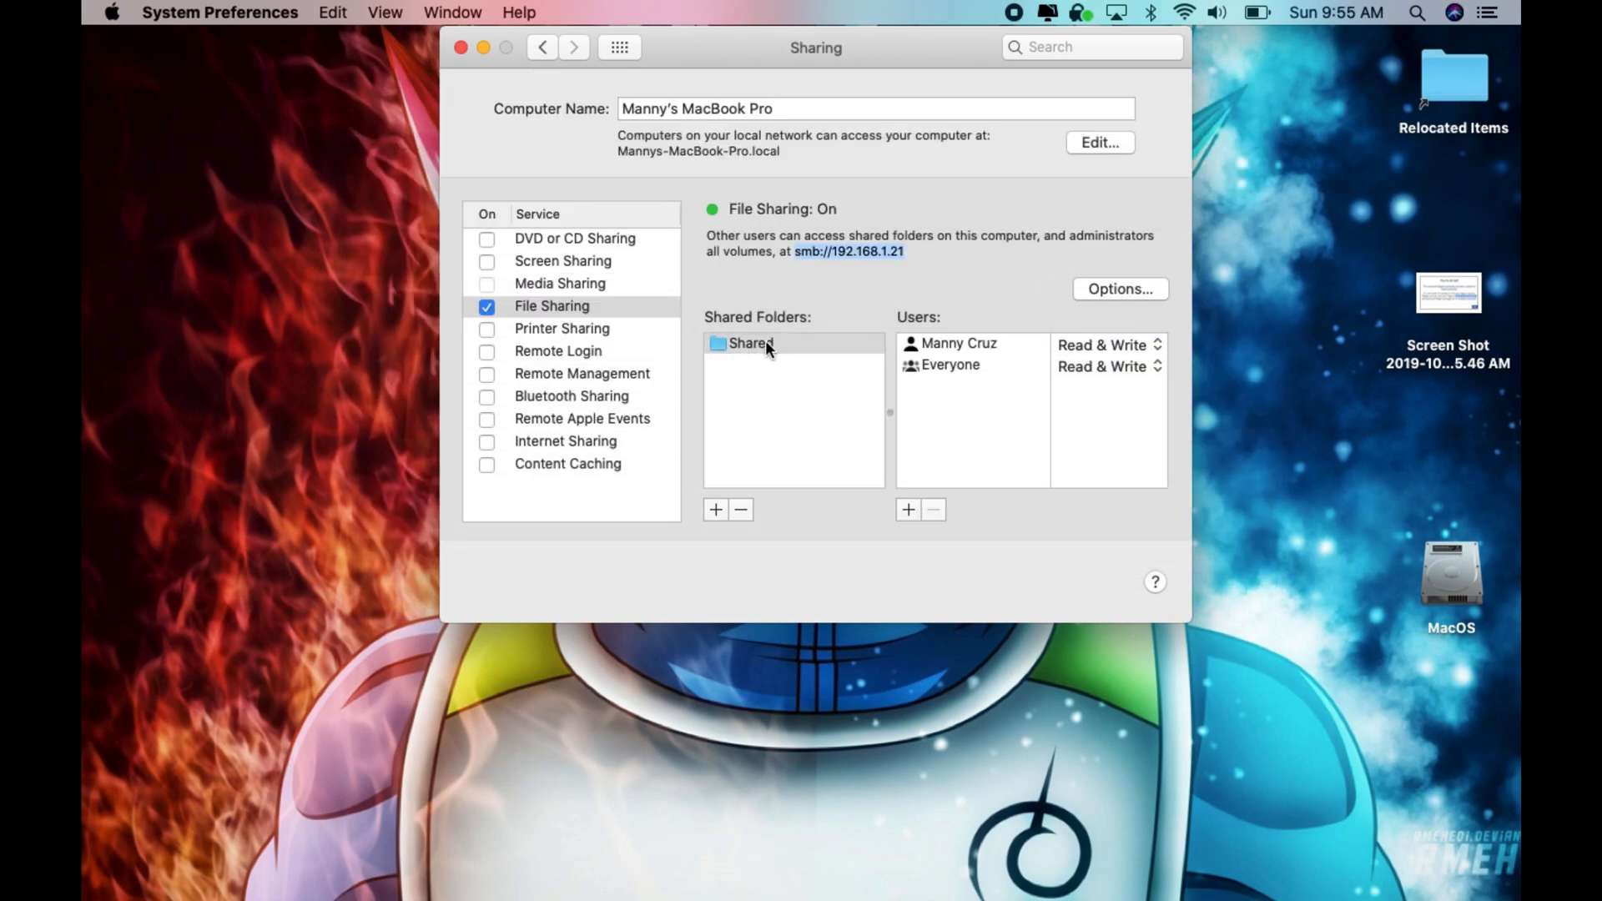
mouse_move(929, 335)
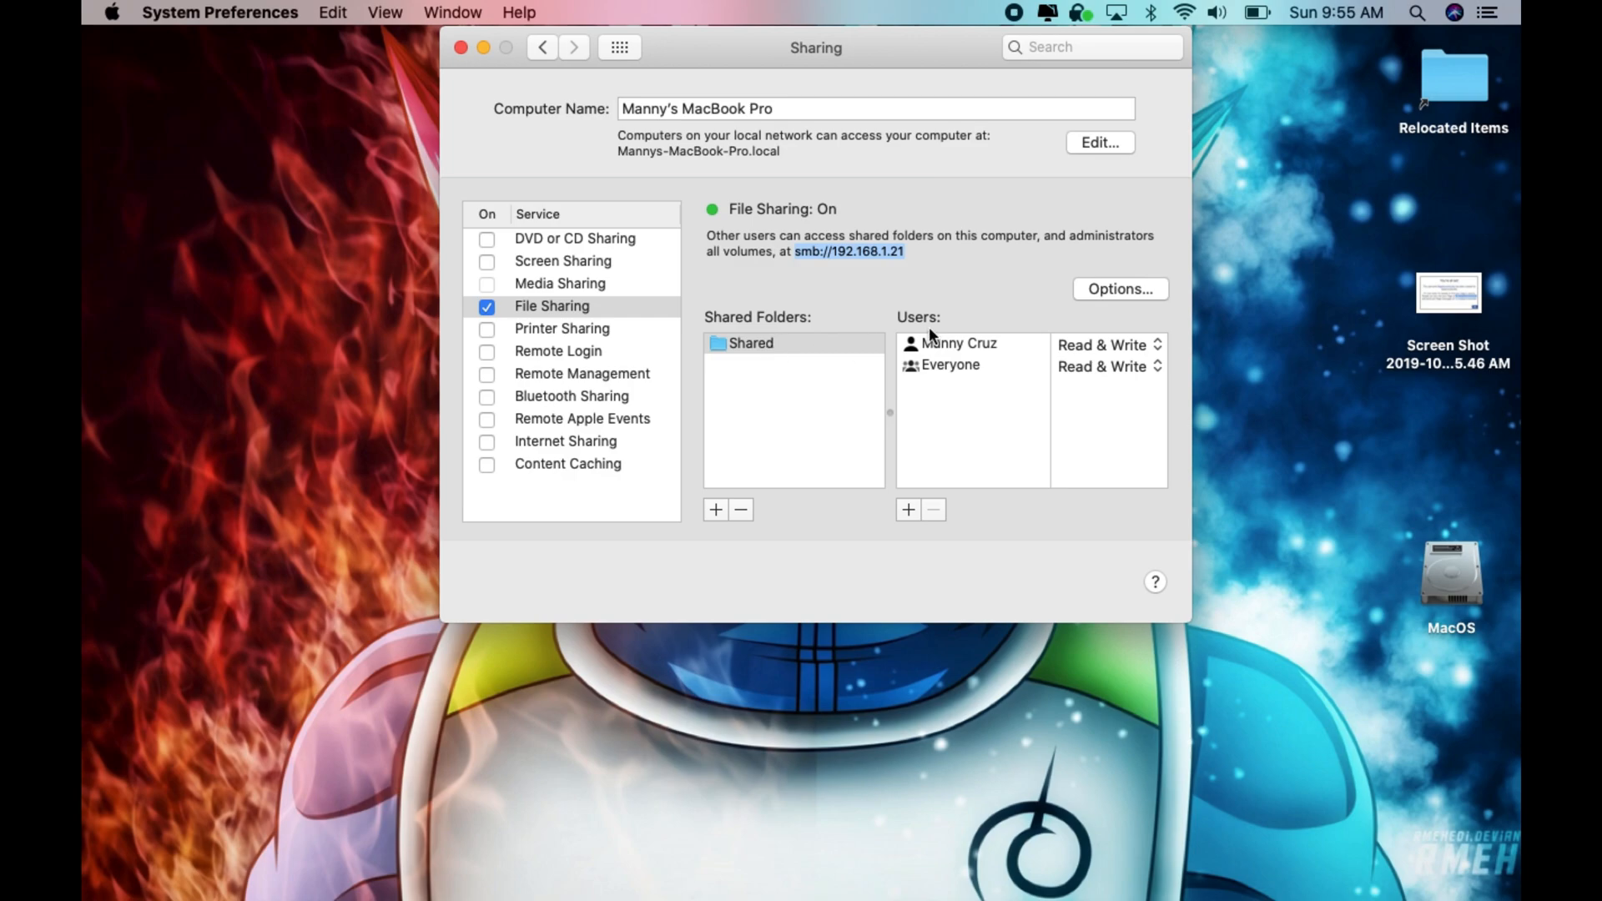
mouse_move(948, 324)
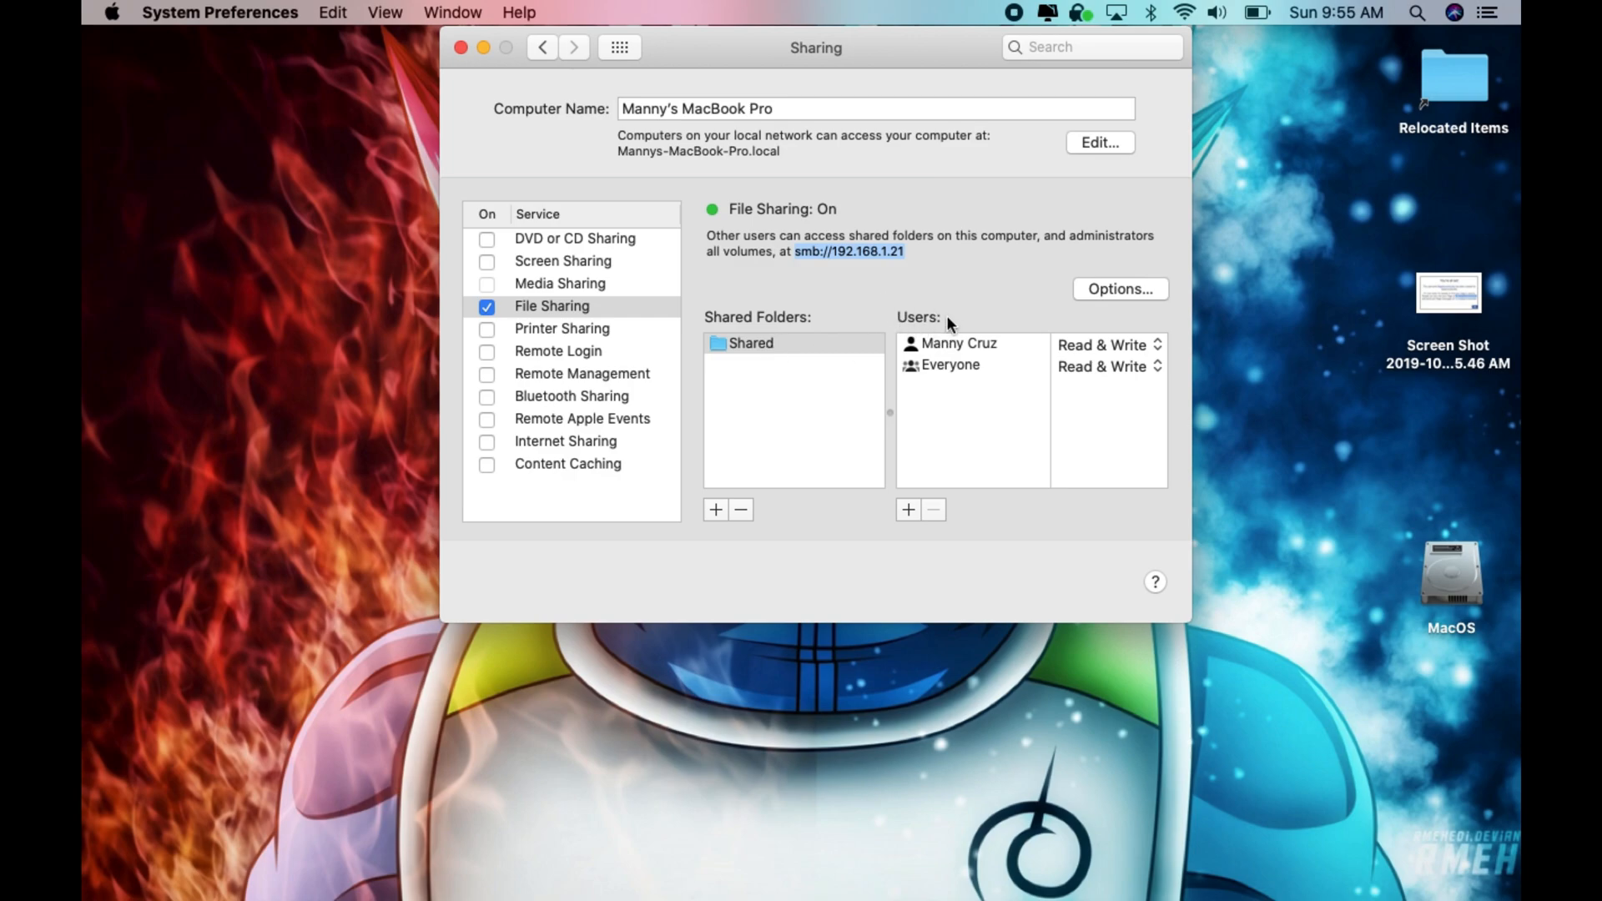
click(958, 344)
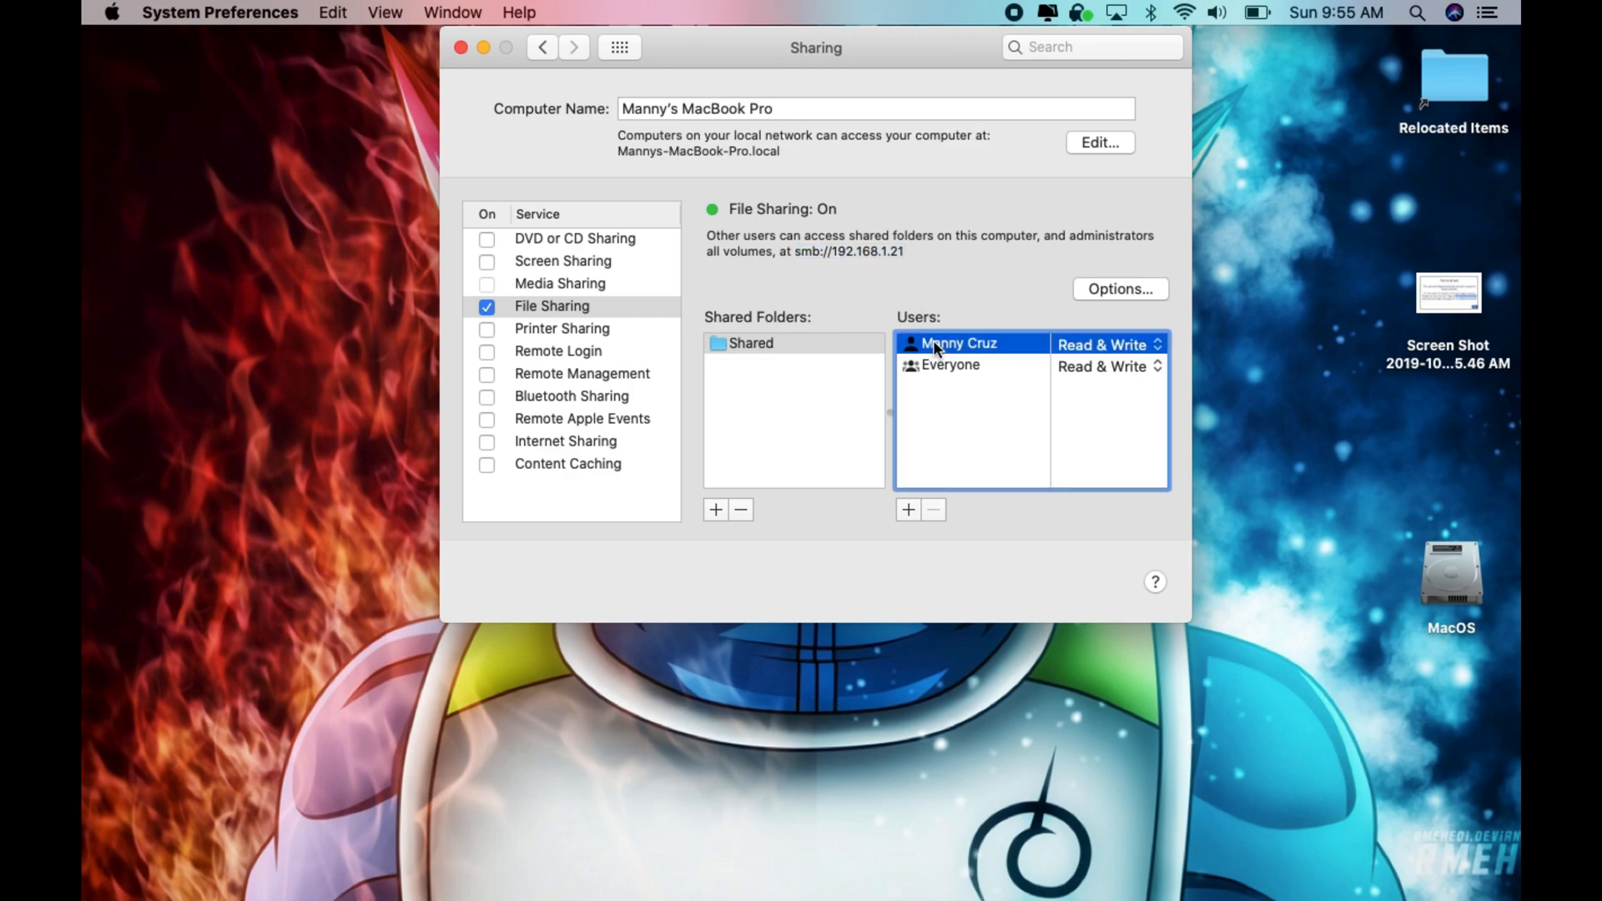
click(950, 366)
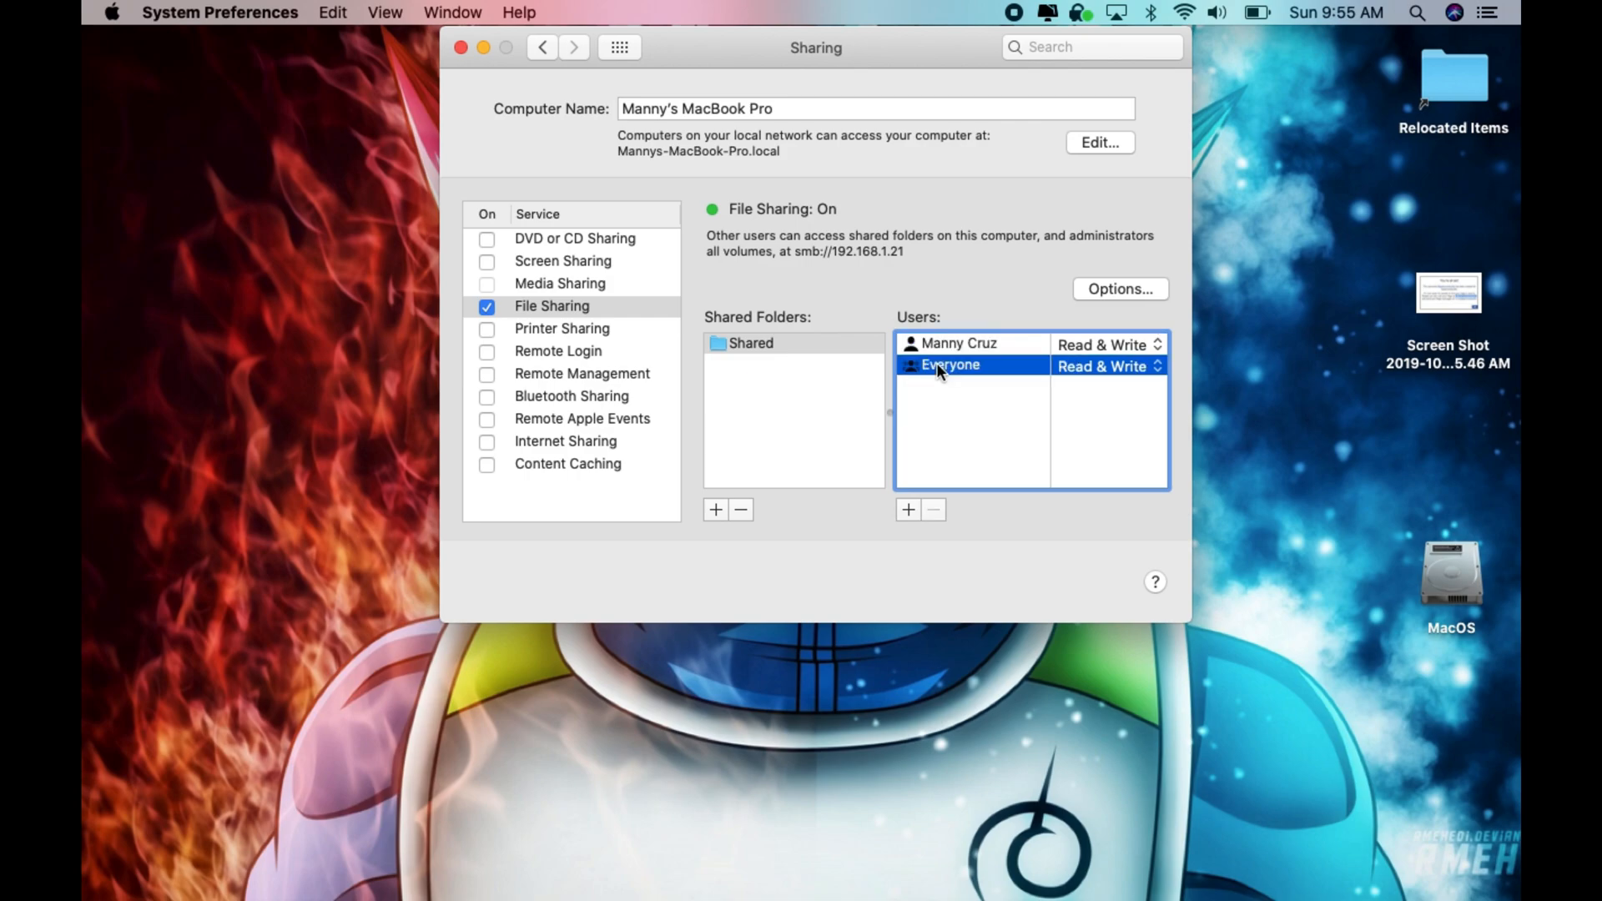
click(931, 508)
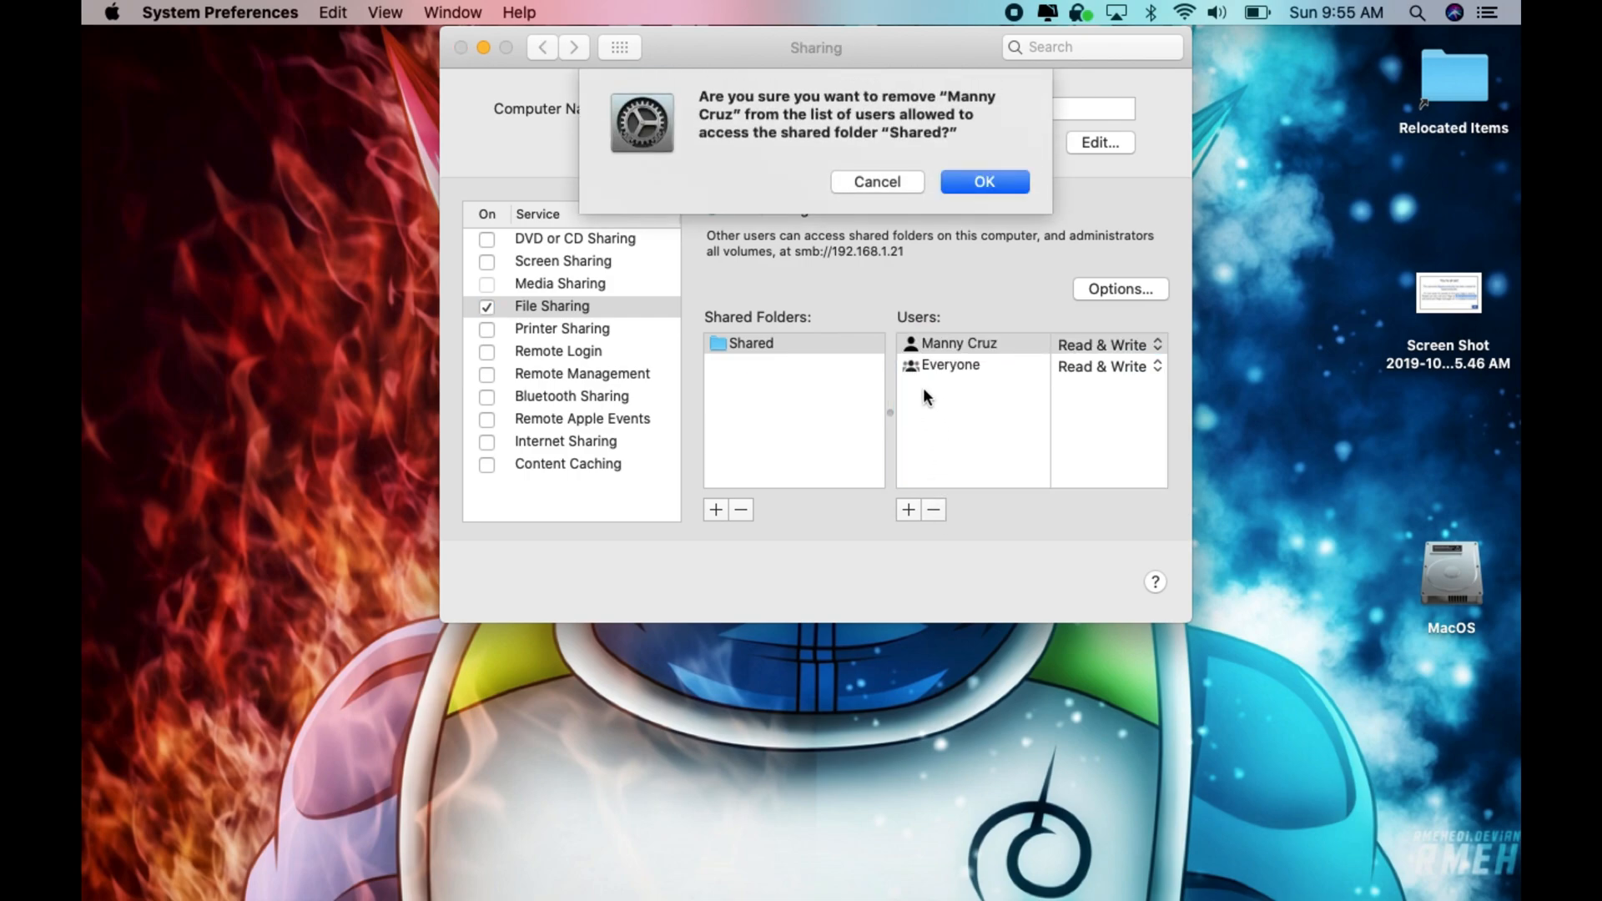
click(981, 182)
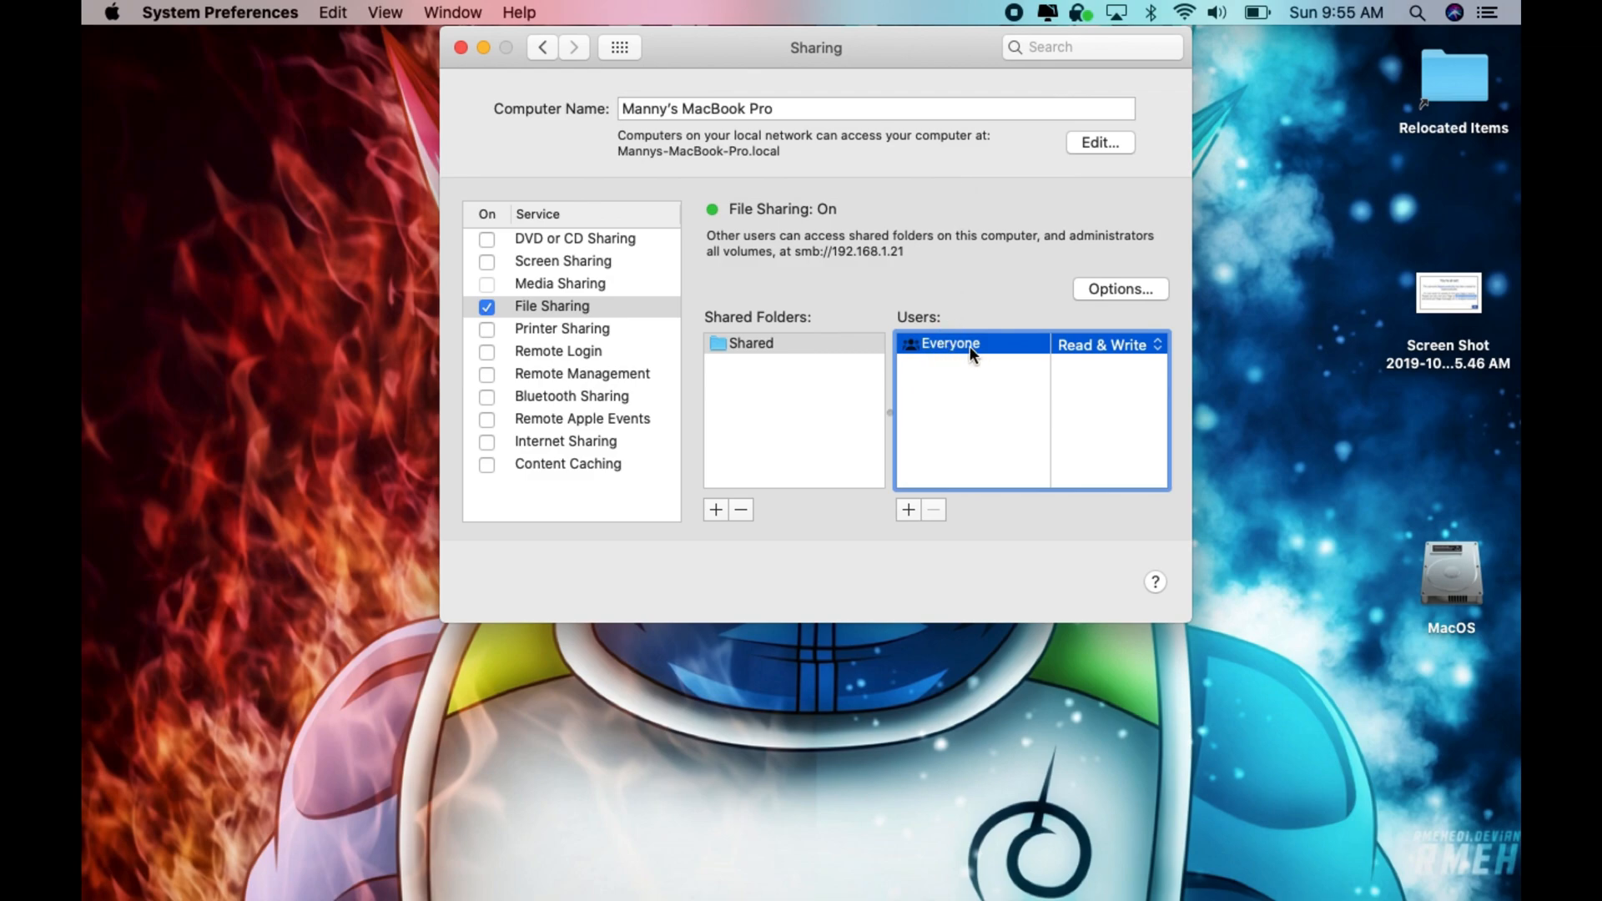
mouse_move(995, 354)
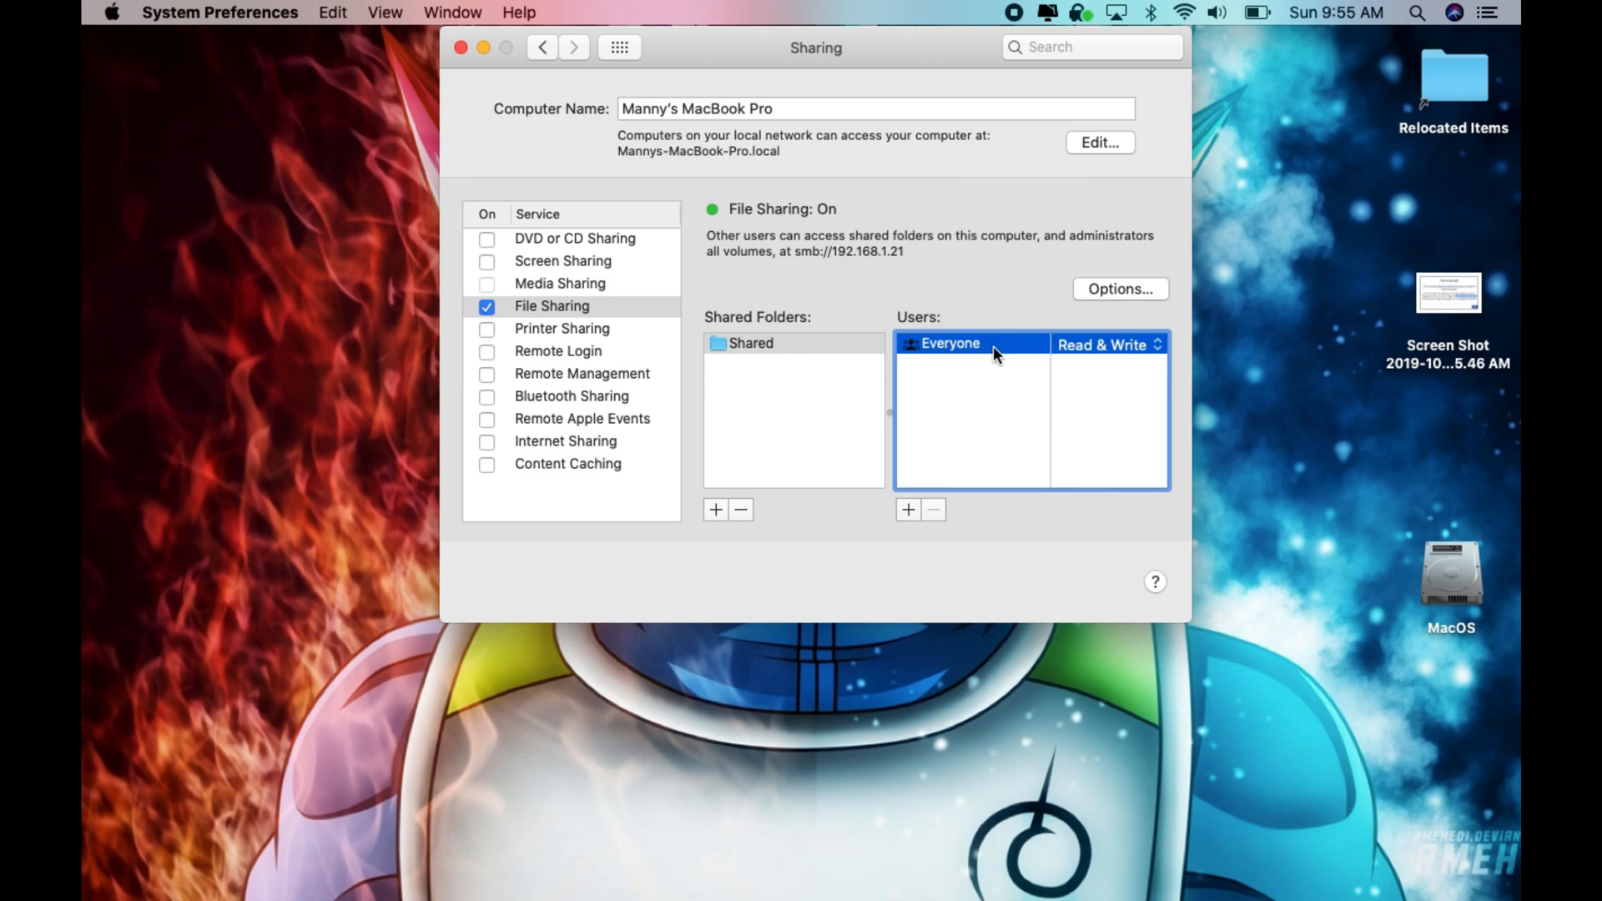
mouse_move(926, 517)
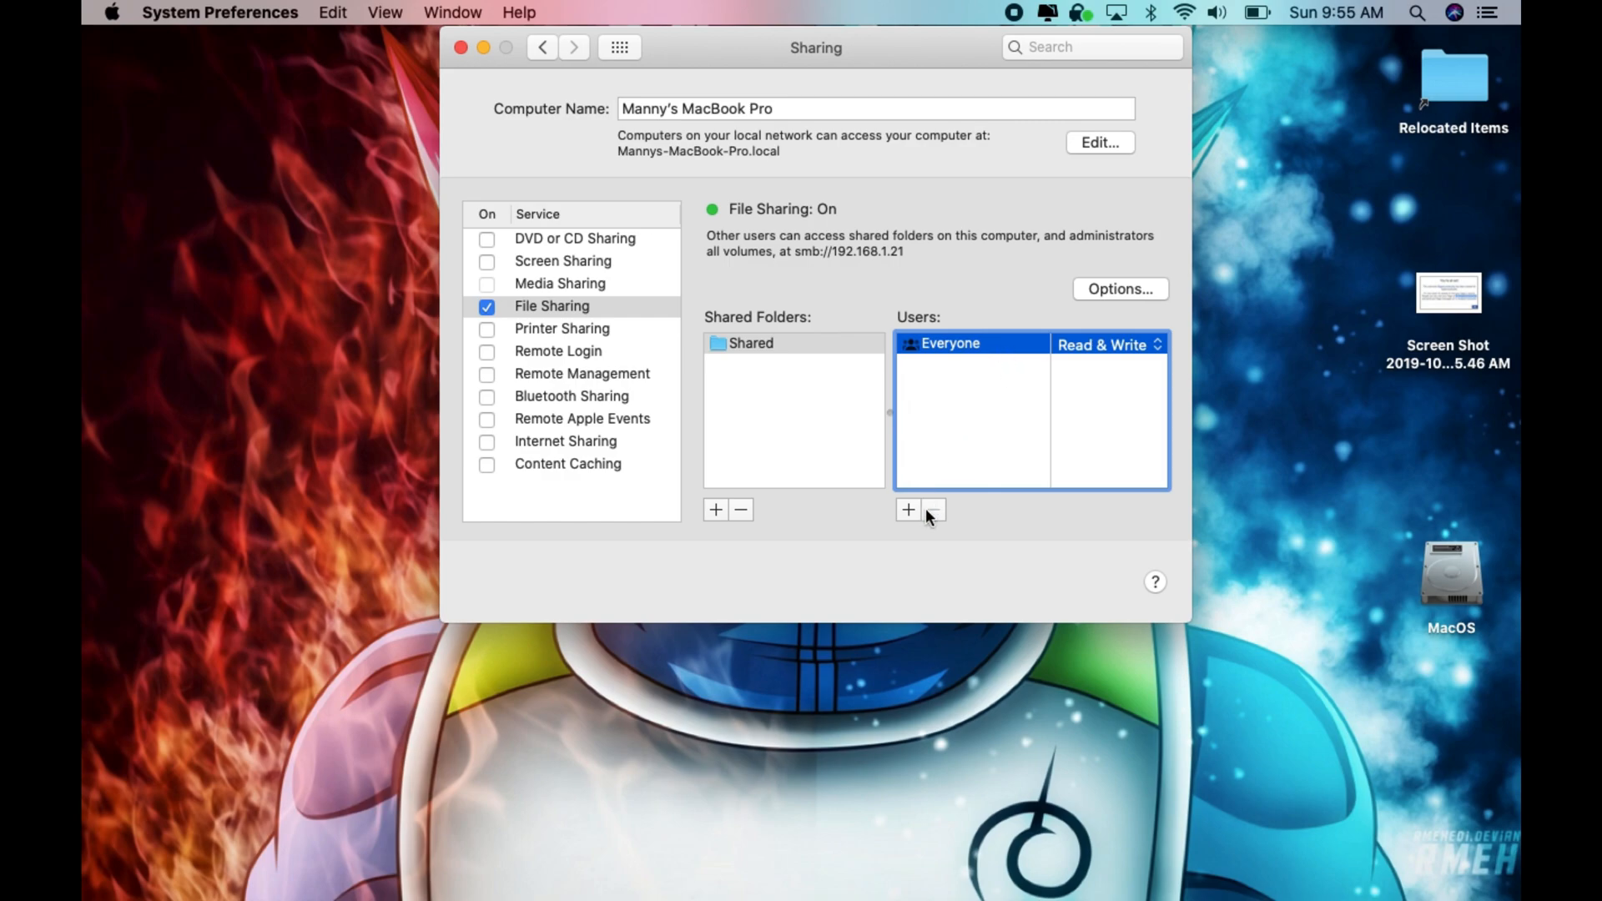
mouse_move(904, 510)
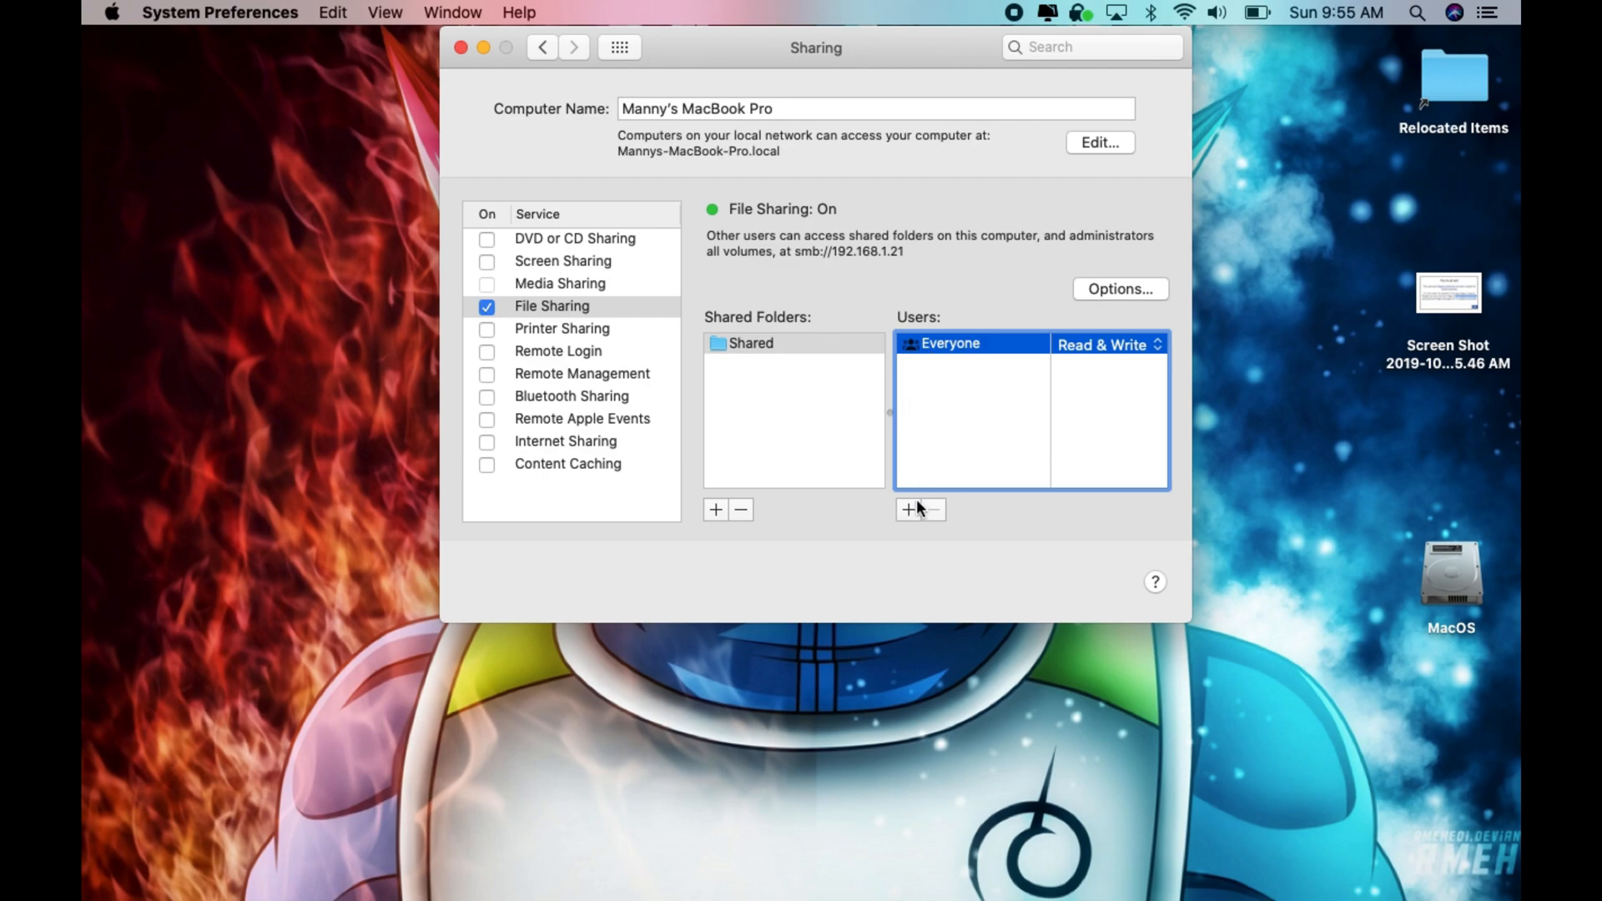
click(906, 509)
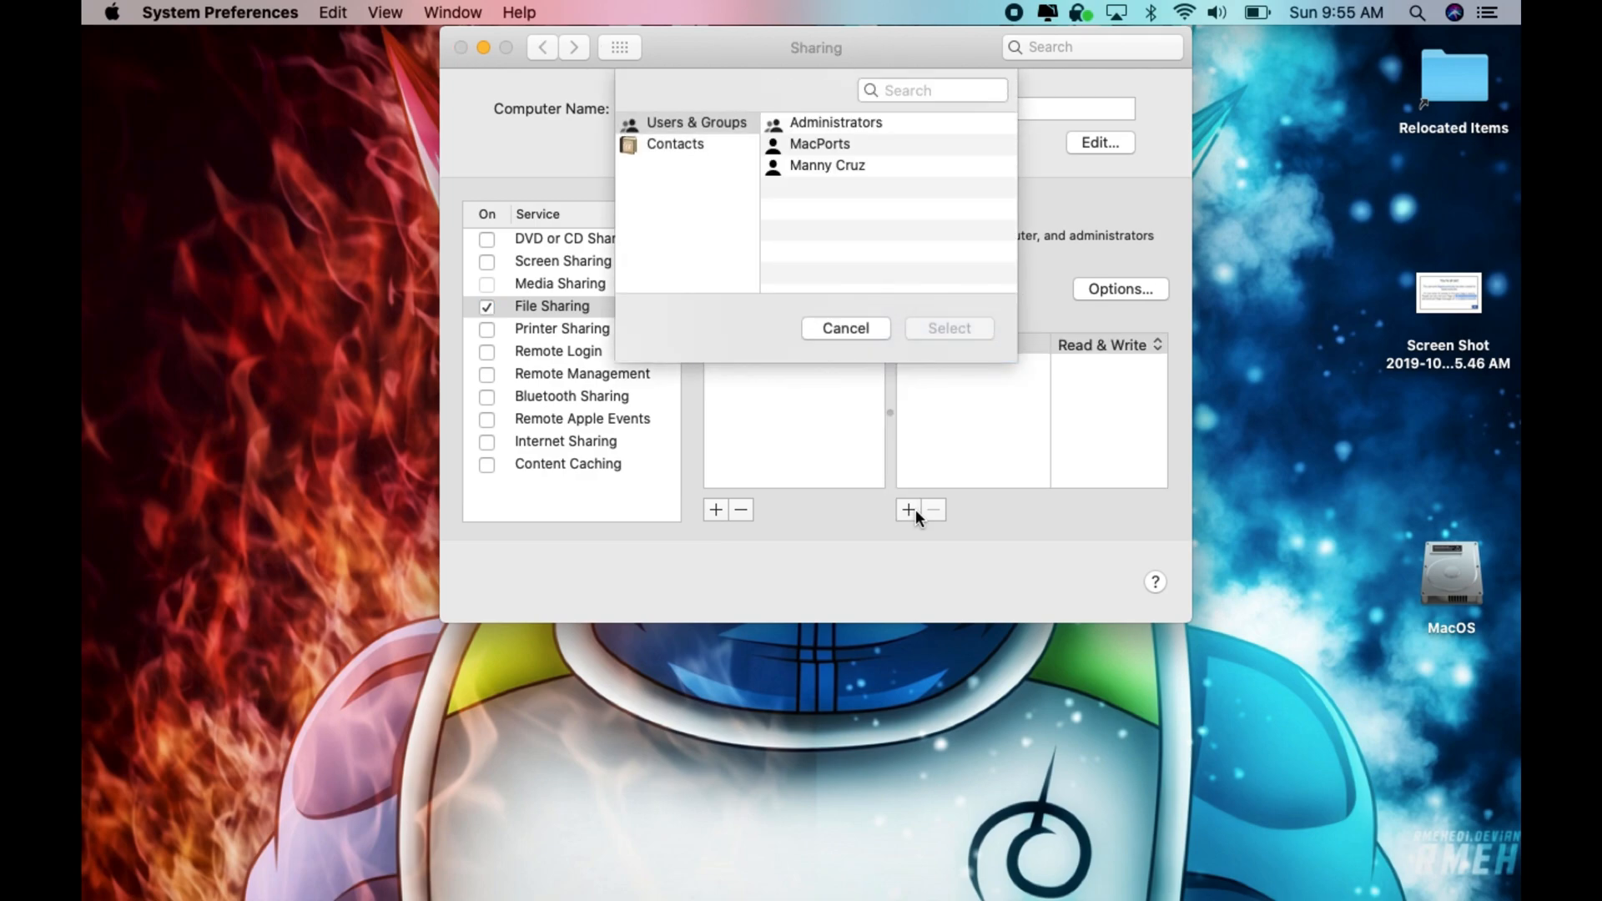
mouse_move(808, 212)
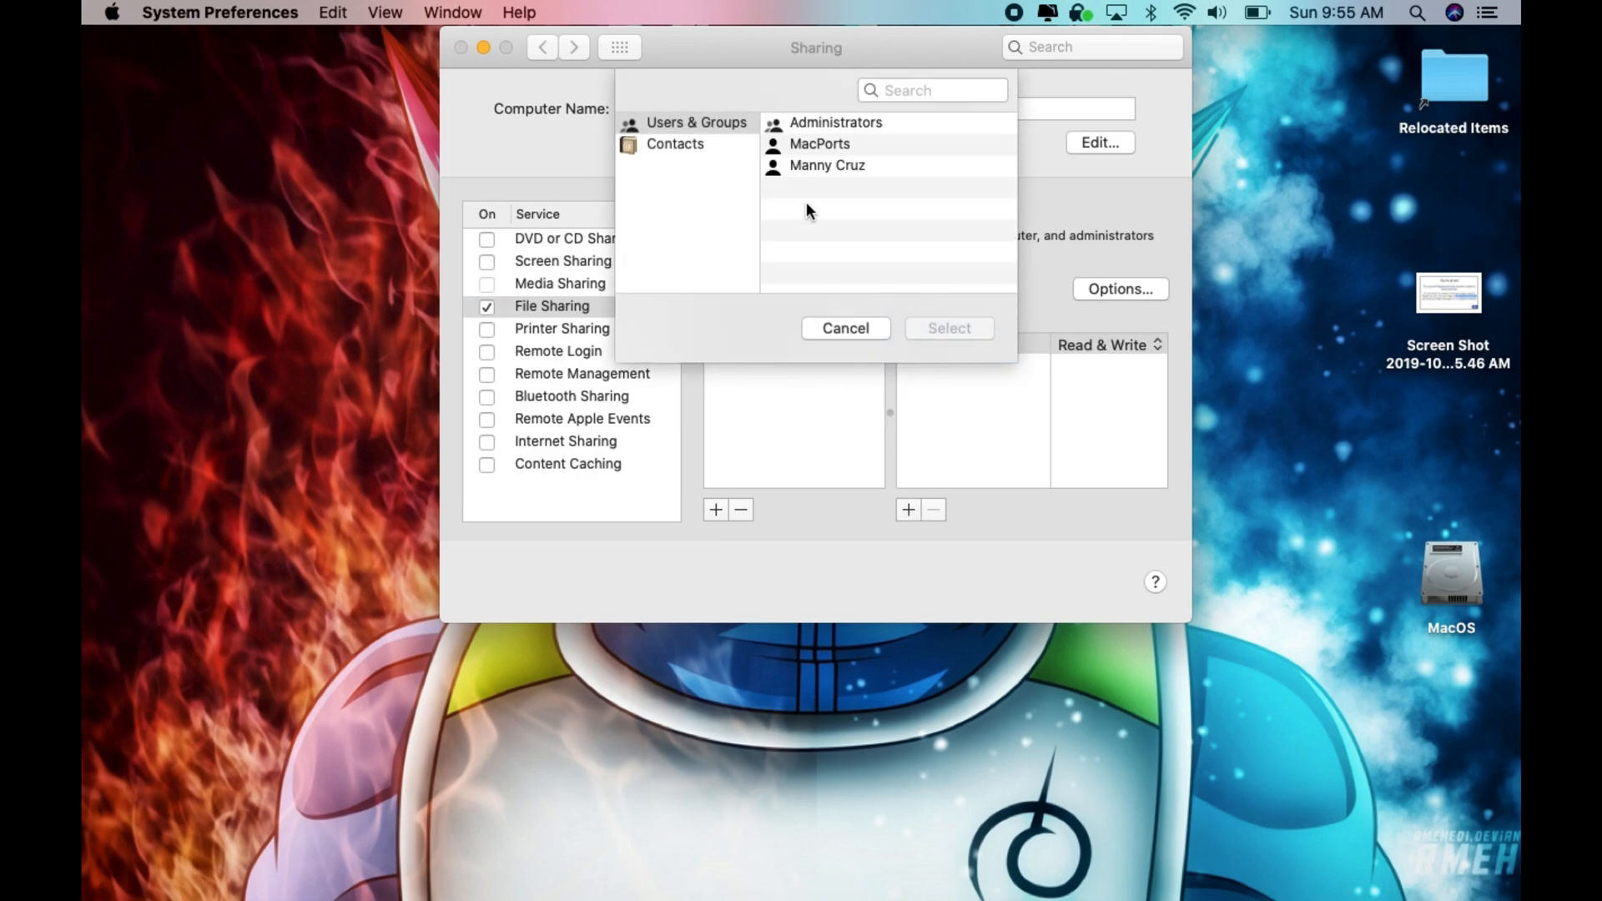
click(826, 165)
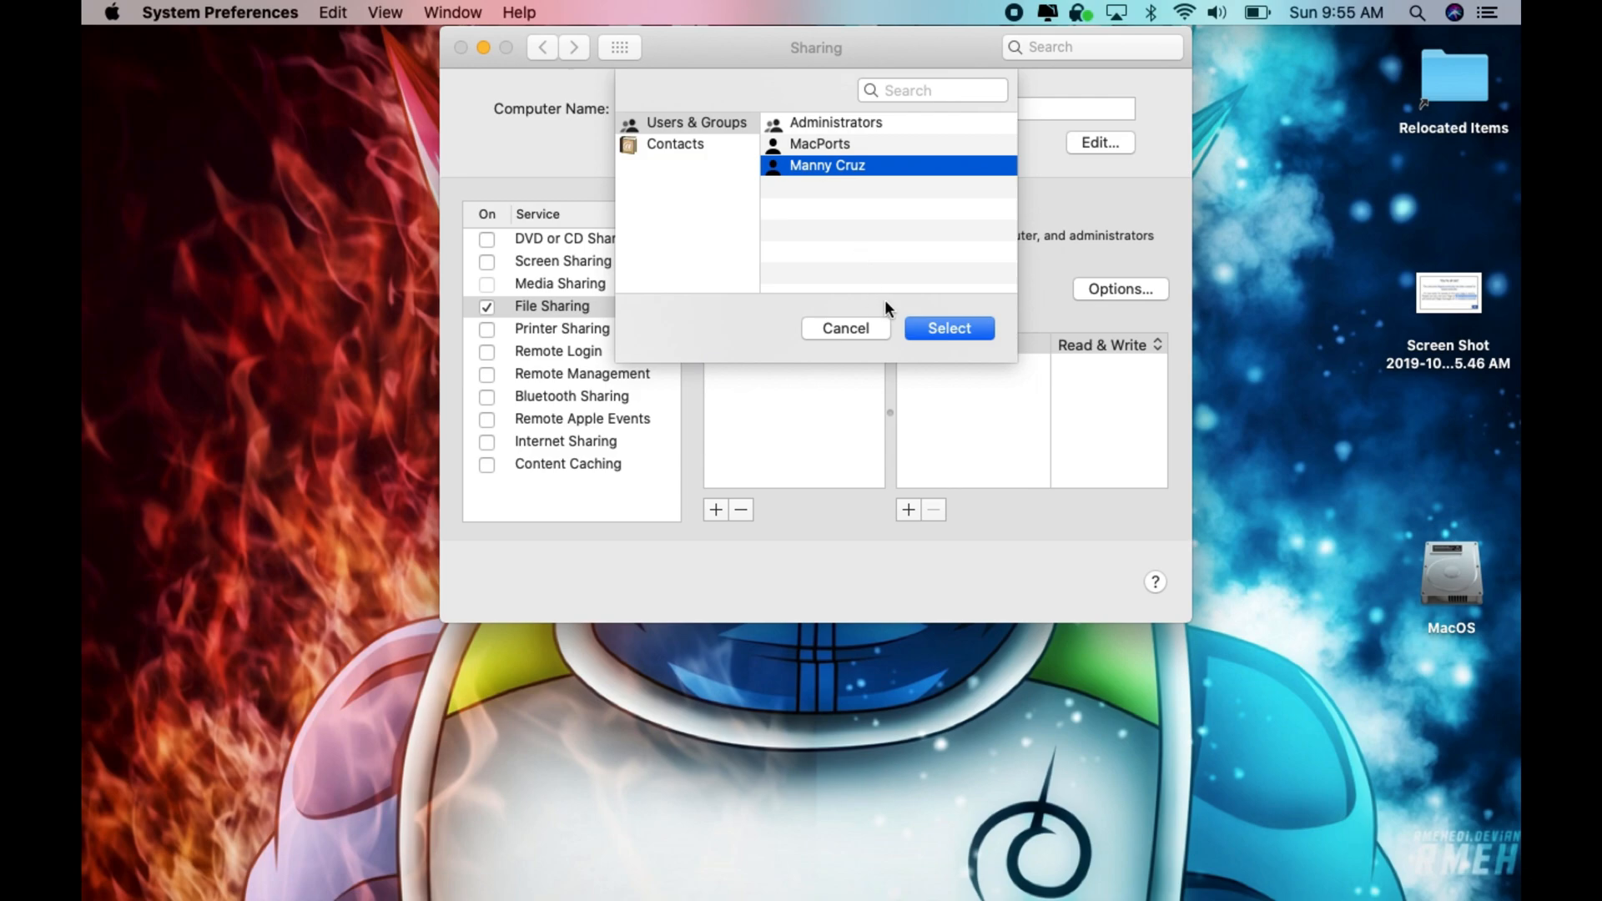
click(948, 329)
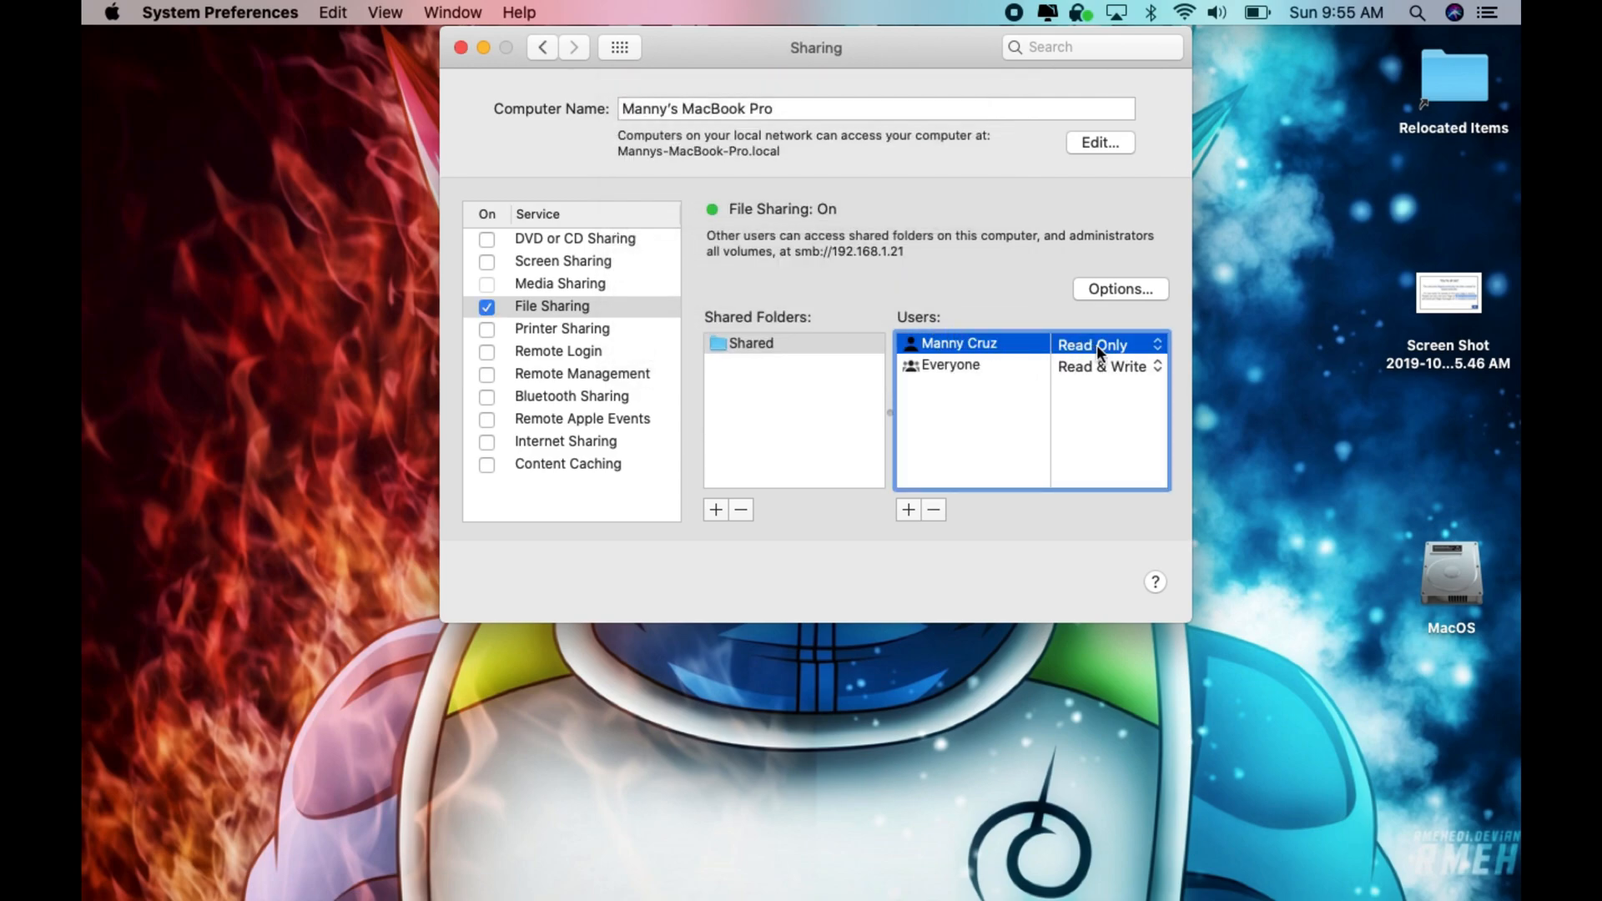
click(1108, 344)
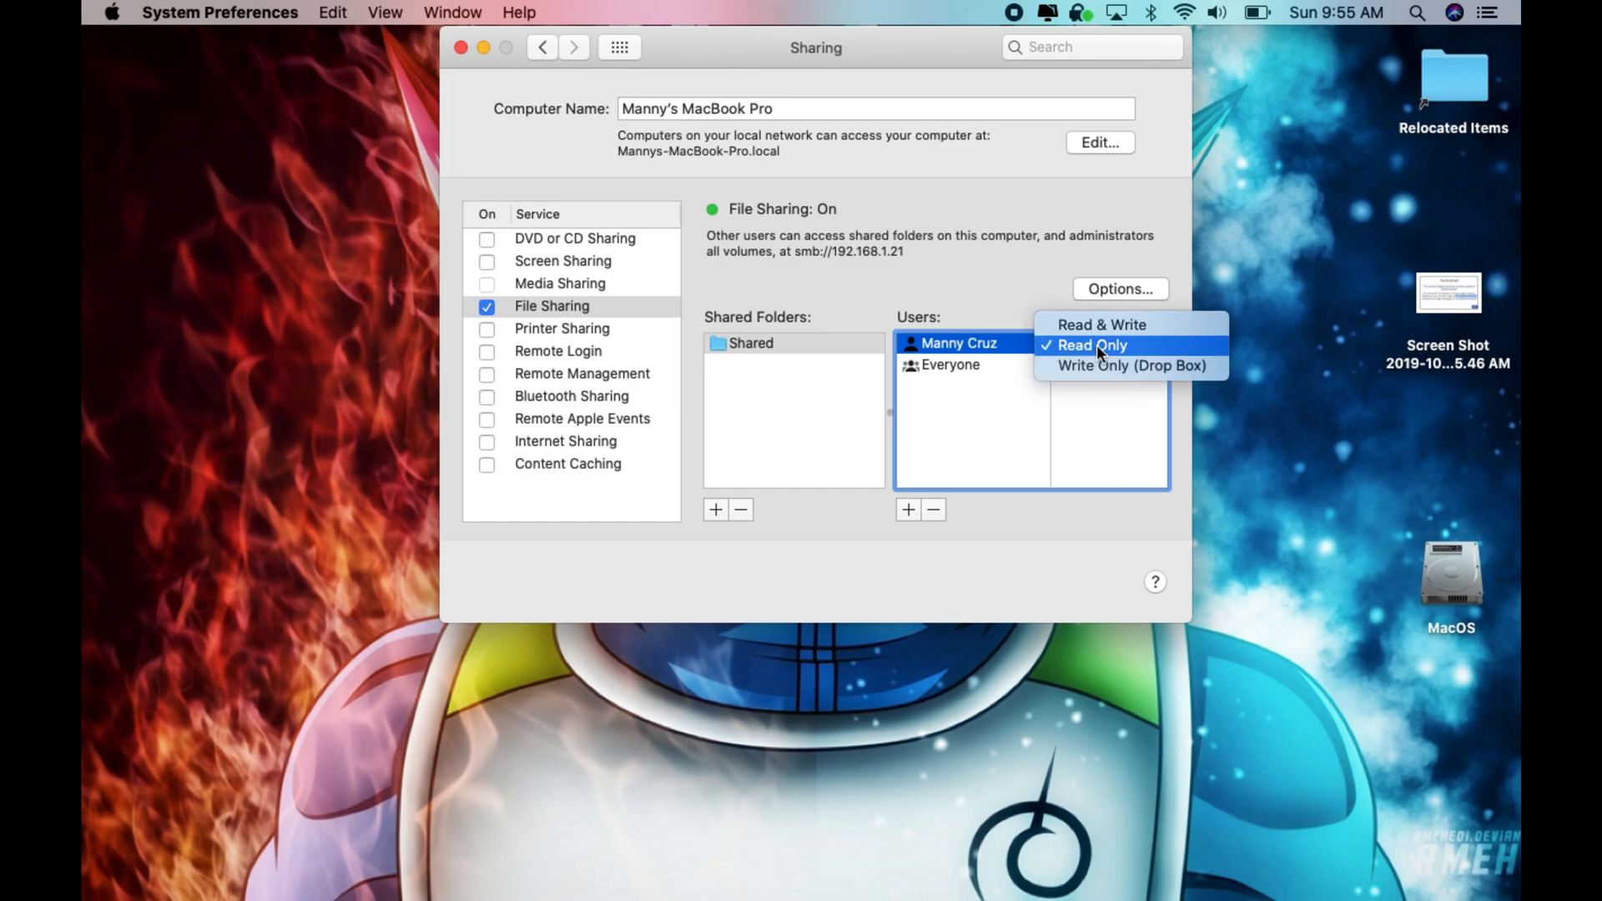
mouse_move(1099, 323)
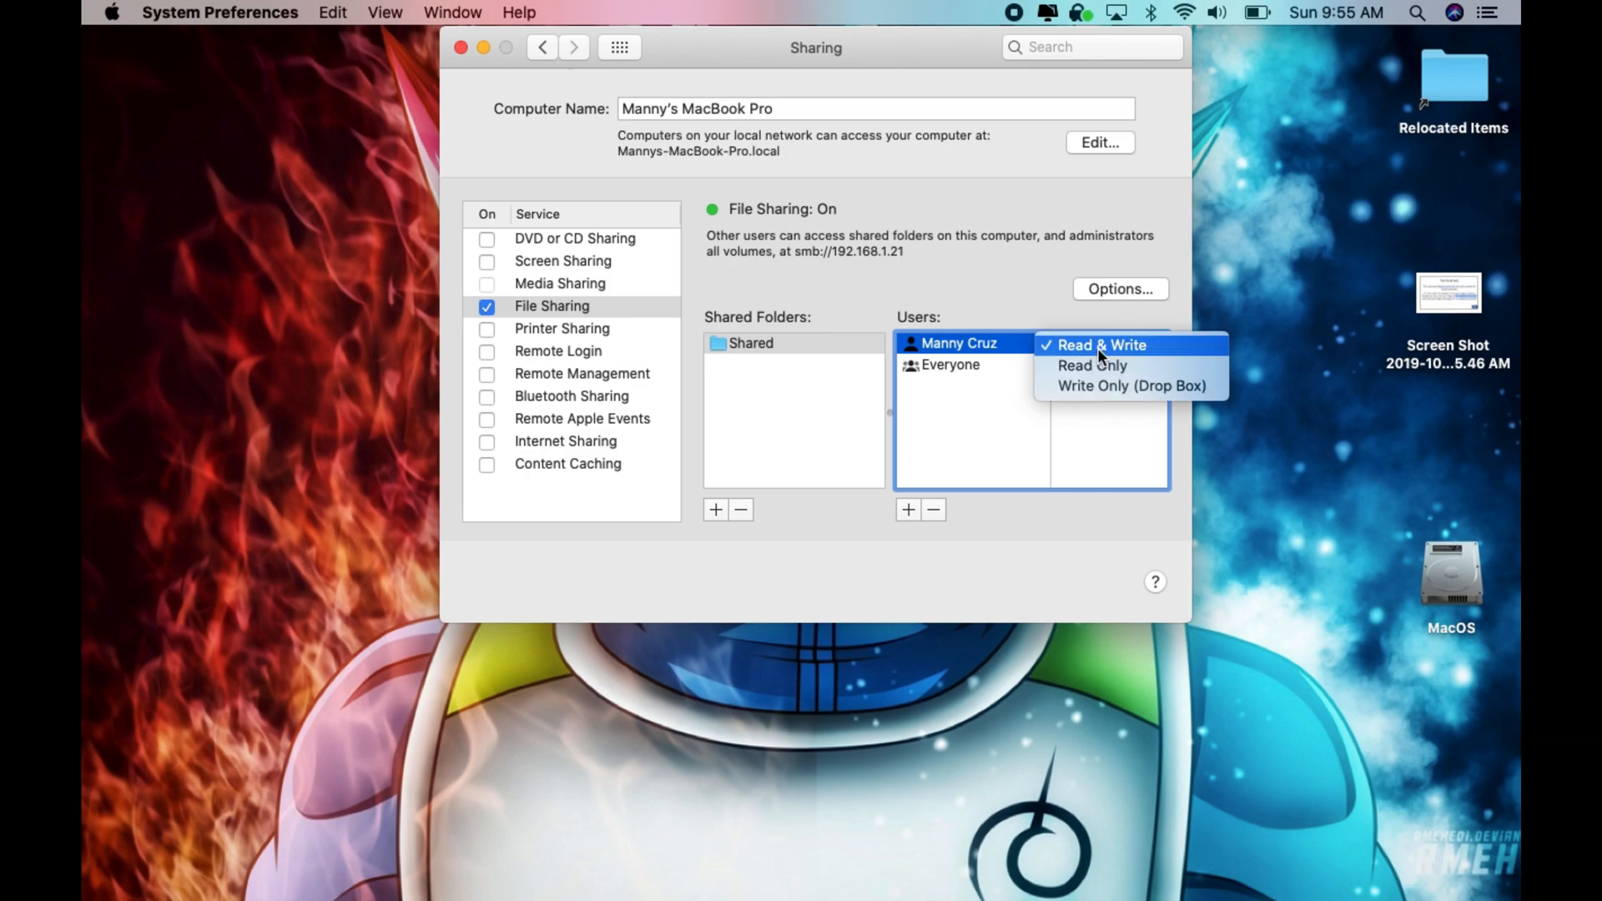
mouse_move(1093, 429)
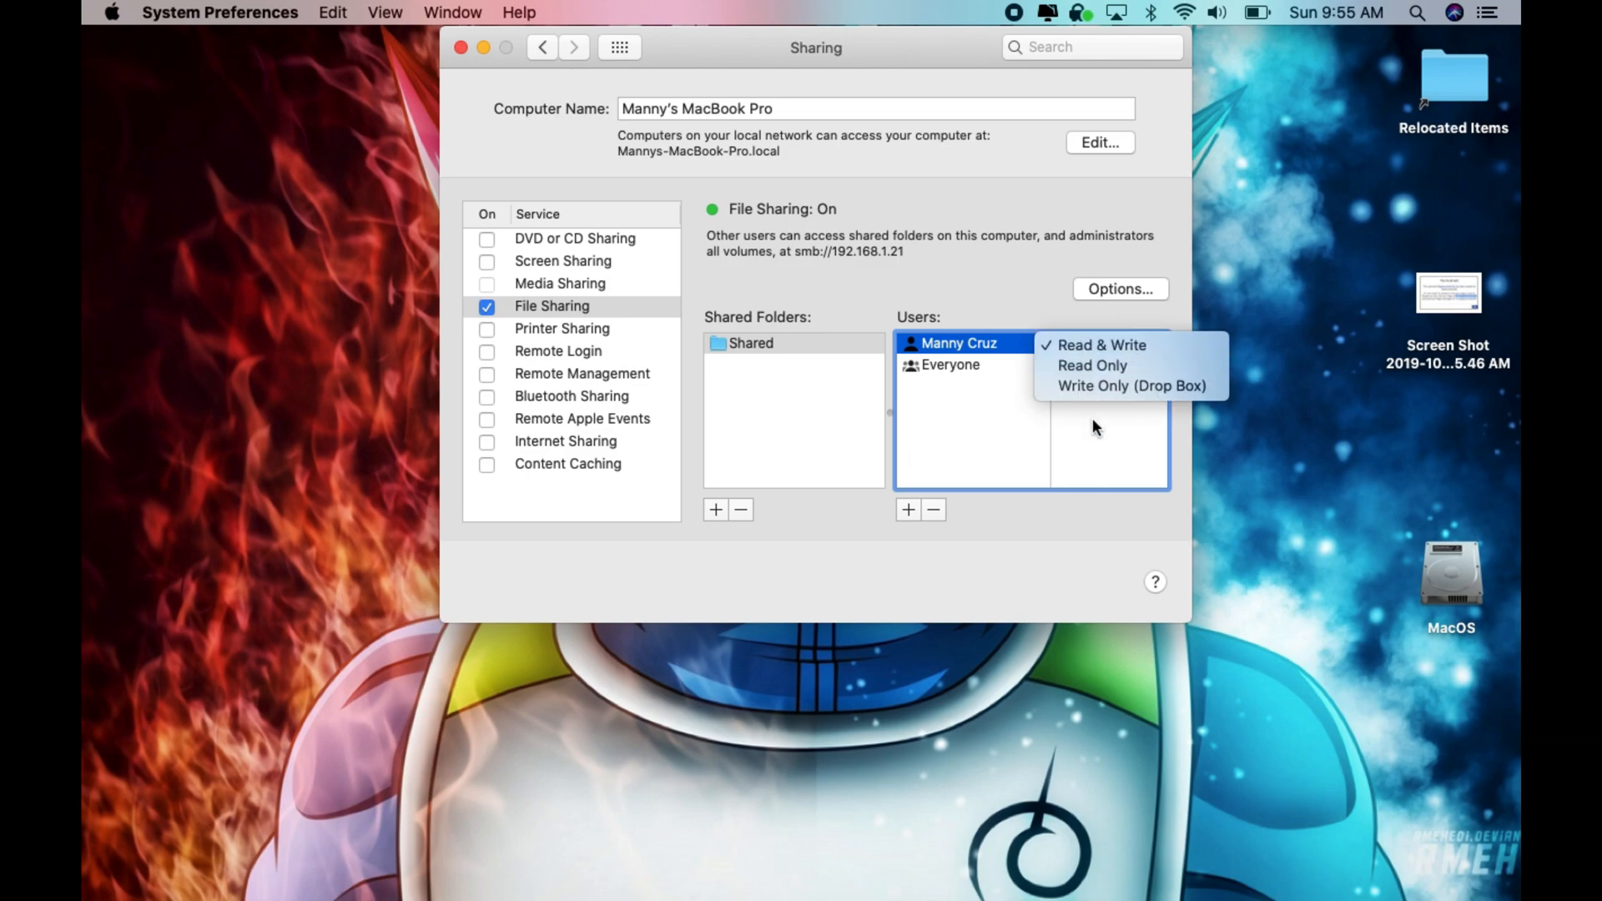
click(1119, 289)
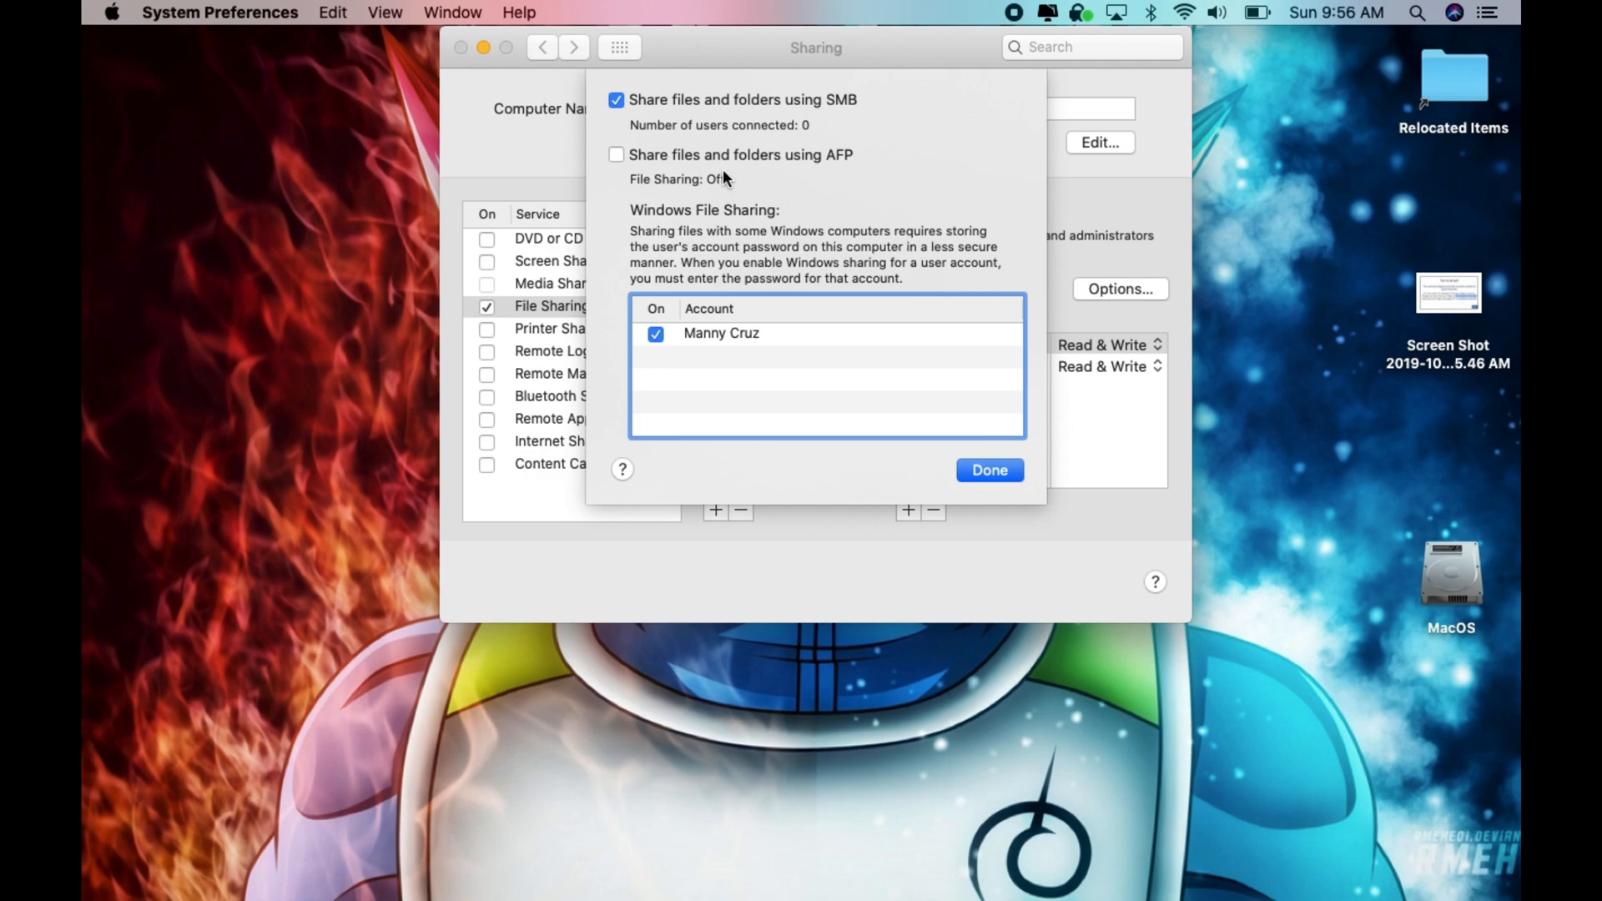
mouse_move(729, 105)
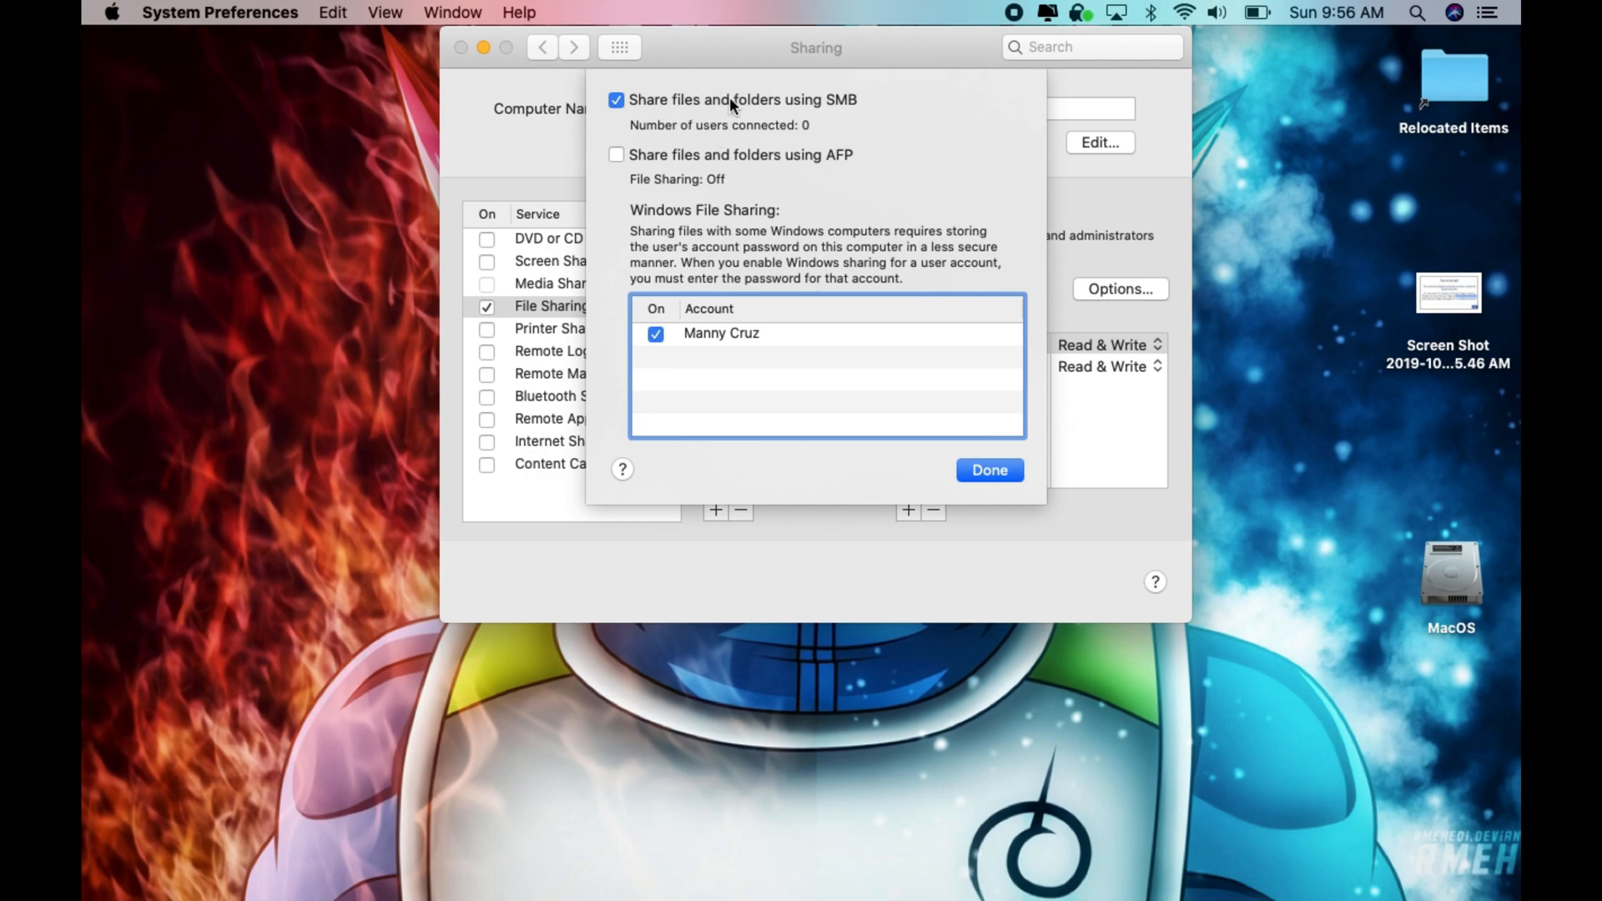
mouse_move(702, 117)
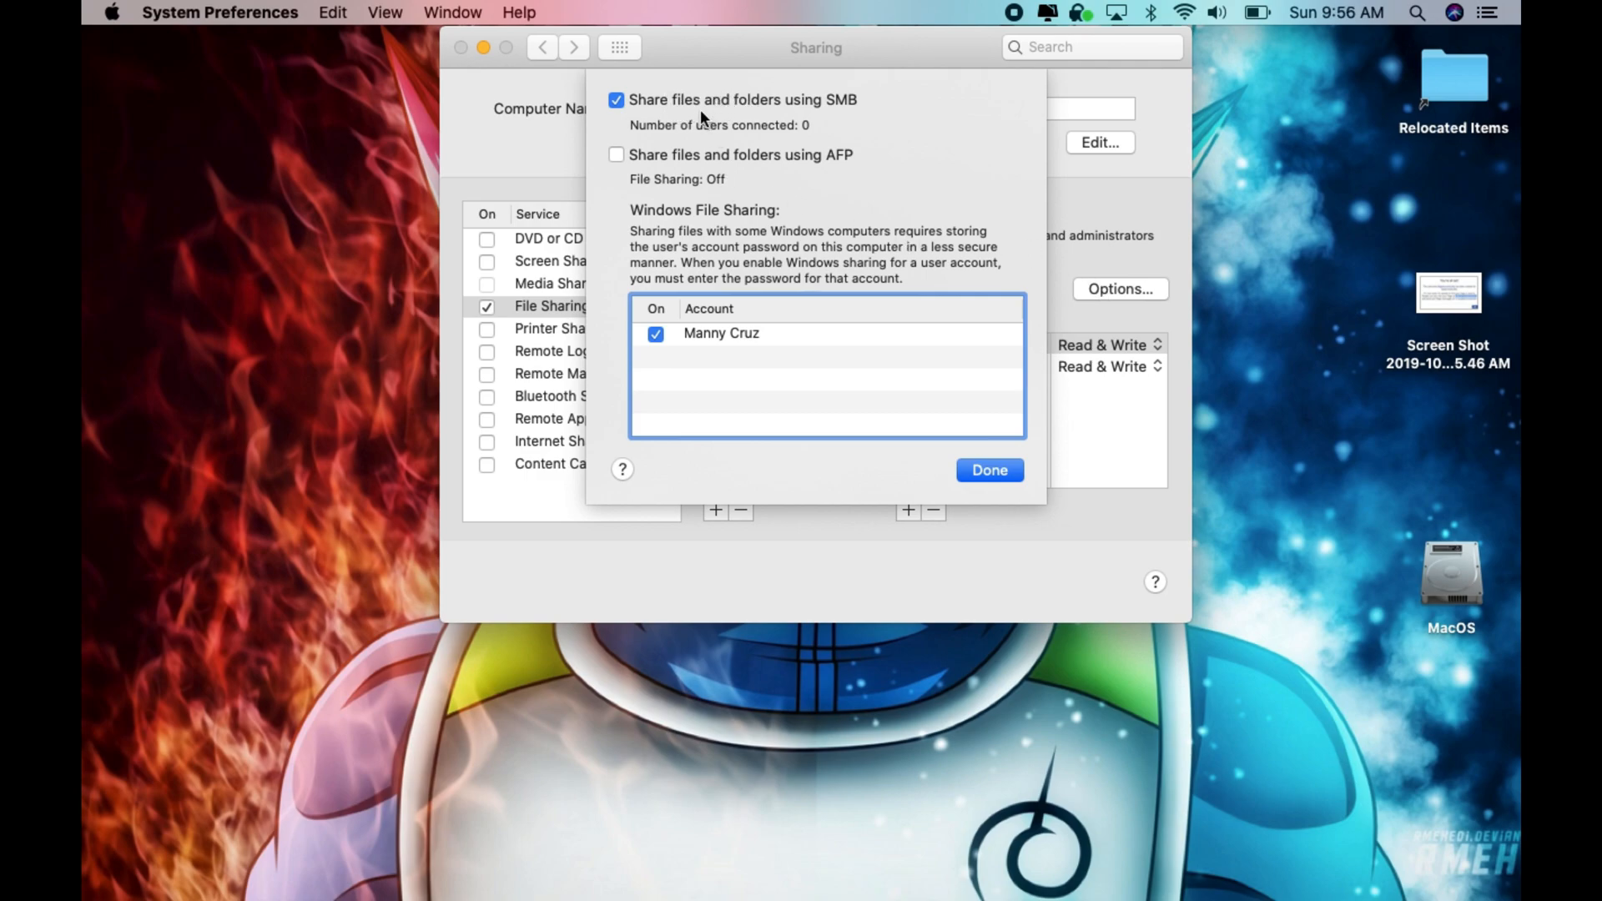
mouse_move(663, 270)
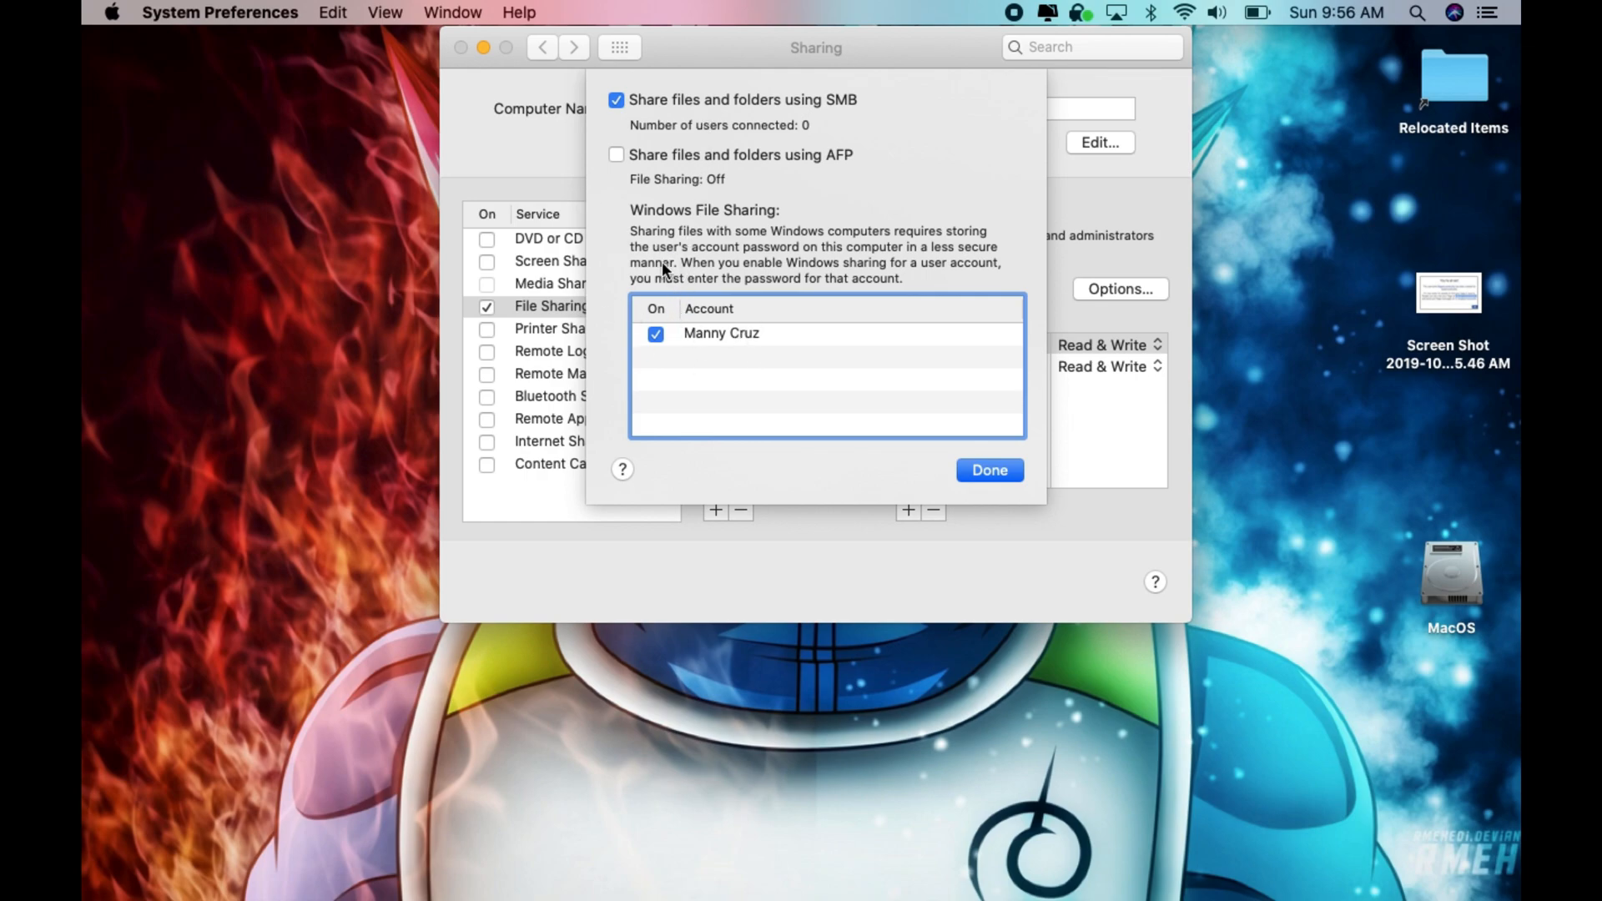
mouse_move(697, 203)
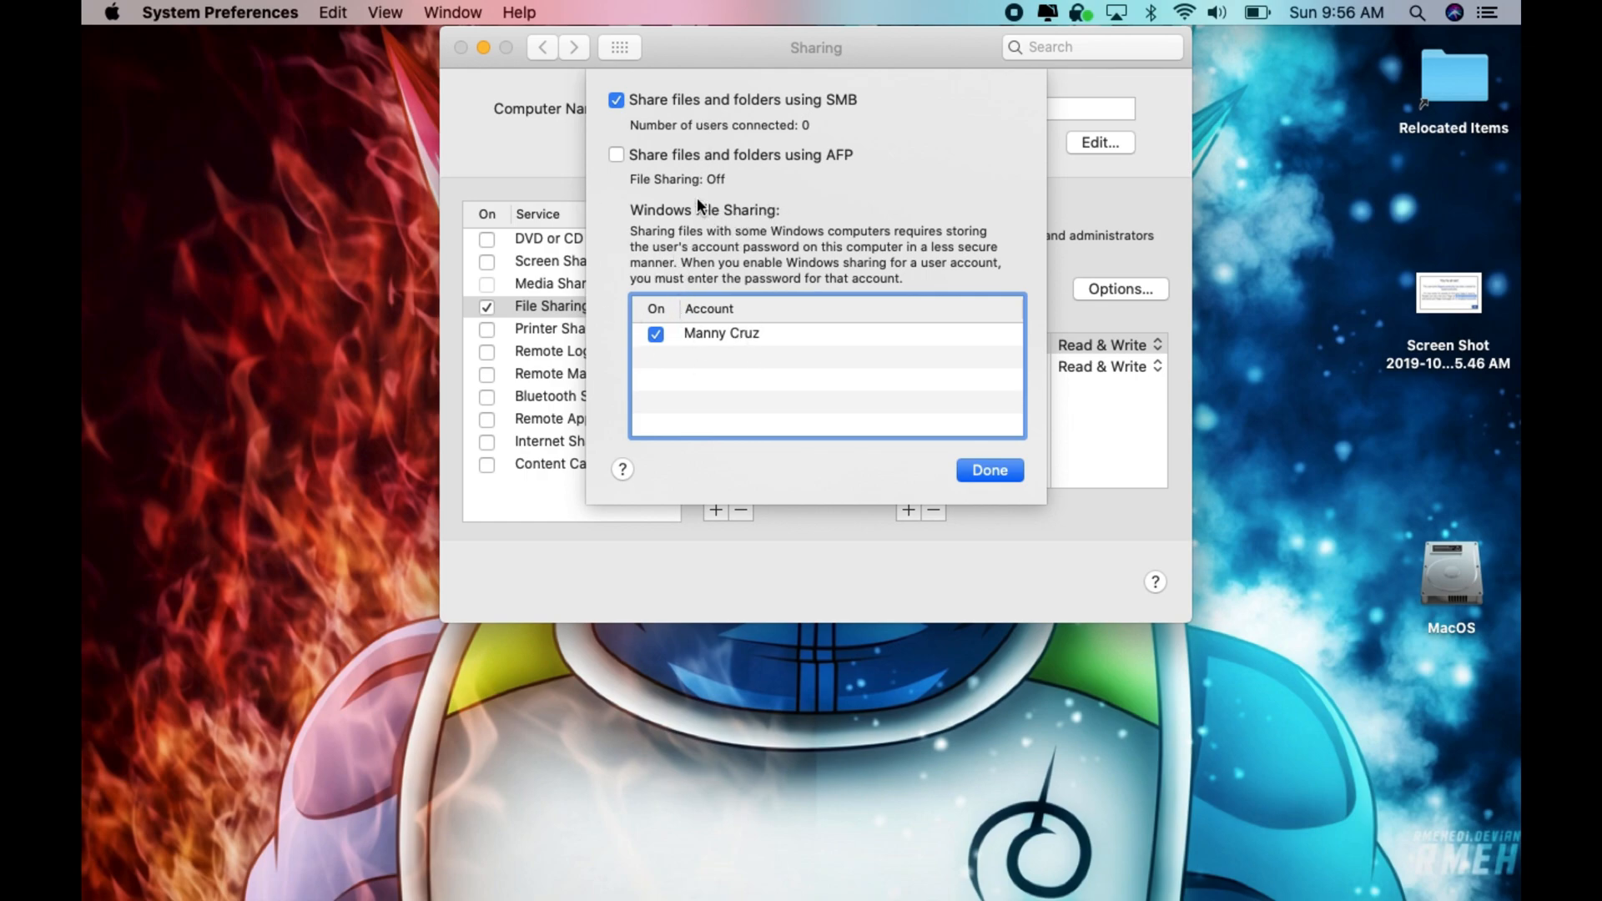
Step: Leave Windows File Sharing on for the account, cancel the password prompt, and finish the SMB options
click(654, 334)
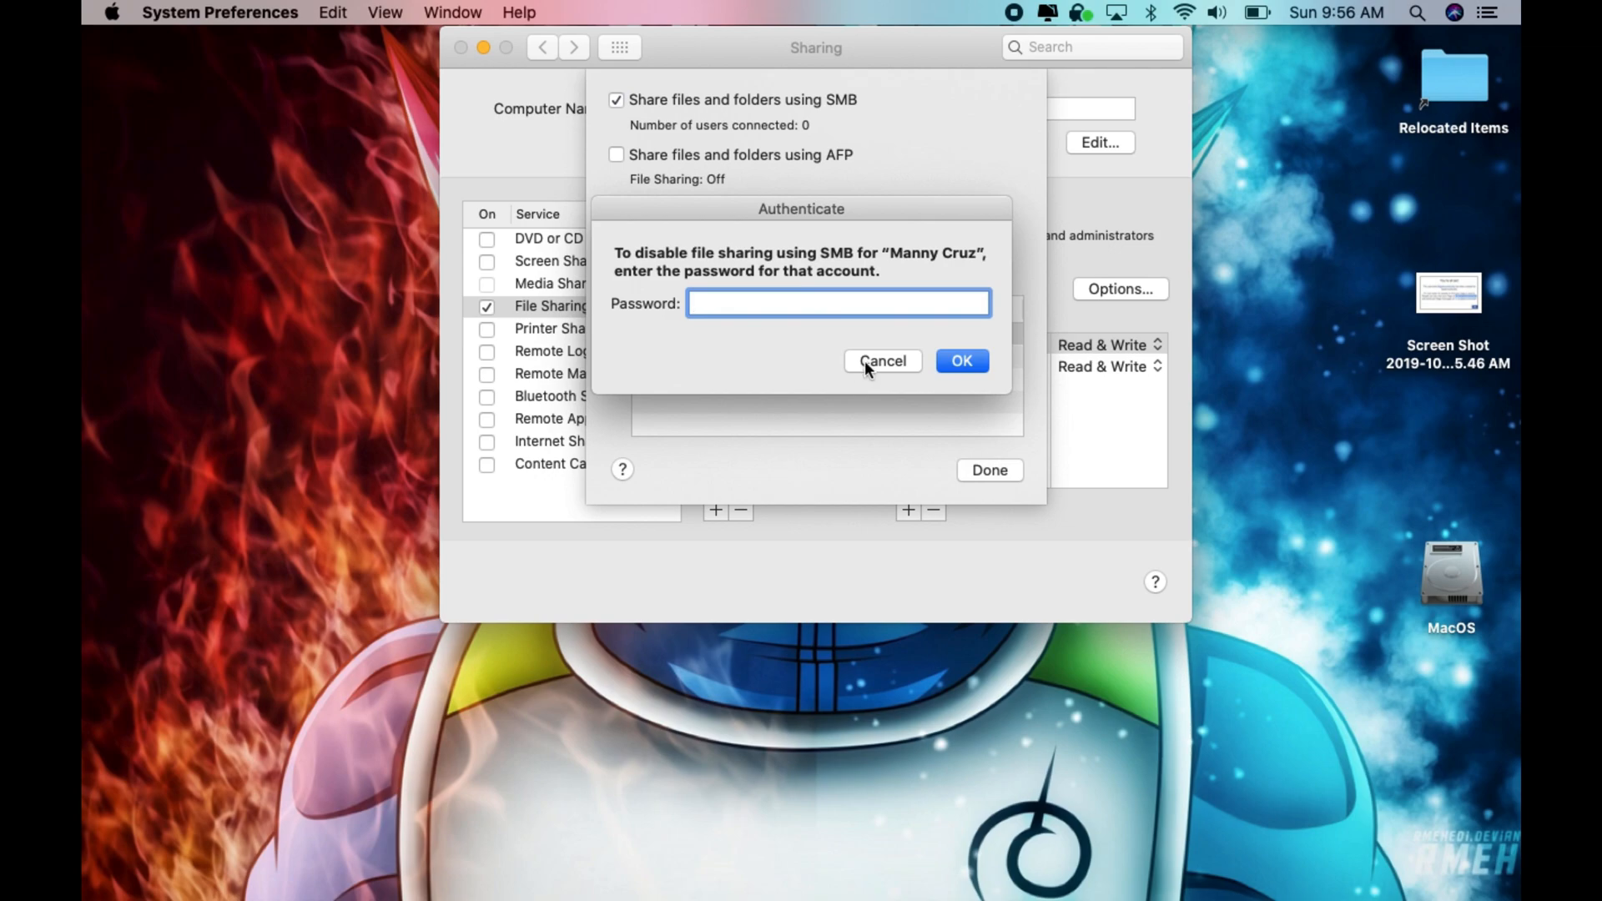
click(881, 360)
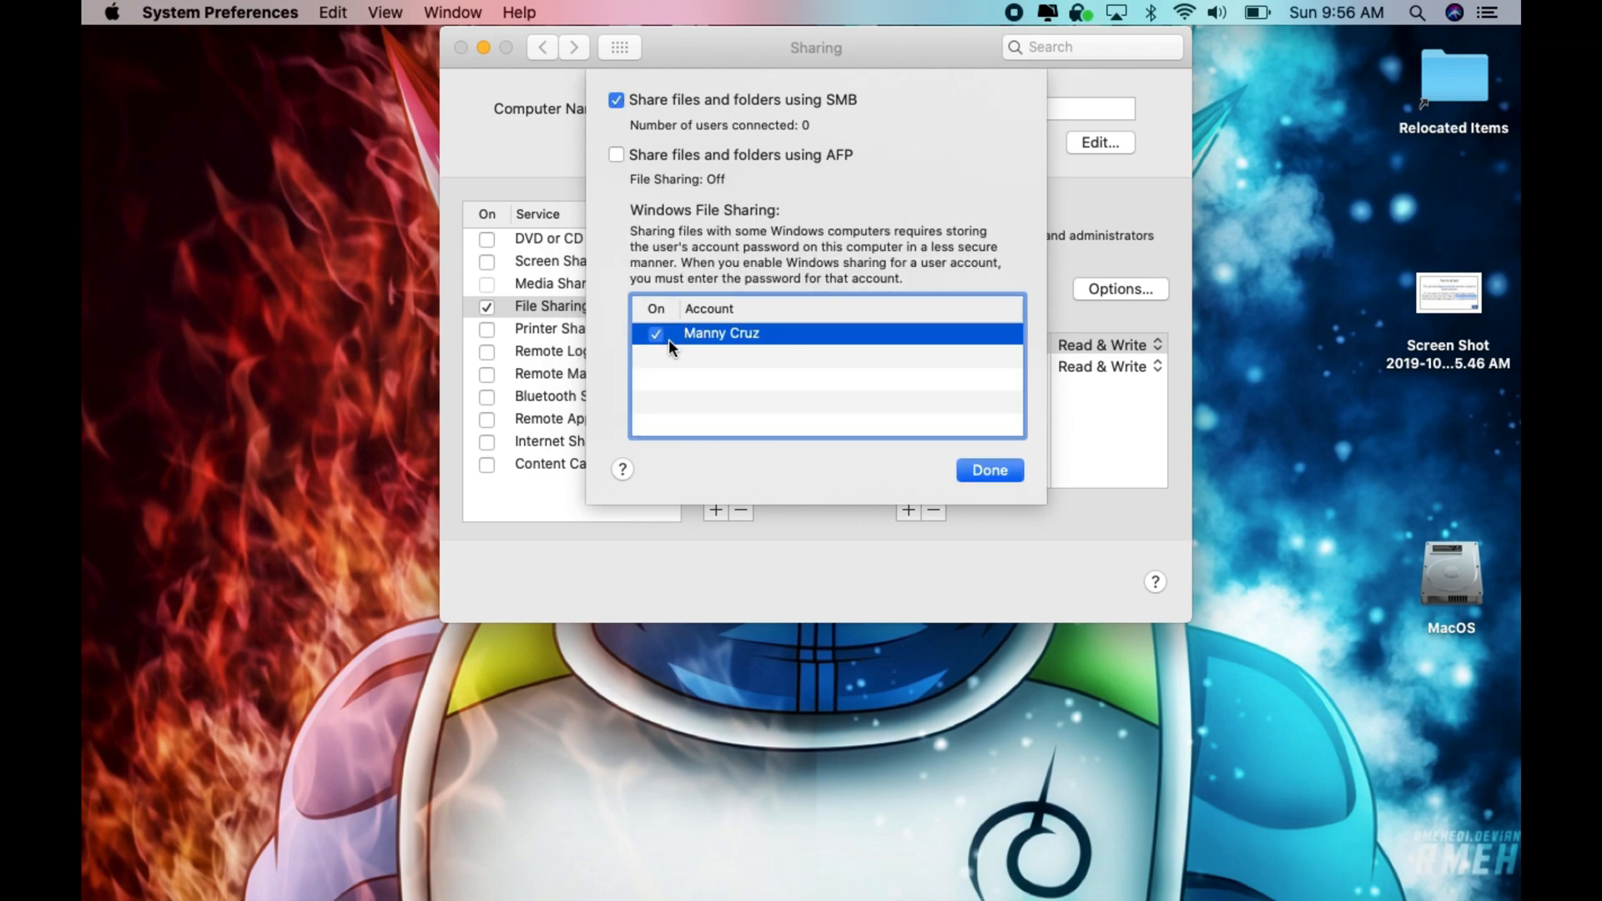
mouse_move(683, 352)
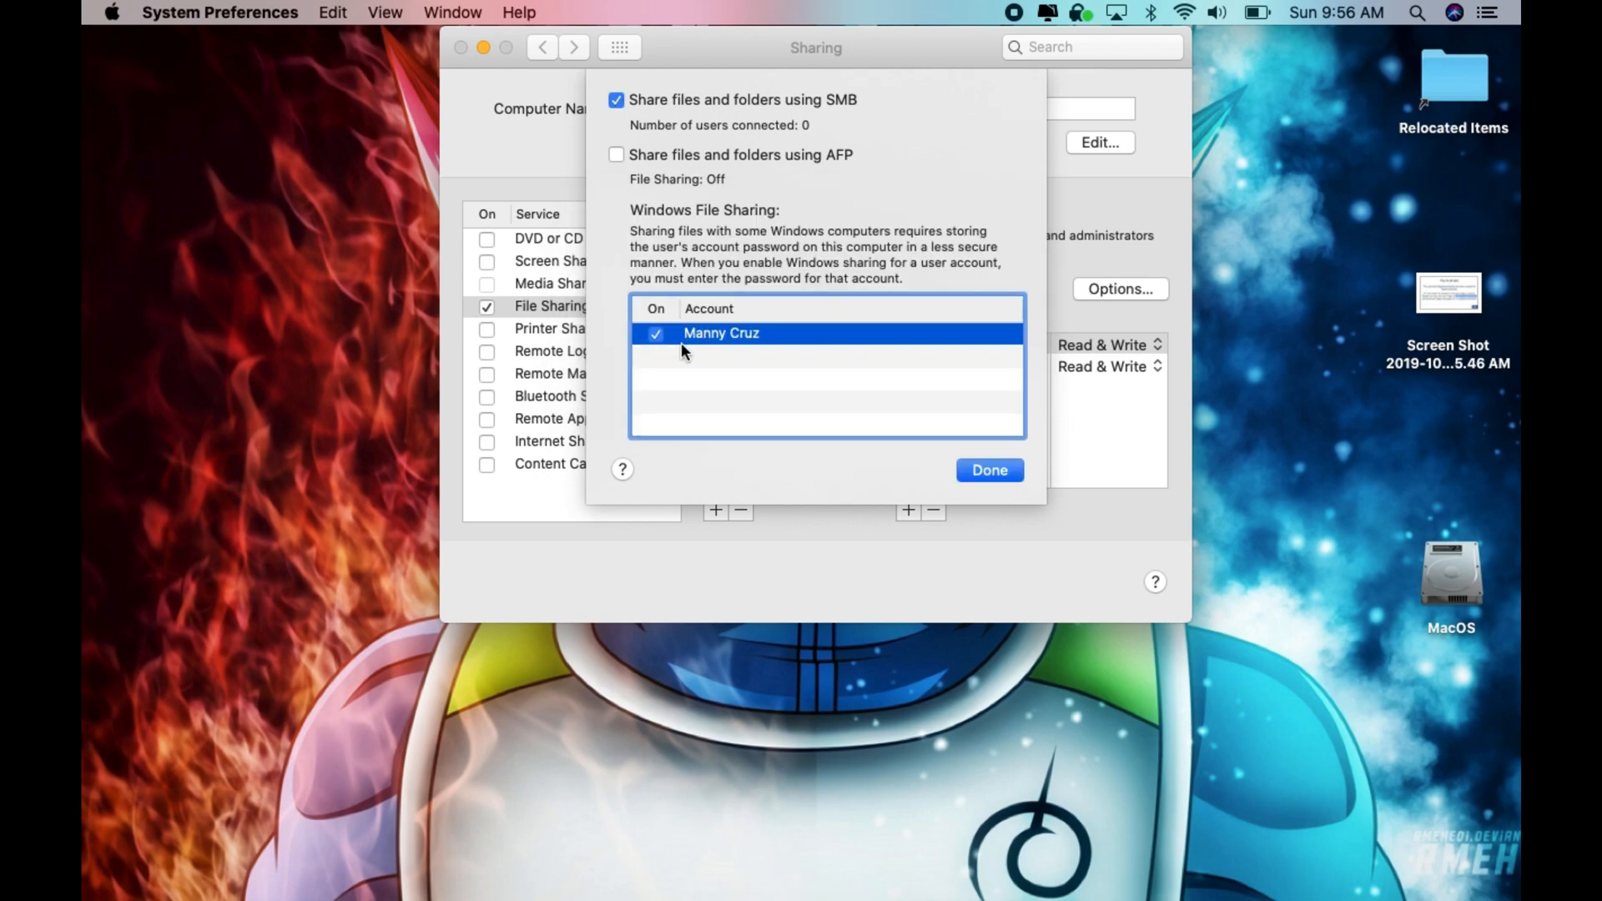
mouse_move(725, 347)
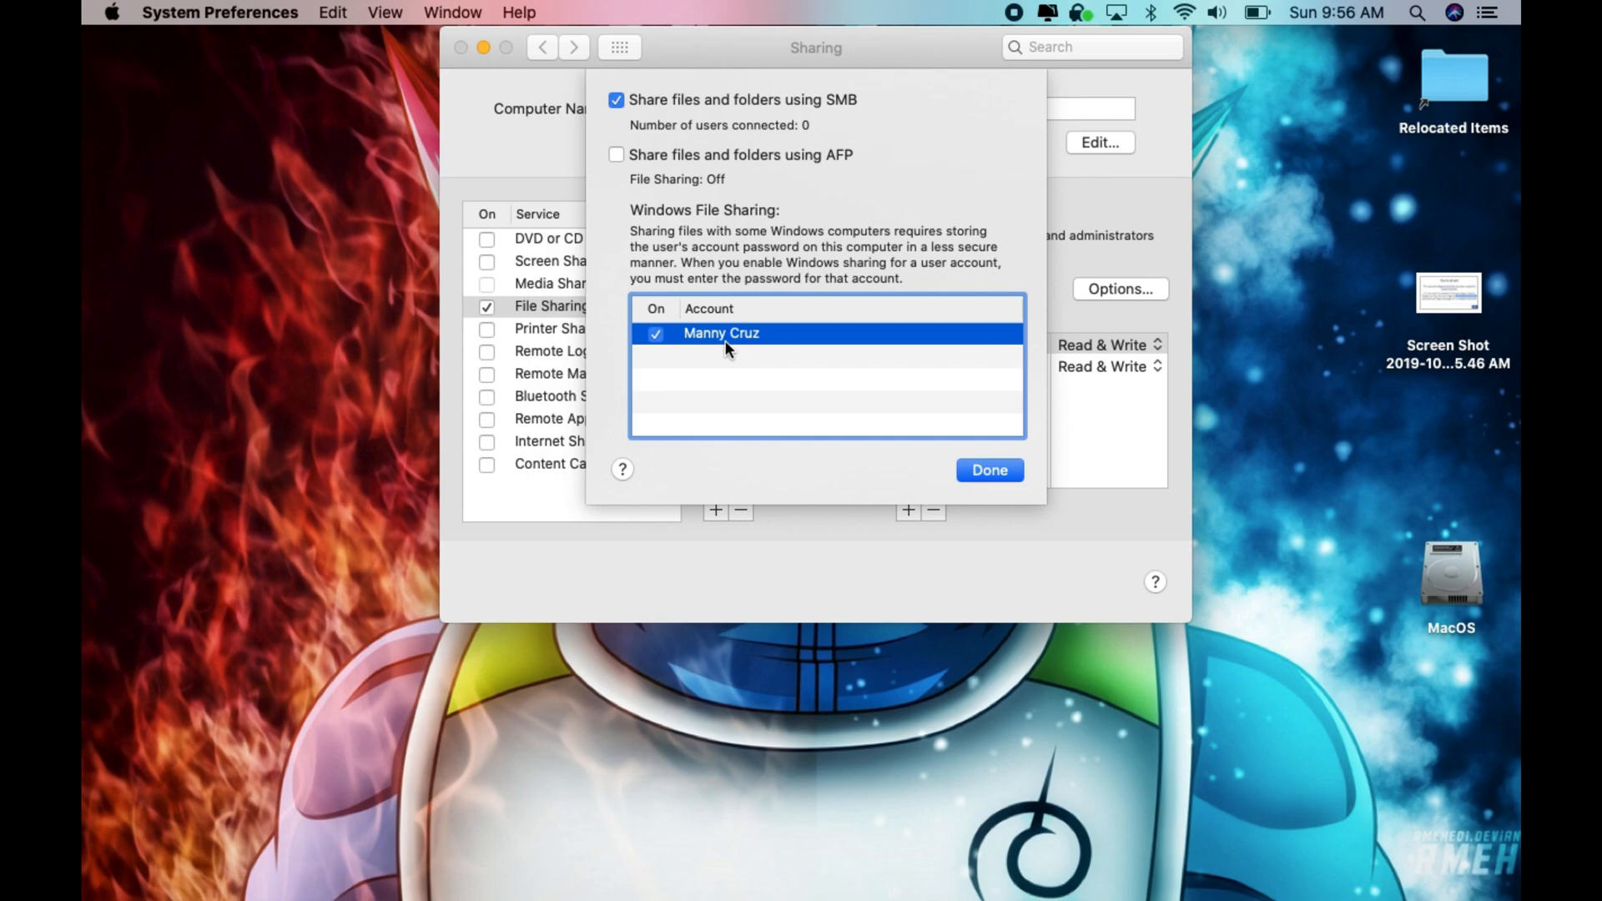
mouse_move(711, 352)
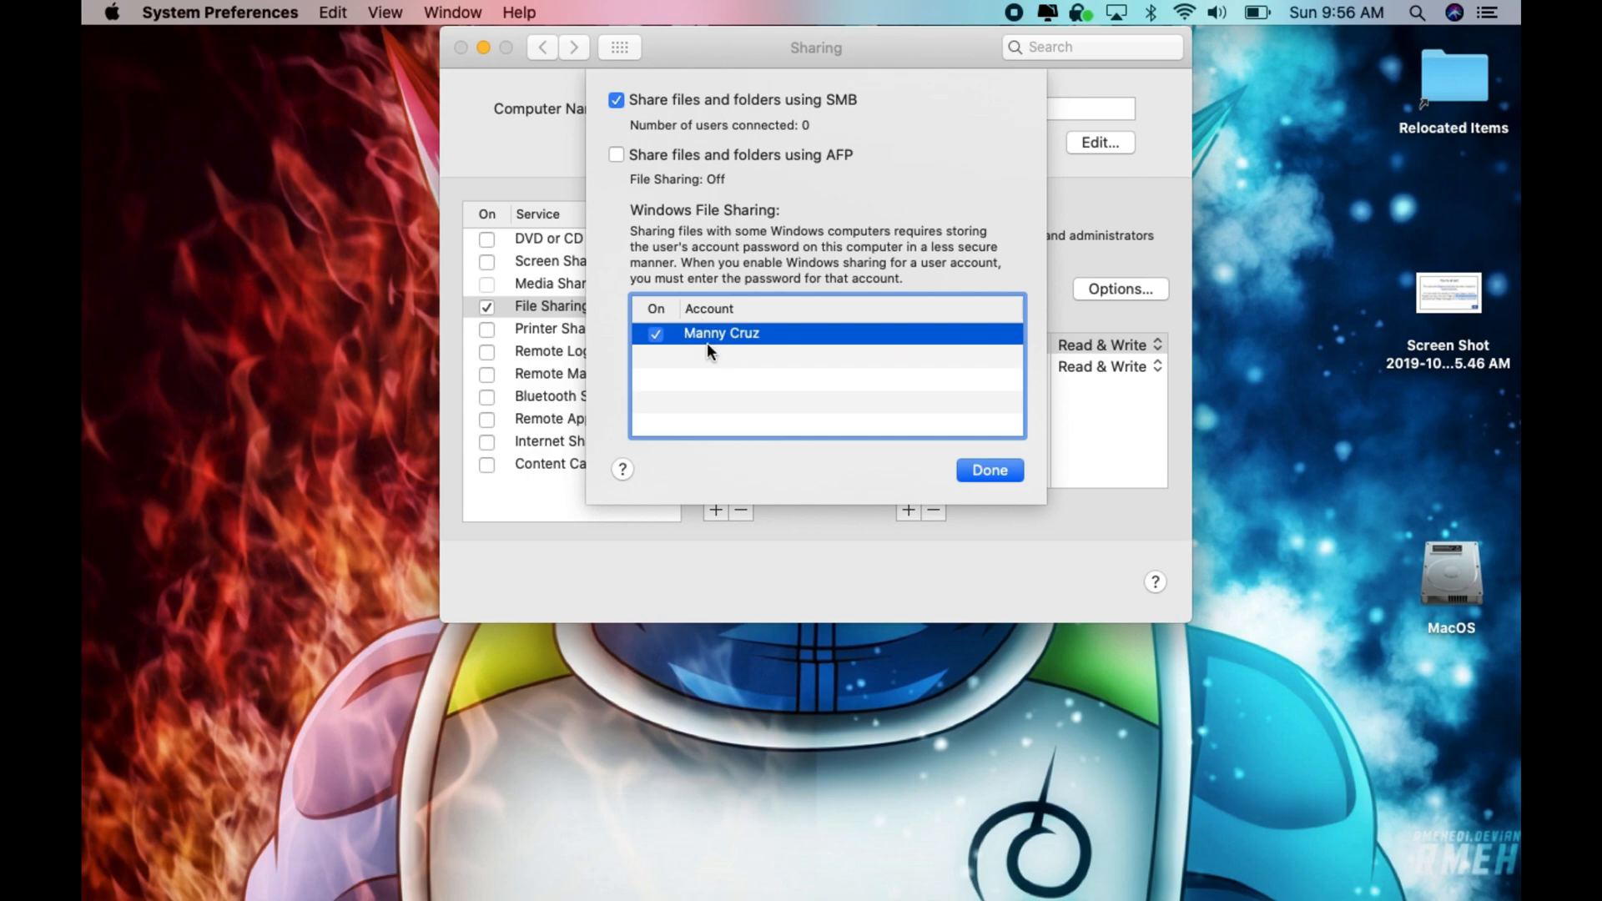
click(986, 470)
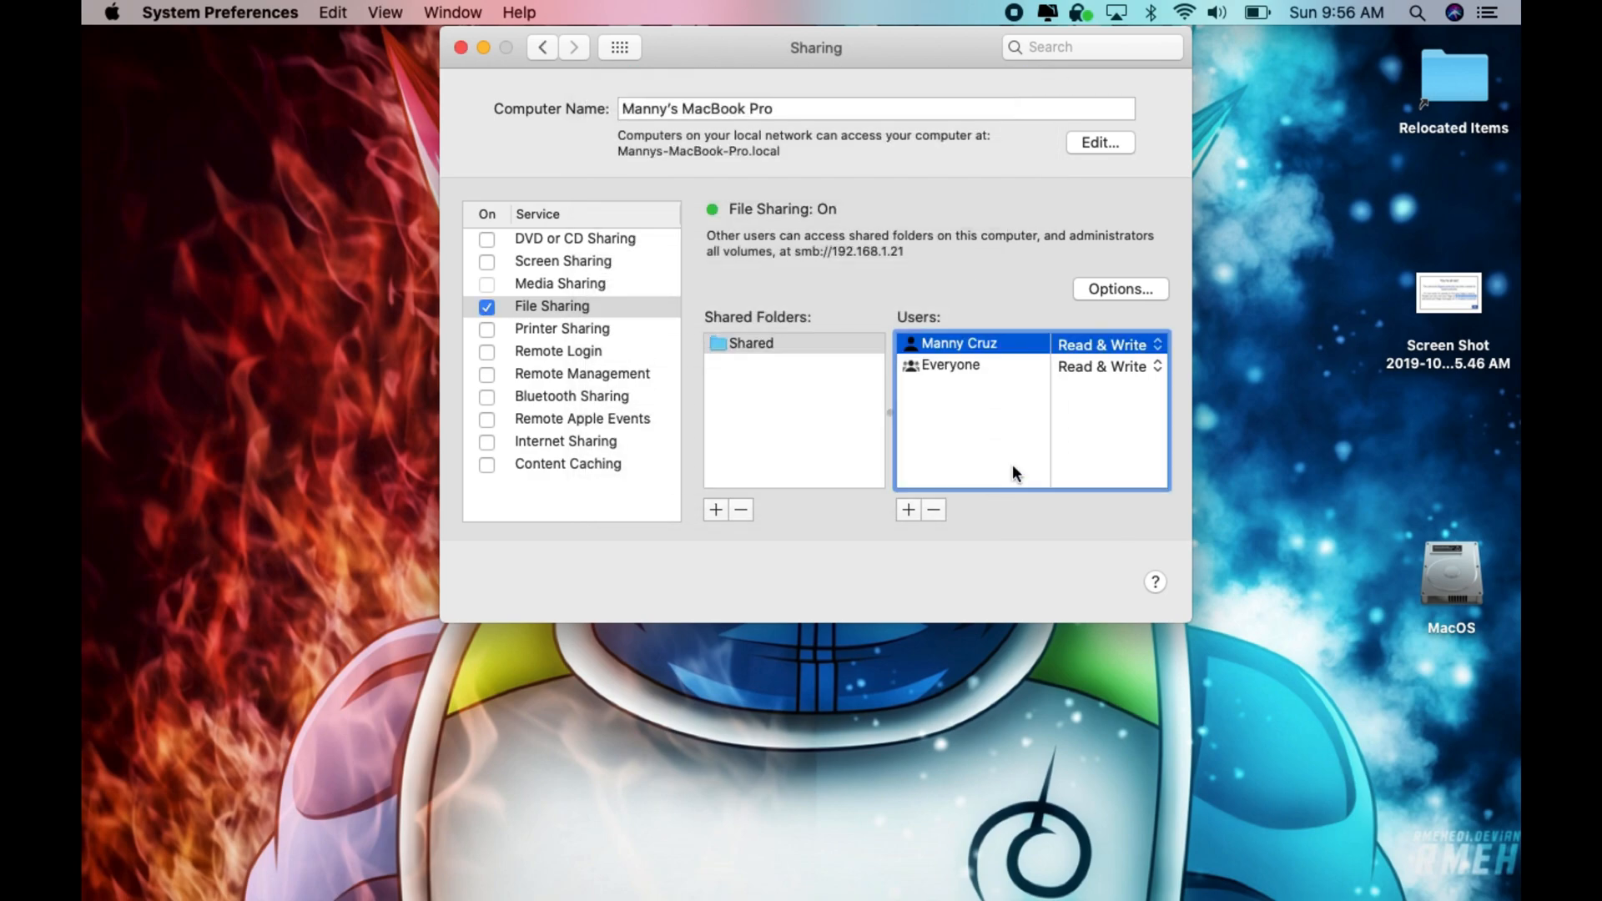
mouse_move(771, 352)
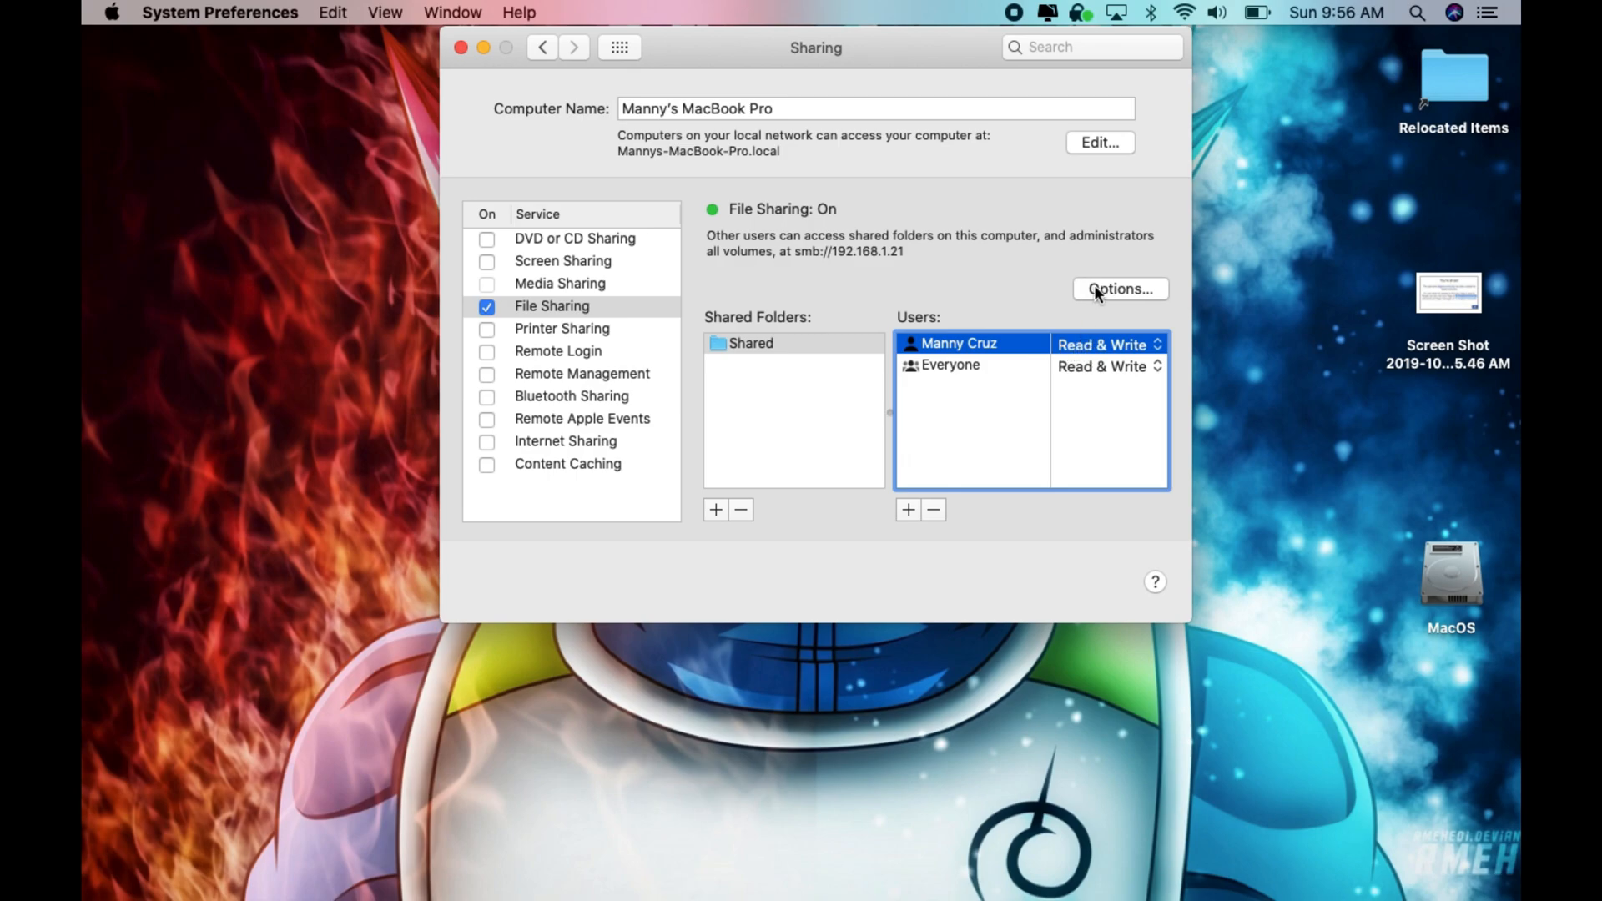
mouse_move(1113, 303)
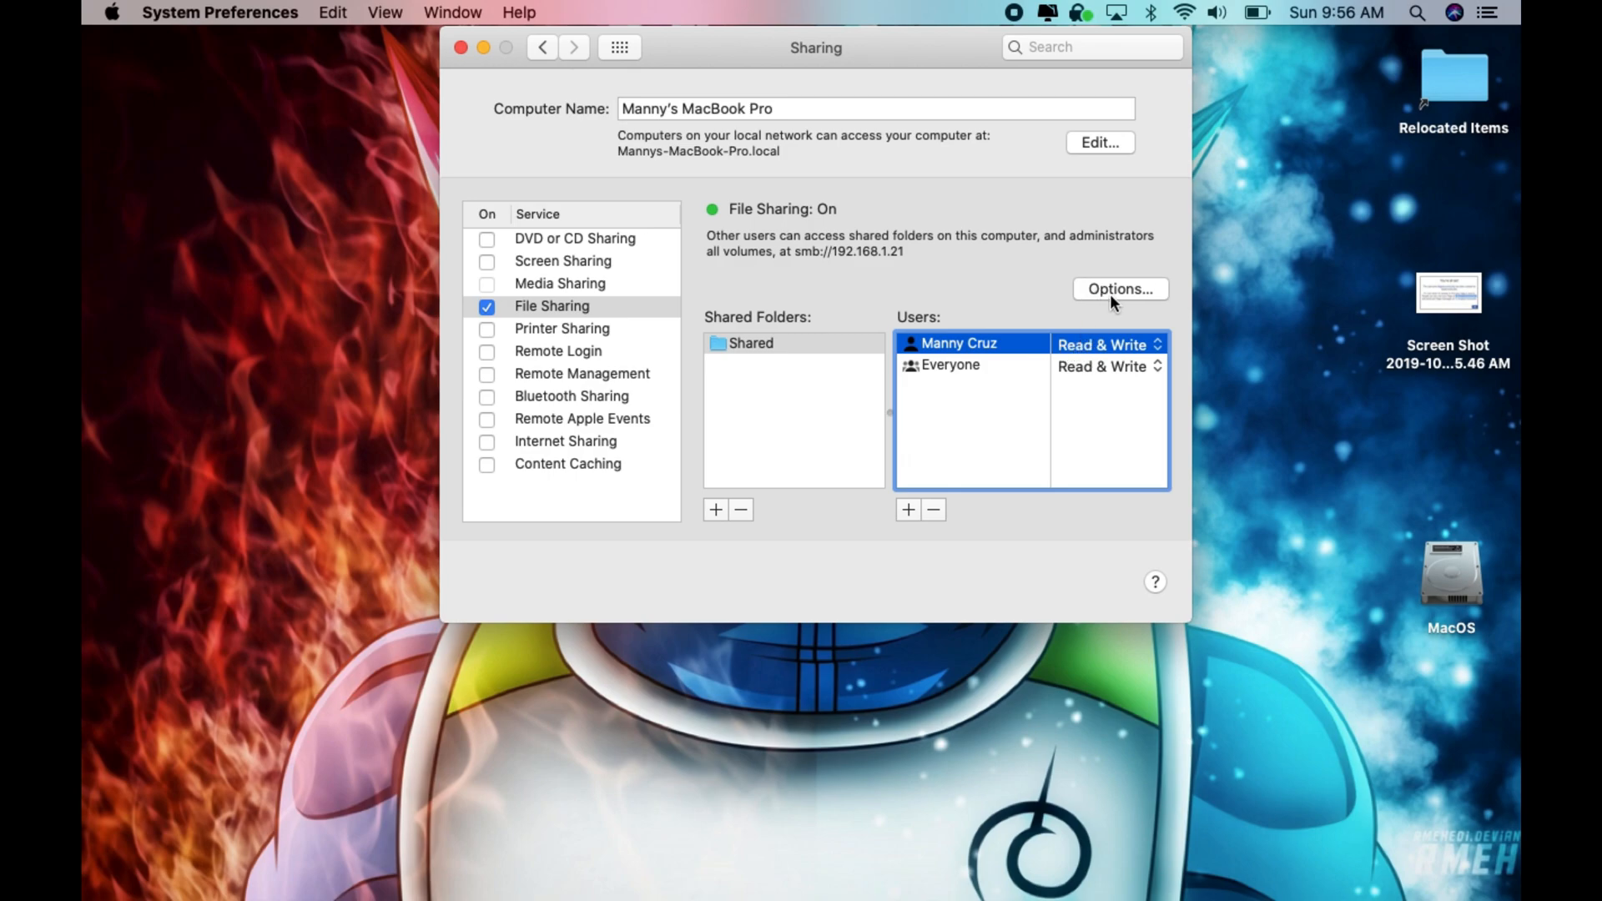
mouse_move(931, 252)
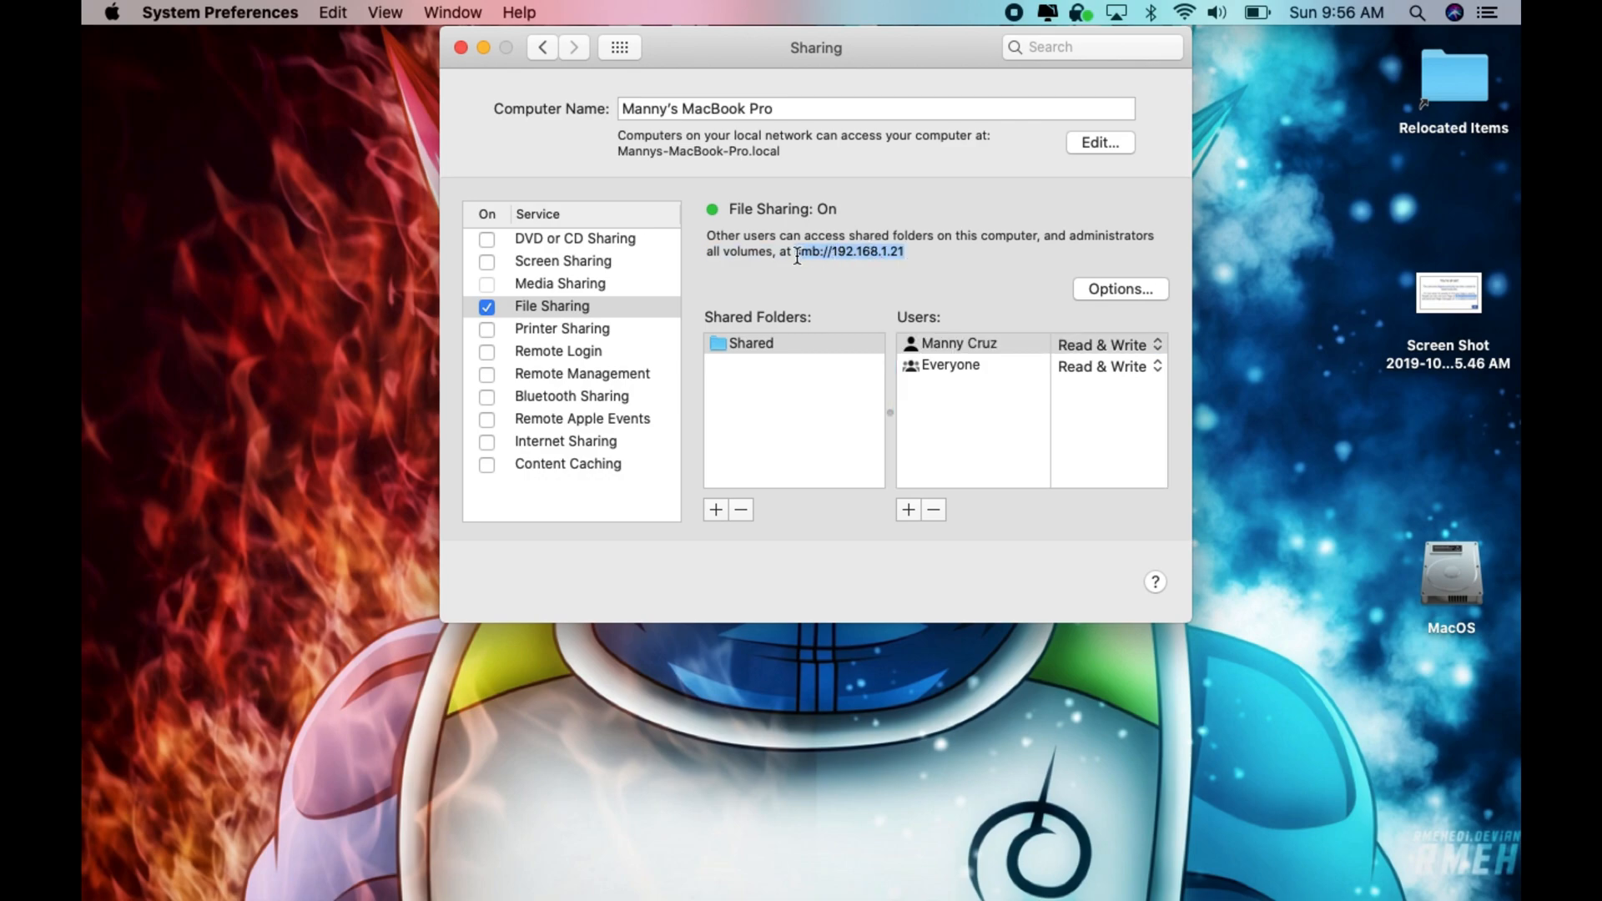
Step: Select the computer's smb network address smb://192.168.1.21 in the Sharing pane
click(798, 109)
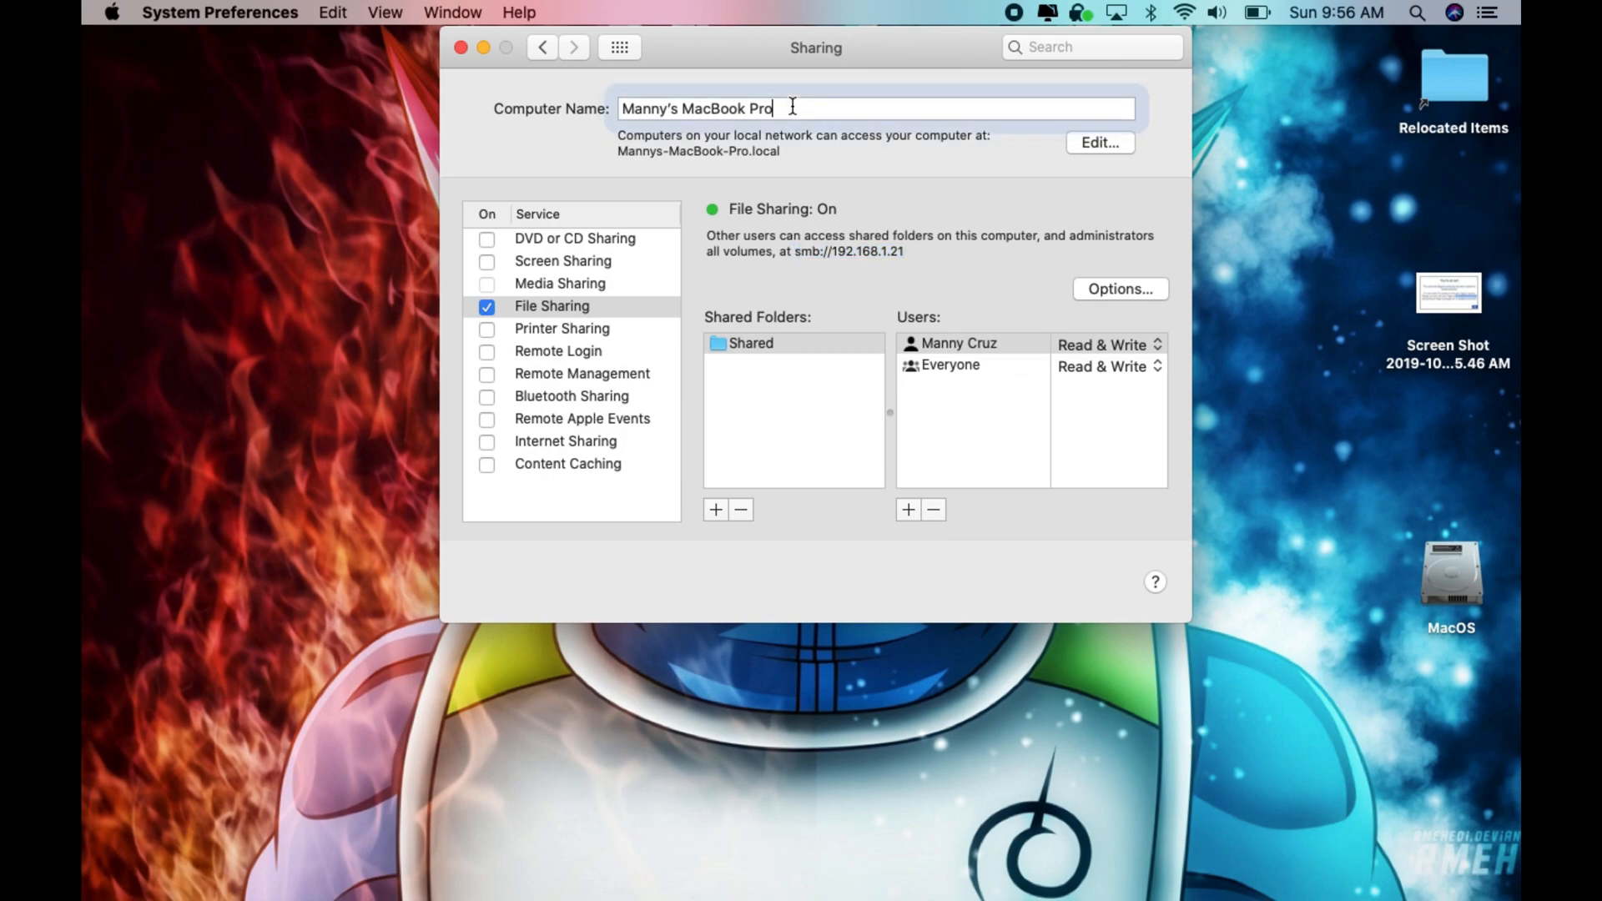
triple_click(694, 108)
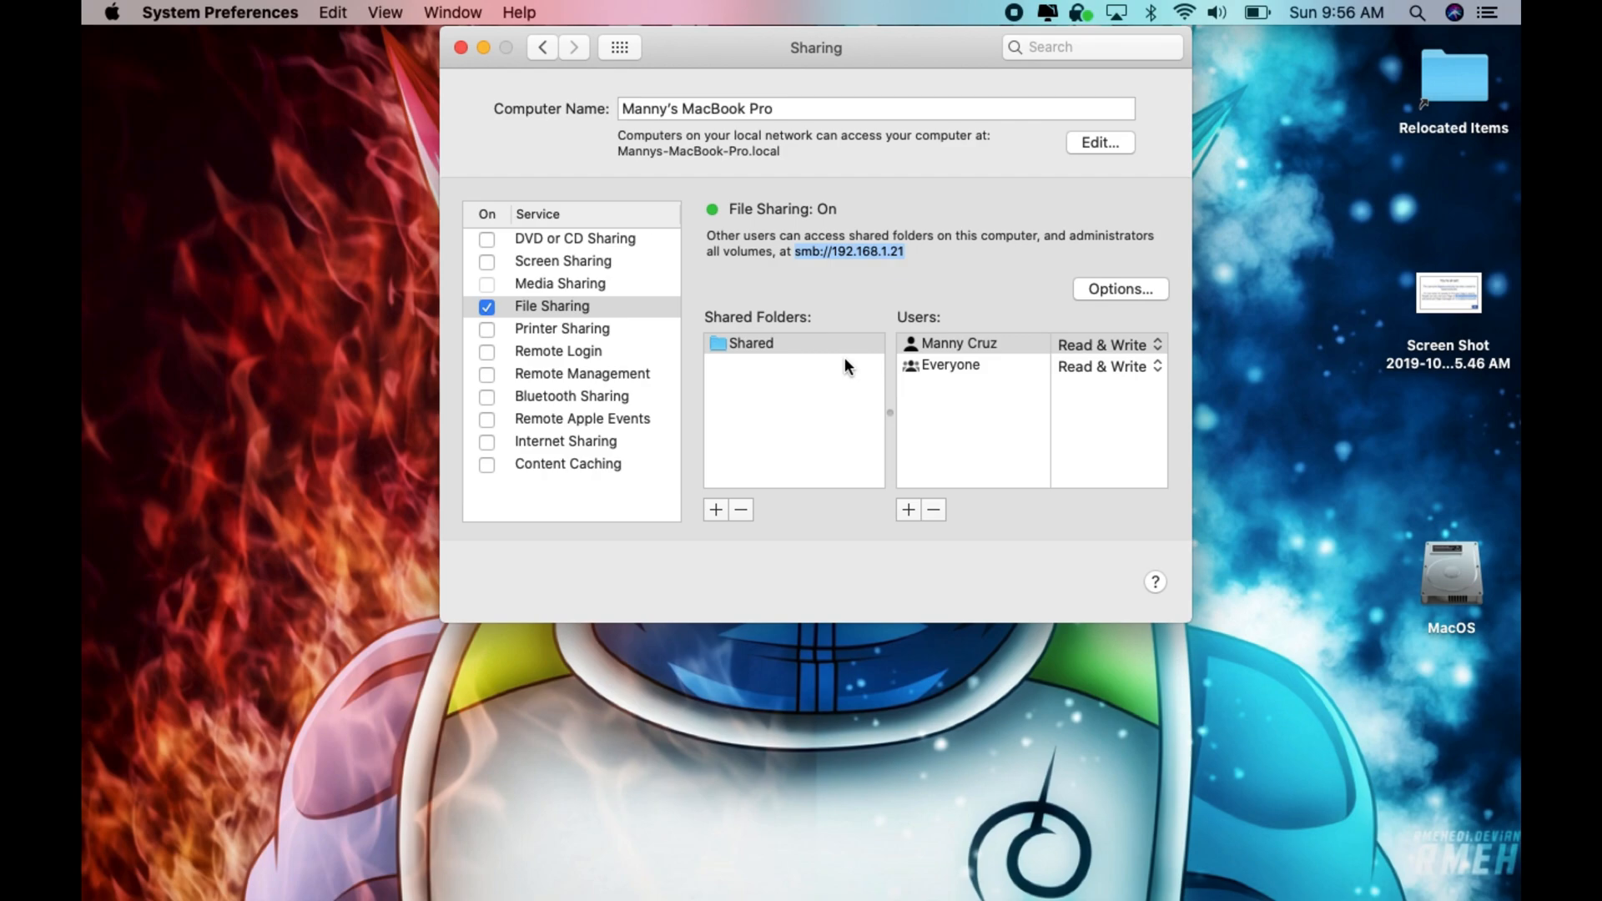
mouse_move(666, 203)
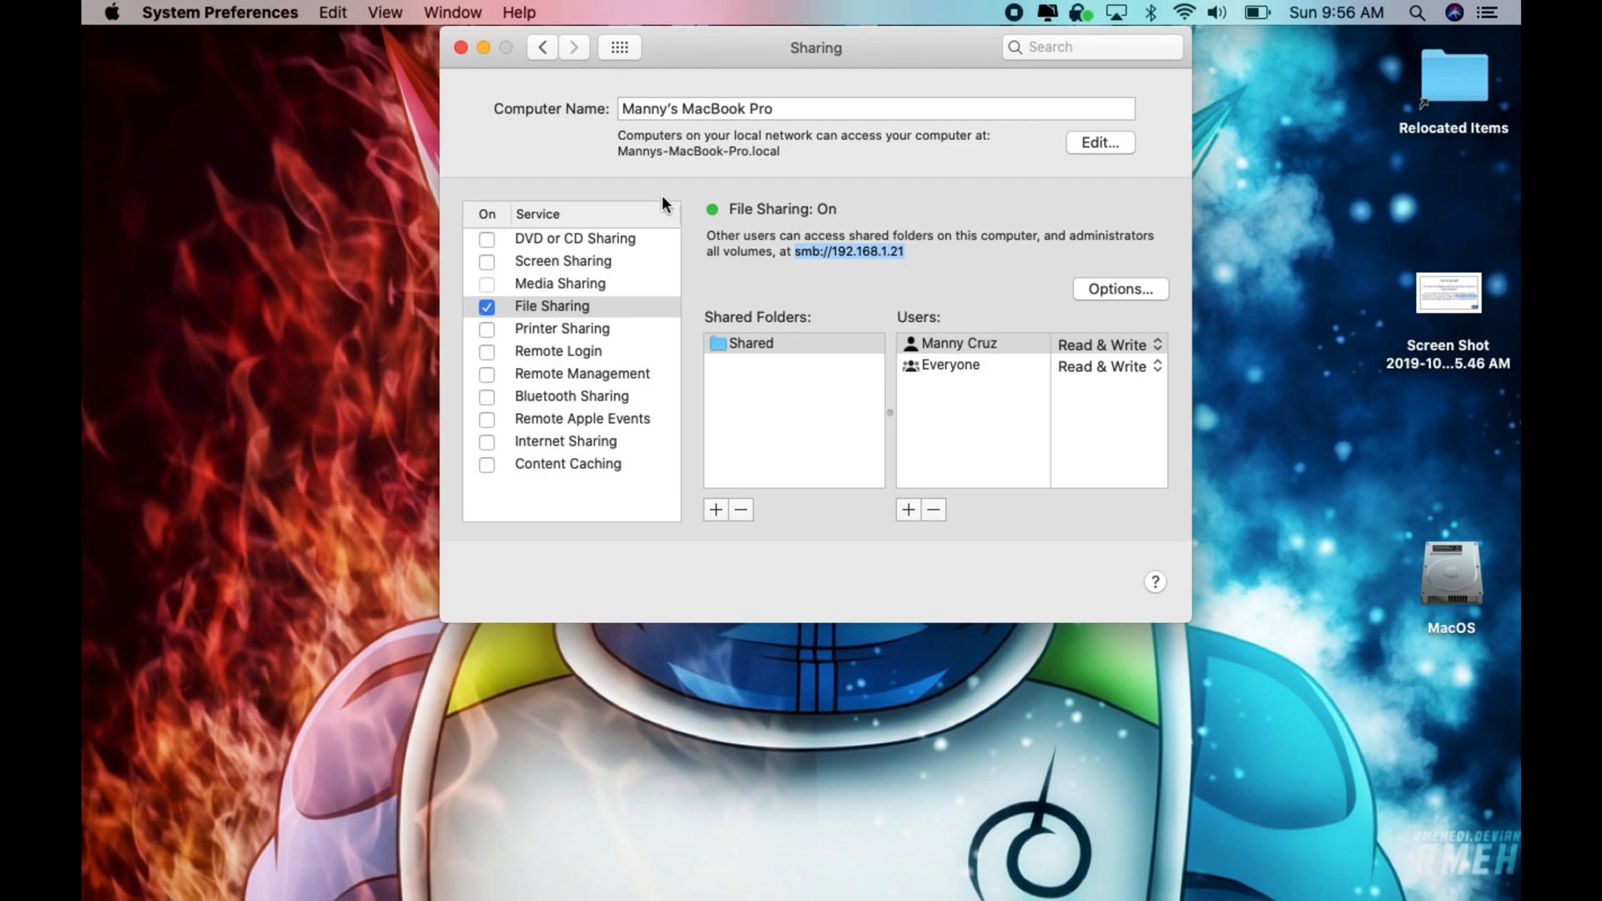
Step: Quit System Preferences and bring up Finder's Connect to Server window via the Go menu
click(462, 47)
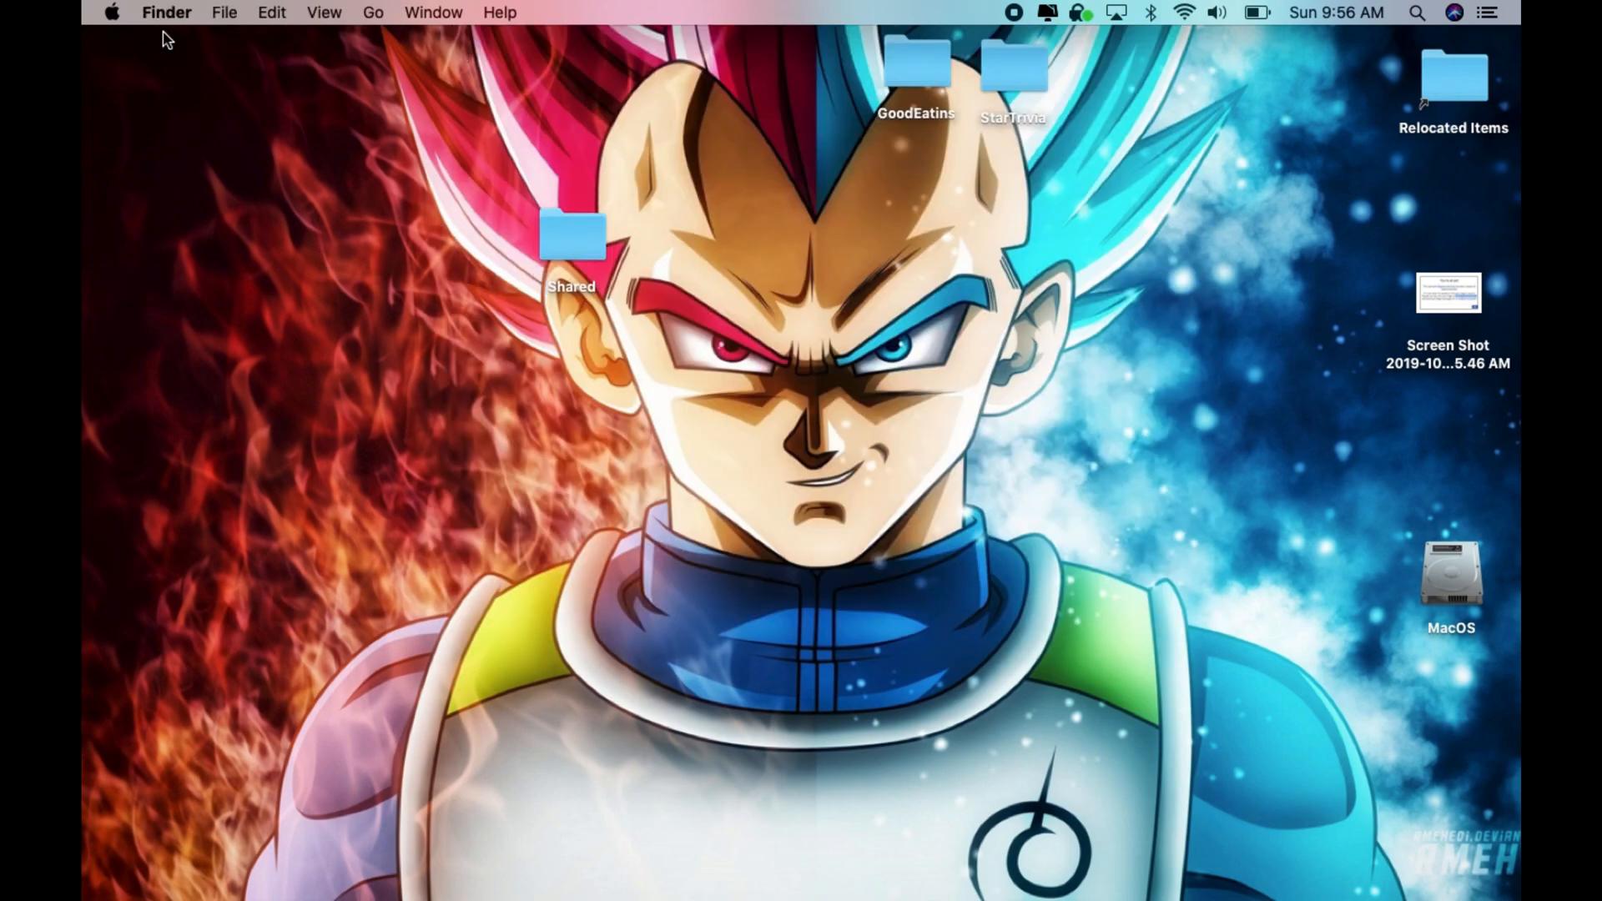
mouse_move(297, 12)
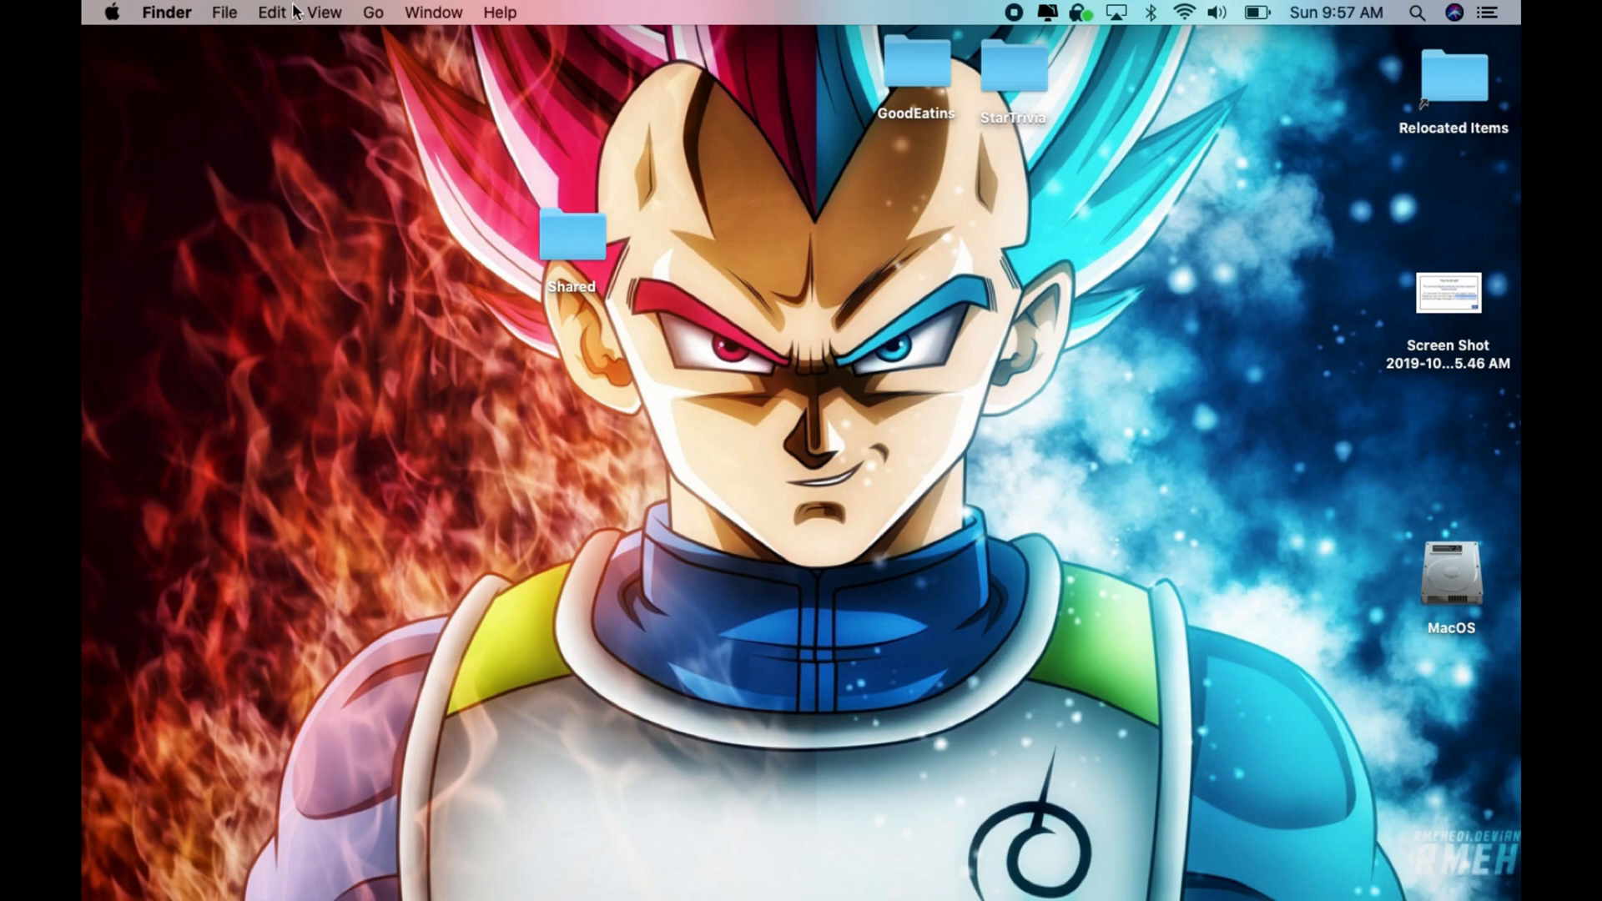
mouse_move(365, 16)
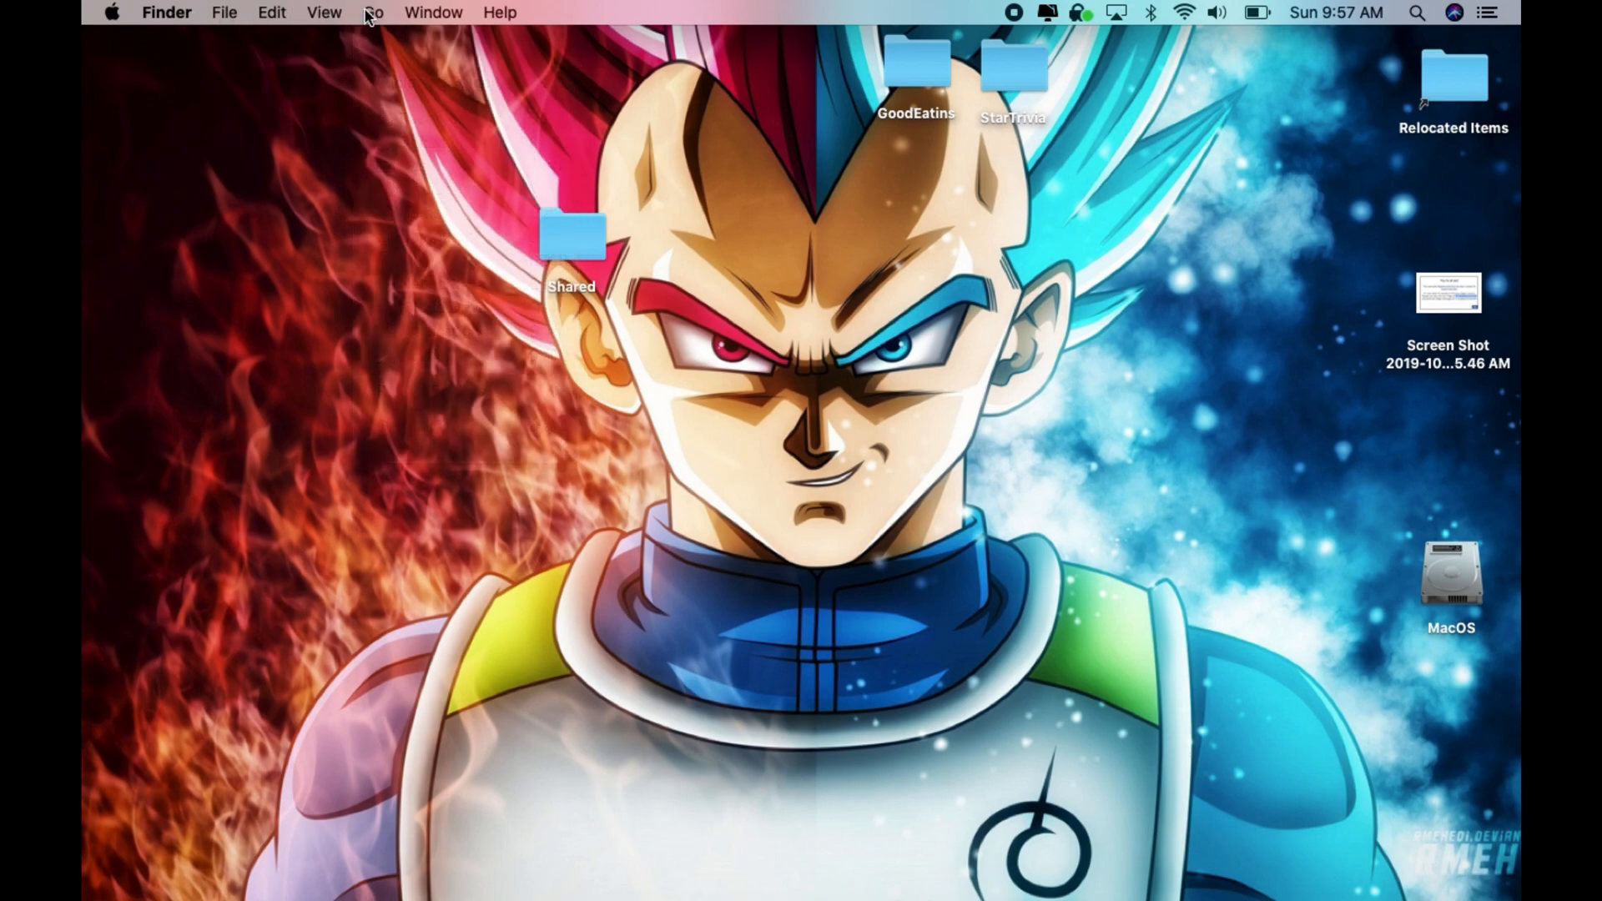
click(374, 12)
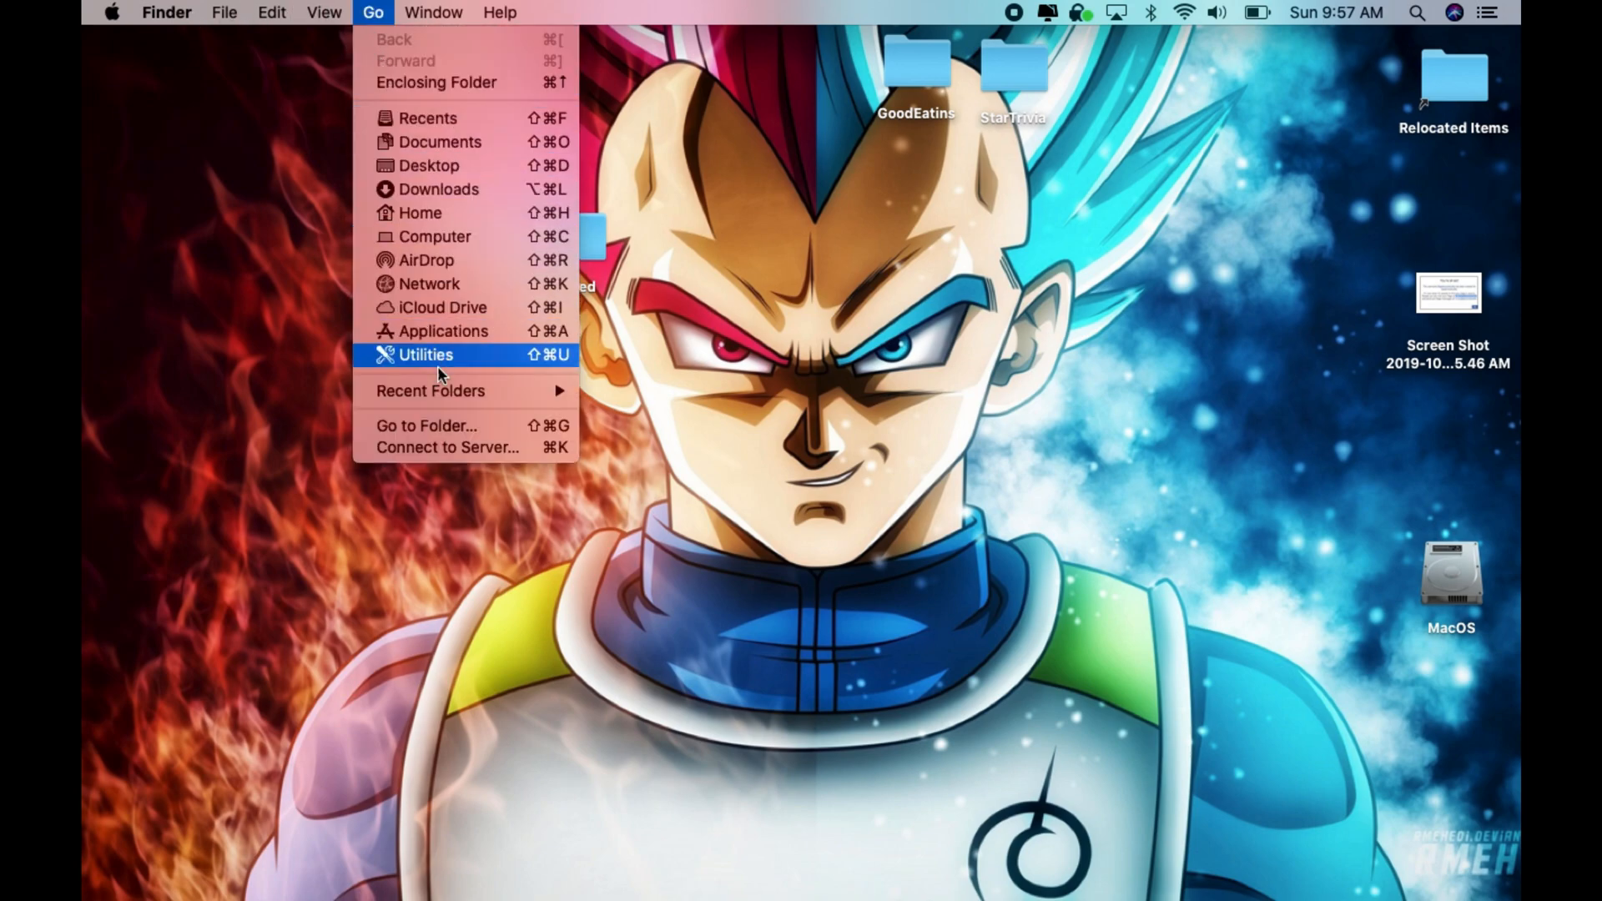
mouse_move(448, 447)
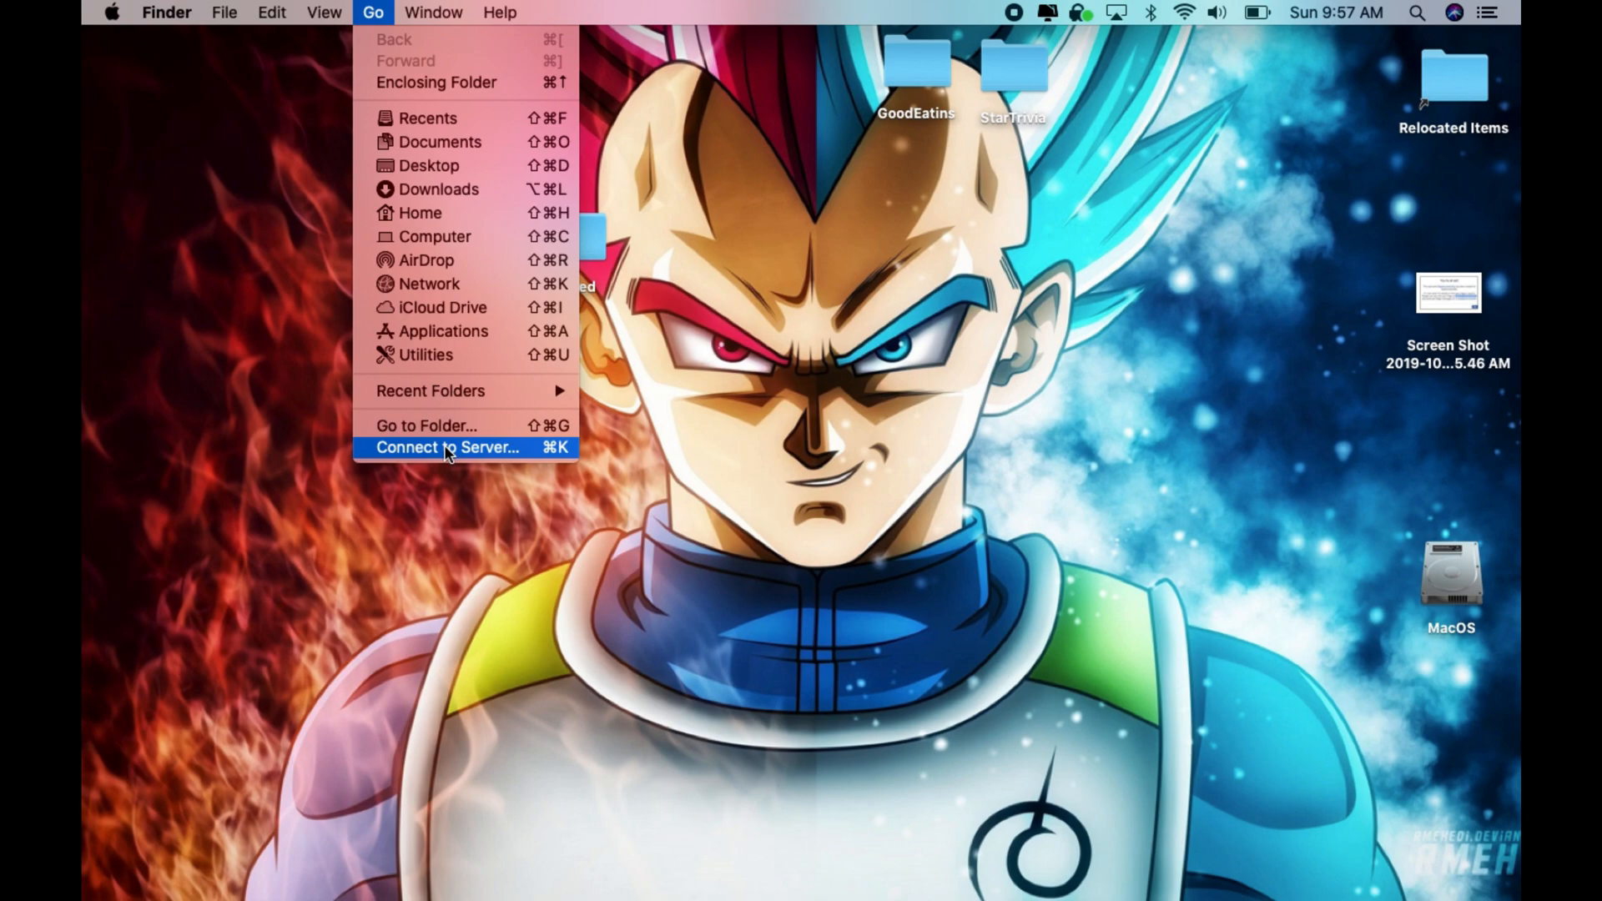
click(447, 447)
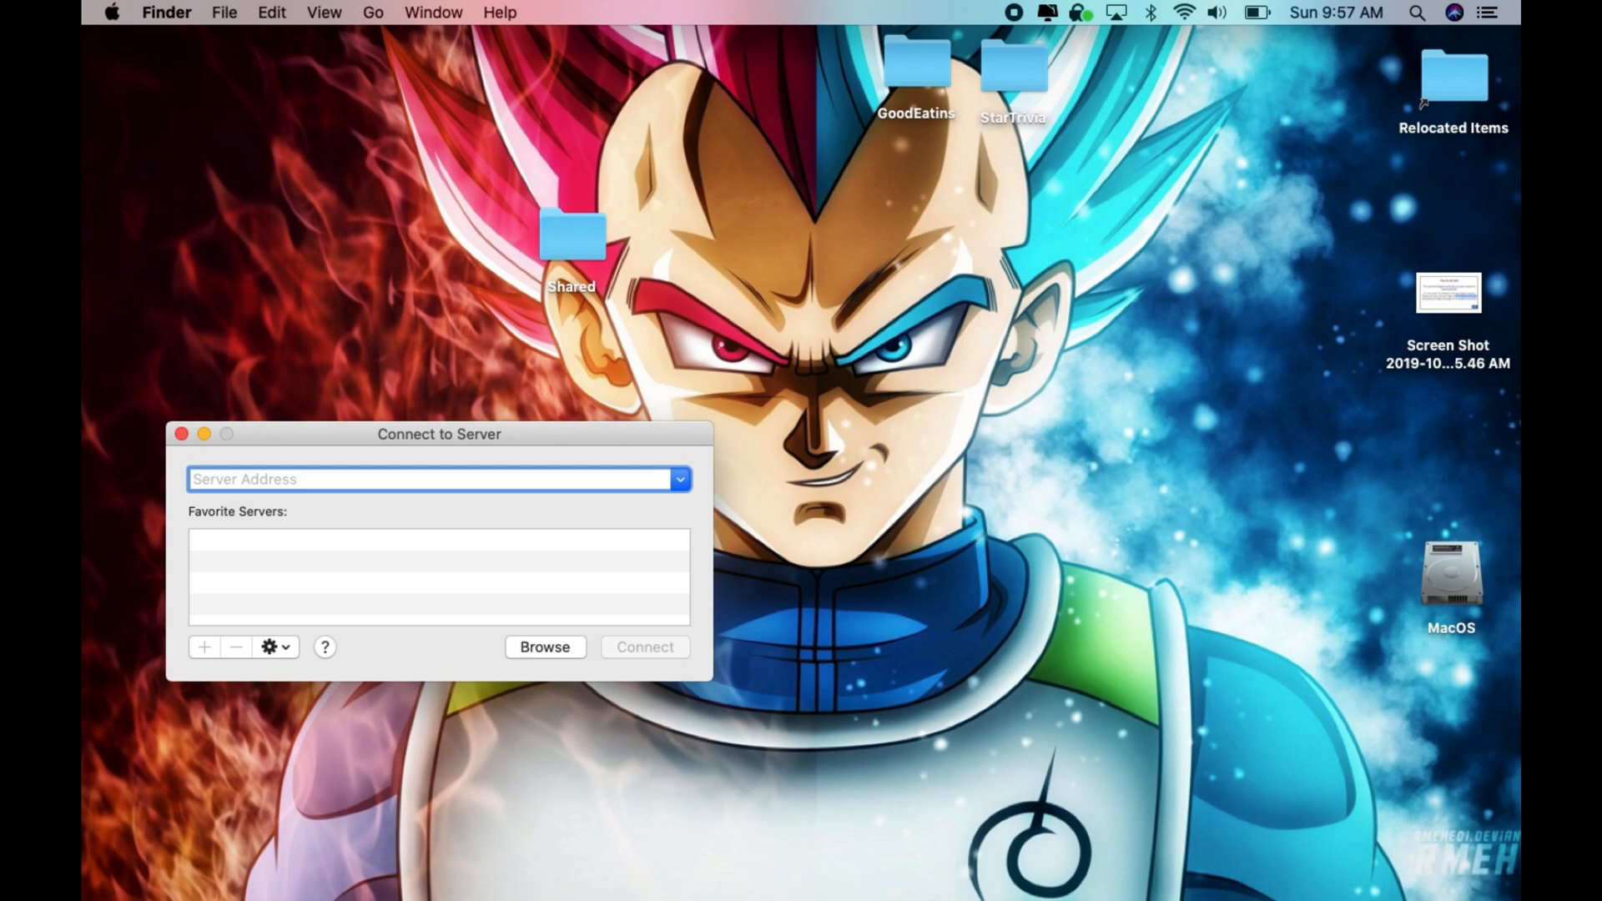
Step: Enter smb://192.168.1.21/Shared as the server address
text(smb://192.168.1.21)
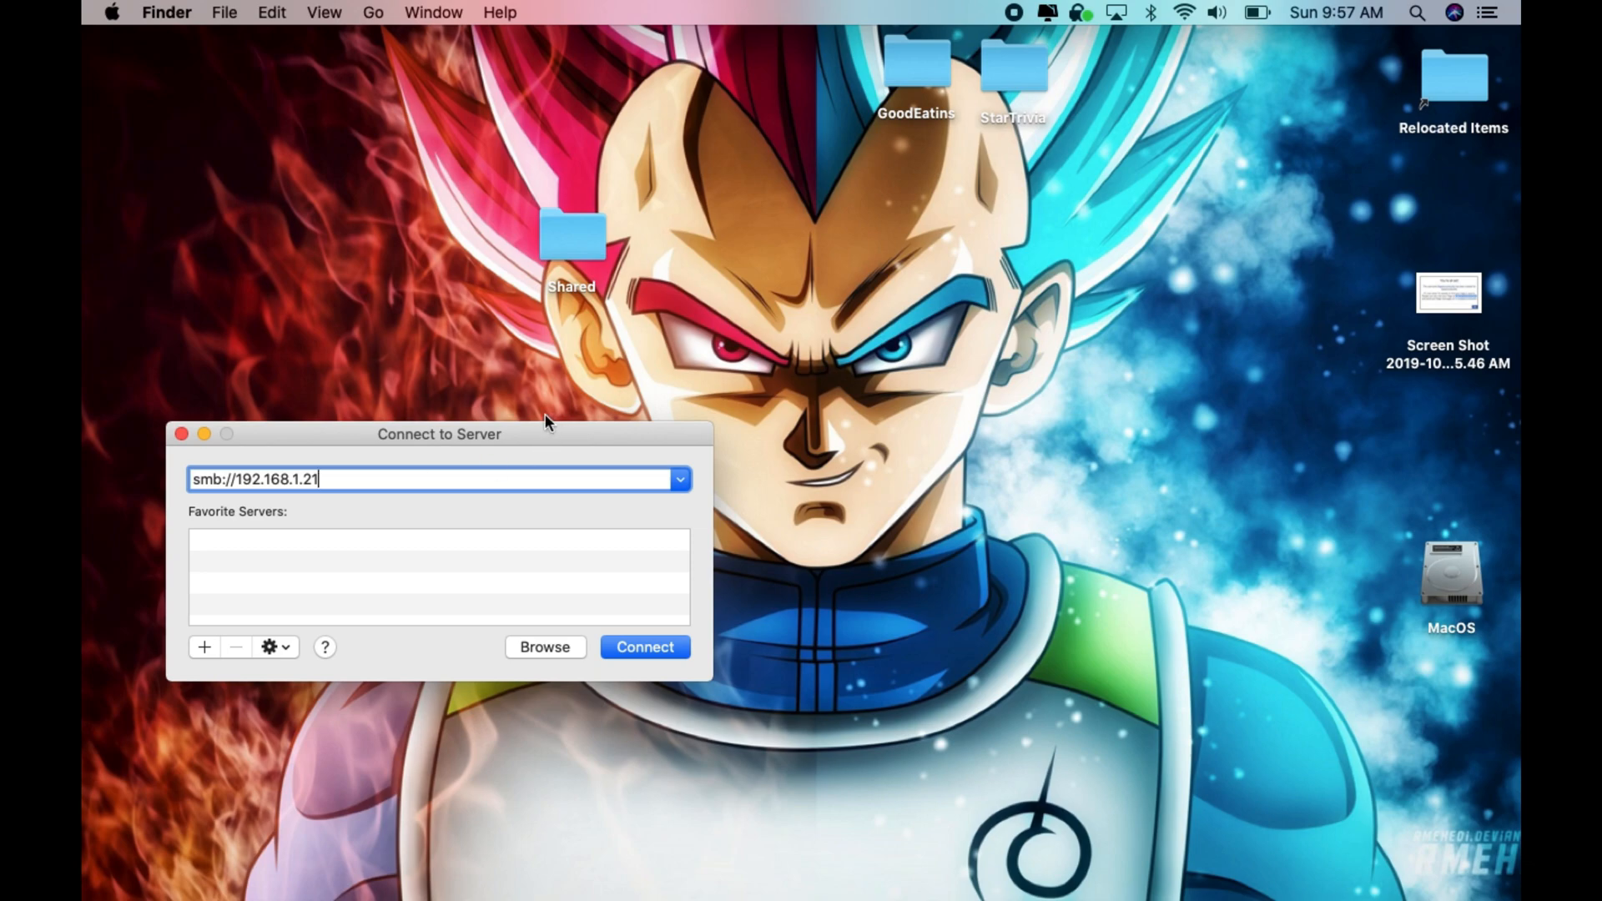
text(/)
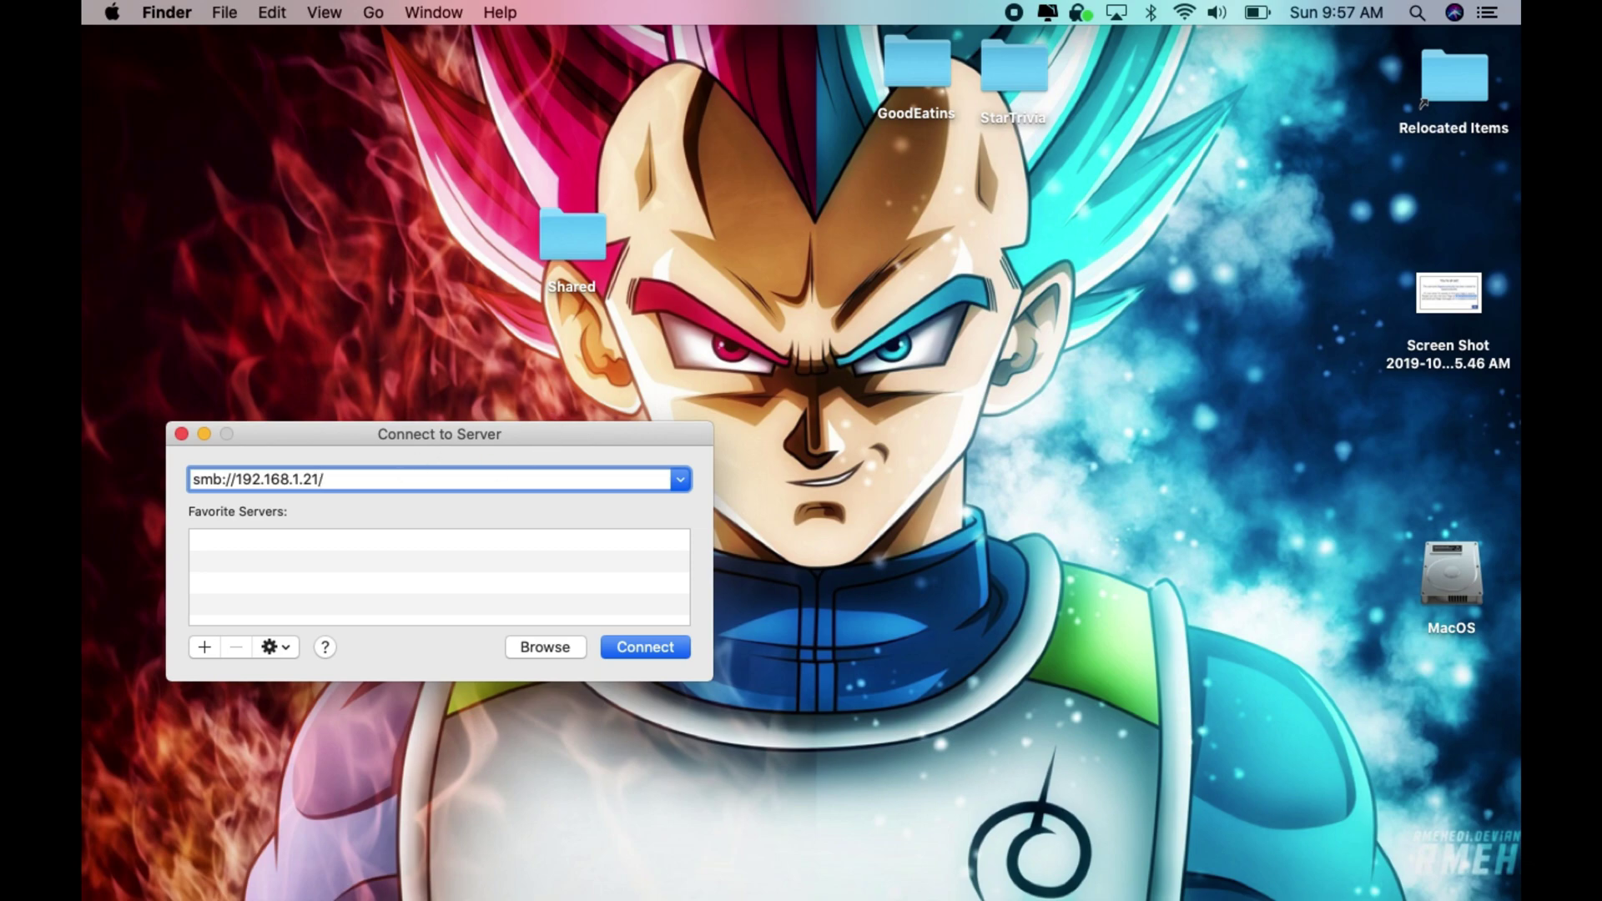
text(Shared)
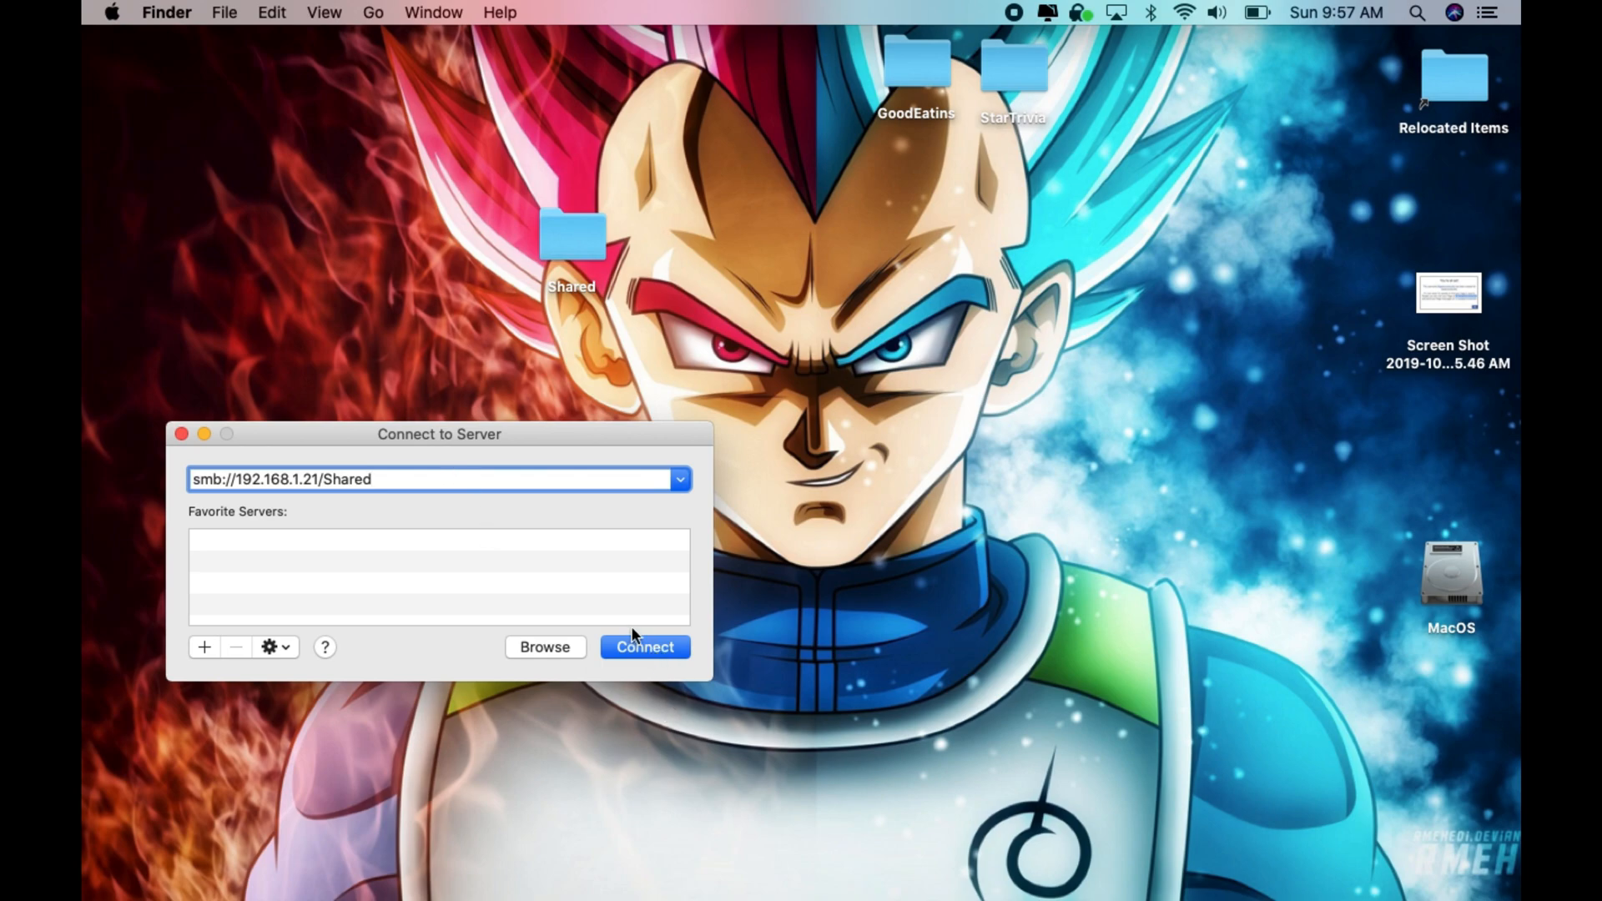
mouse_move(511, 611)
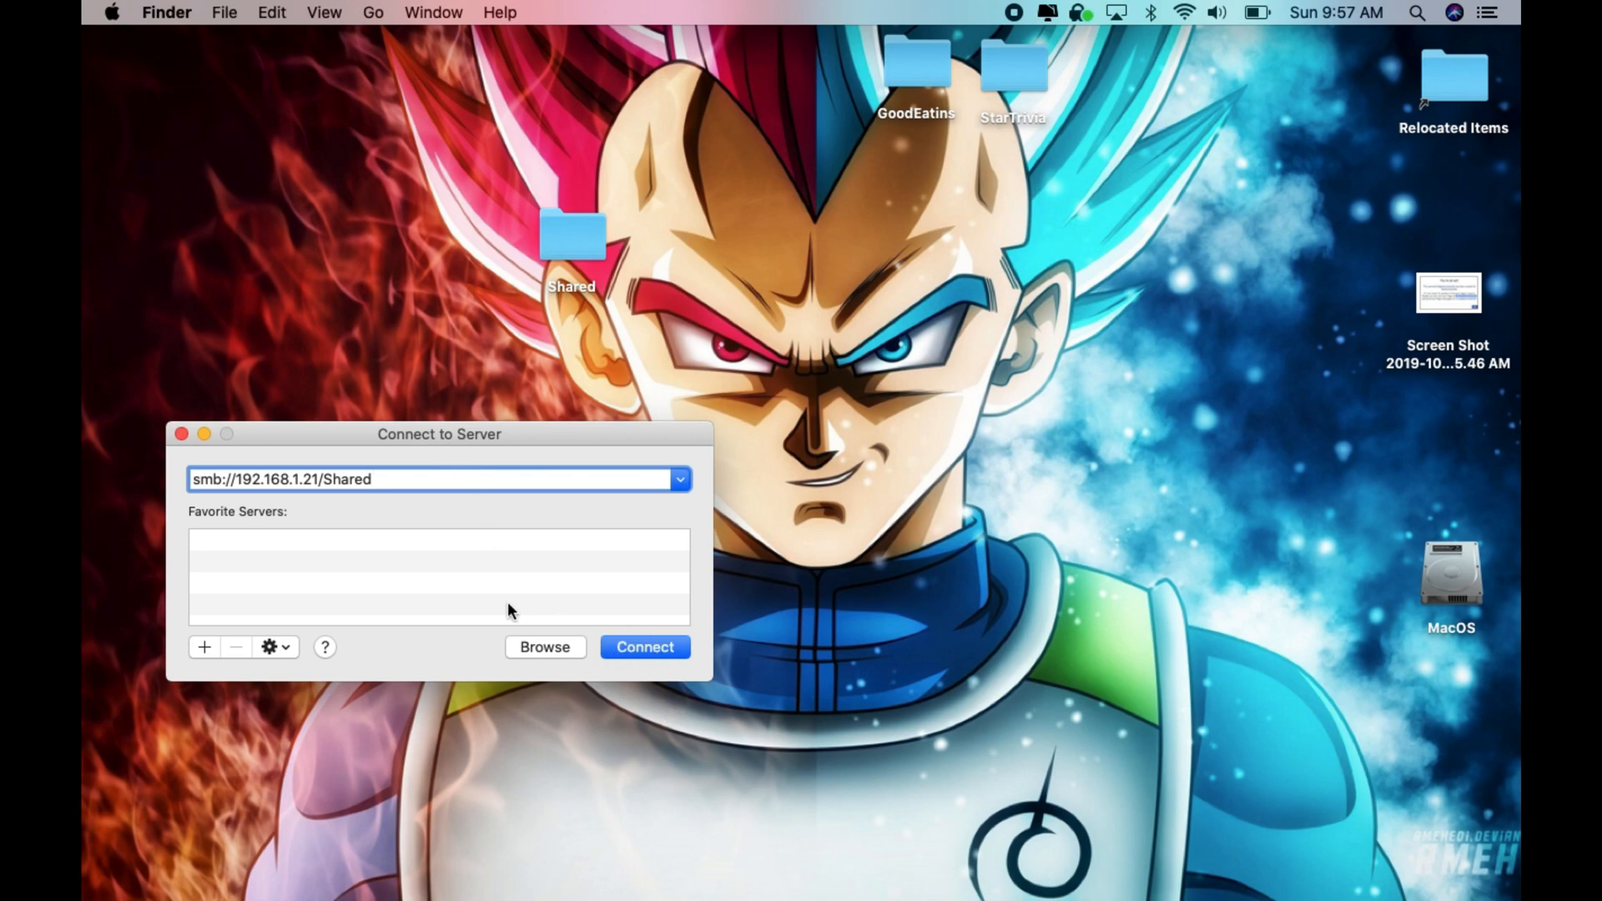
mouse_move(164, 862)
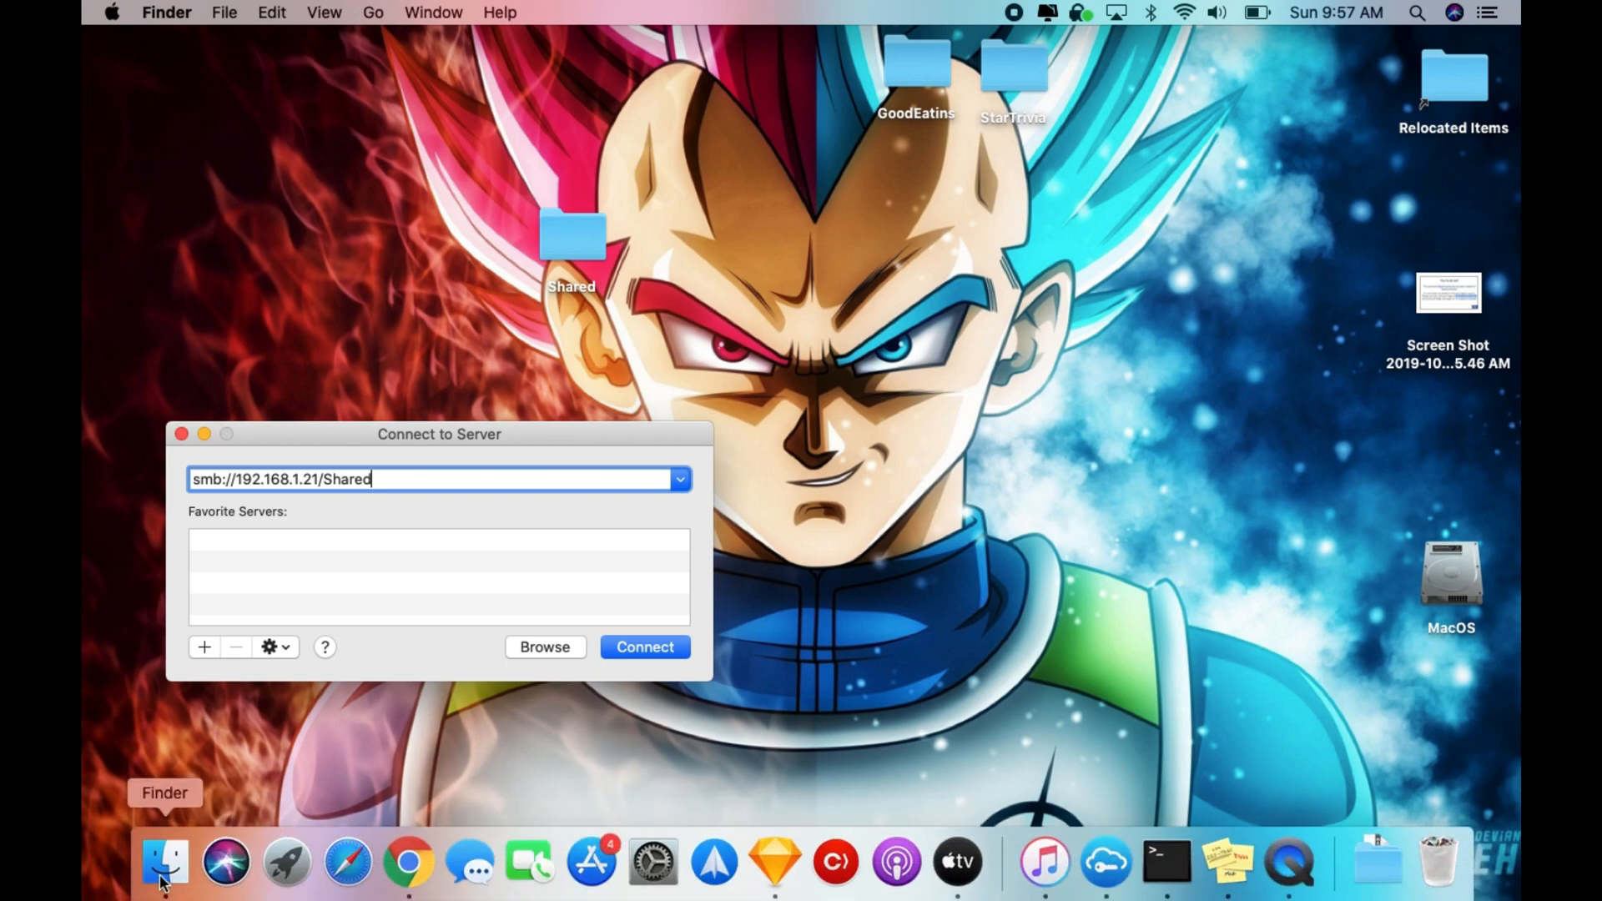
Step: Show a Finder window on Recents, then close the Connect to Server window
click(165, 861)
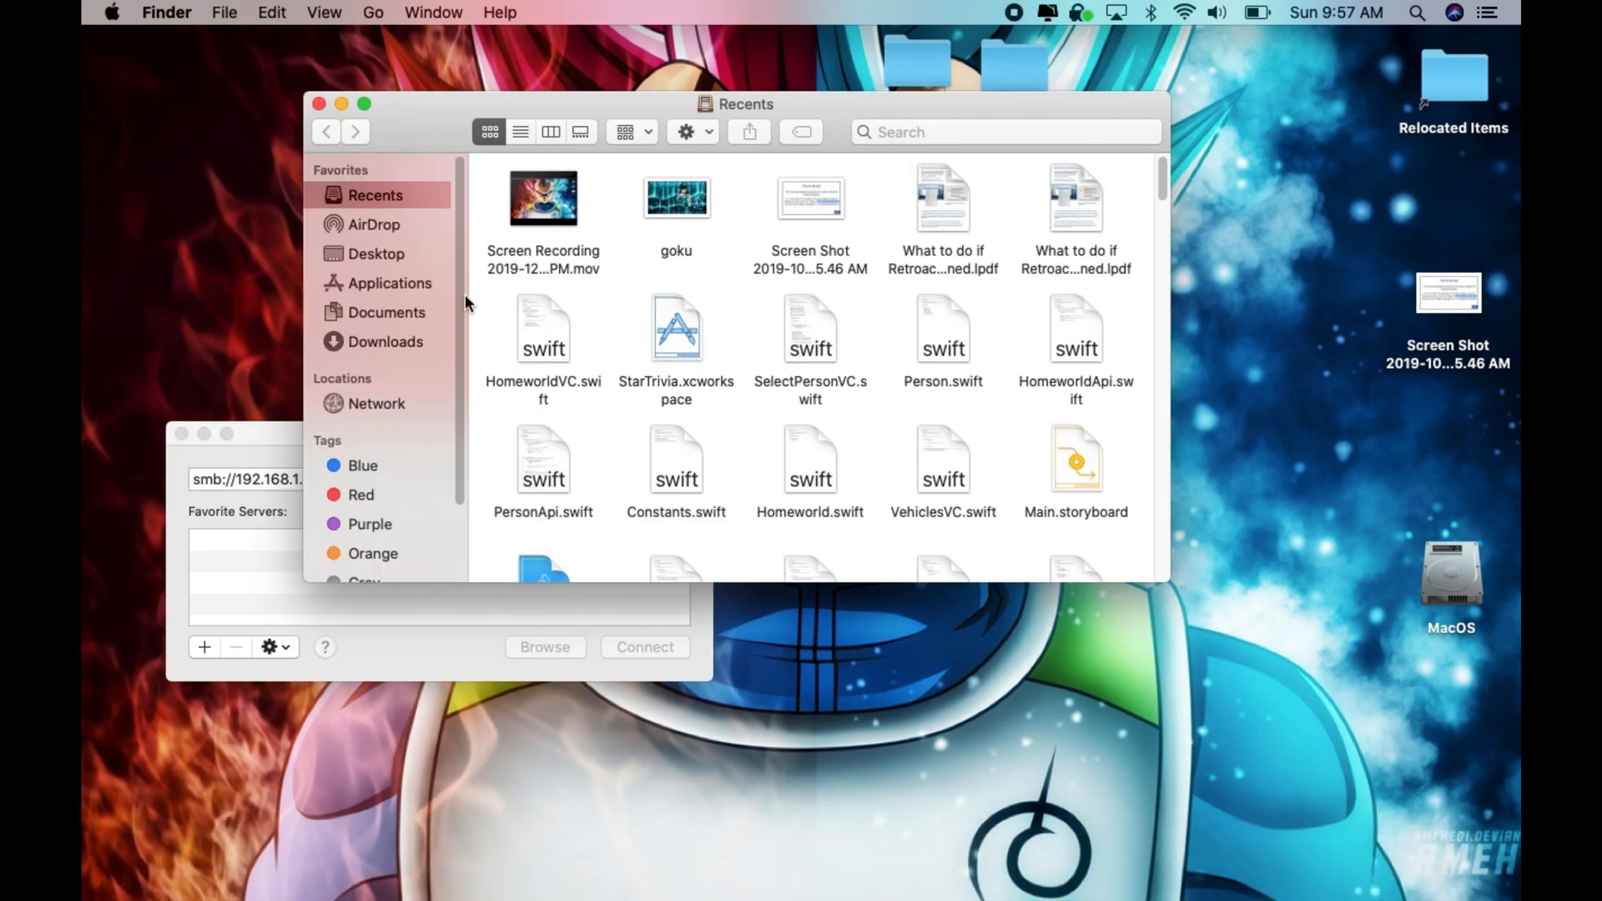
scroll(down, 3)
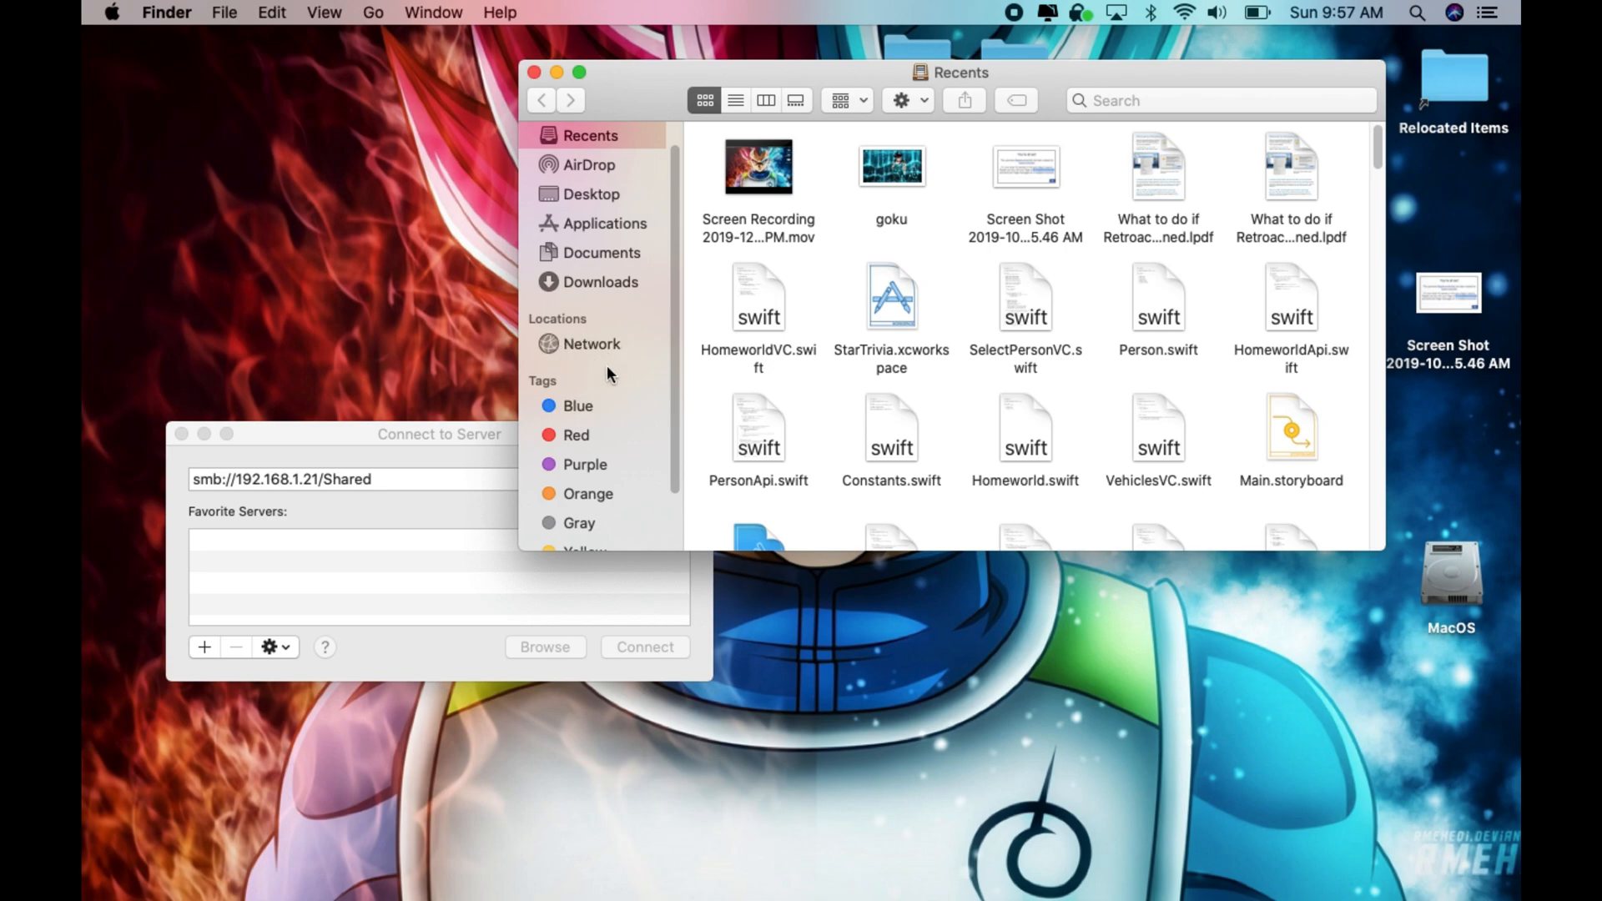
mouse_move(466, 584)
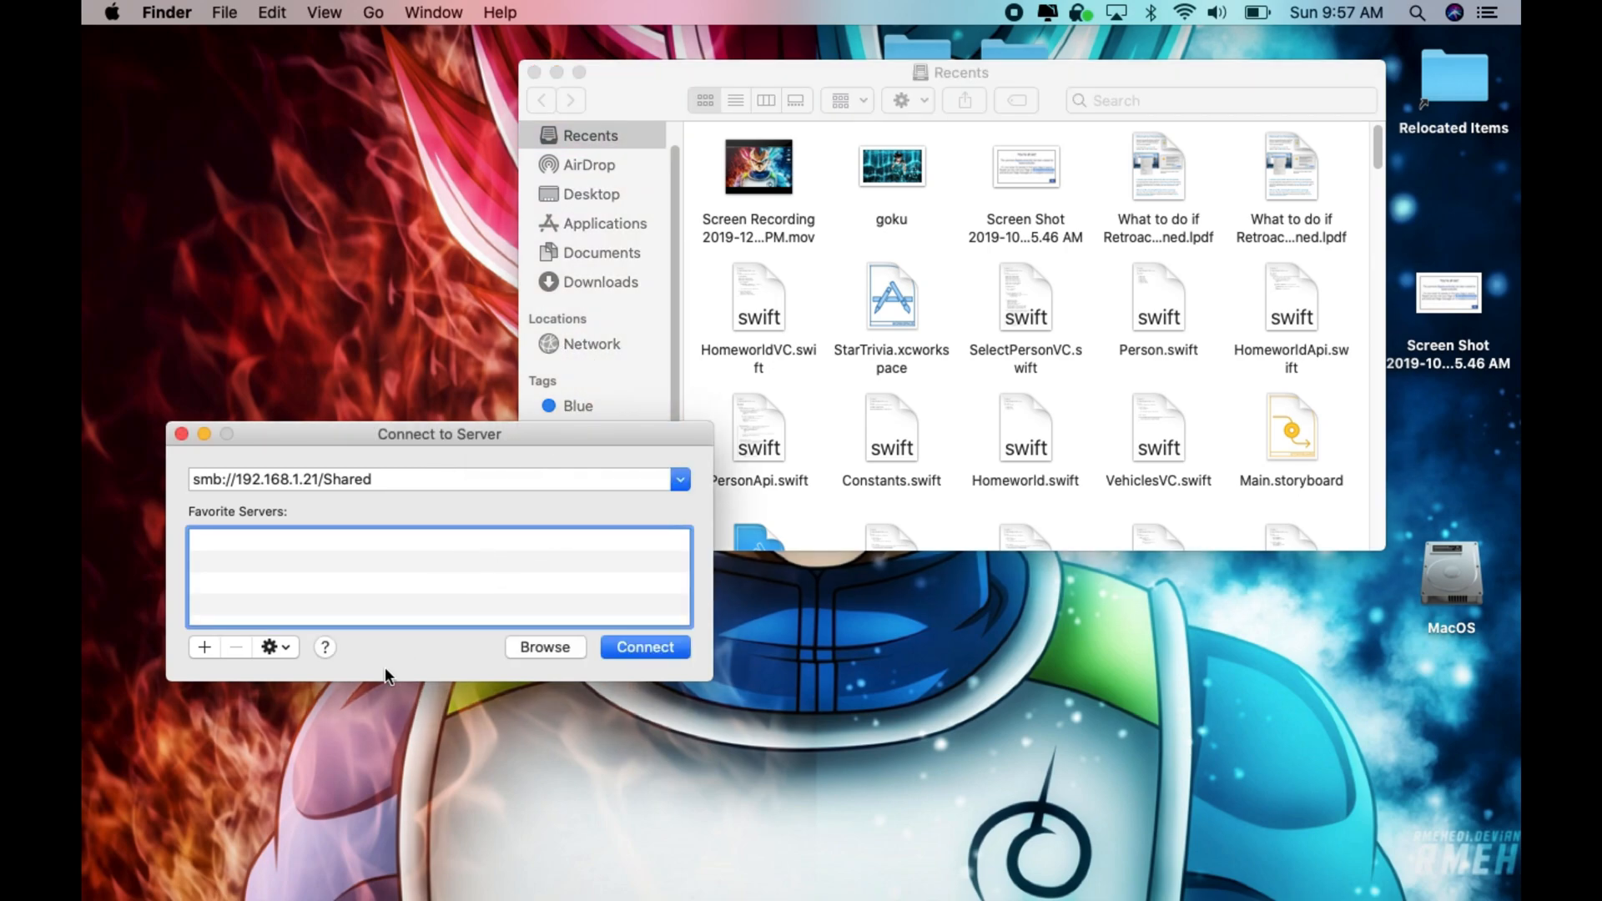
mouse_move(197, 447)
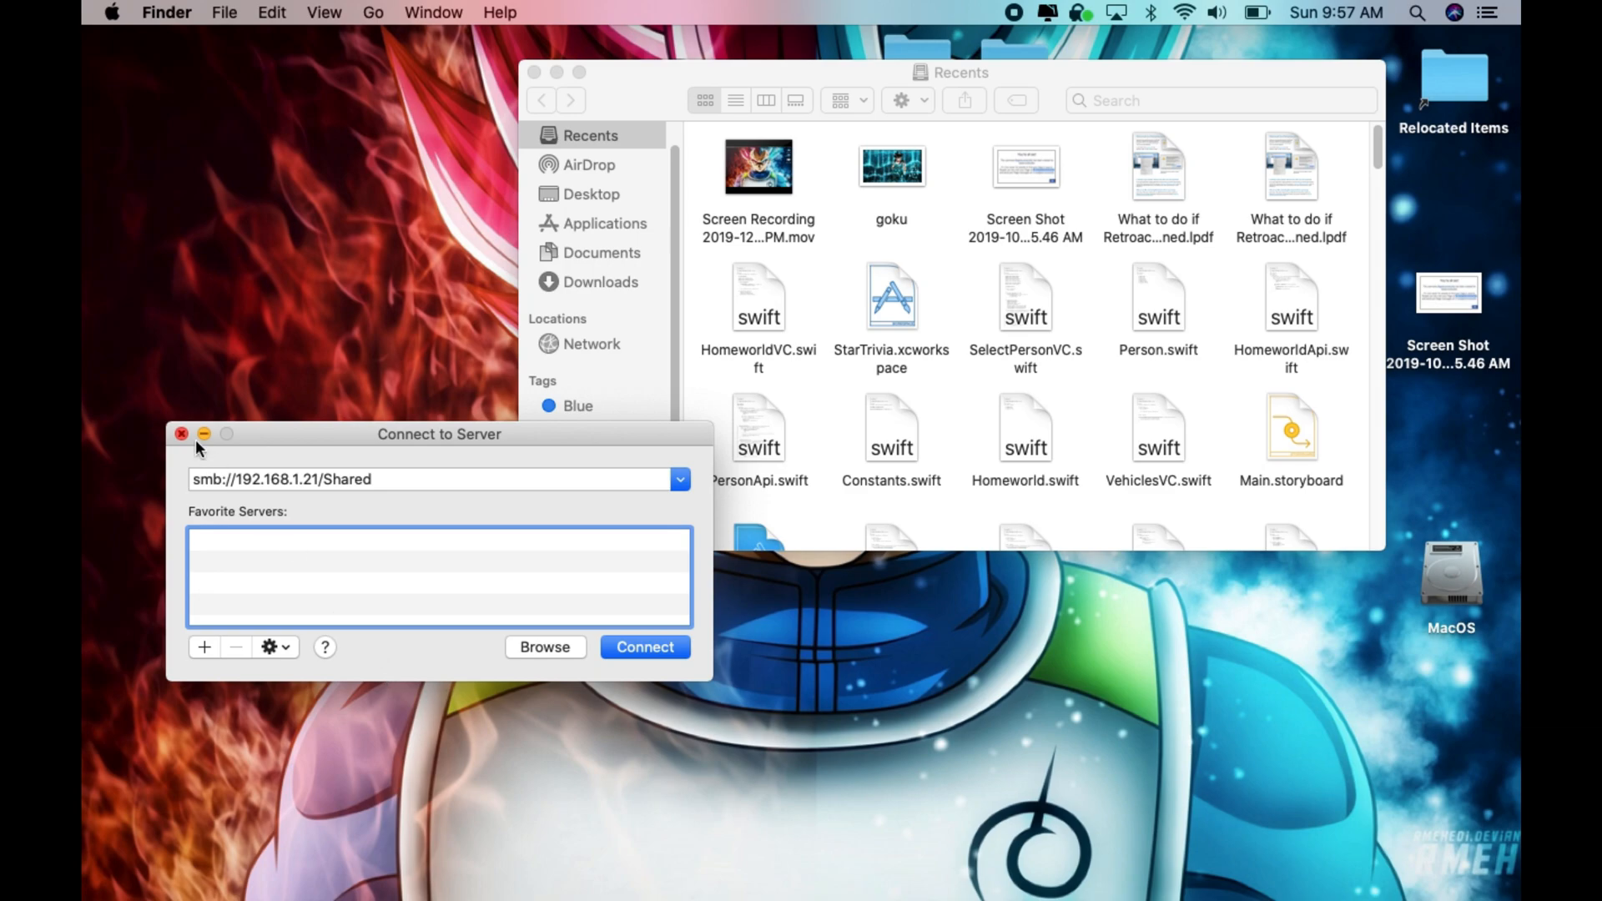
mouse_move(177, 454)
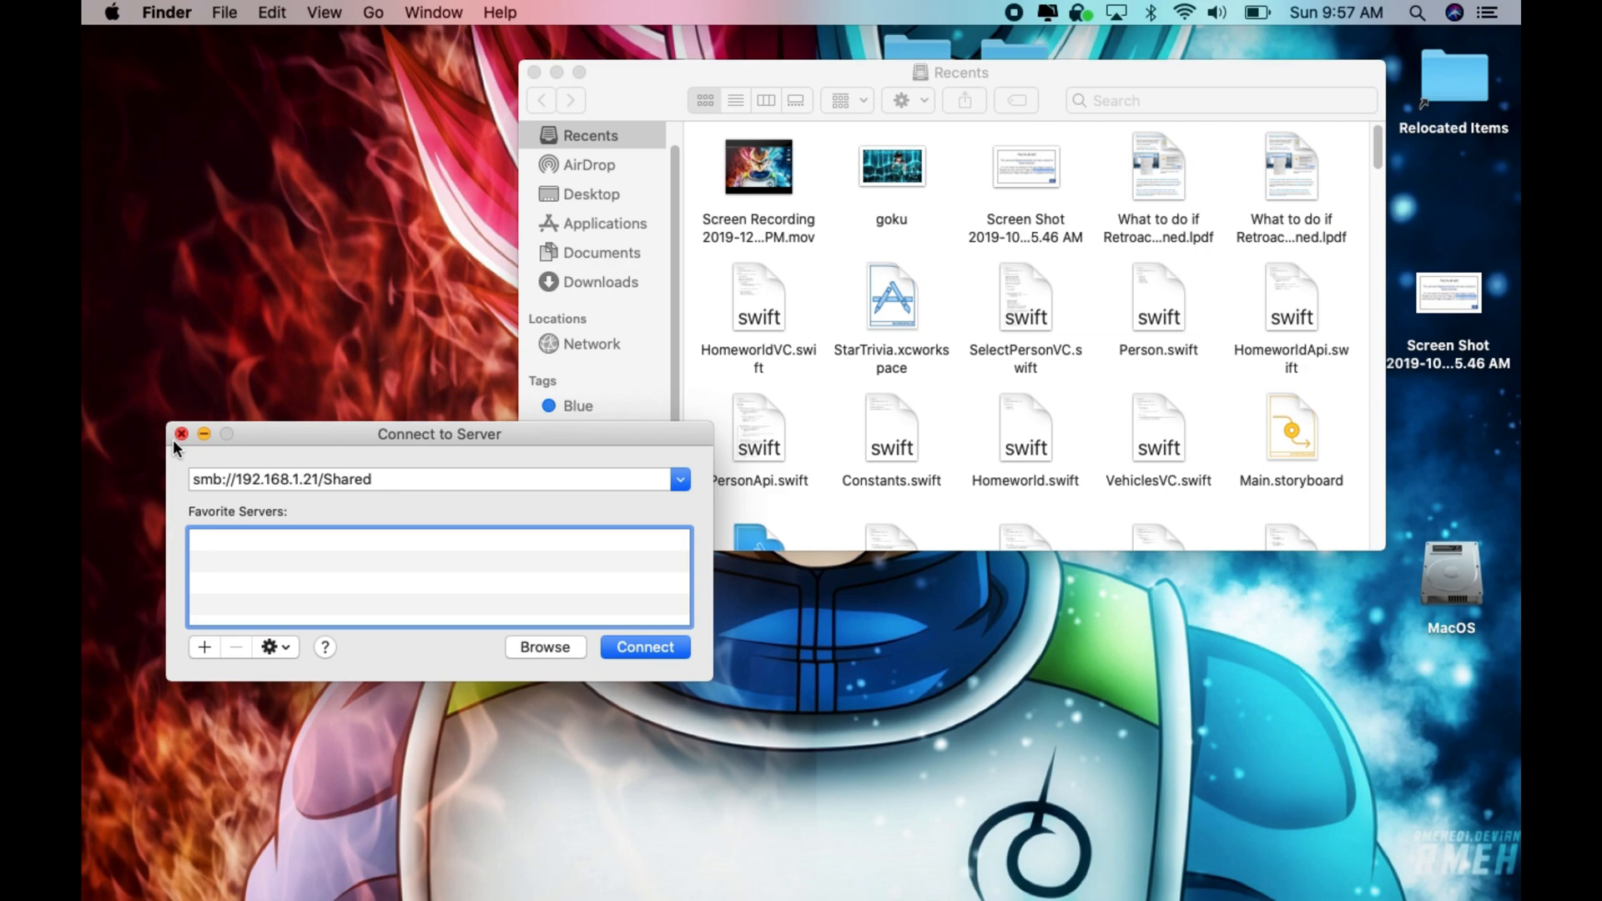
click(429, 479)
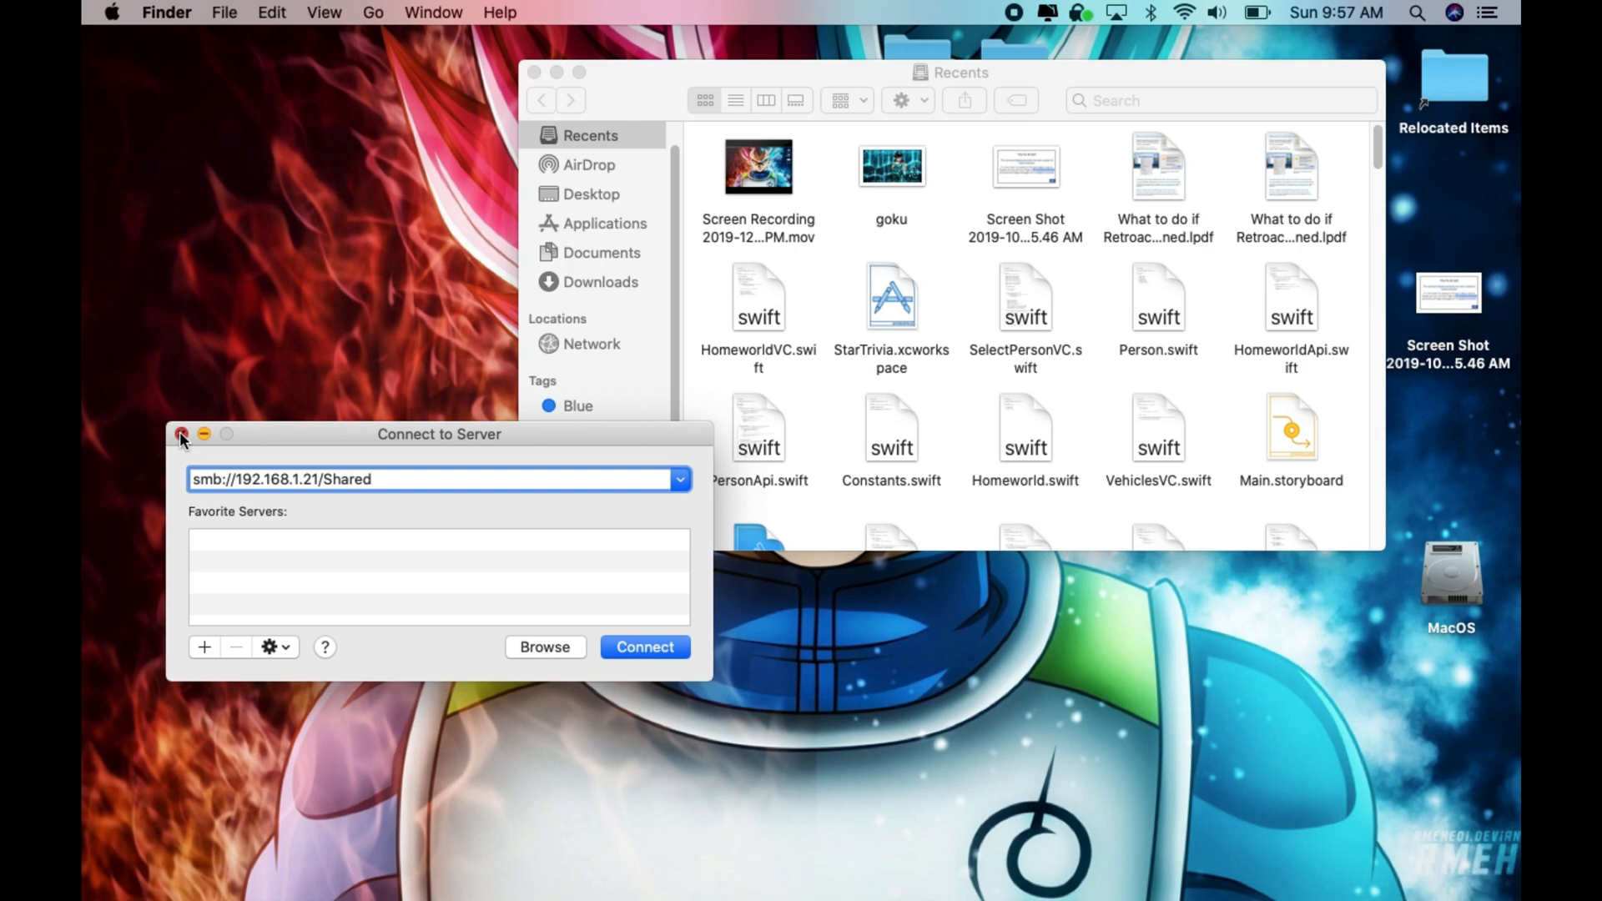
click(180, 434)
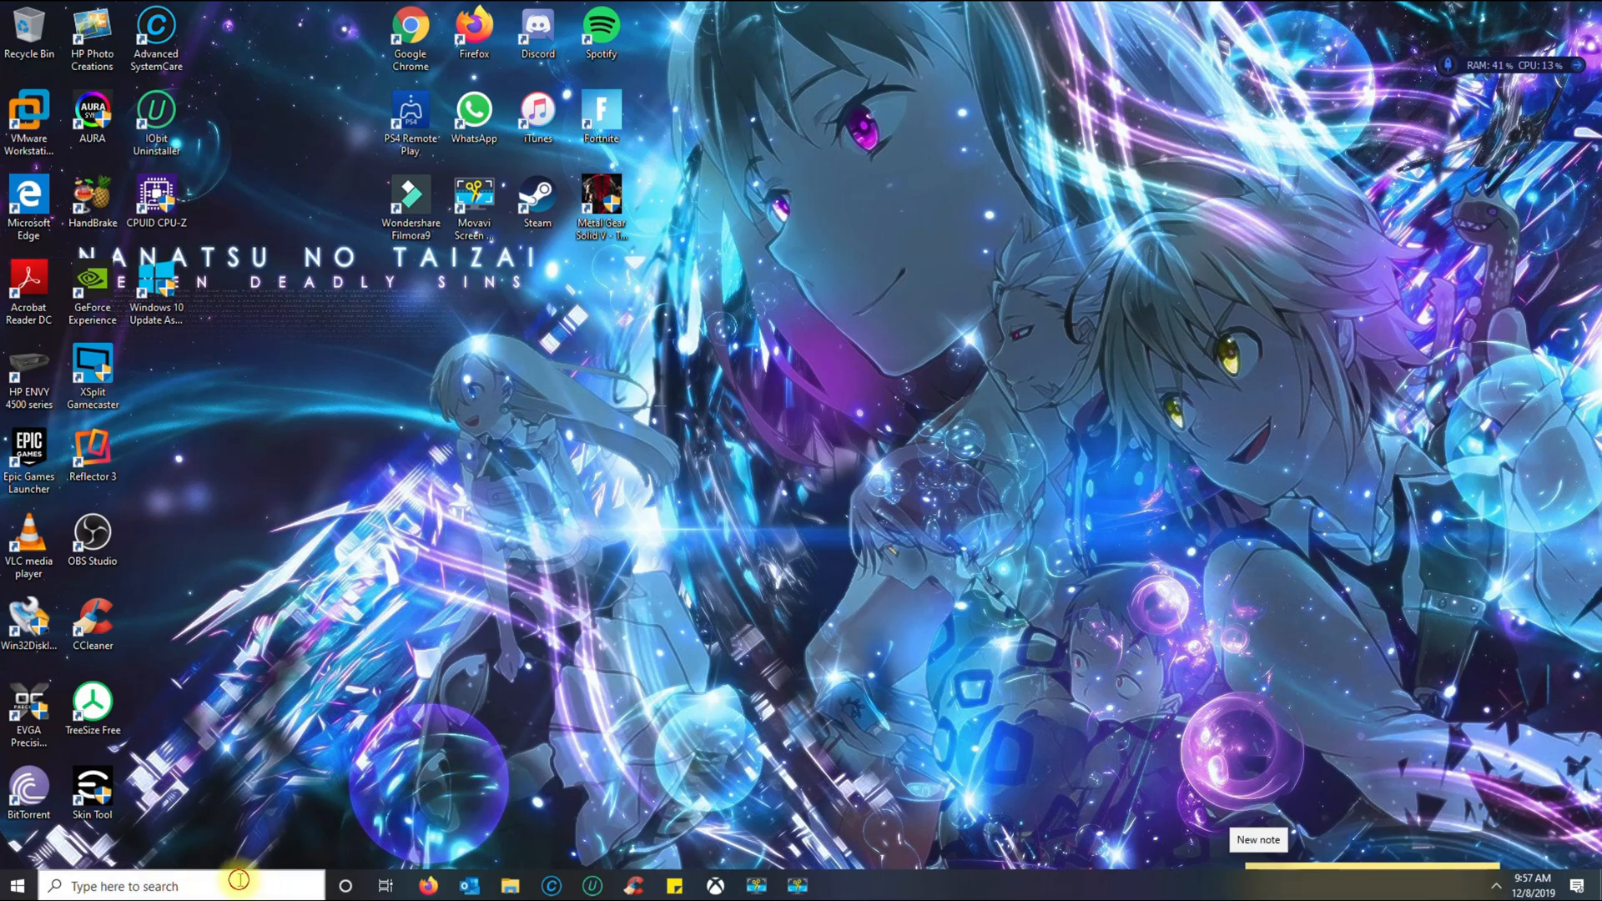
Step: Search the Windows taskbar for the Run app
click(122, 886)
text(r)
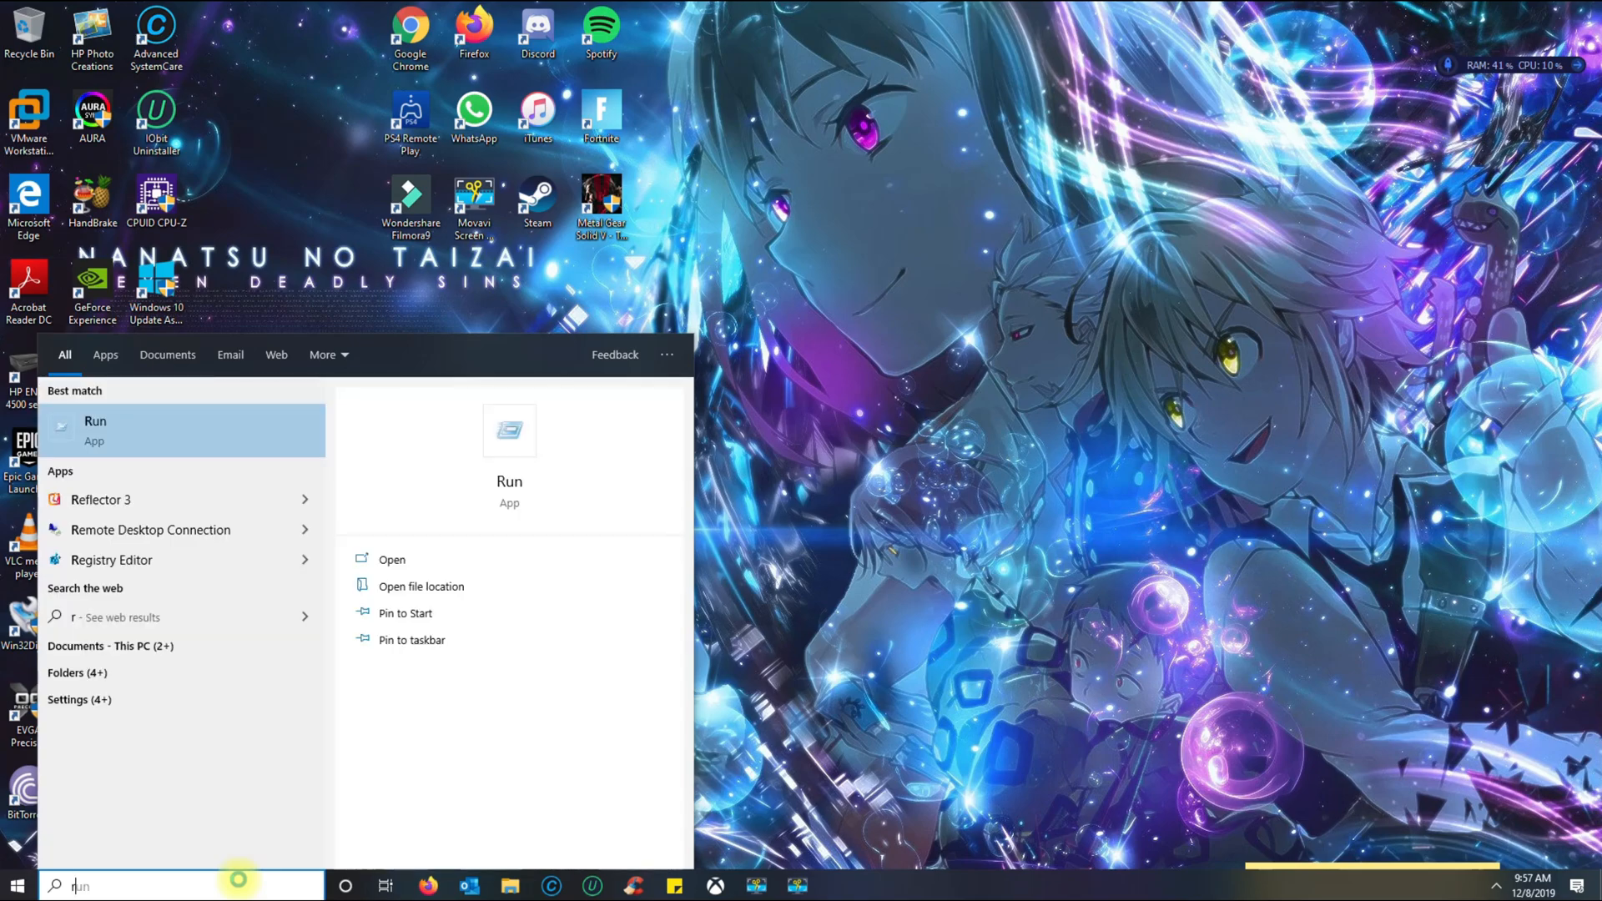
text(u)
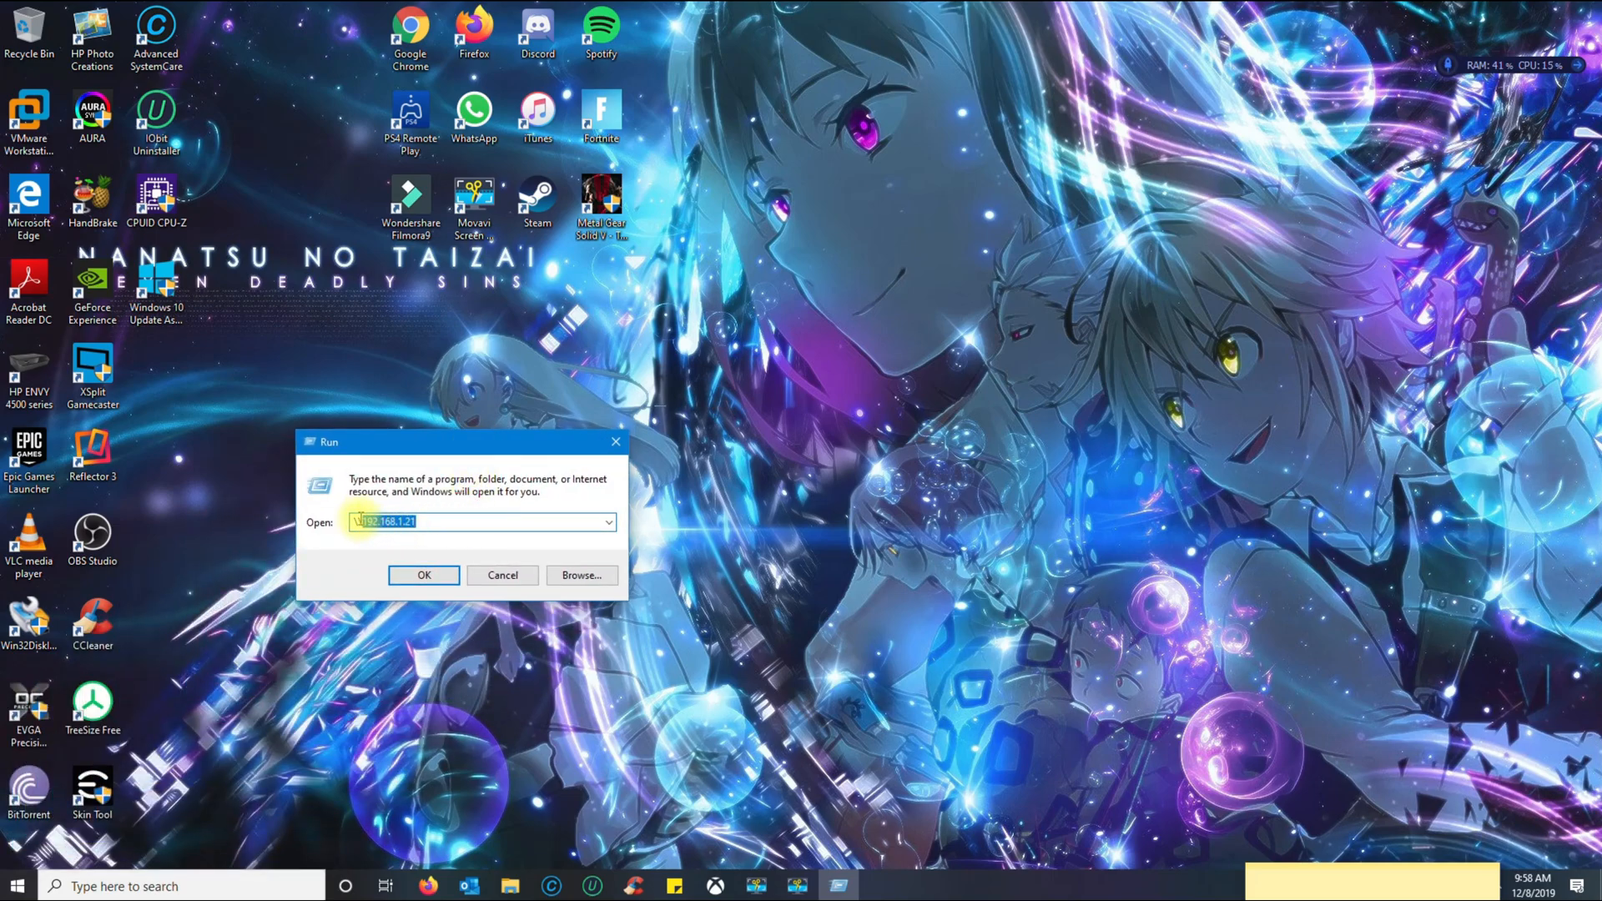
Step: Replace the Run box contents with \\192.168.1.21 and accept the suggested address
key(Ctrl+a)
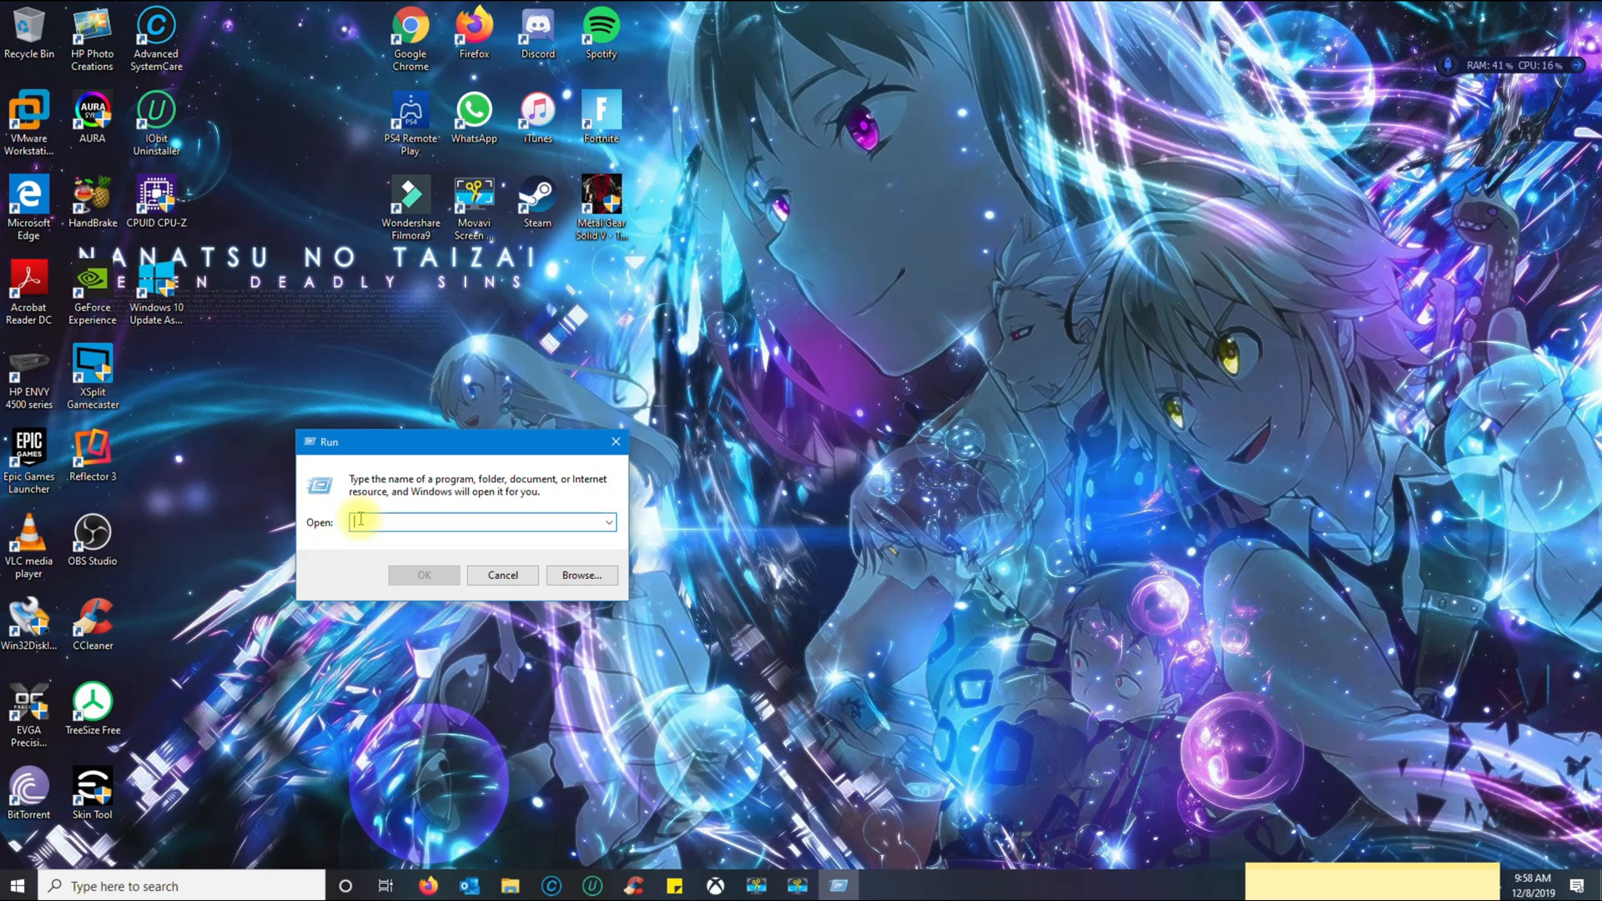
text(\\192.168.1.21)
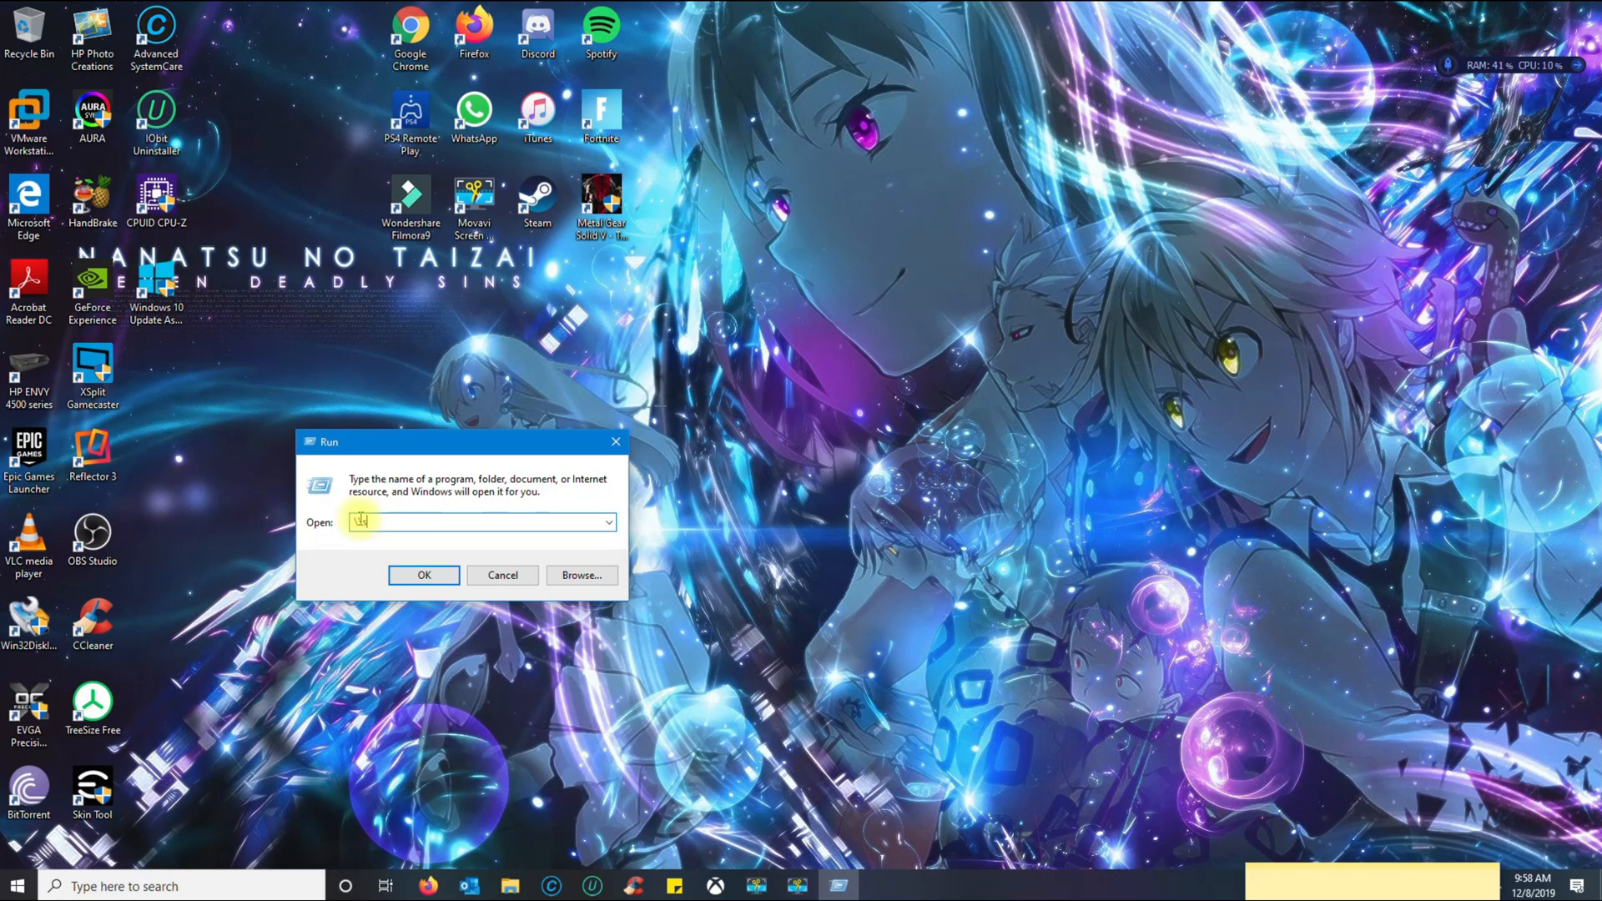
text(\\host\)
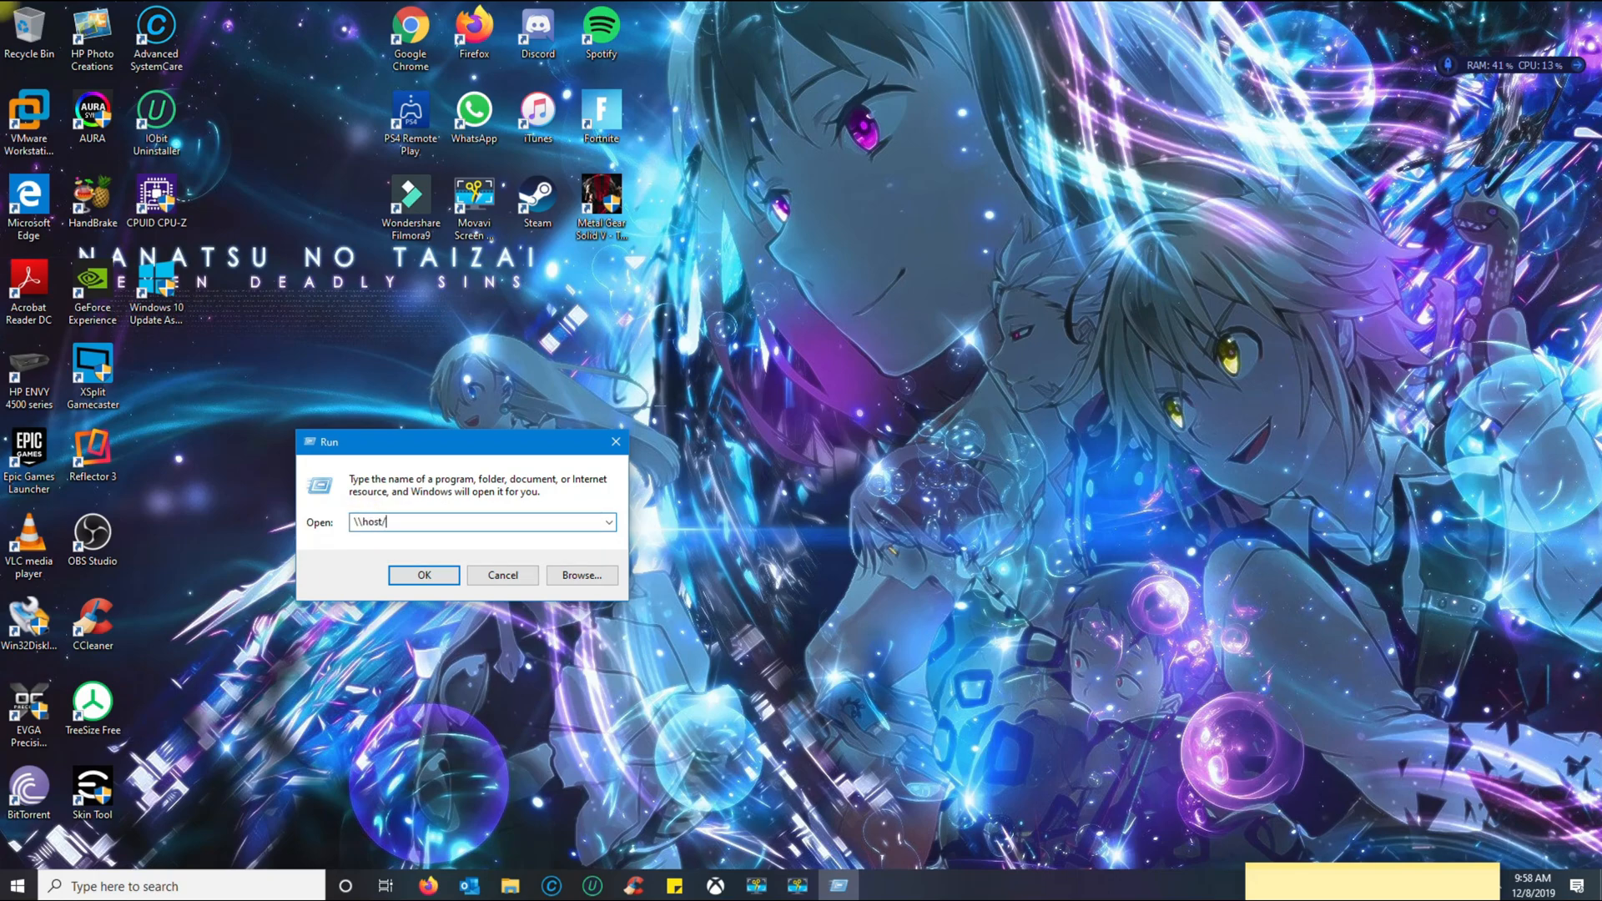
text(comp)
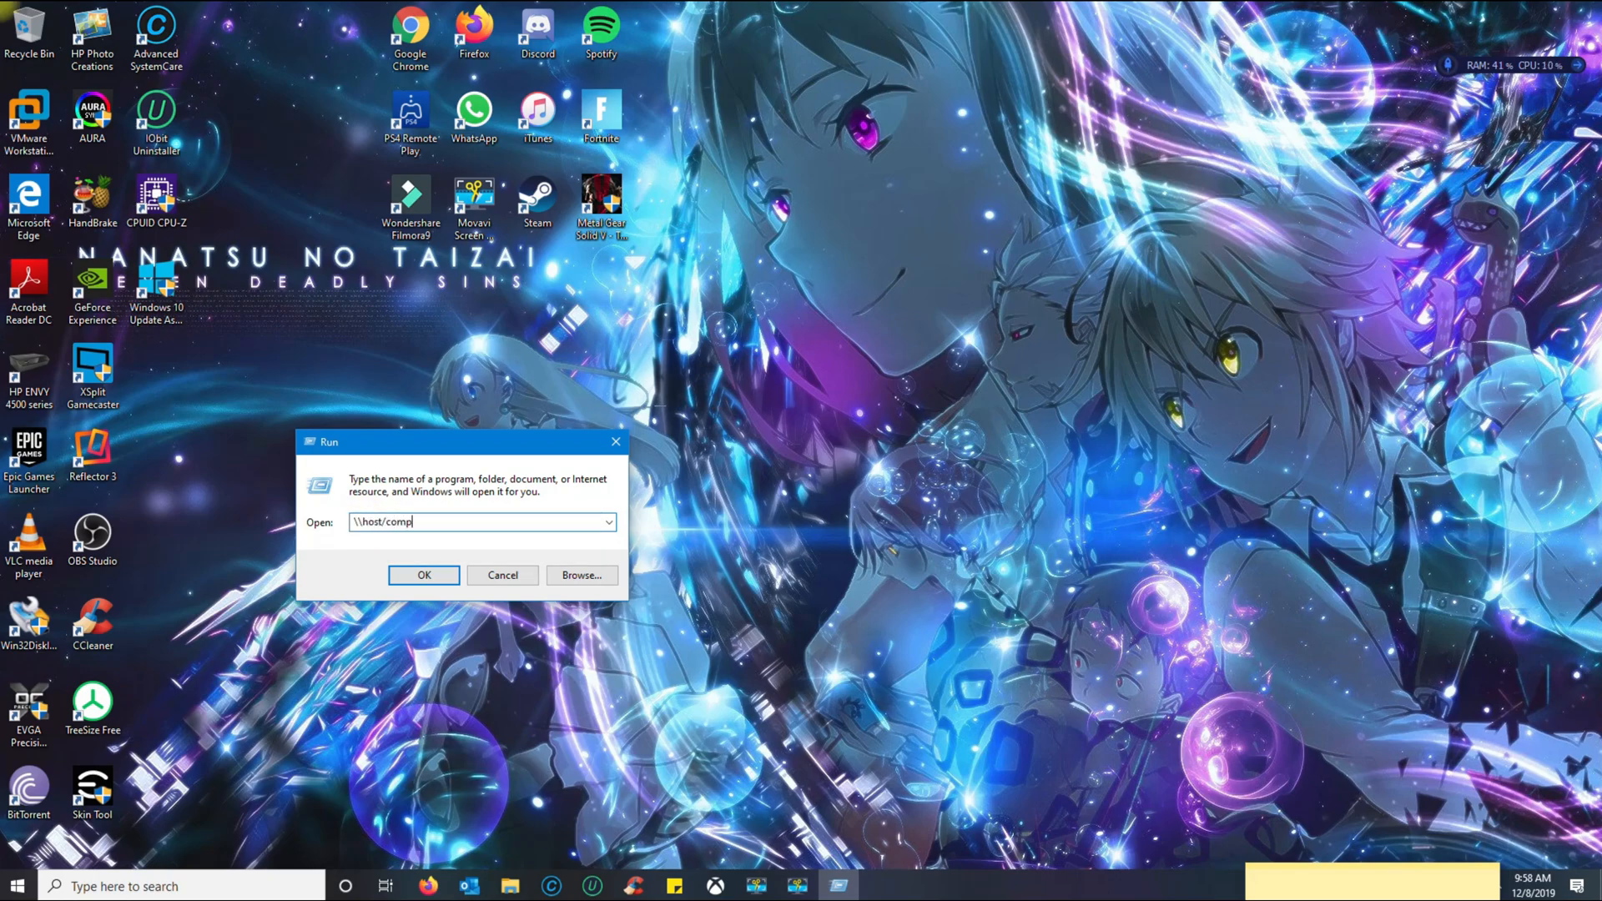
text(utername/ipaddres)
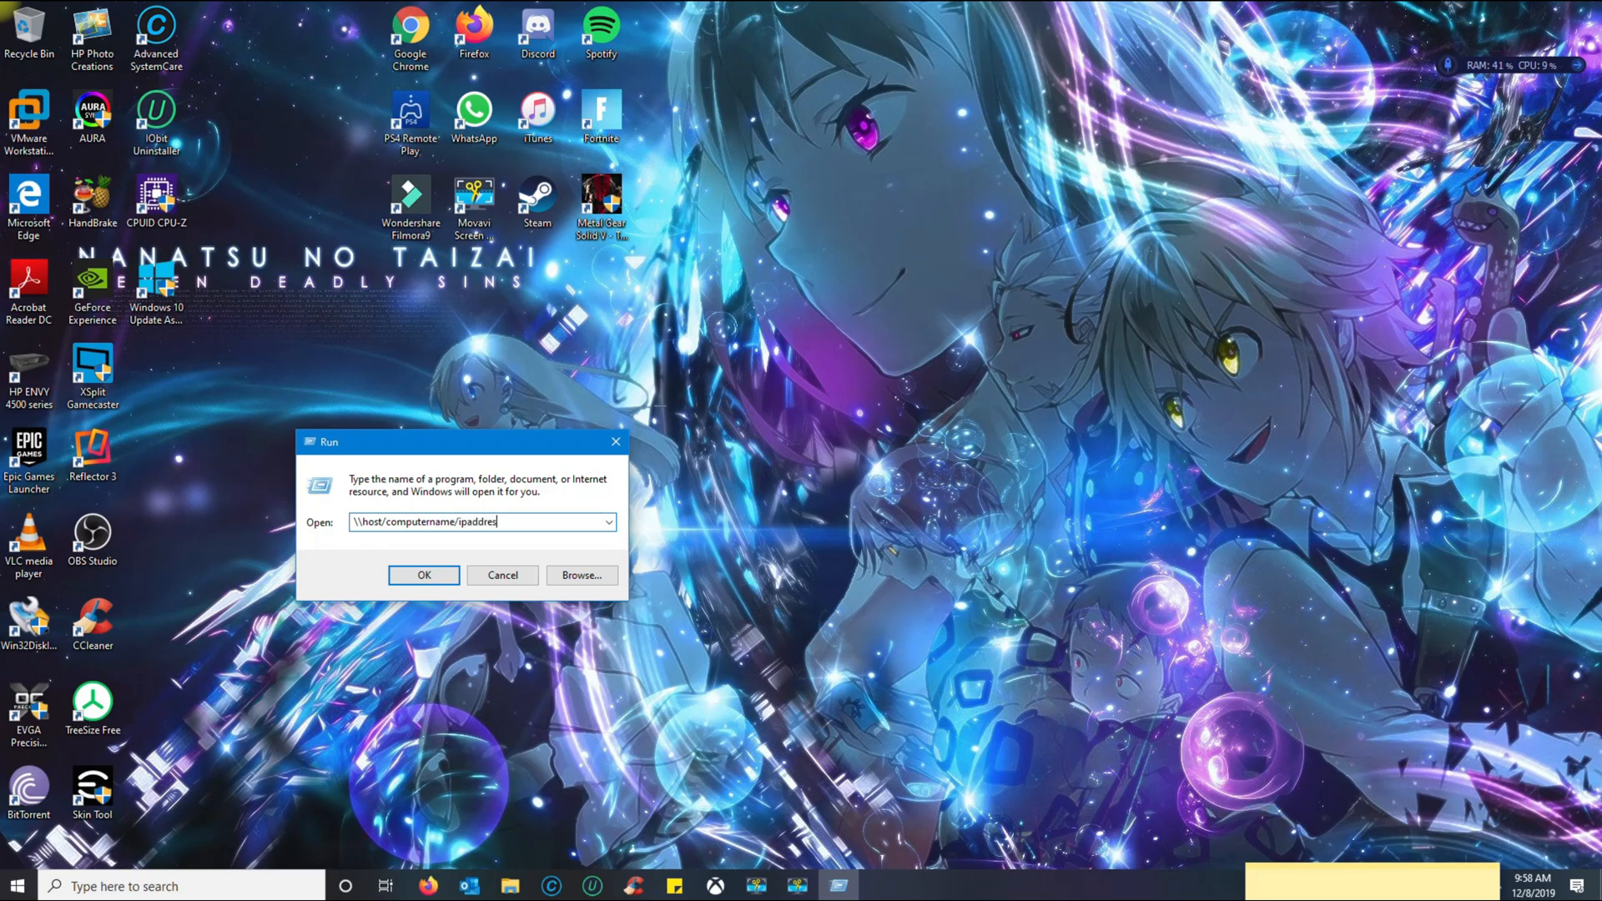
key(backspace)
text(\\192.168.1.)
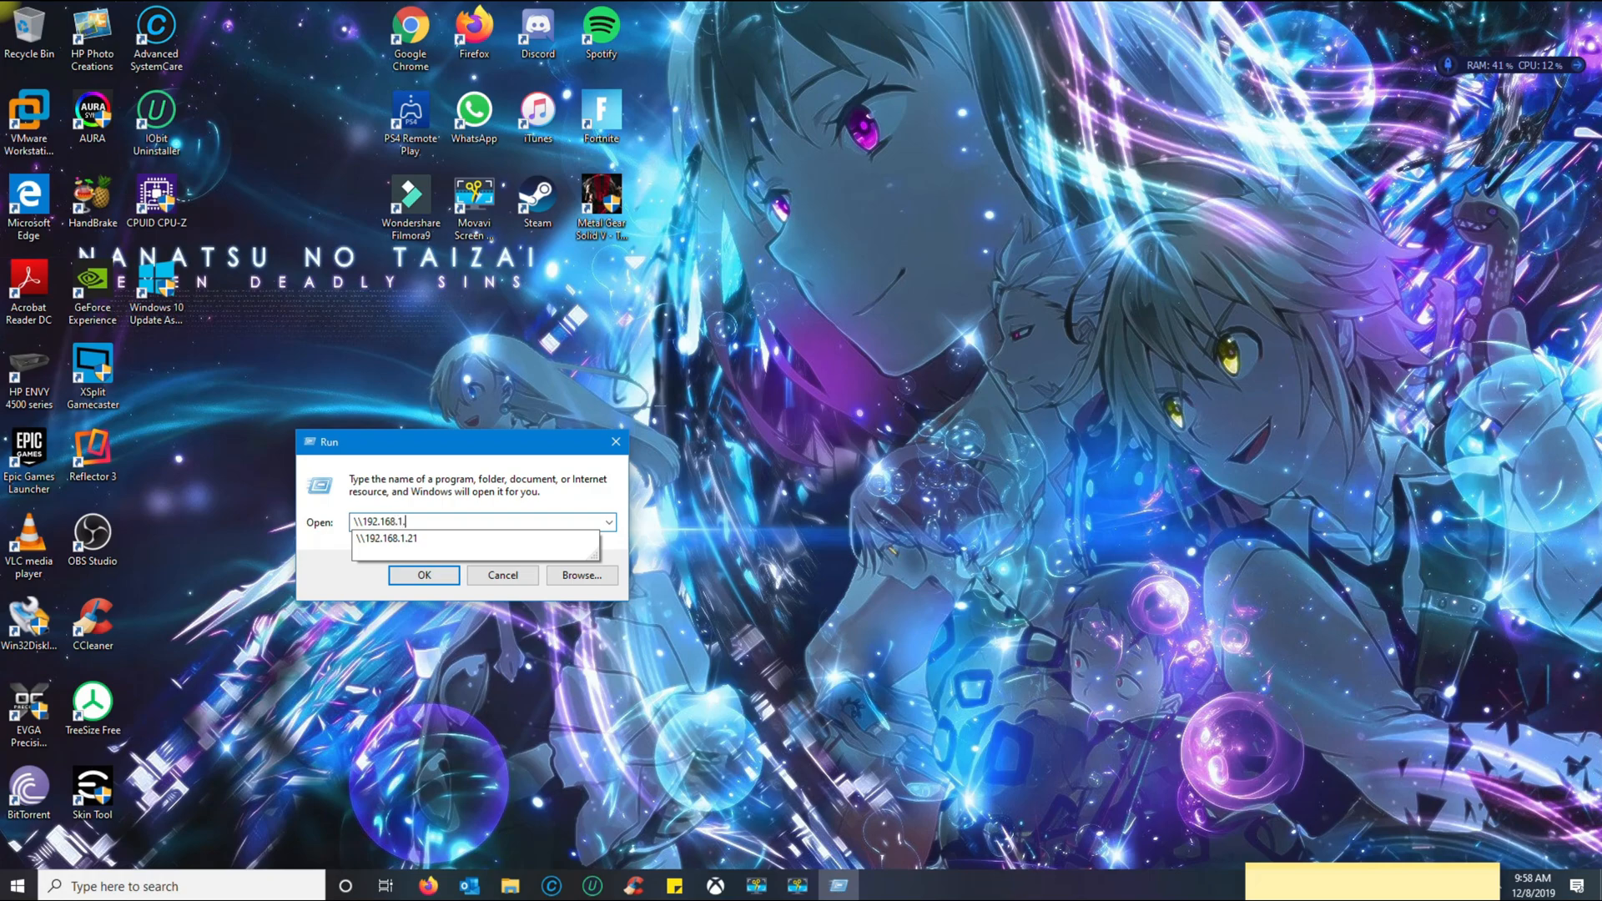
click(478, 539)
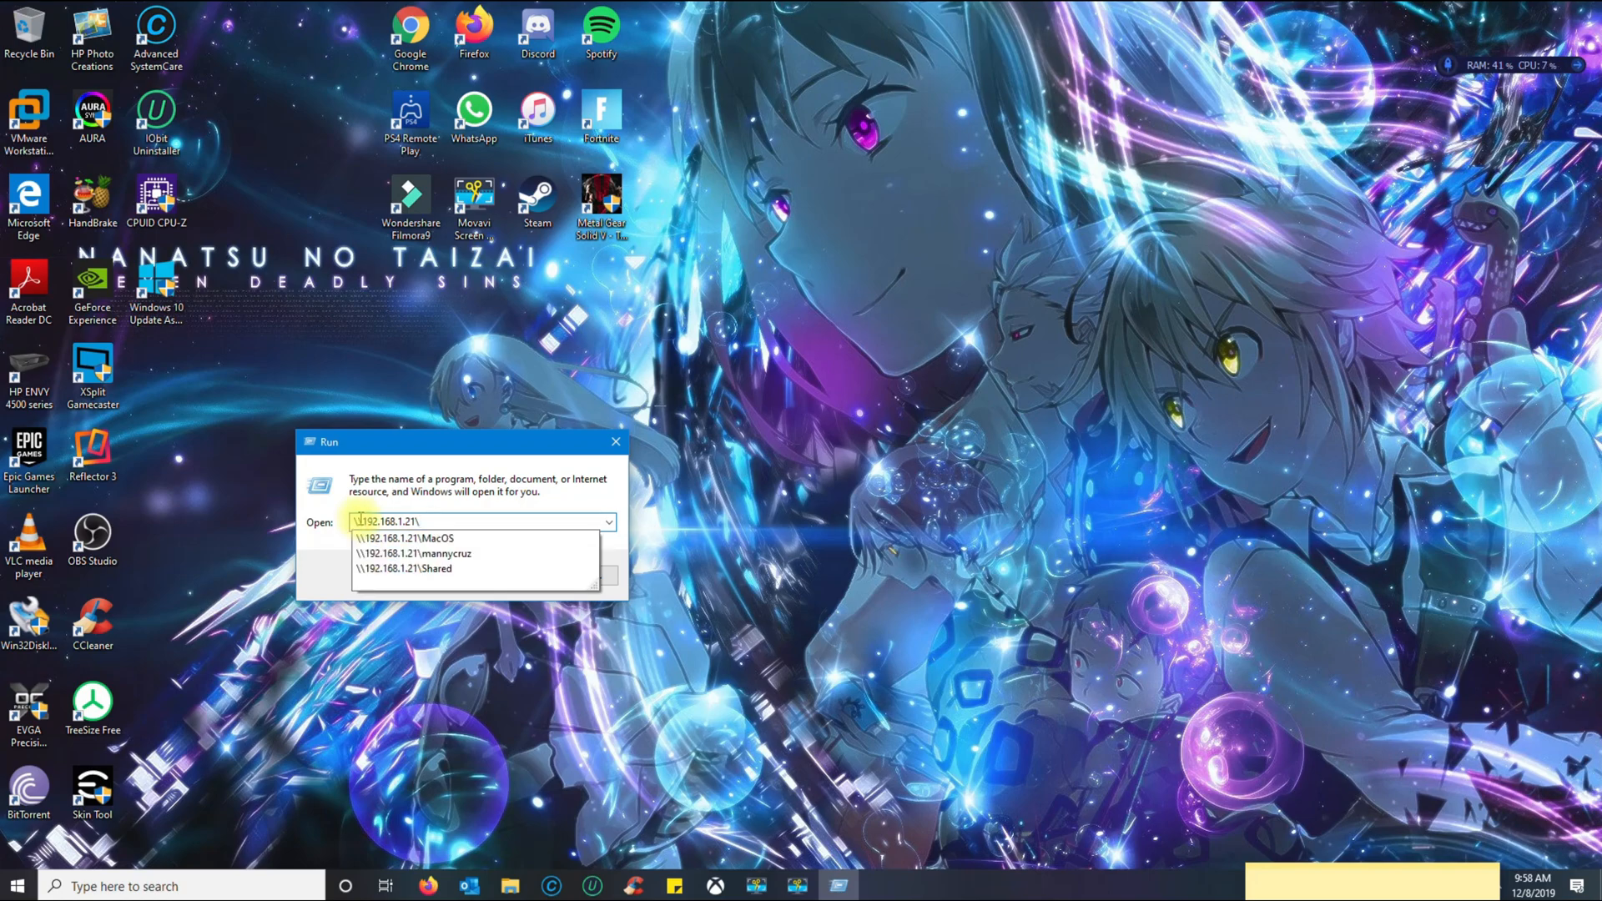
Step: Choose the Shared share on 192.168.1.21 and open it in File Explorer
click(429, 569)
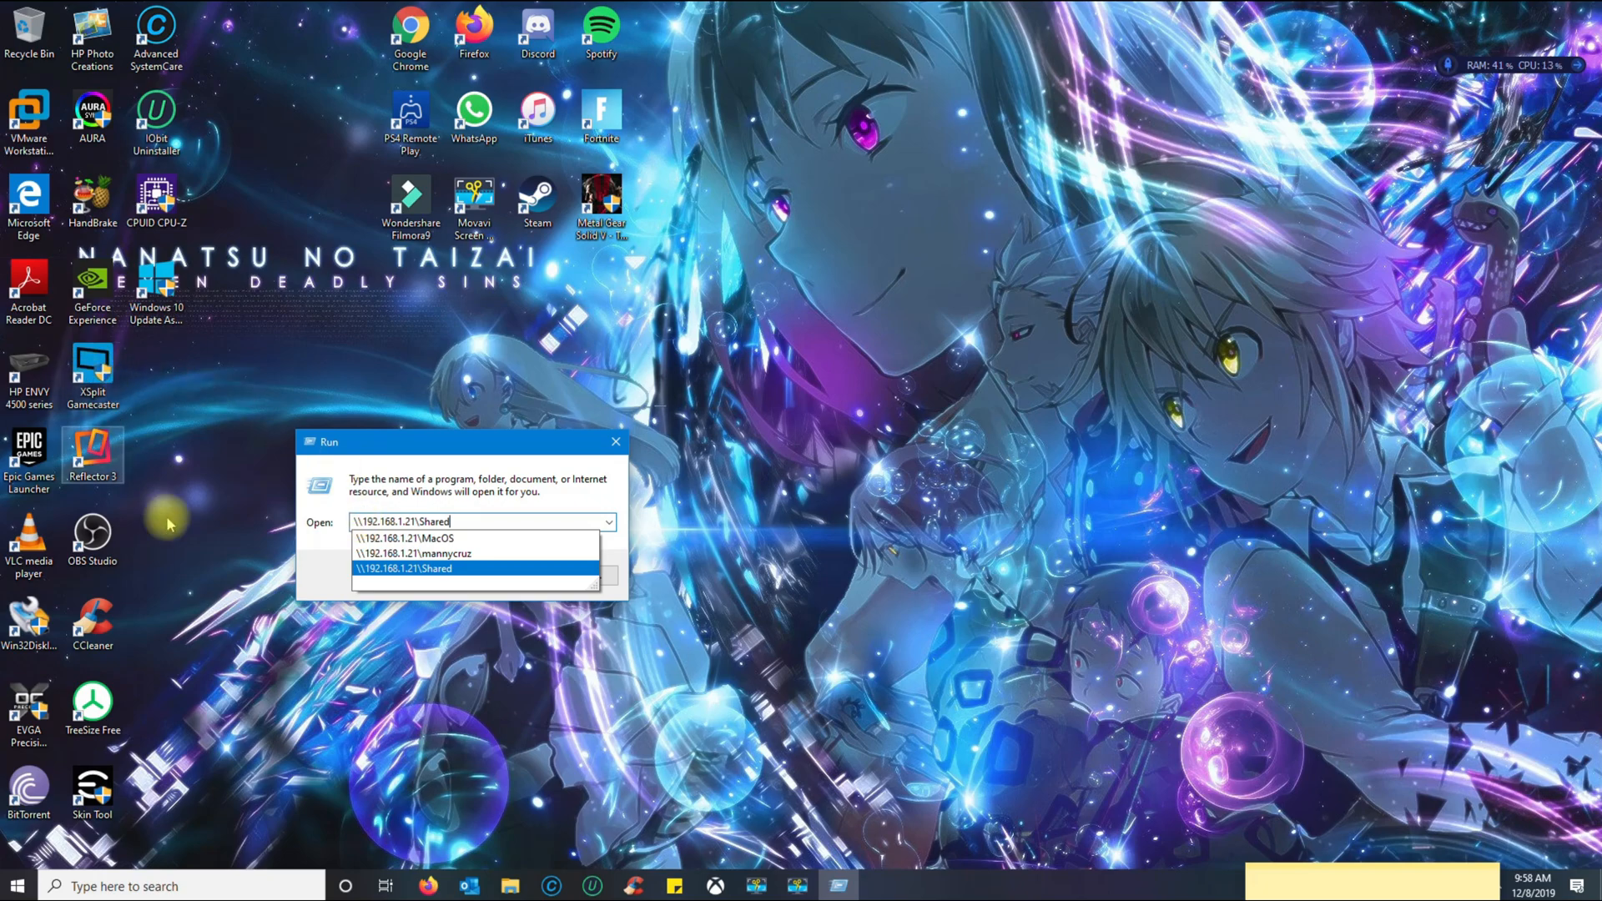
click(429, 567)
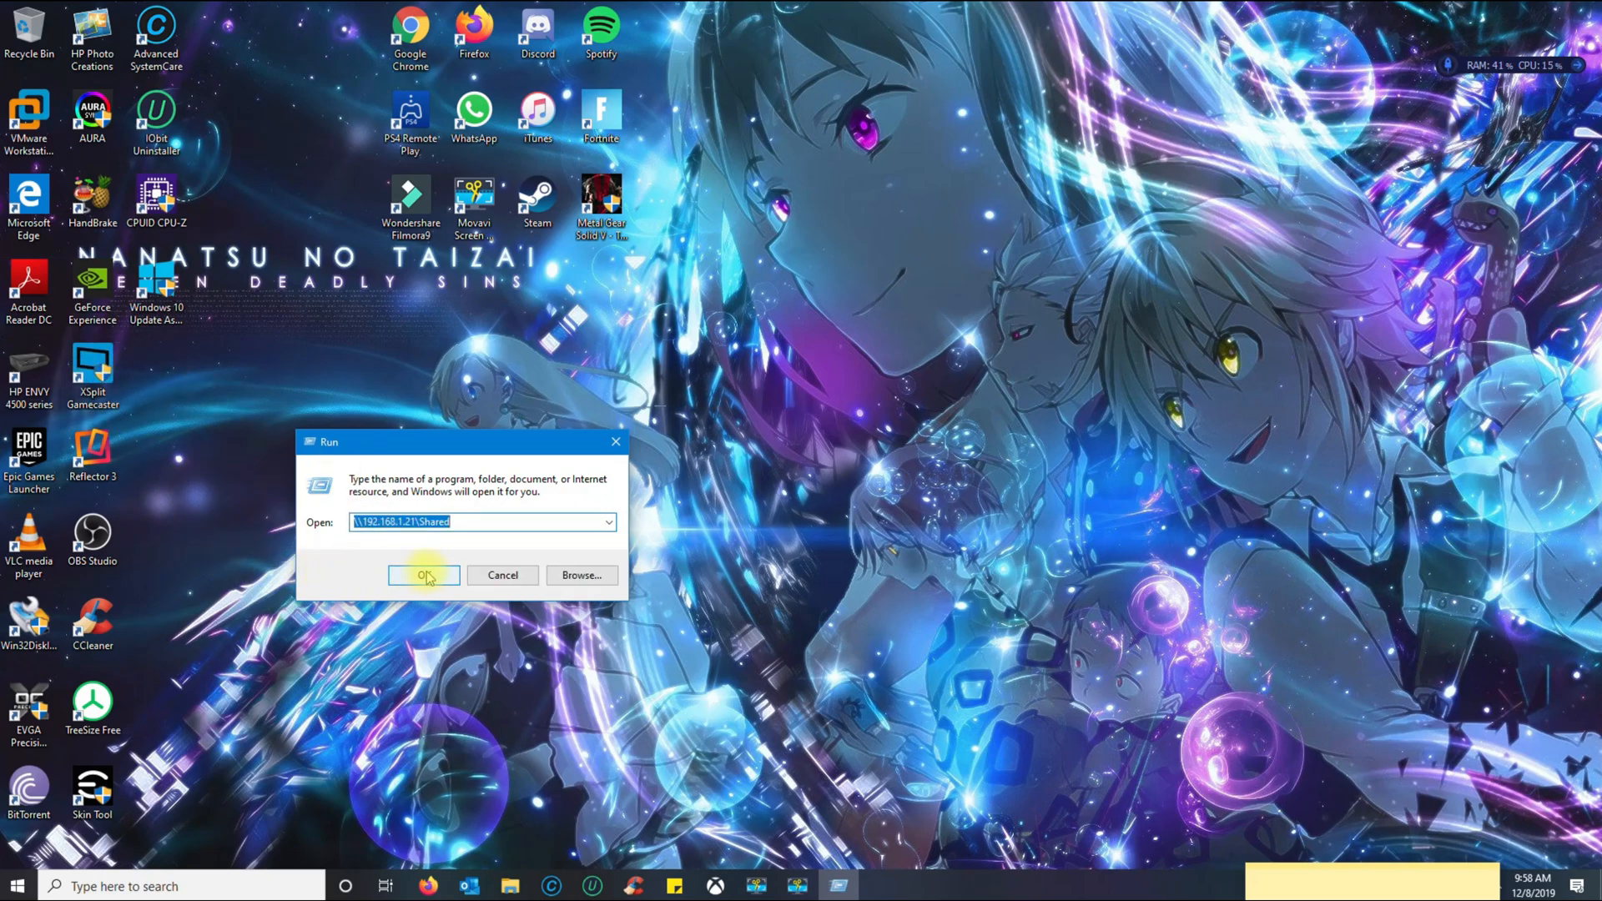
click(422, 574)
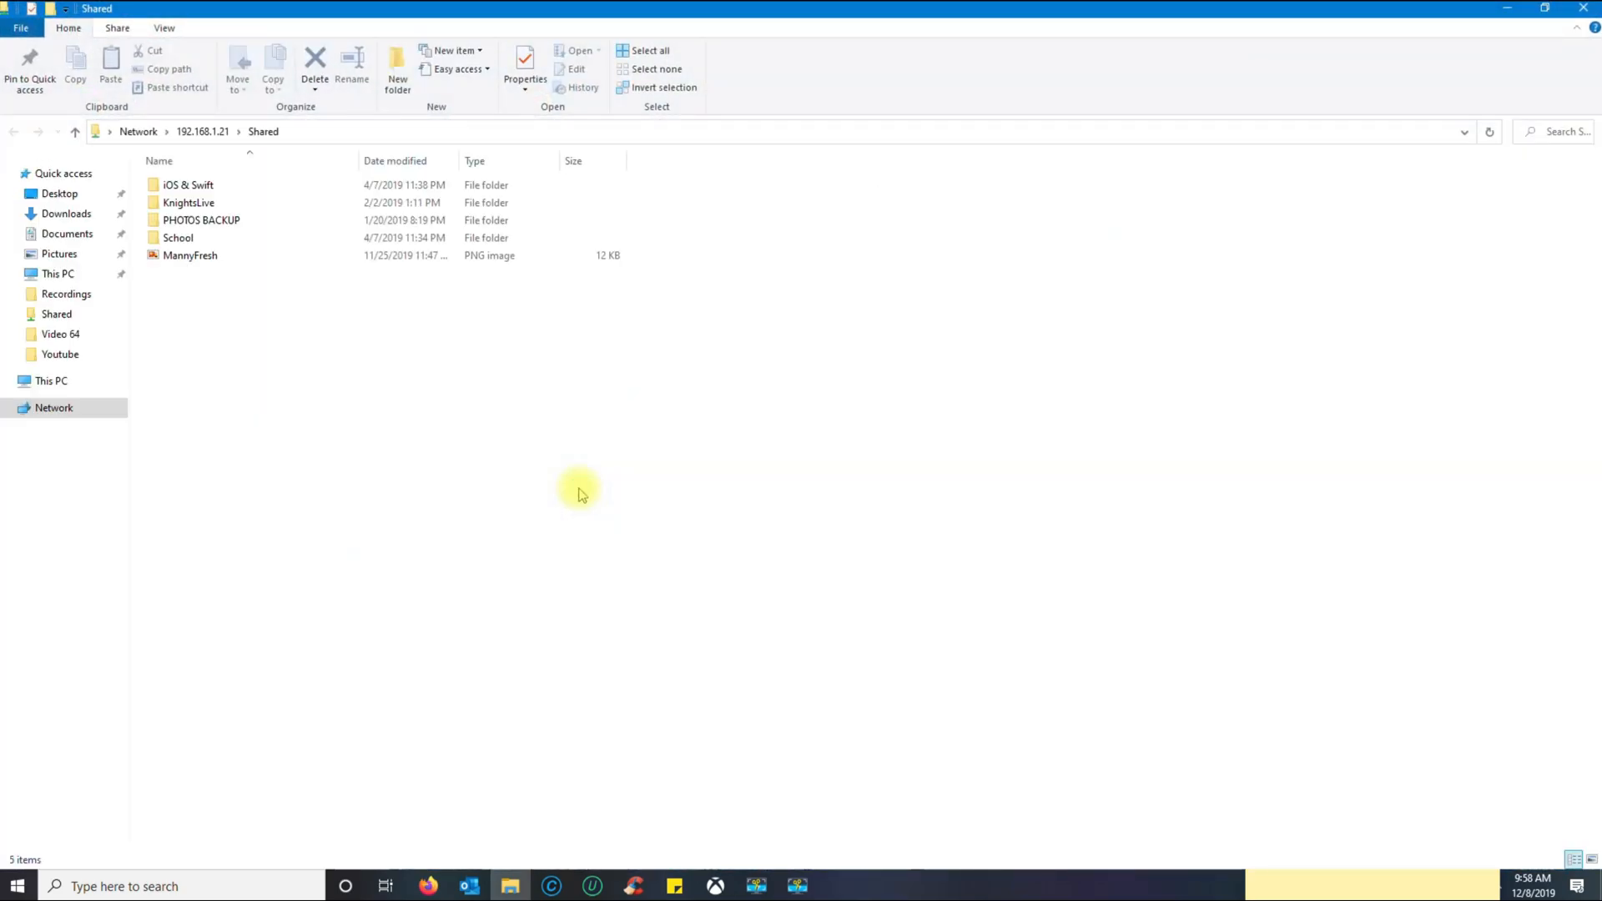
mouse_move(1034, 480)
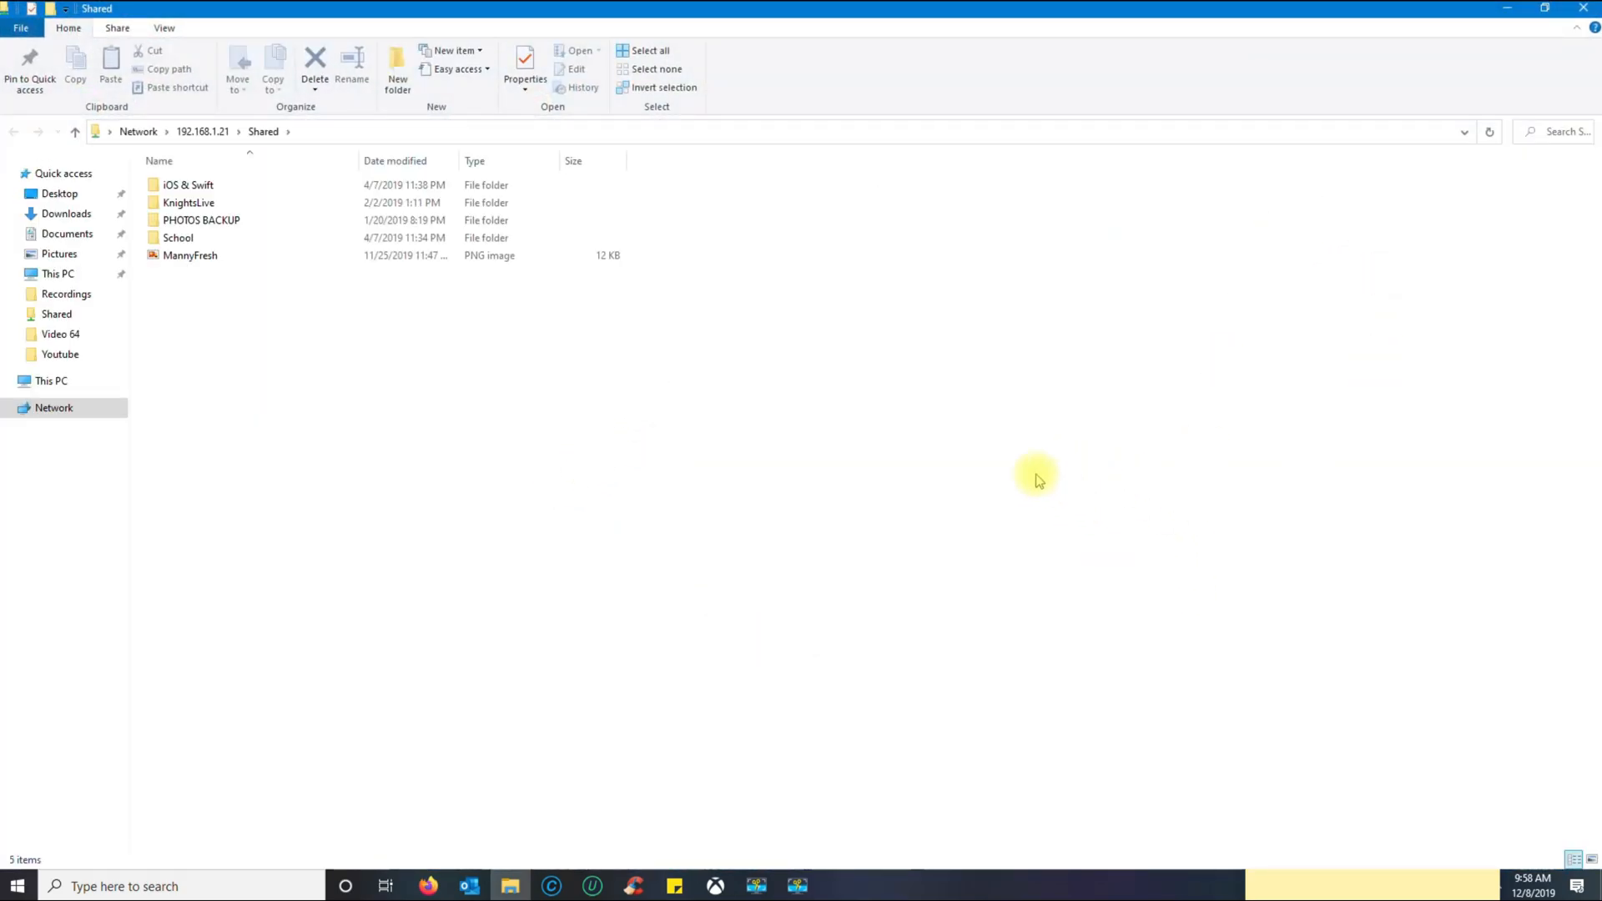
mouse_move(684, 472)
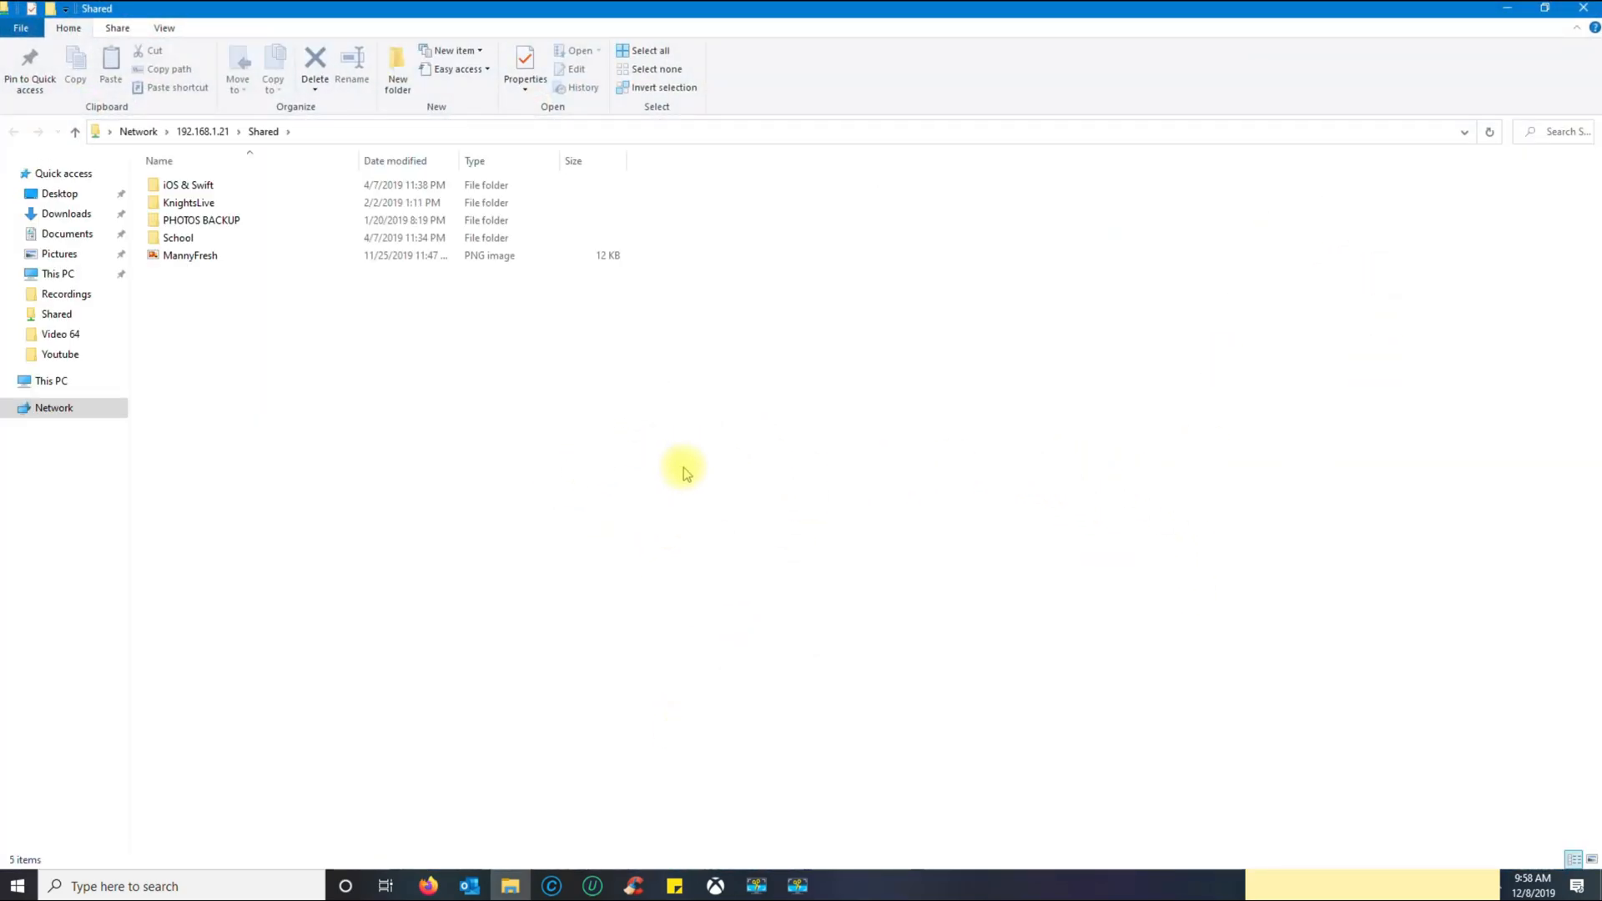
mouse_move(1505, 78)
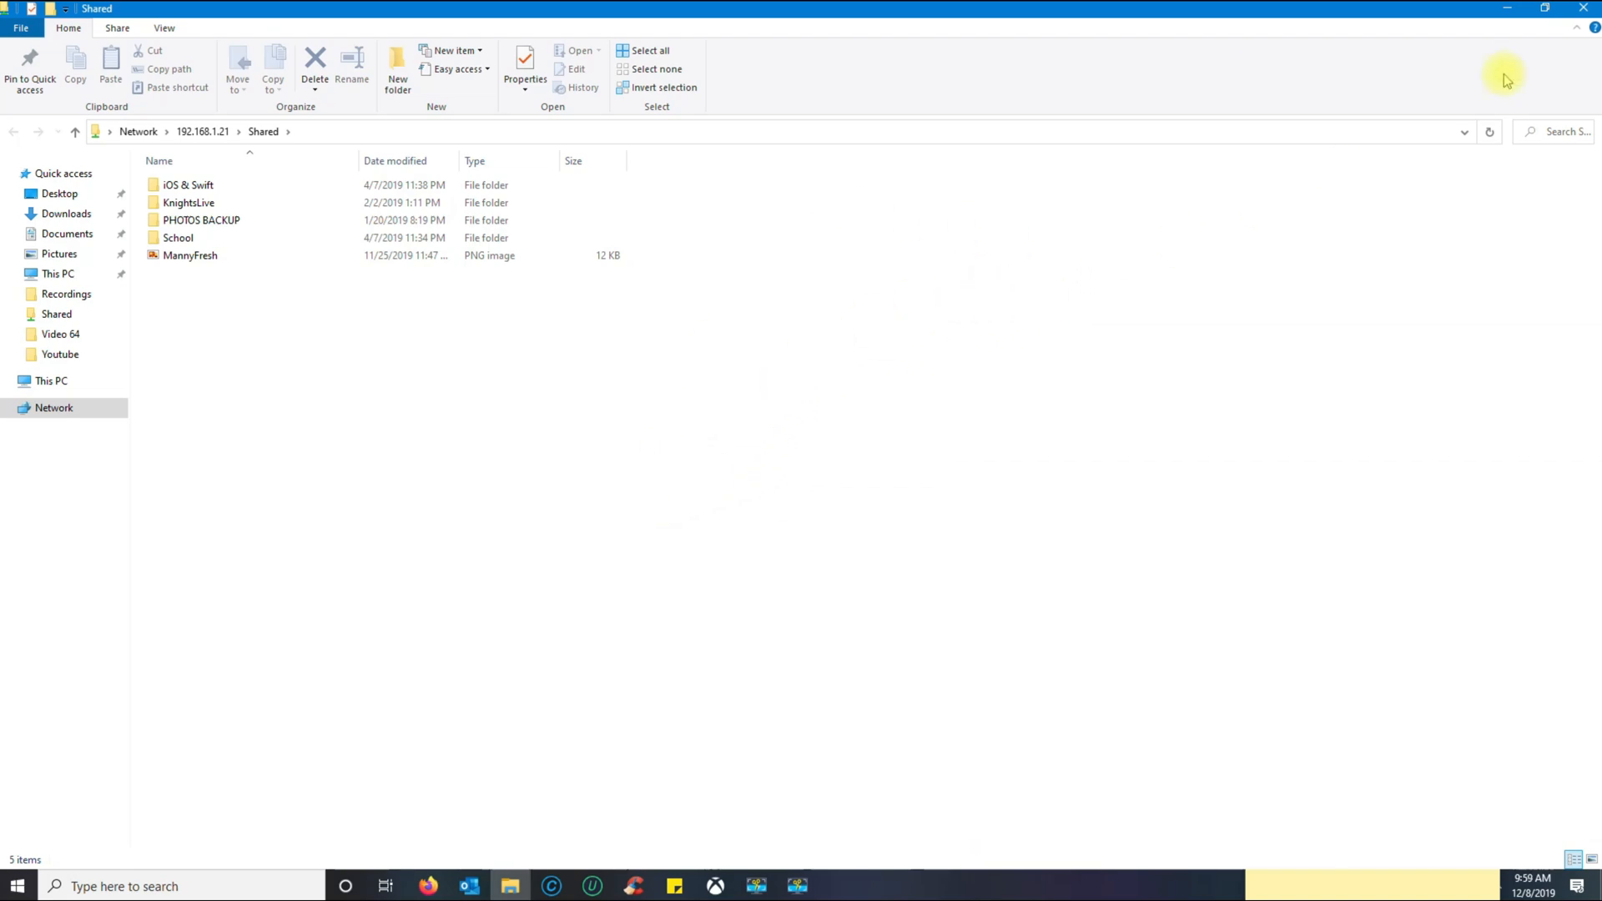
mouse_move(1430, 95)
text(\\Mann)
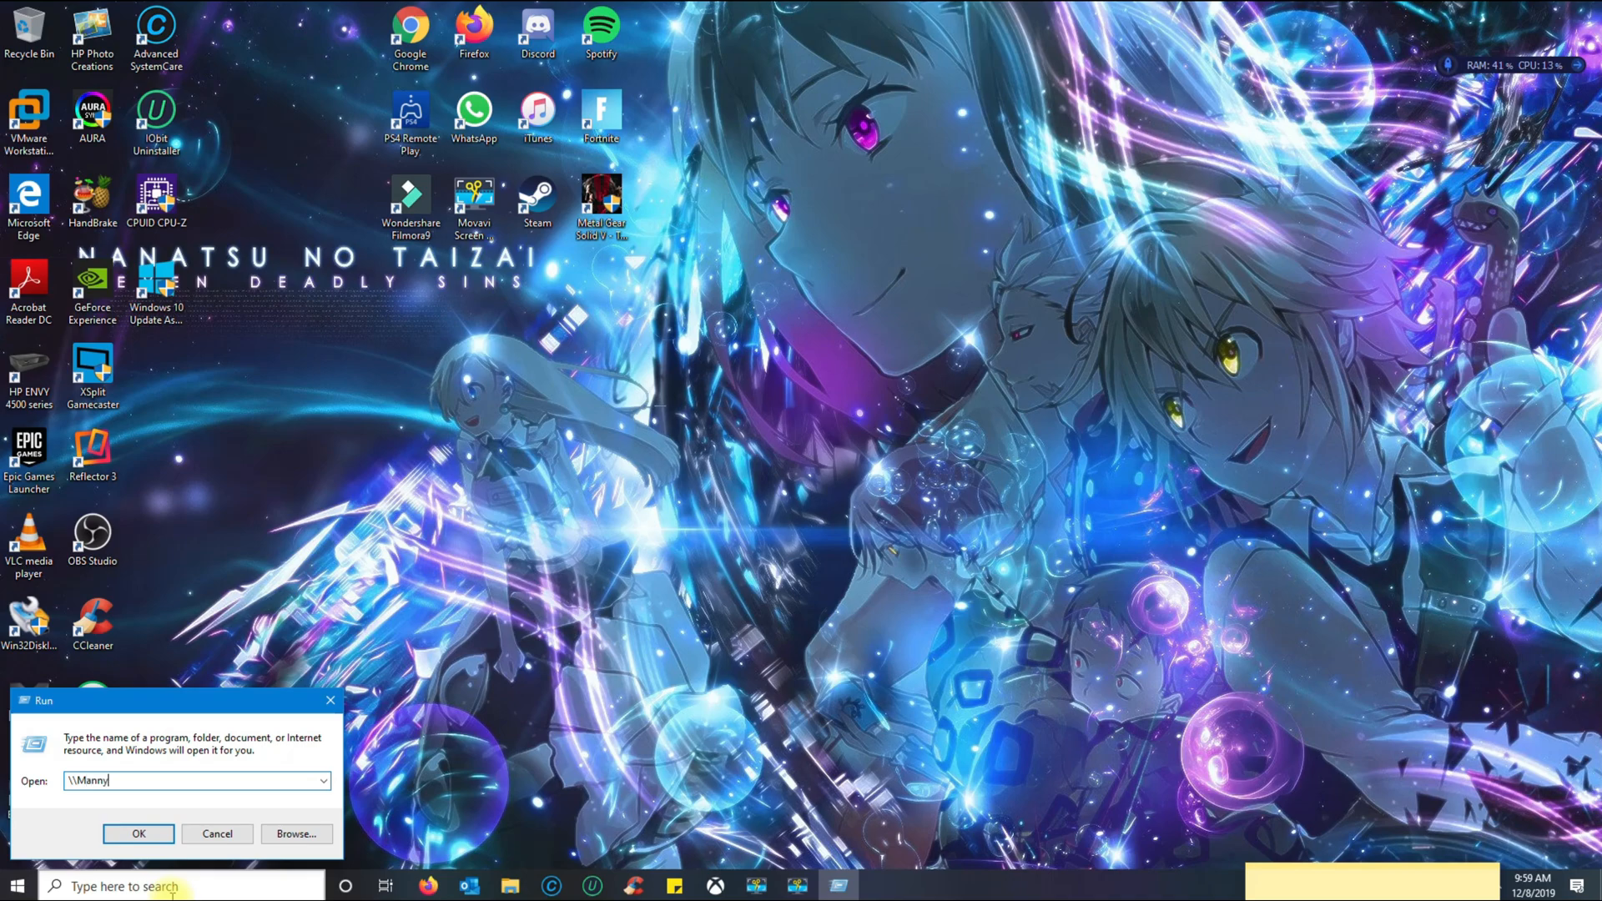
Step: Enter \\Mannys-Macbook-Pro\Shared as the Run address to reach the Mac by computer name
text(ys-M)
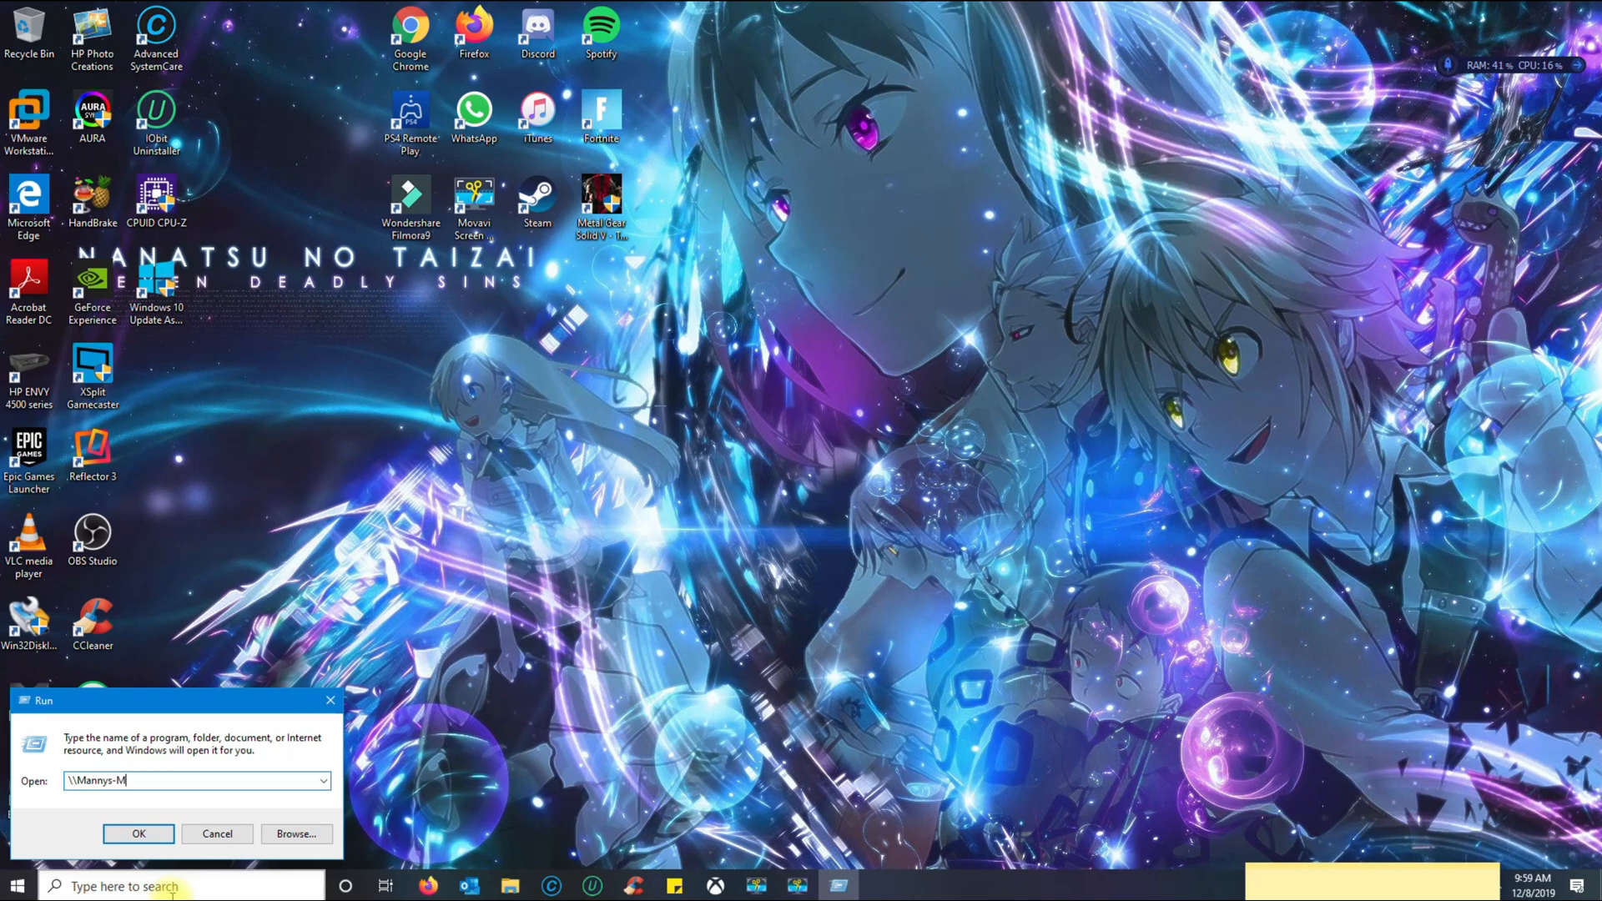
text(acbook)
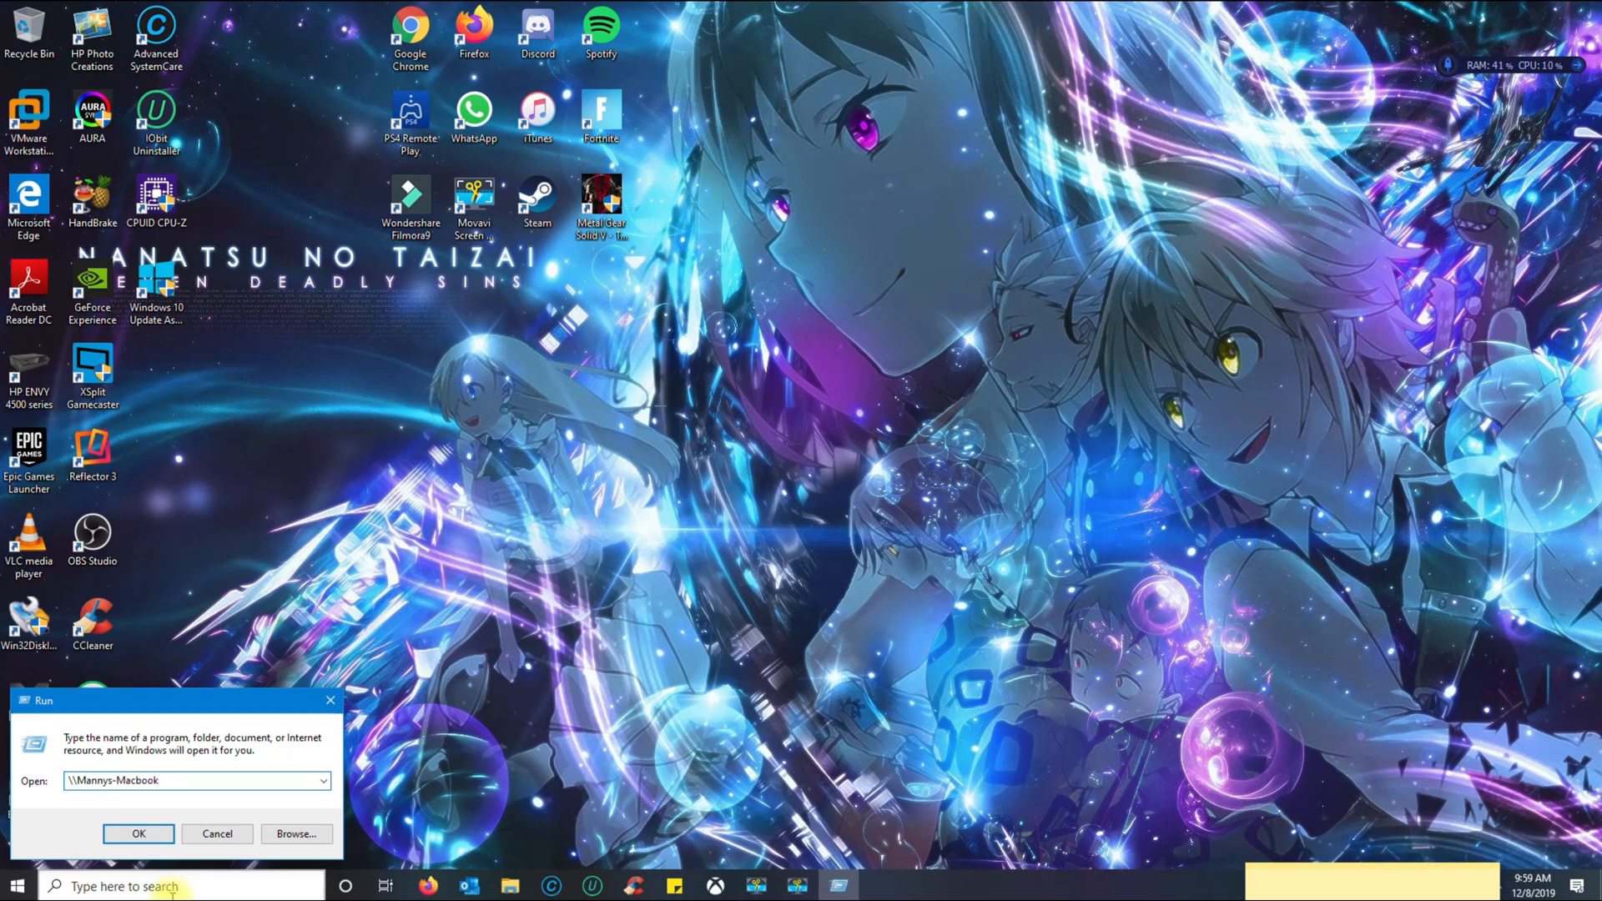
text(-Pro)
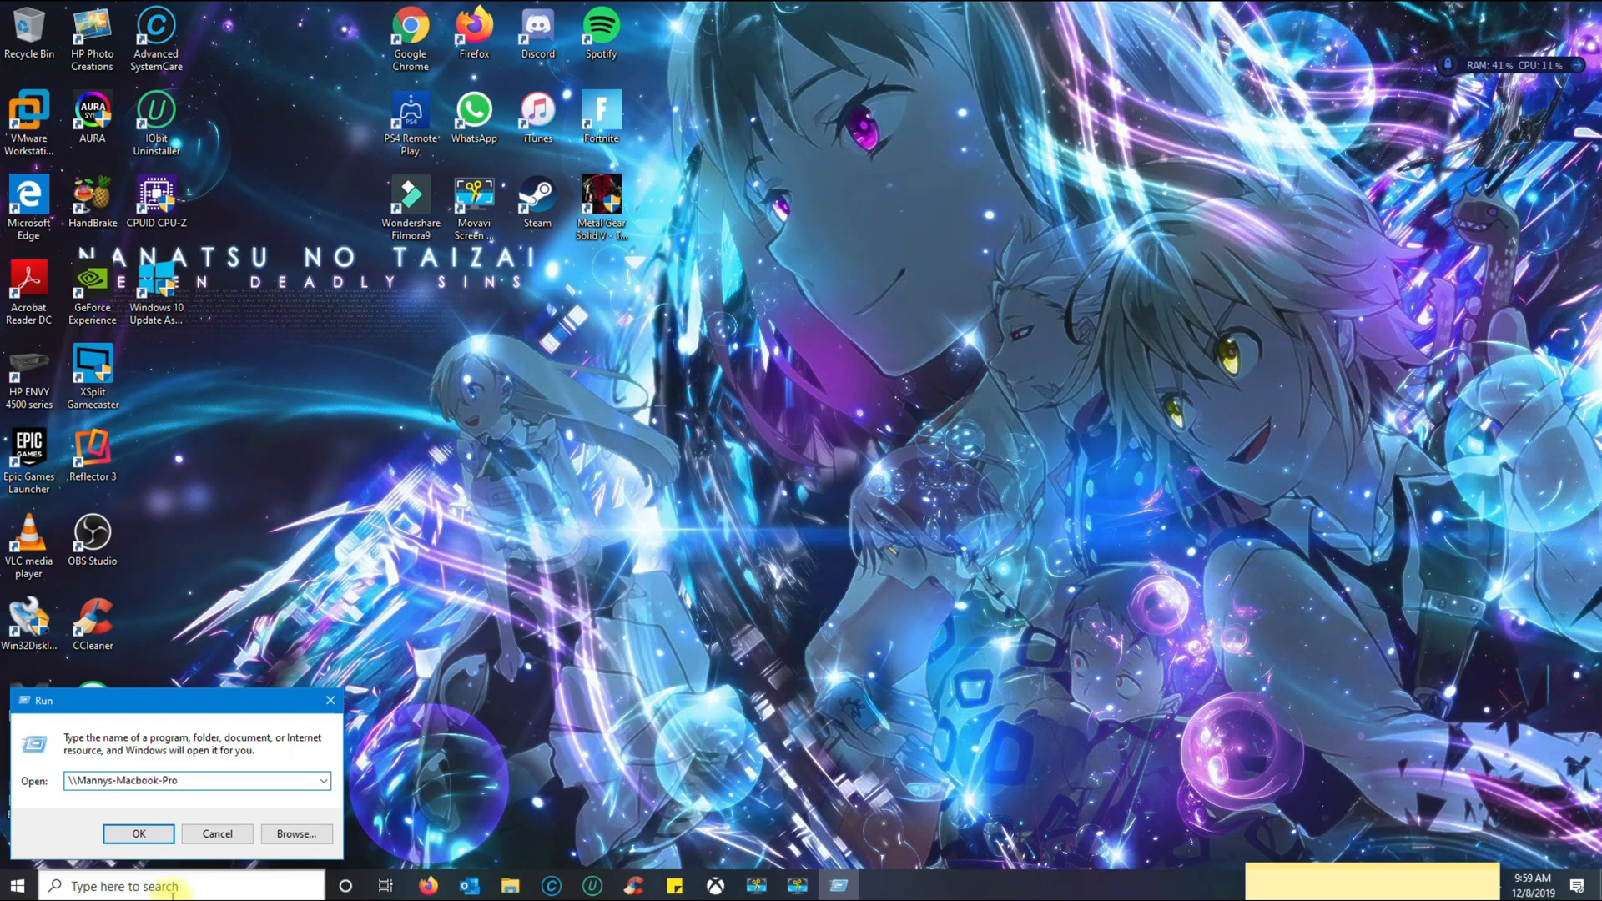
text(\Shar)
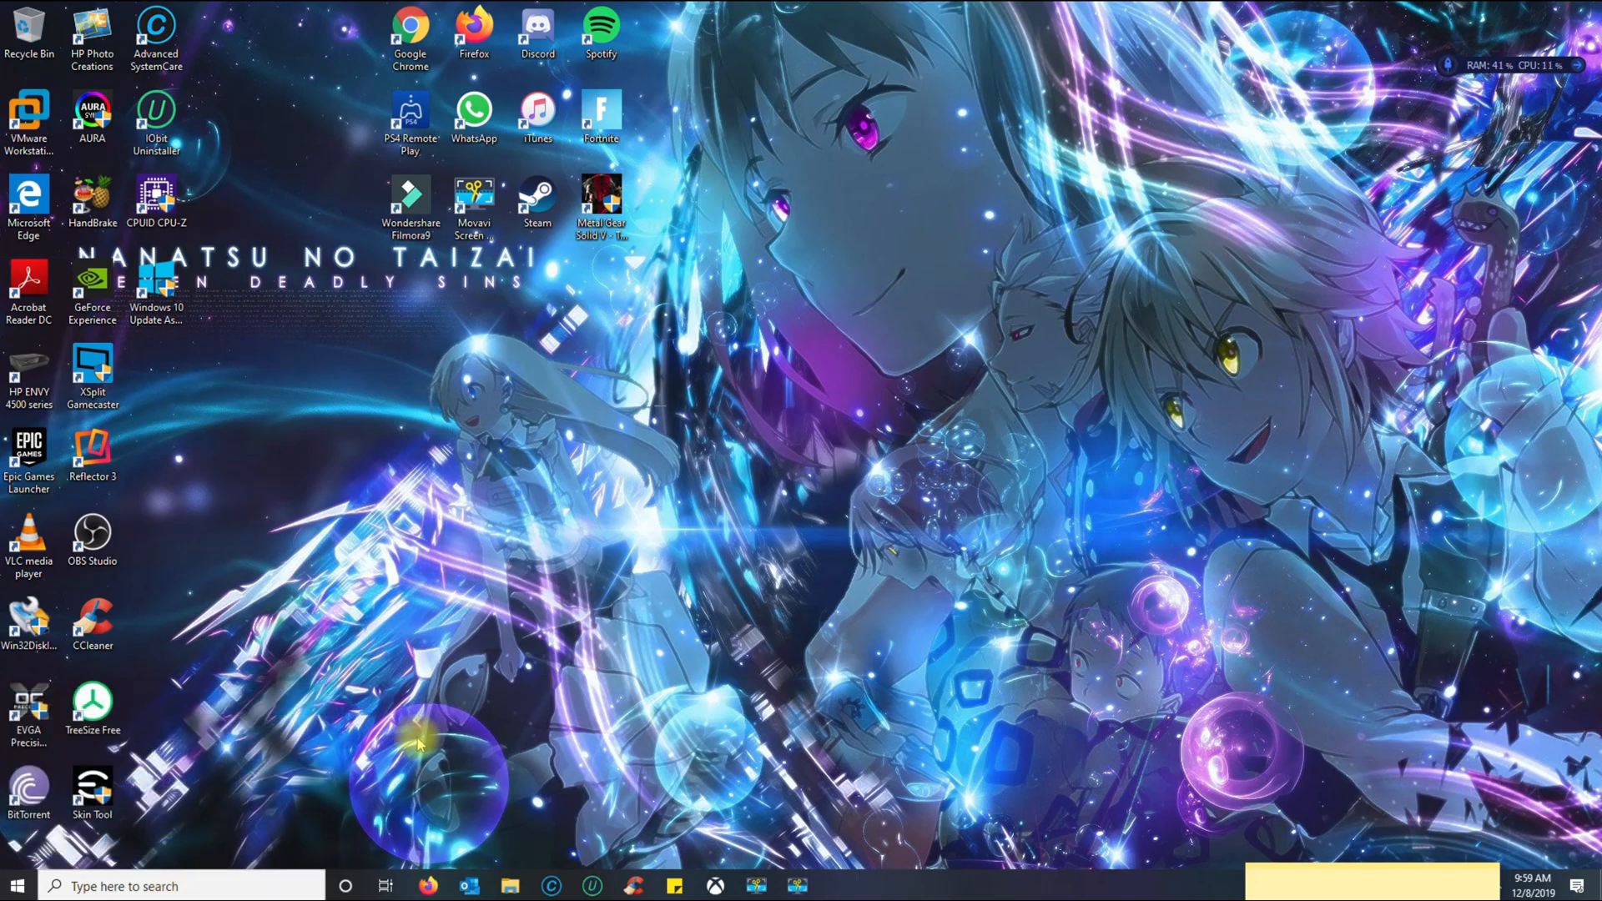
mouse_move(1113, 524)
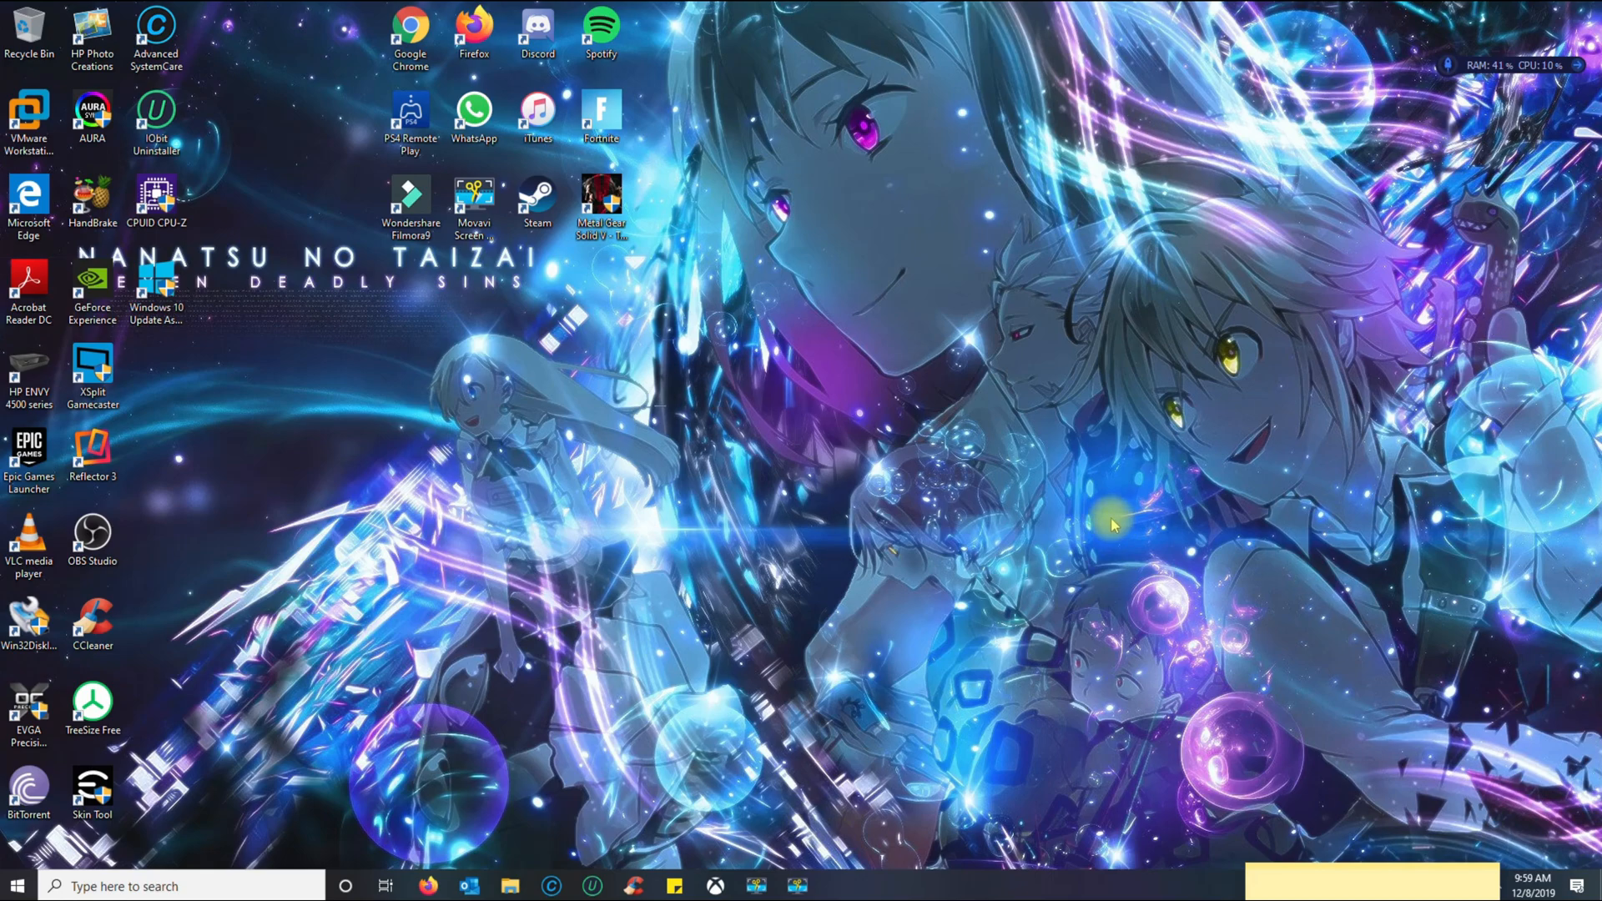
mouse_move(270, 886)
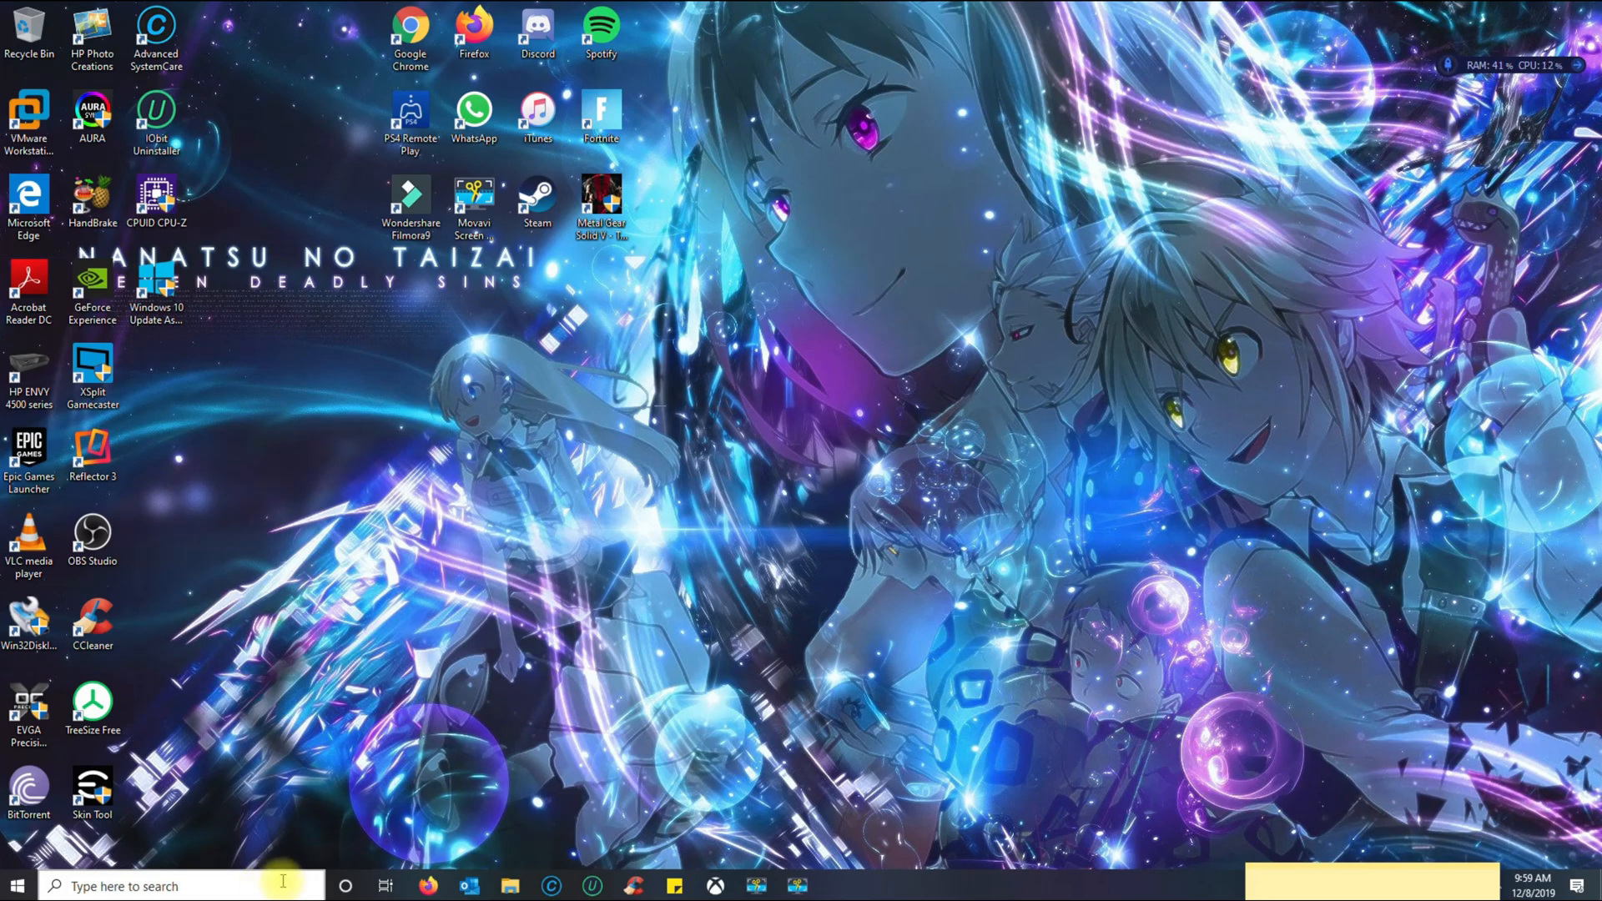
mouse_move(450, 736)
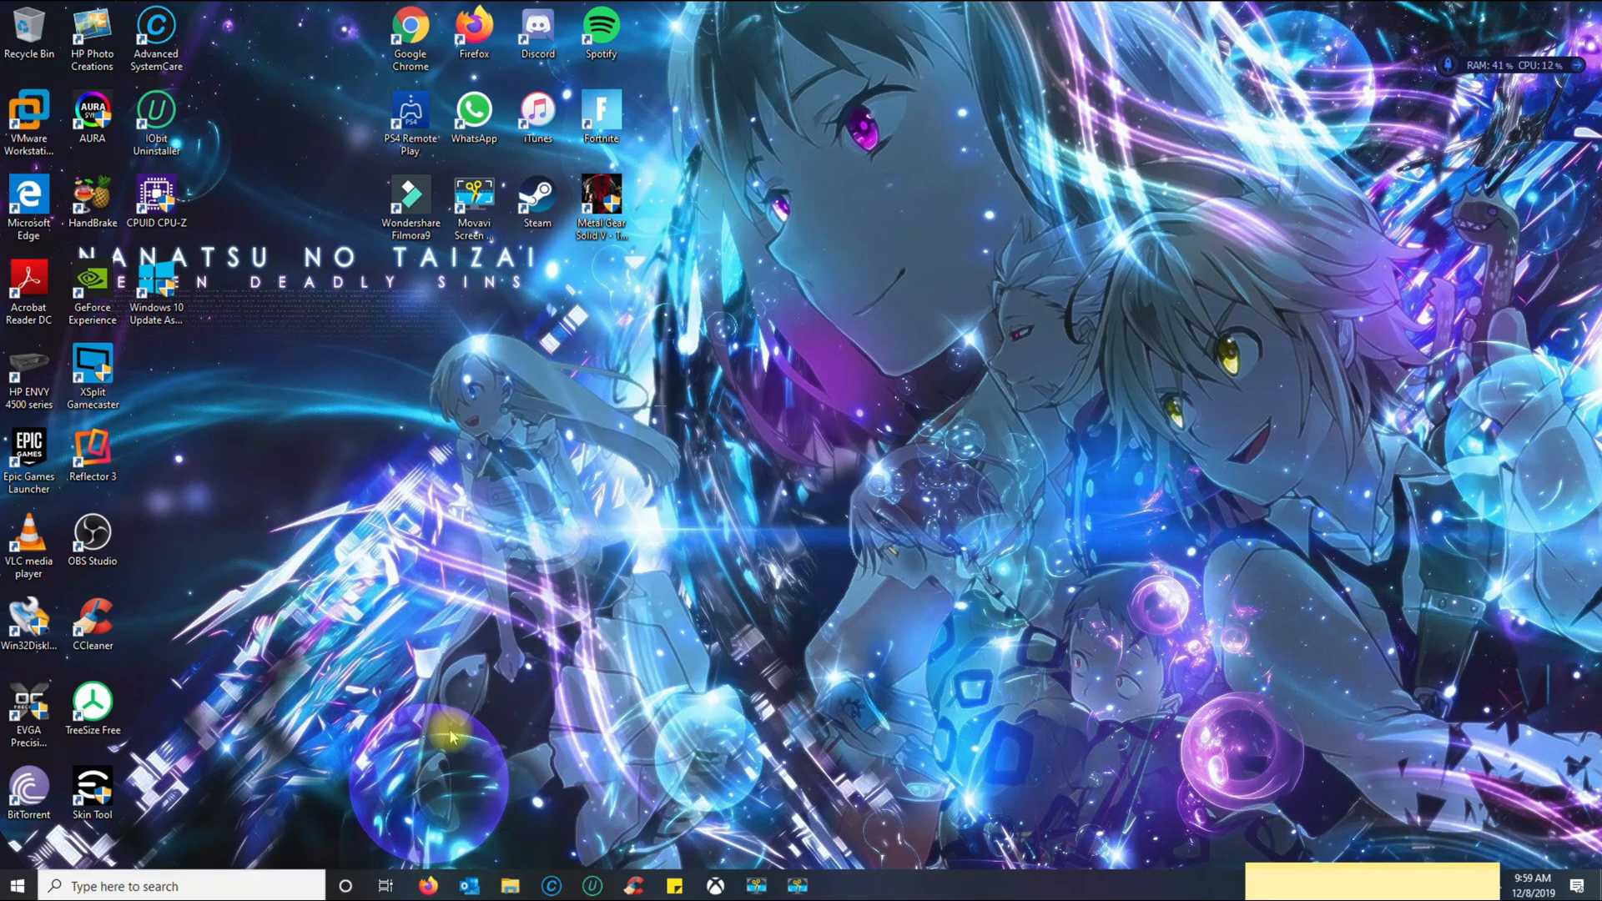
mouse_move(262, 886)
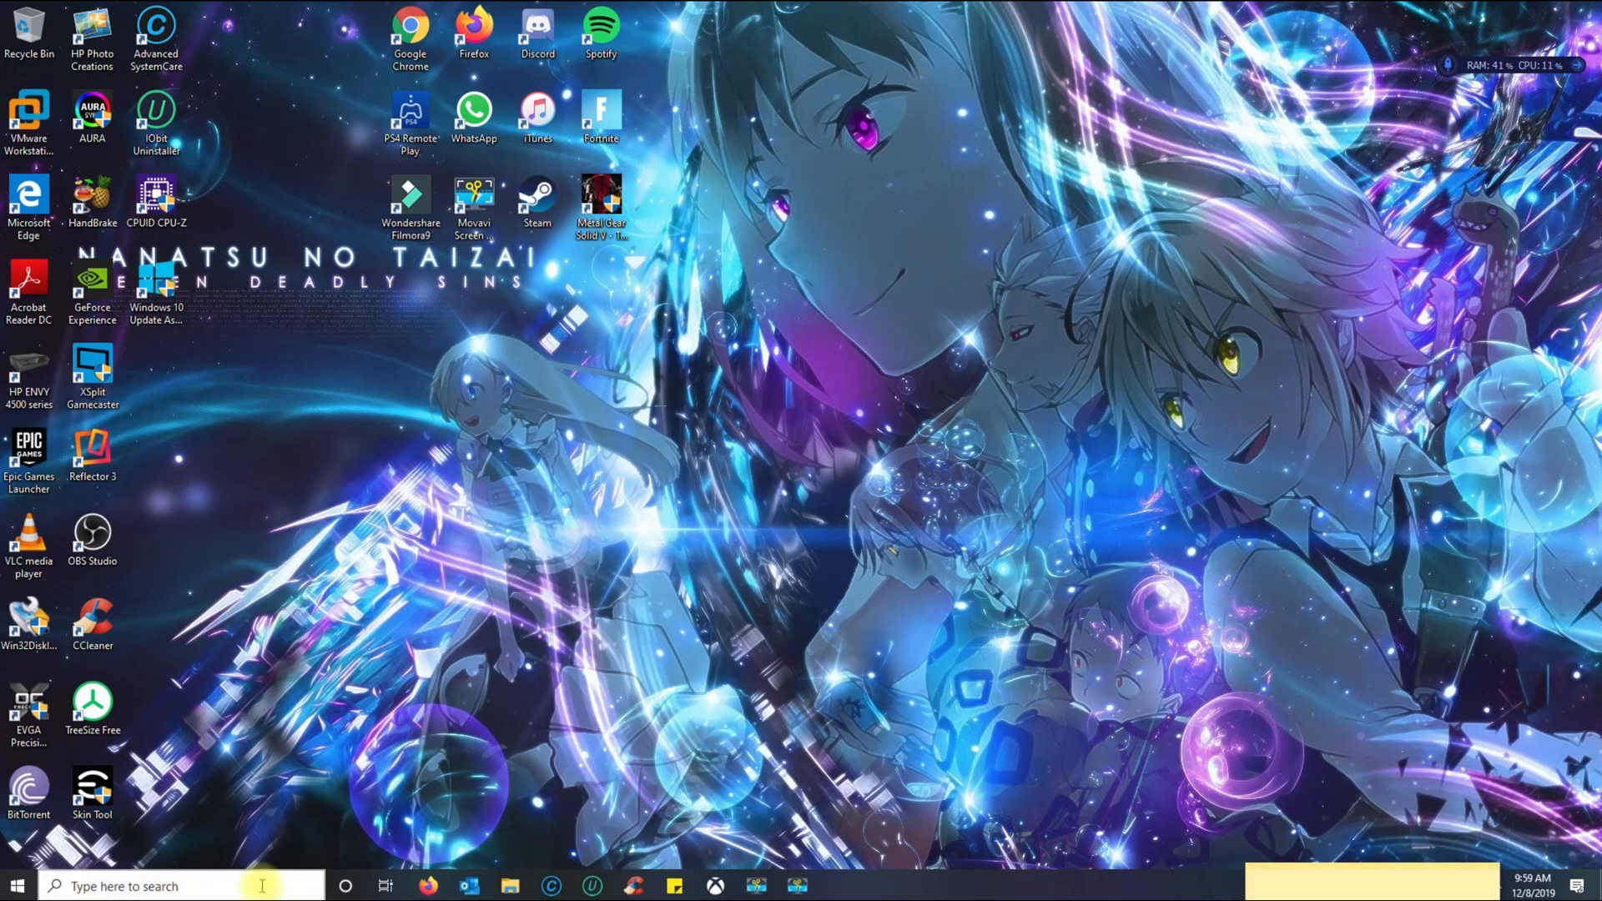
mouse_move(268, 883)
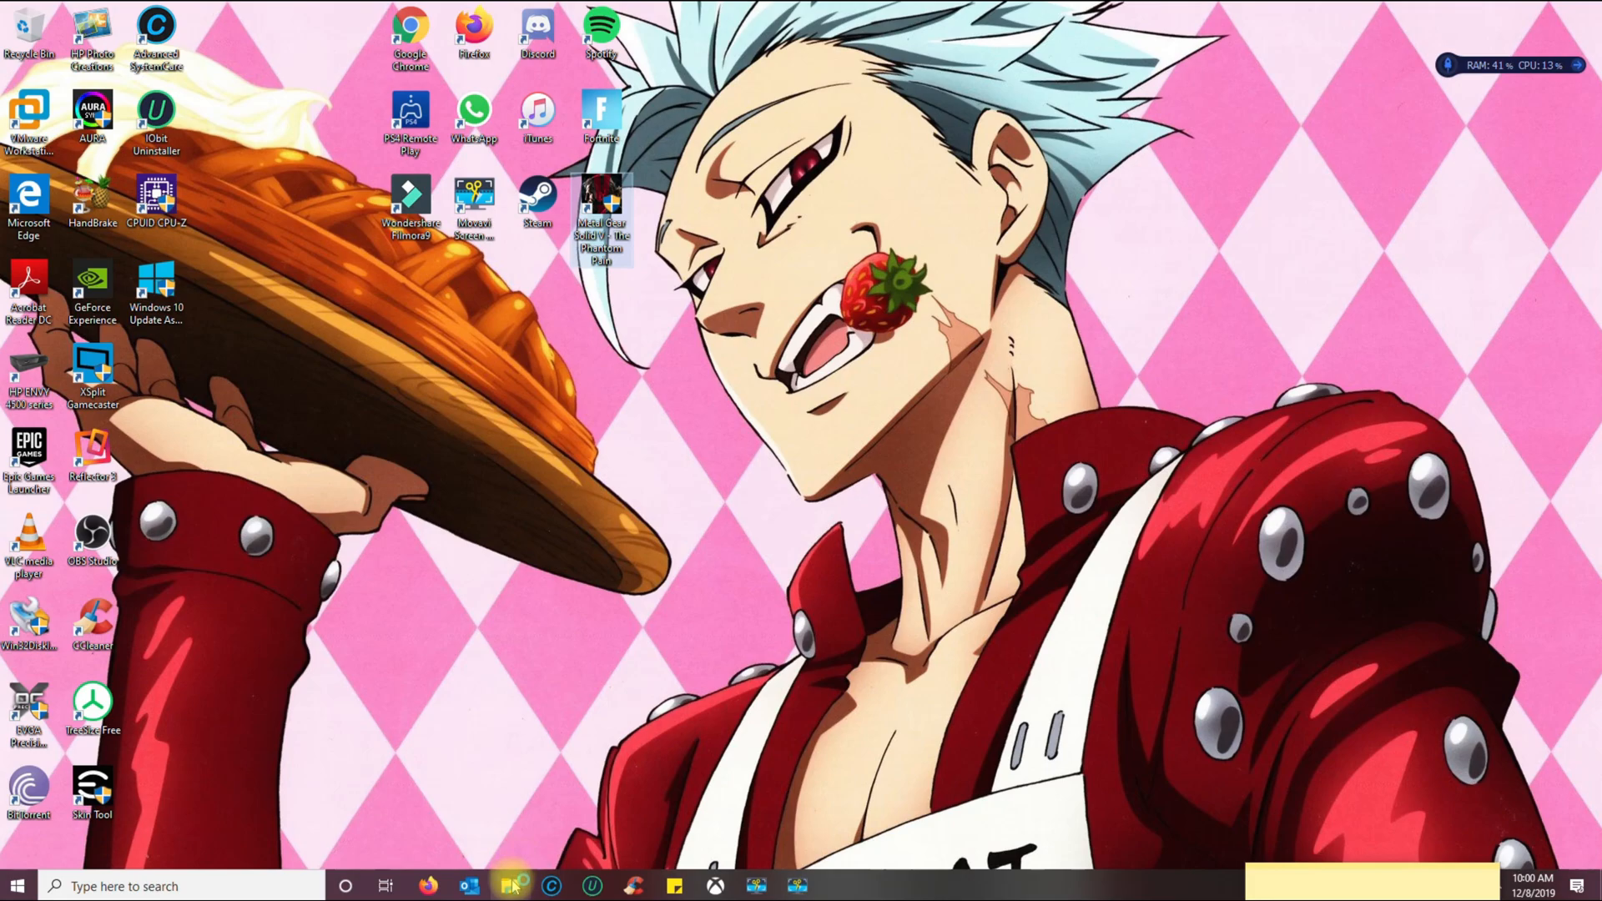
mouse_move(512, 886)
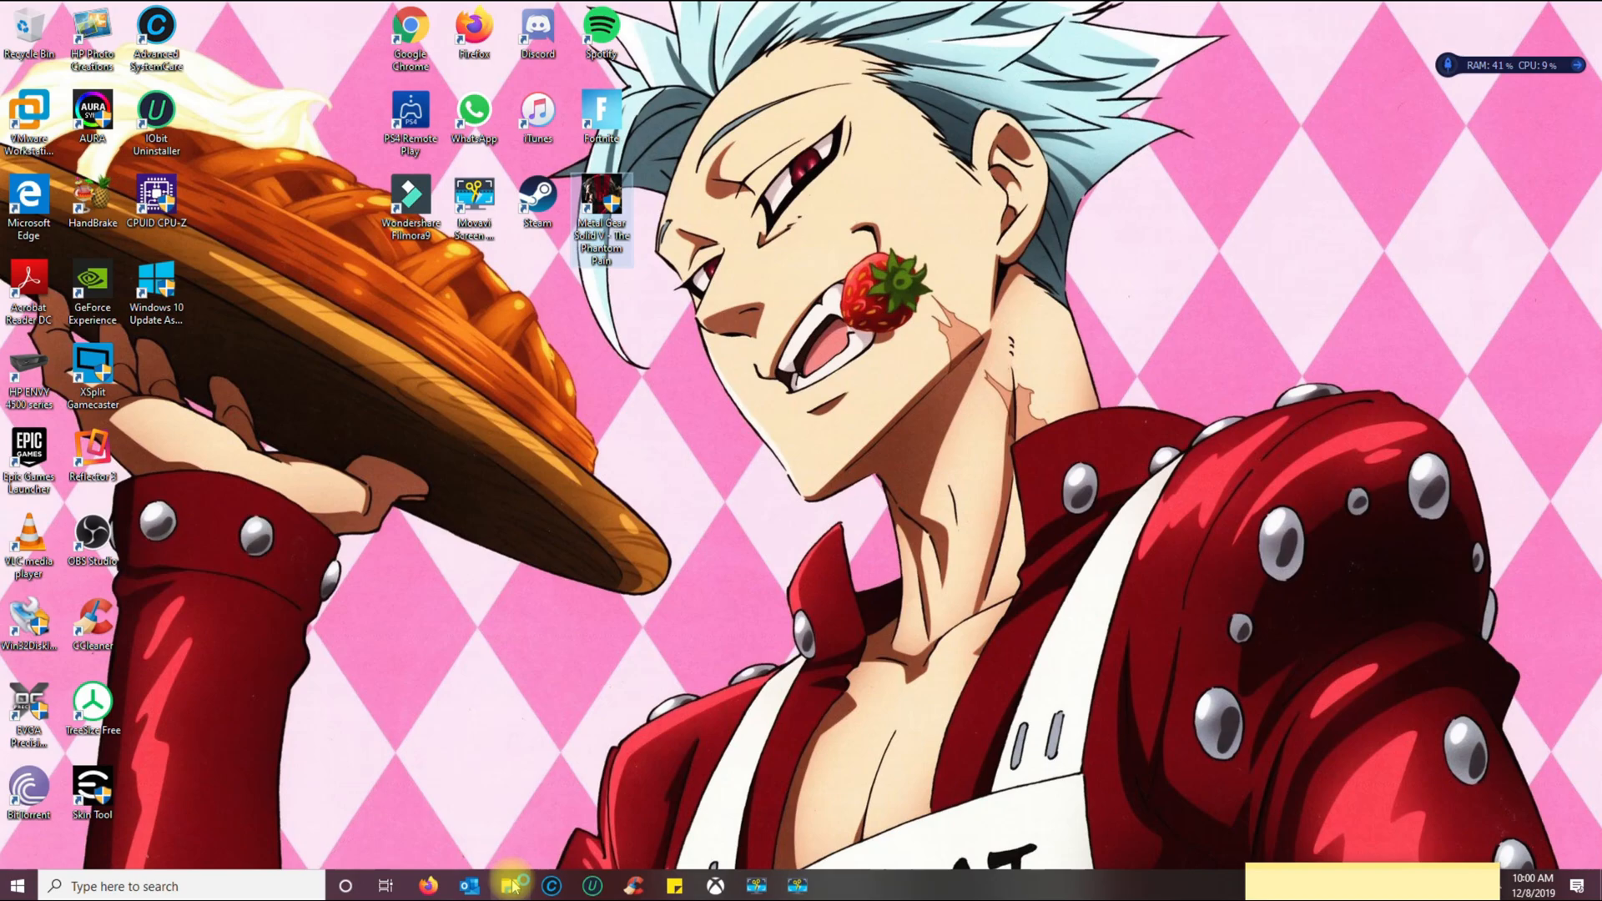
click(512, 886)
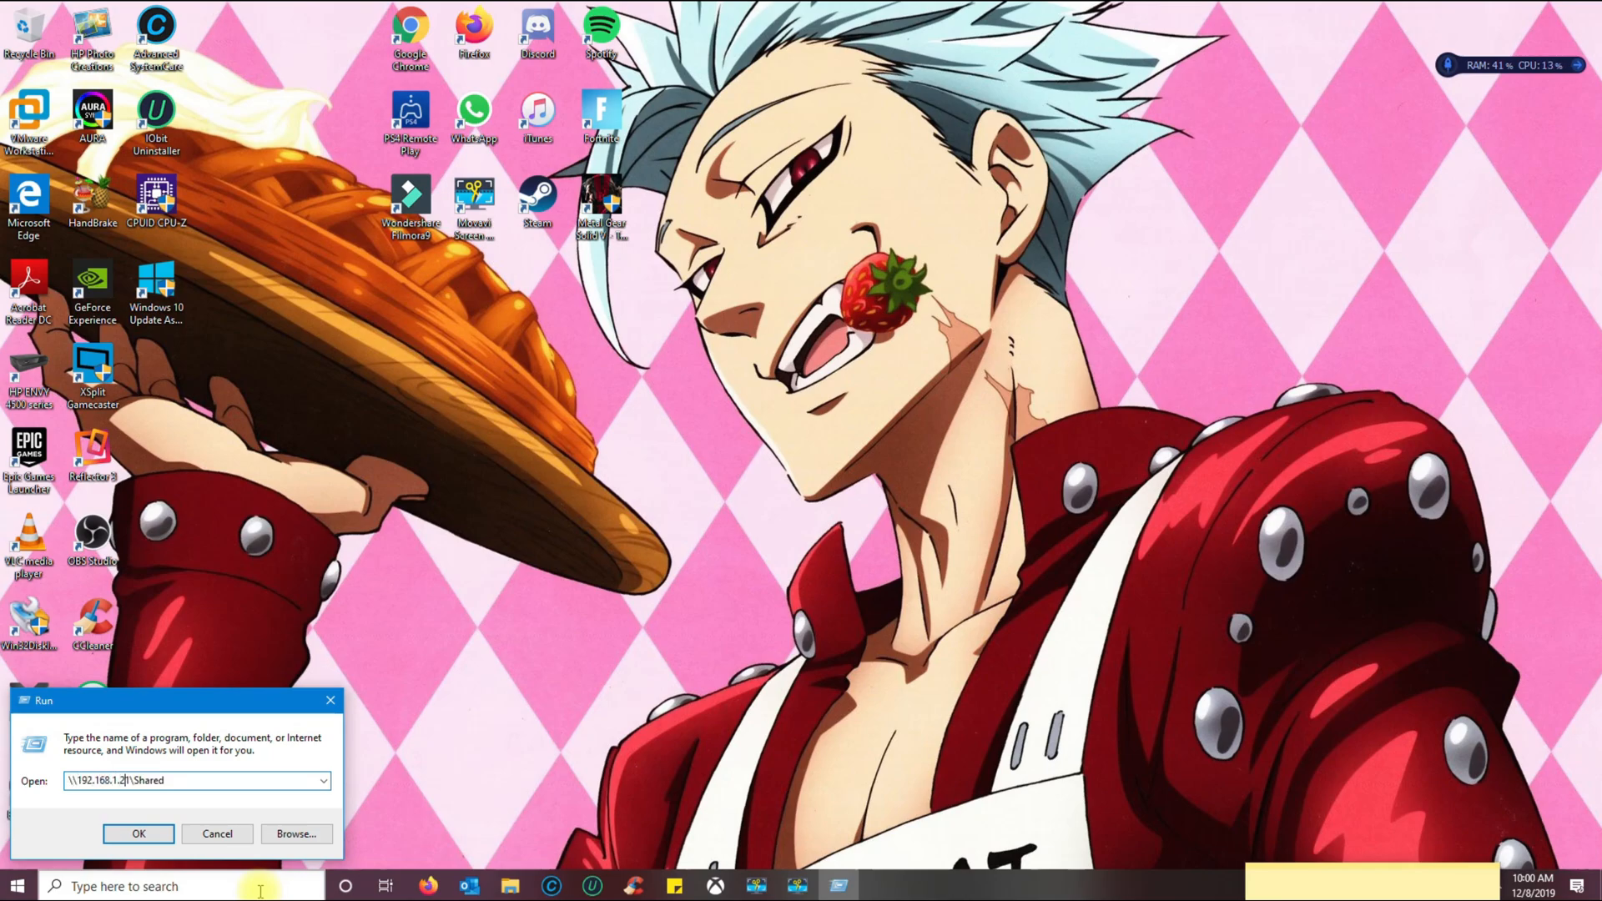
Step: Correct the Run address to \\192.168.1.21\Shared, ready to reopen the Mac share
text(1)
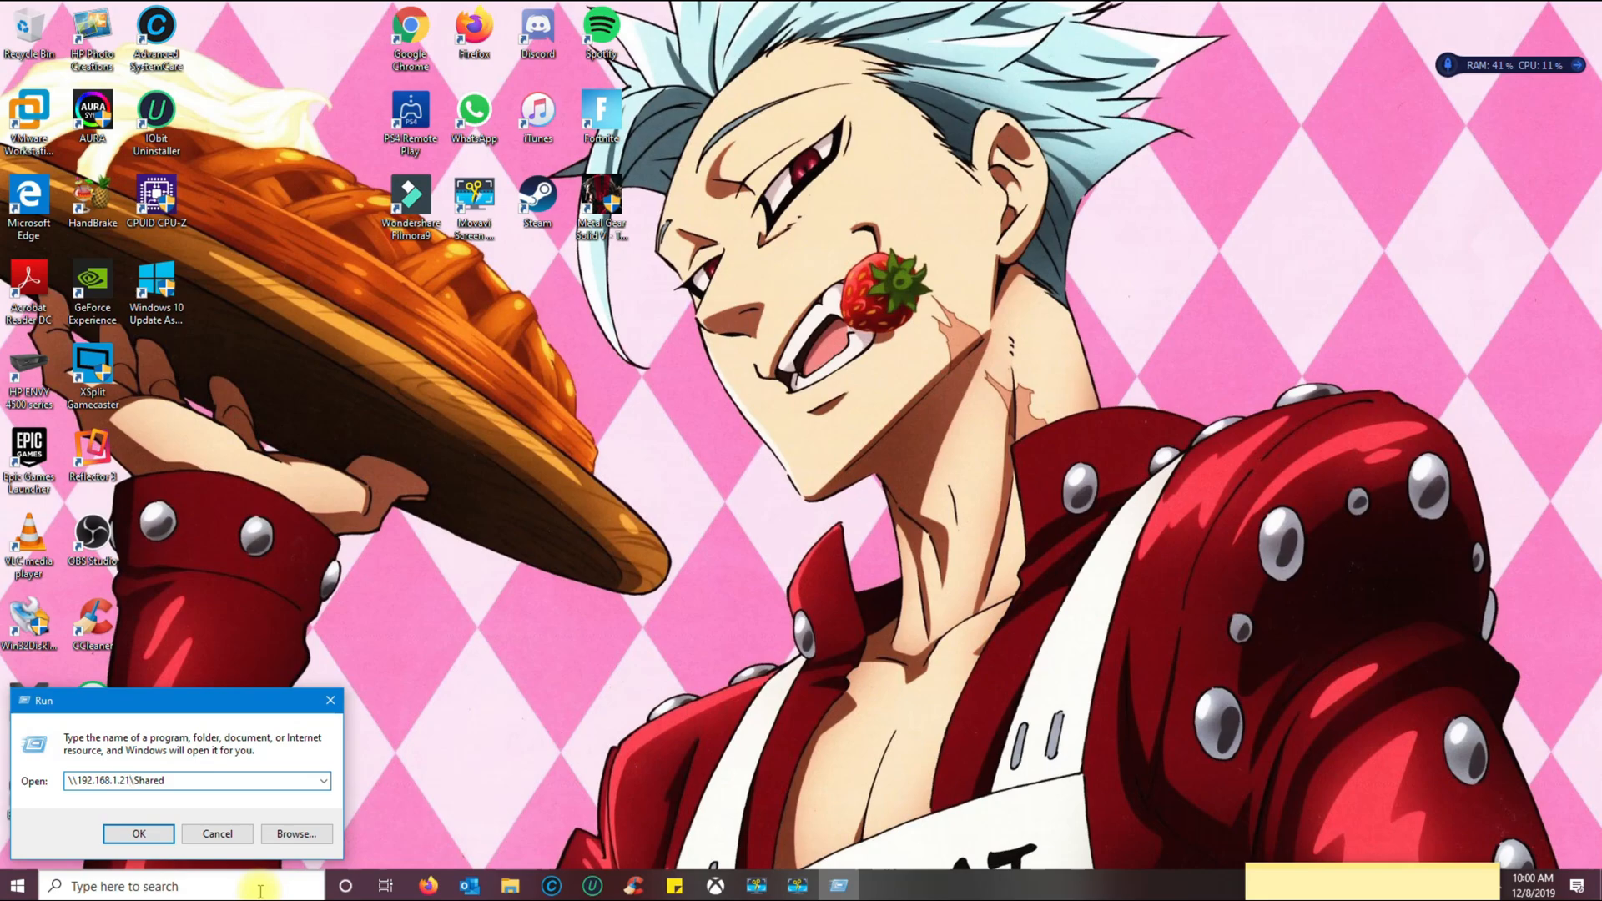